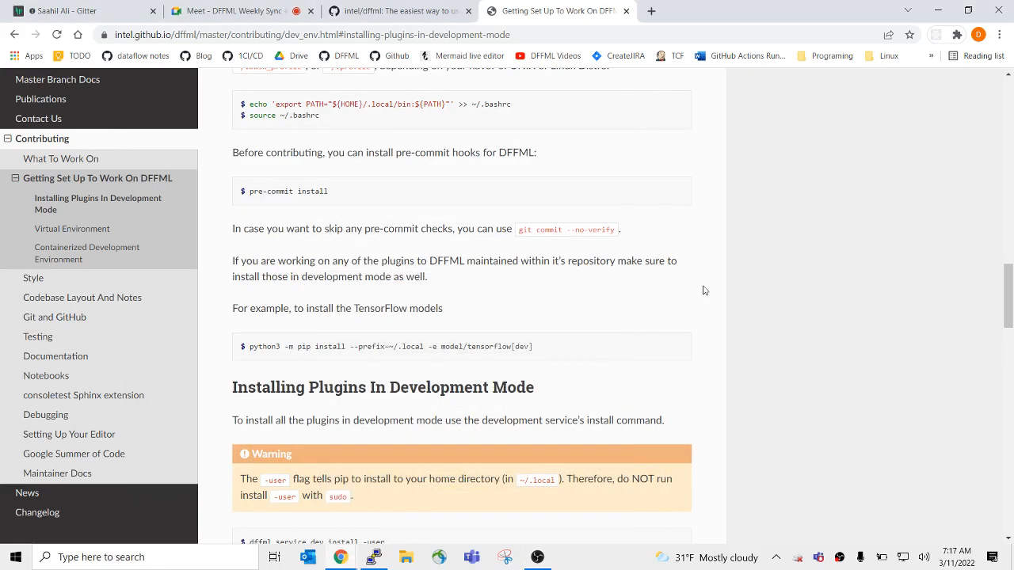
# - Cycle through the Meet and DFFML setup docs tabs, ending on the intel/dffml GitHub repository
pyautogui.click(79, 10)
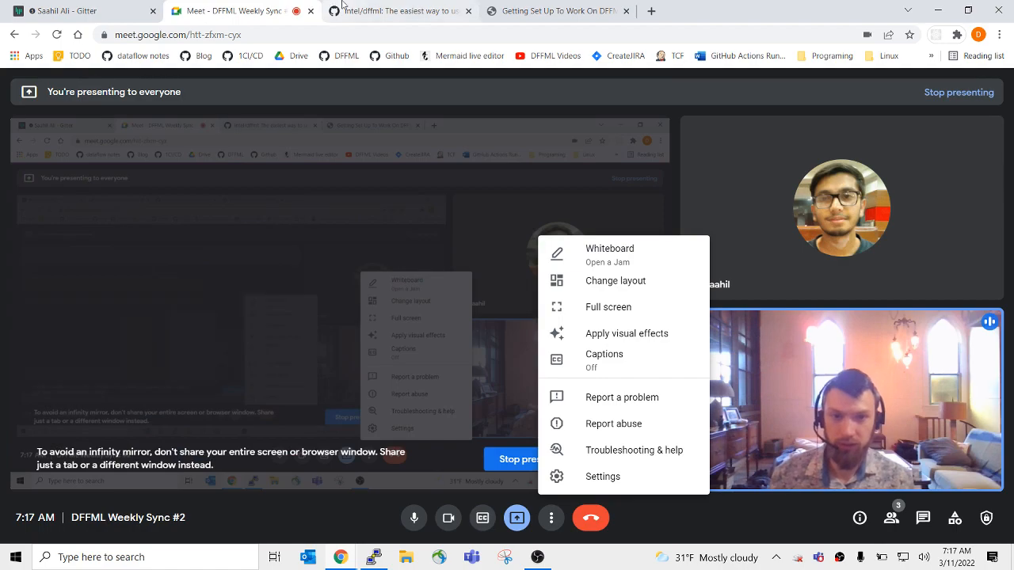
pyautogui.click(396, 10)
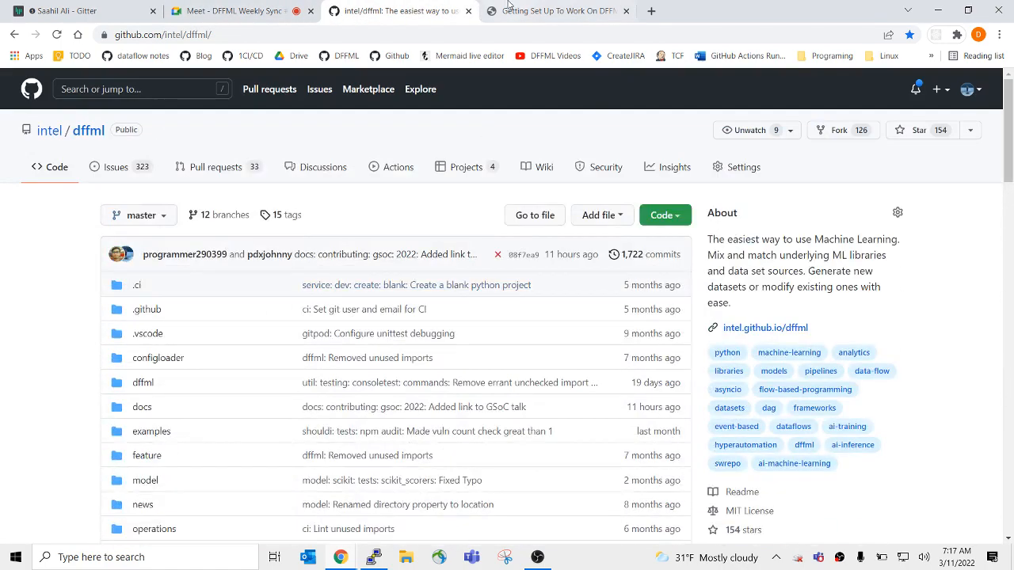
pyautogui.click(555, 10)
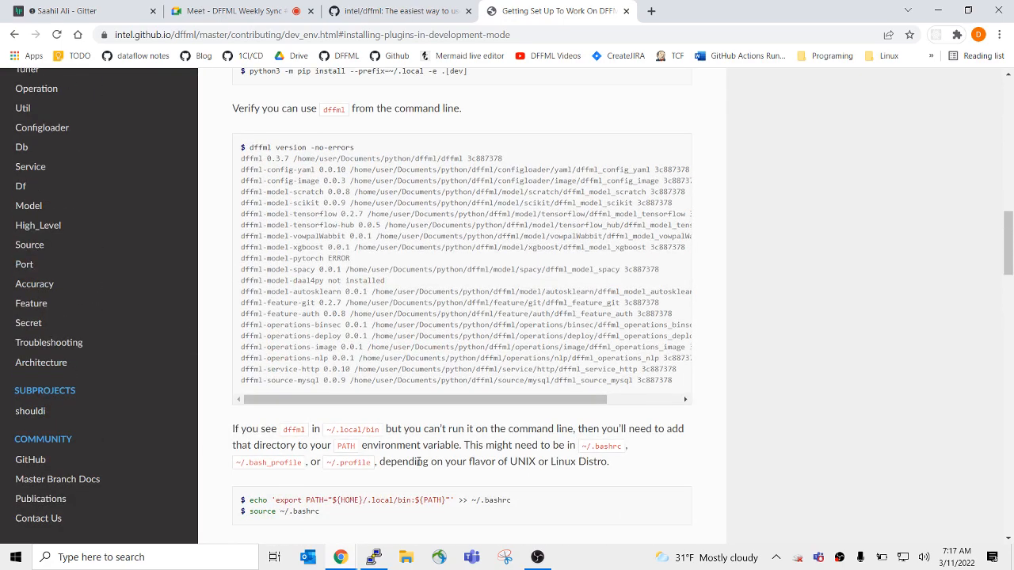
pyautogui.scroll(3)
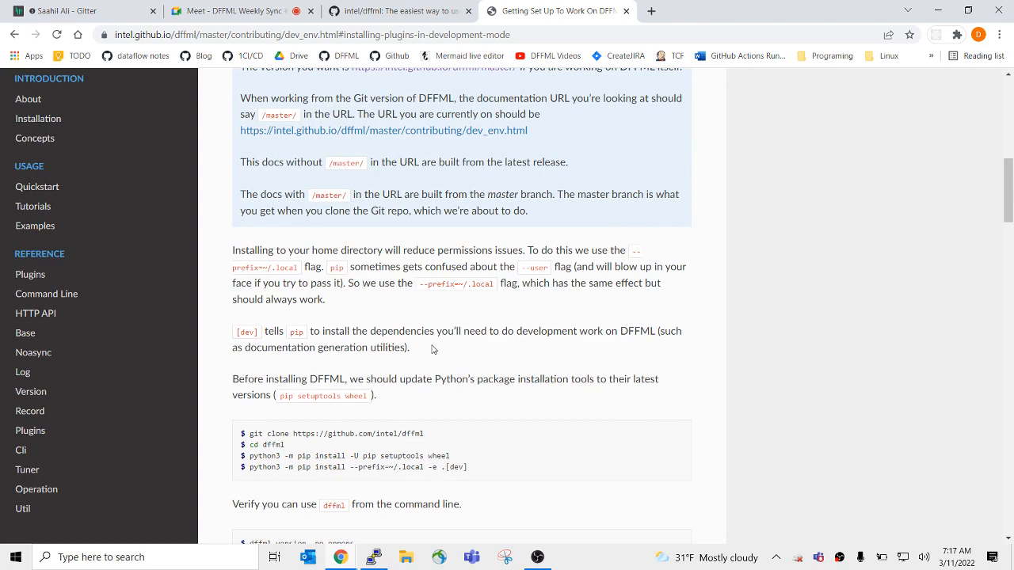
pyautogui.moveTo(310, 50)
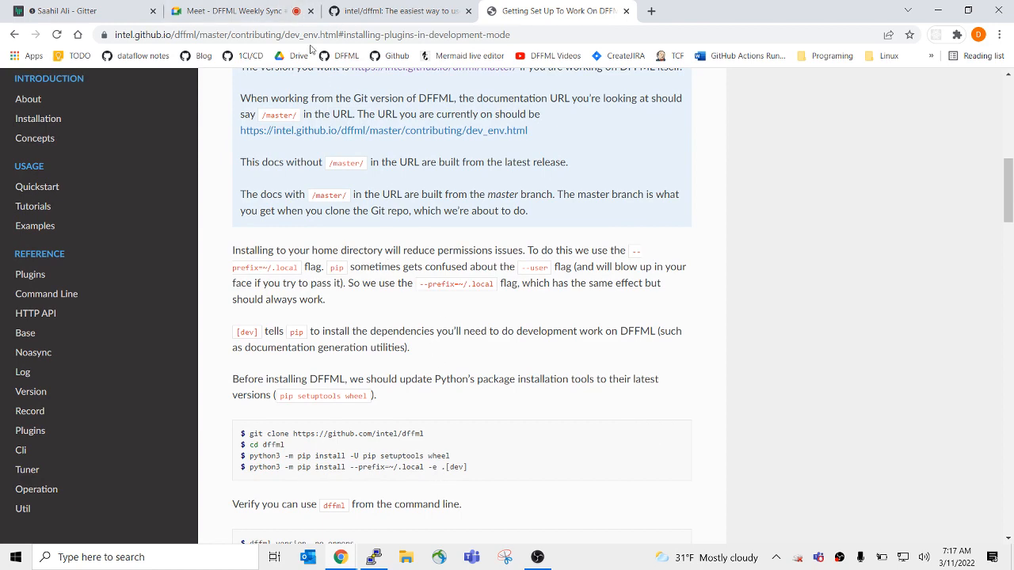
pyautogui.click(230, 11)
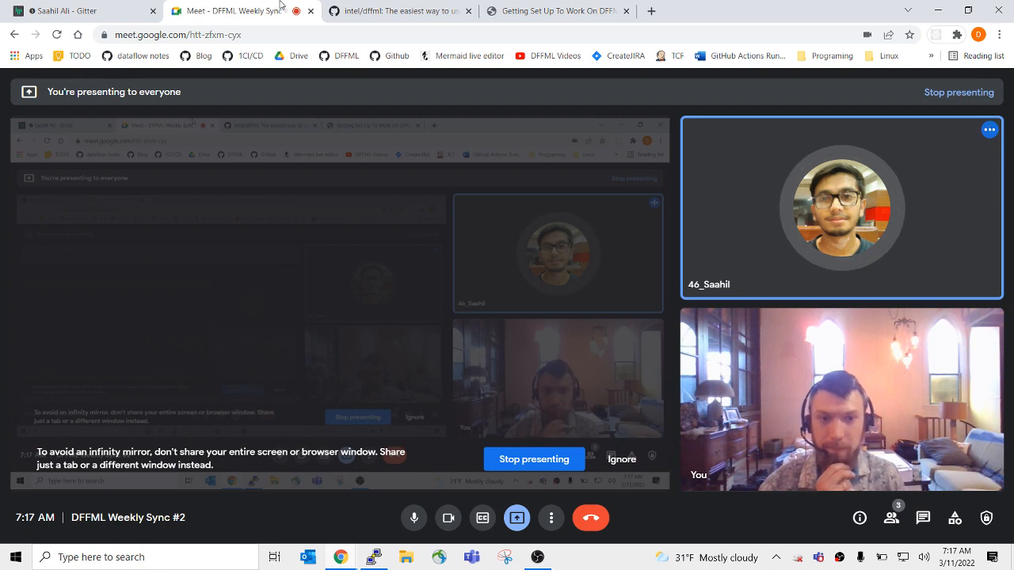
pyautogui.moveTo(397, 10)
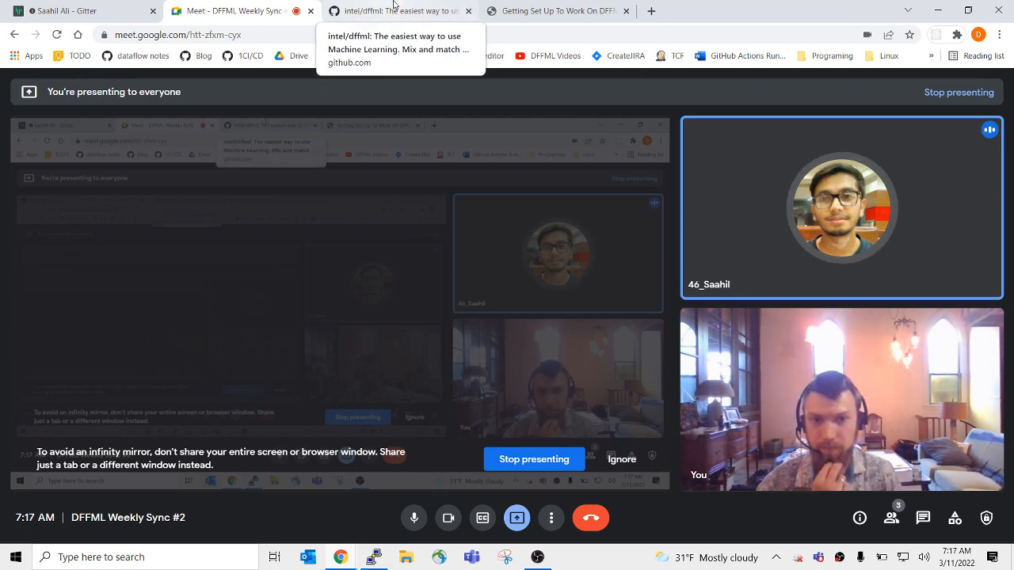
pyautogui.click(396, 10)
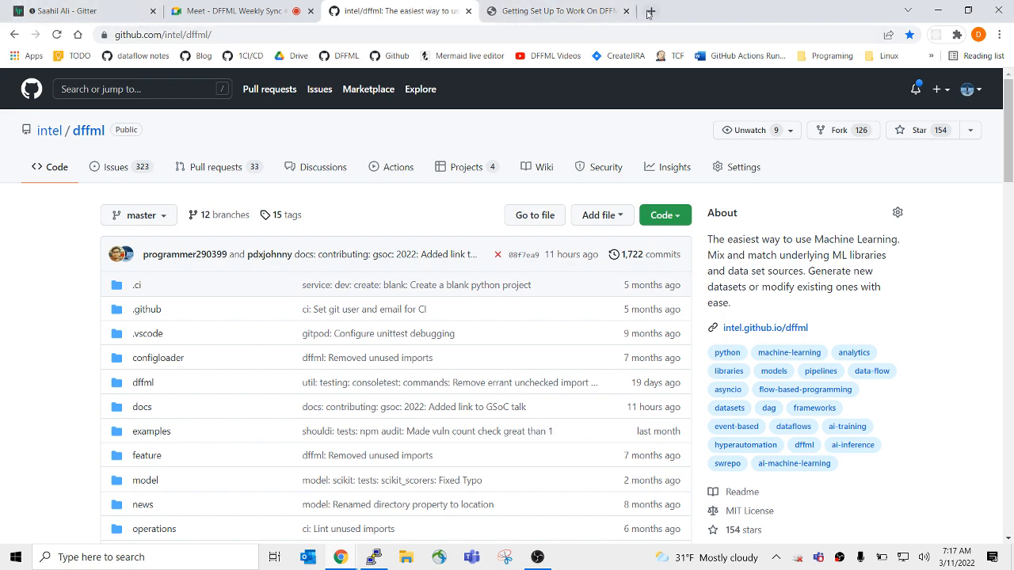
# - Open the DFFML Weekly Sync Meeting Minutes doc from a new tab's address suggestions
pyautogui.click(650, 11)
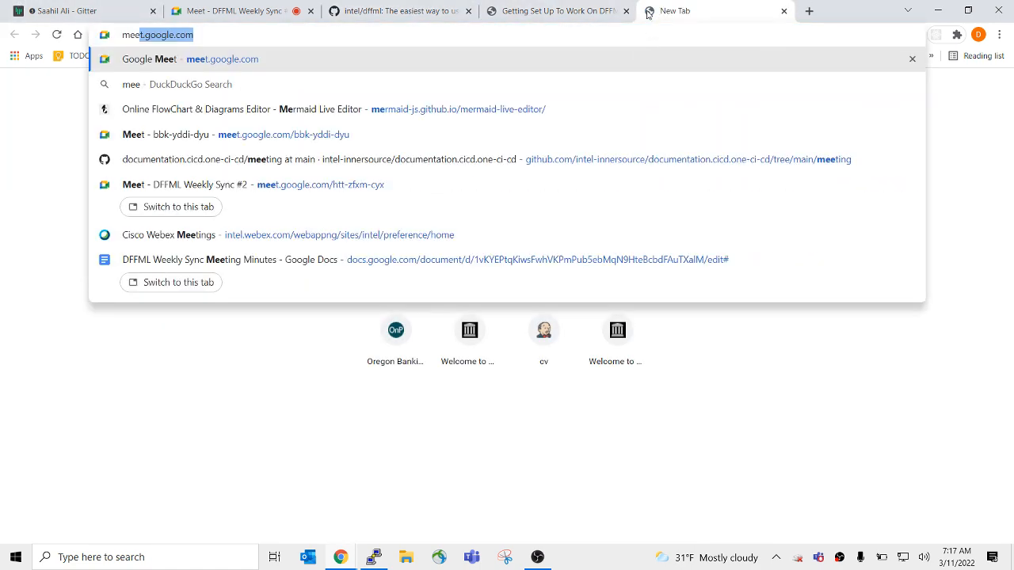
pyautogui.write('meeting minutes sample')
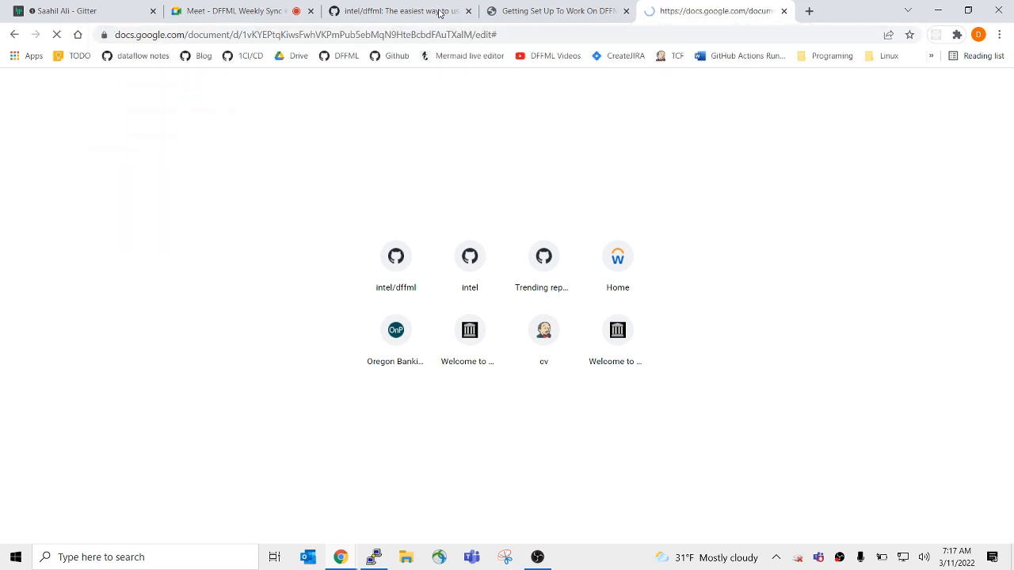
pyautogui.click(715, 11)
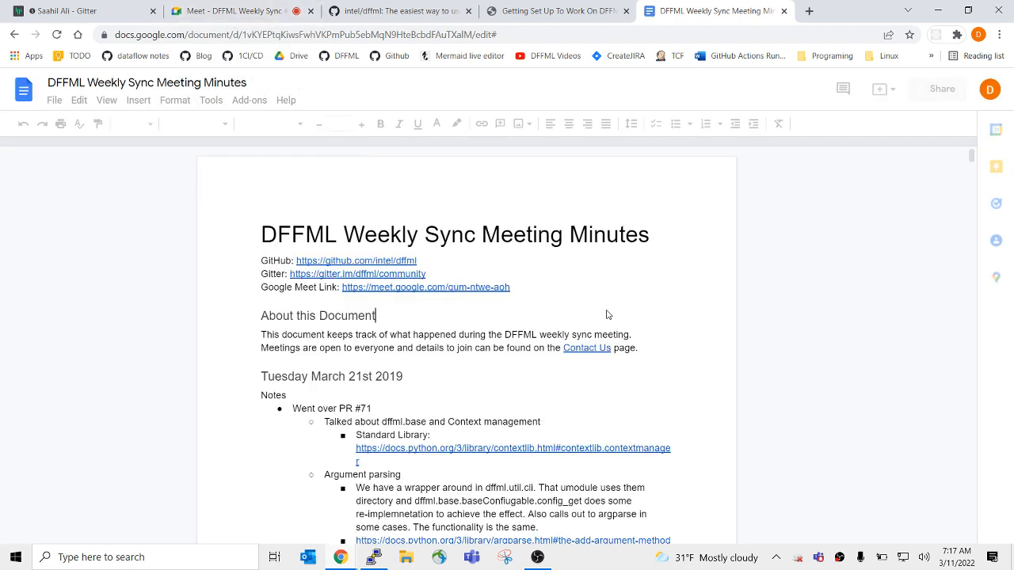
# - Show the document outline of meeting dates and scroll toward the latest entries
pyautogui.scroll(-3)
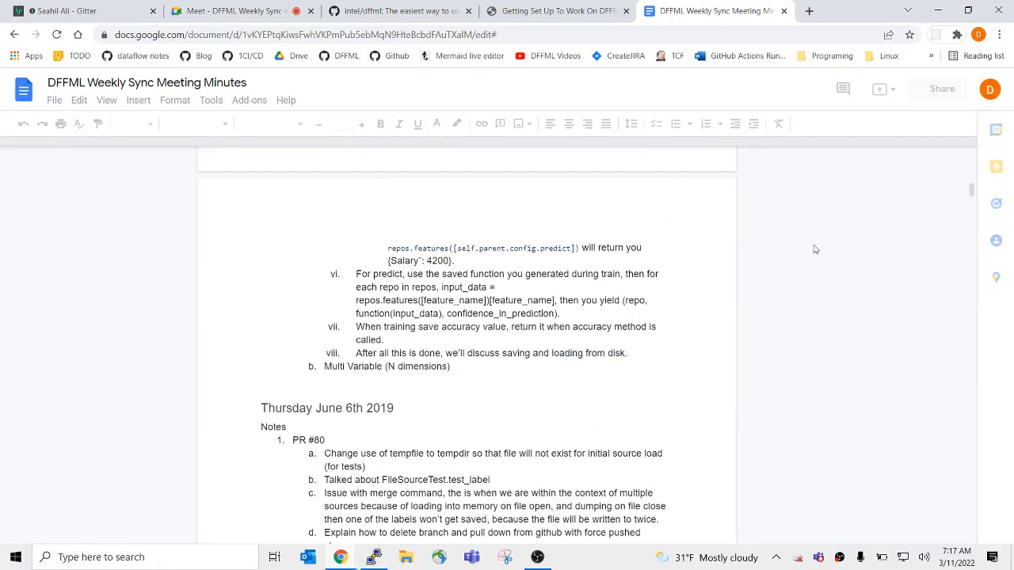
pyautogui.scroll(-3)
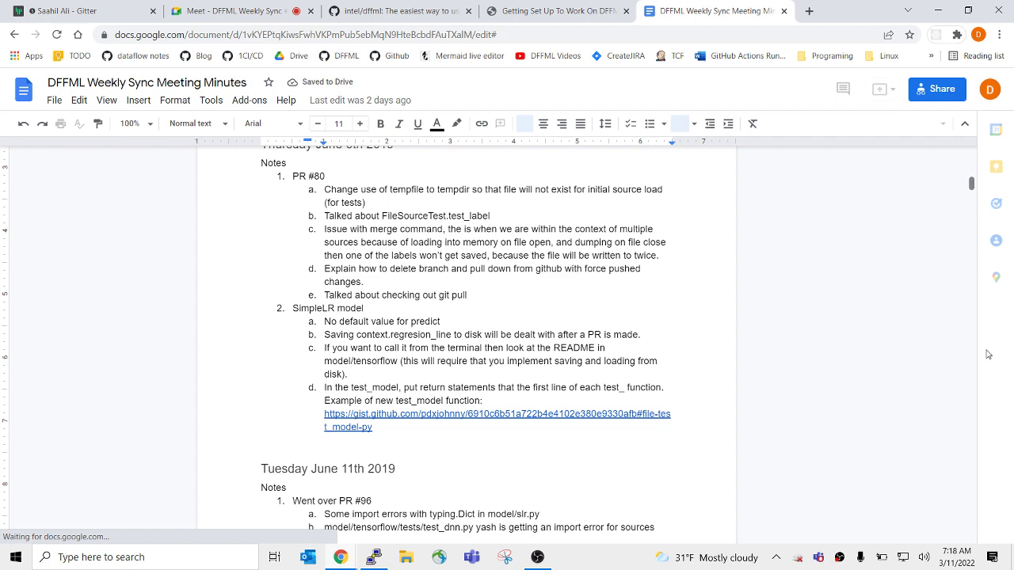
pyautogui.click(23, 89)
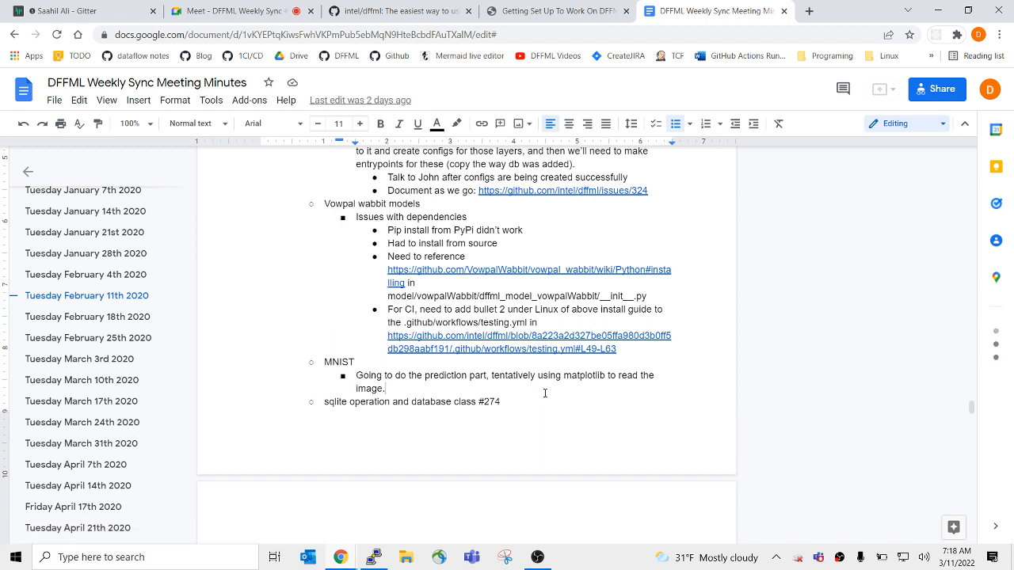
pyautogui.moveTo(67, 477)
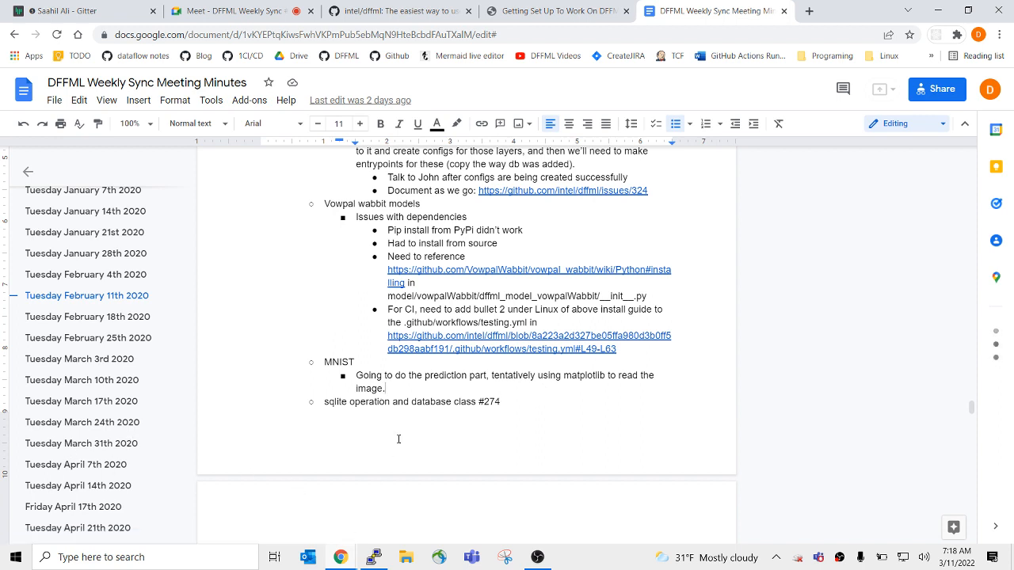
pyautogui.scroll(-3)
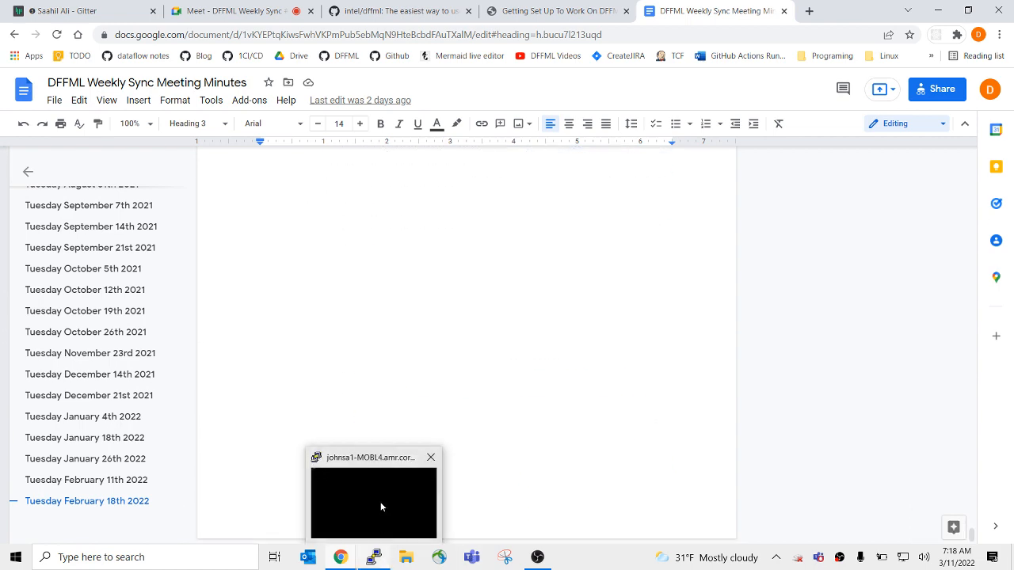
# - Jump to the February 18th section and change the new heading's month to 'March'
pyautogui.click(430, 457)
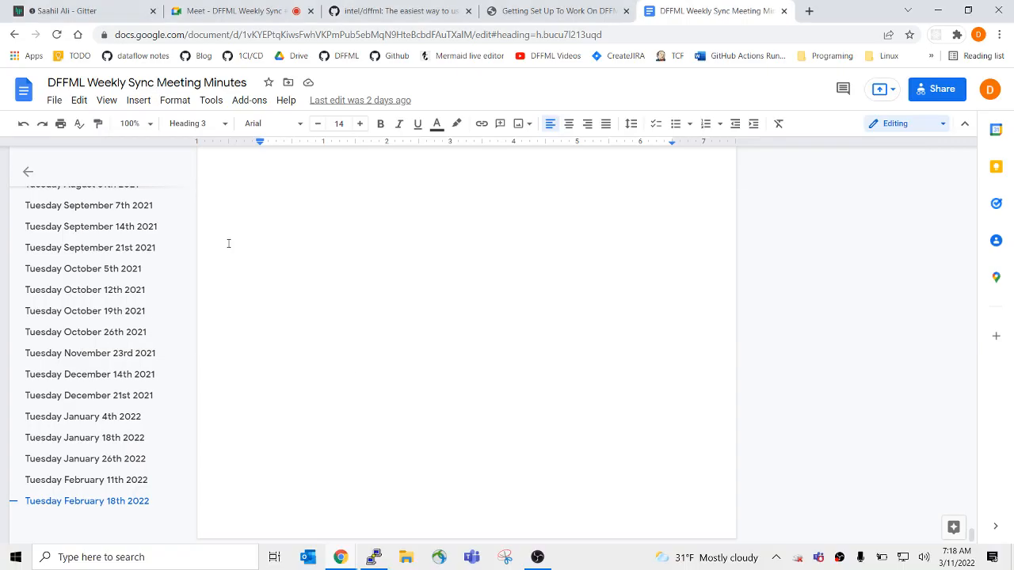
pyautogui.click(86, 500)
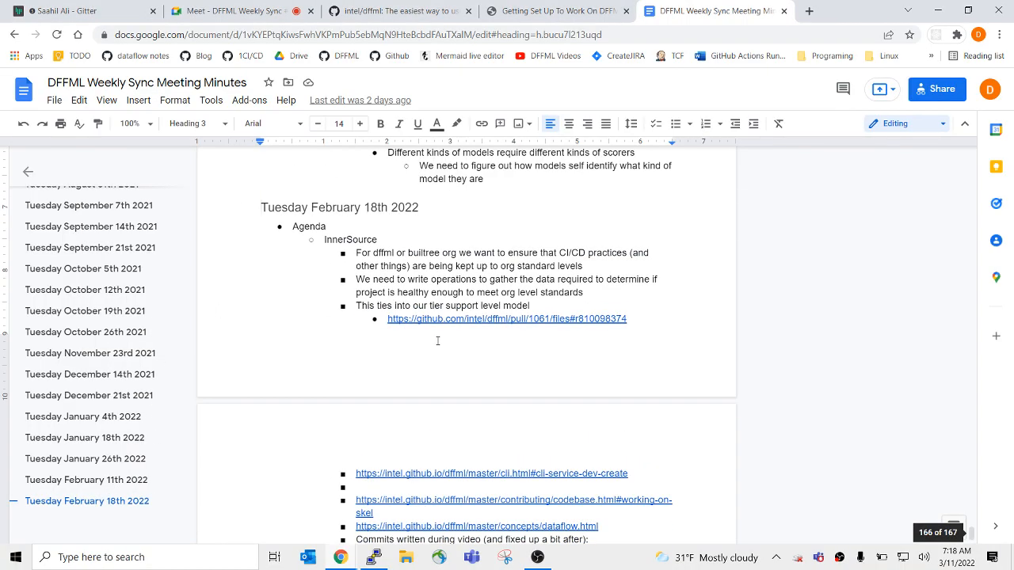
pyautogui.scroll(-3)
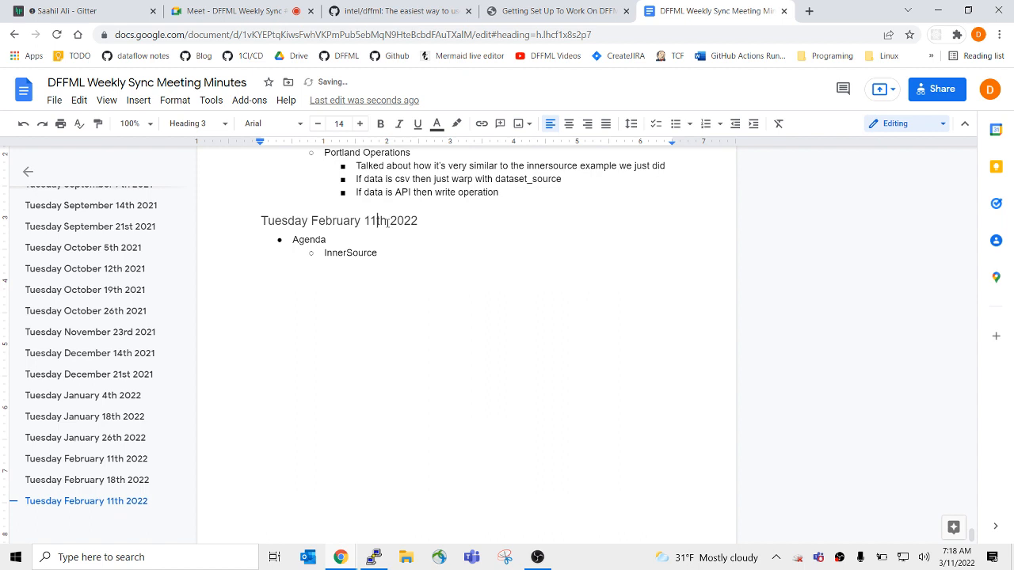
pyautogui.write('Mar')
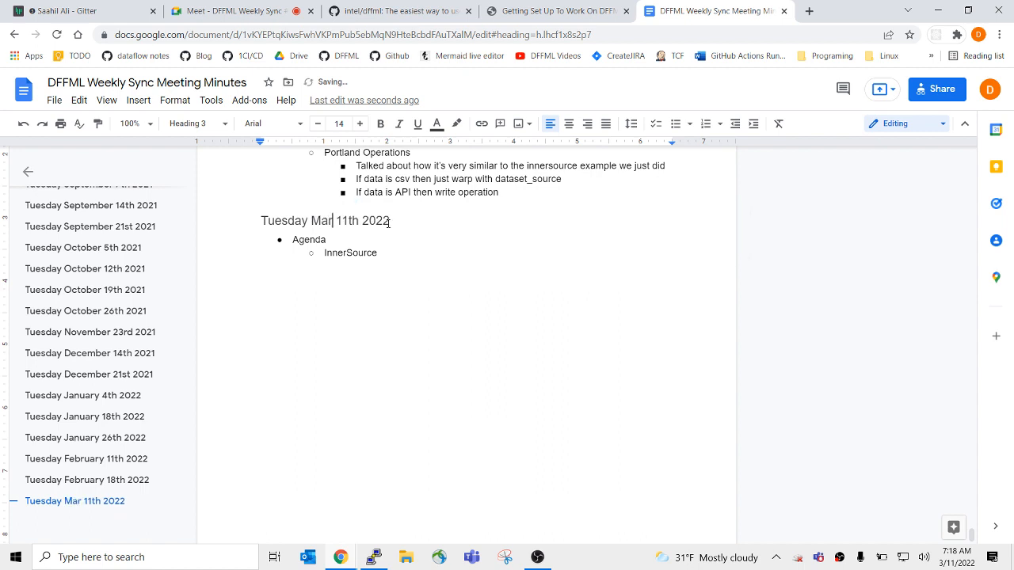
pyautogui.write('ch')
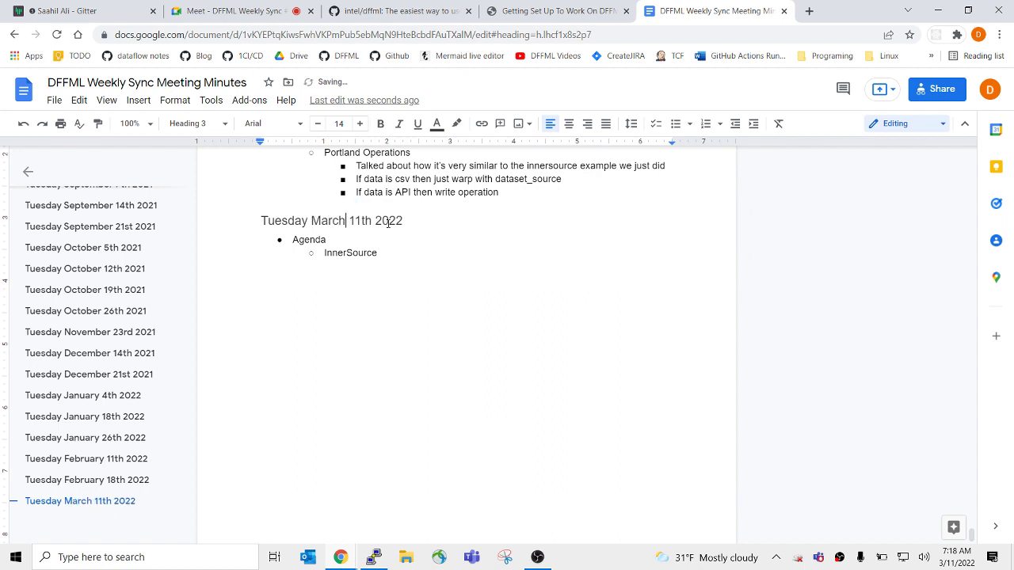
pyautogui.click(85, 479)
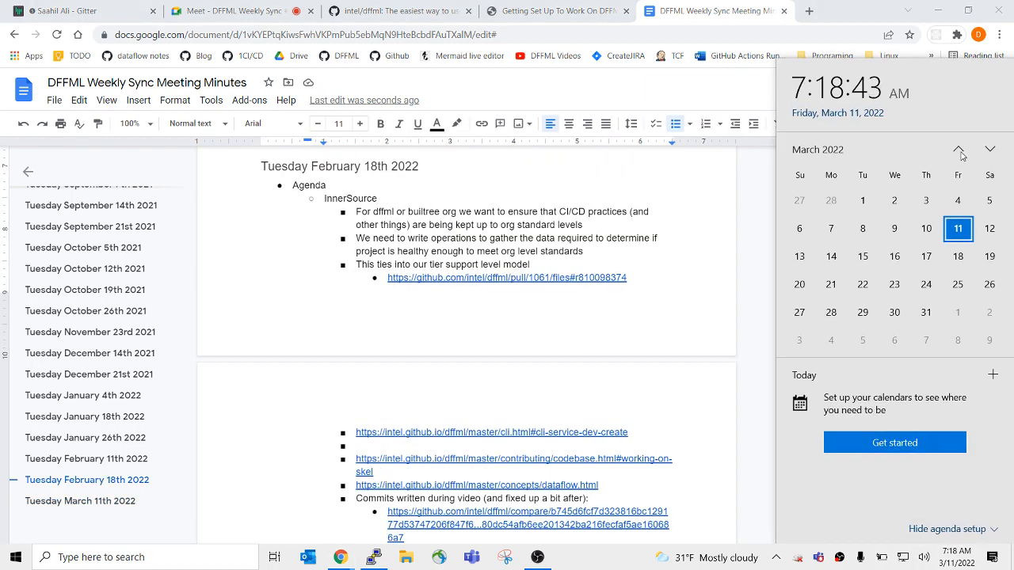
# - Page the taskbar calendar back to February and January 2022 to check meeting weekdays
pyautogui.click(958, 149)
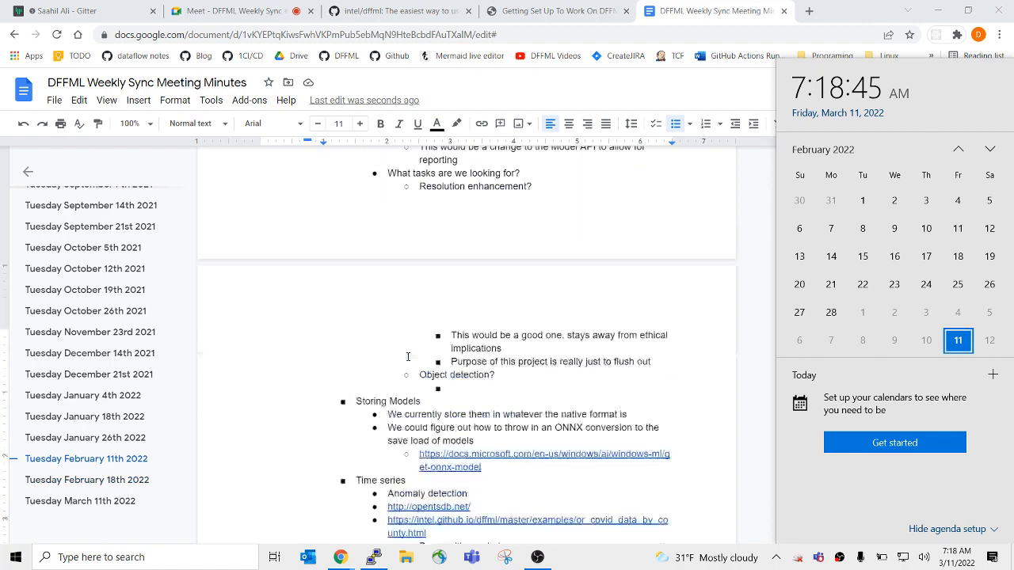
pyautogui.scroll(3)
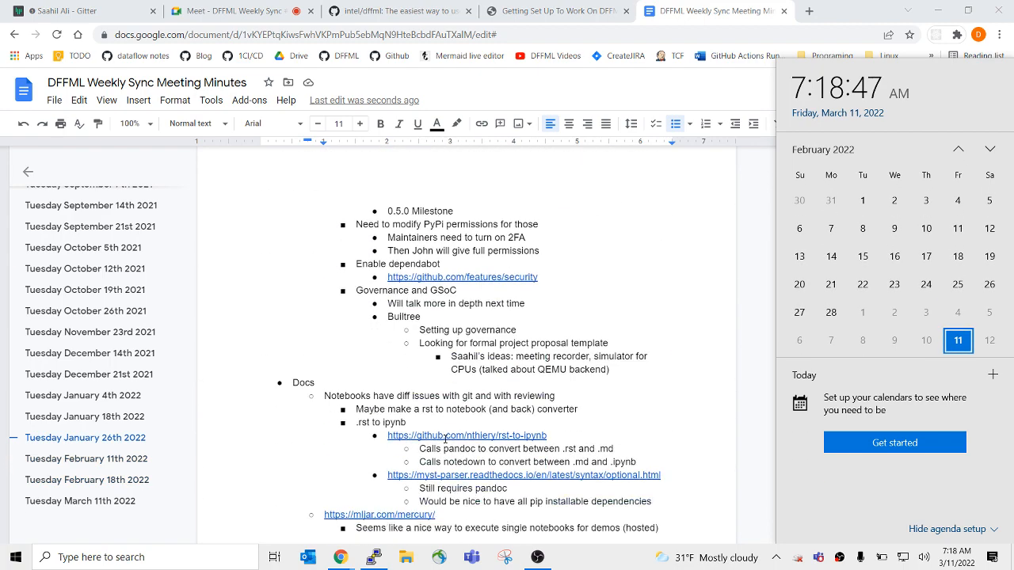
pyautogui.scroll(-3)
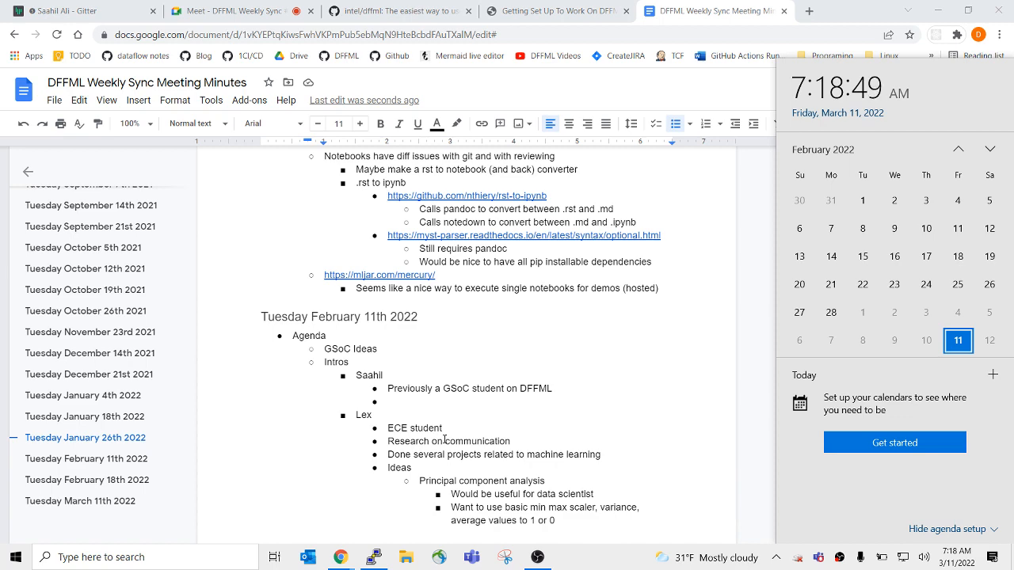
pyautogui.scroll(-3)
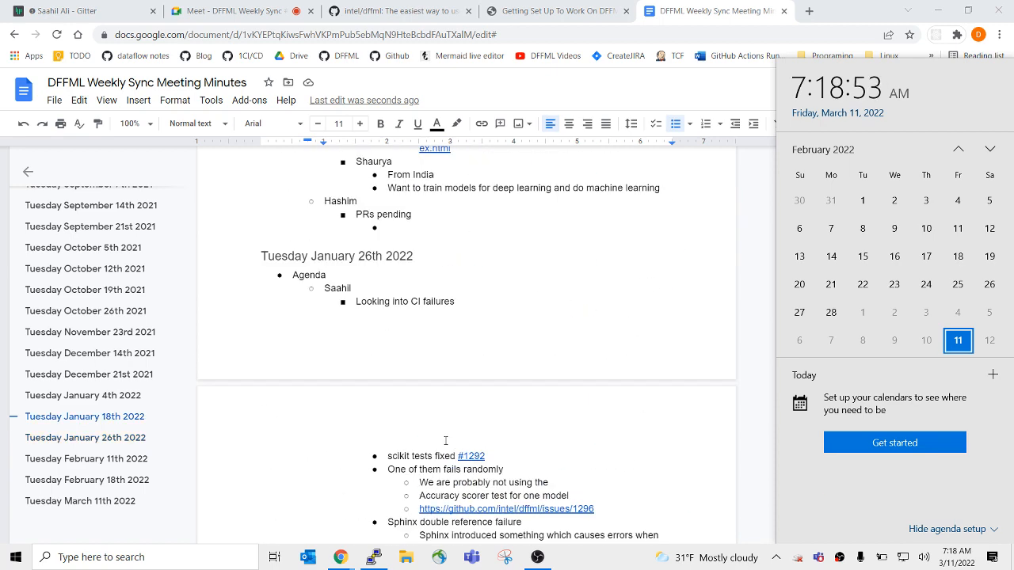
pyautogui.click(958, 149)
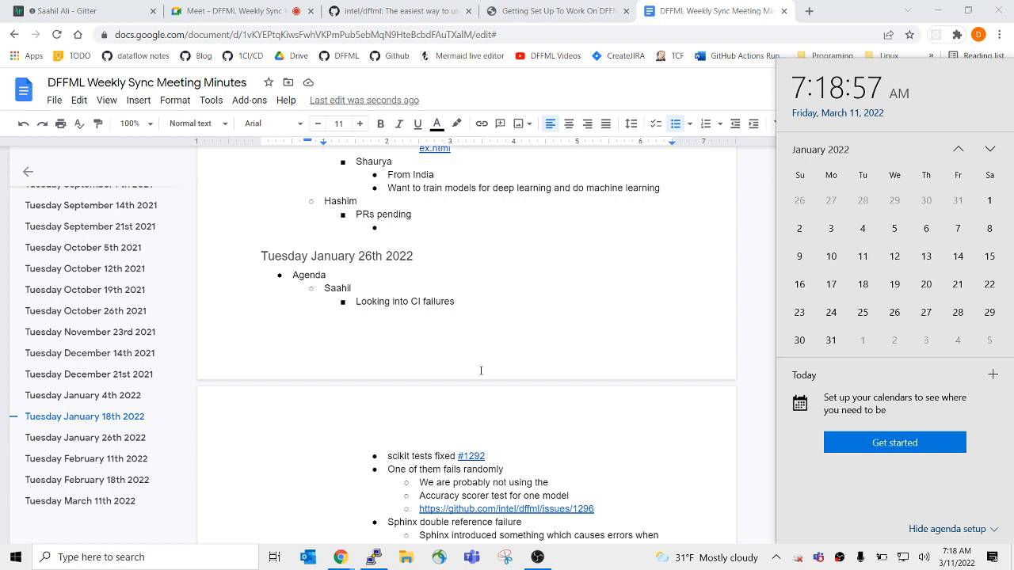
pyautogui.scroll(-3)
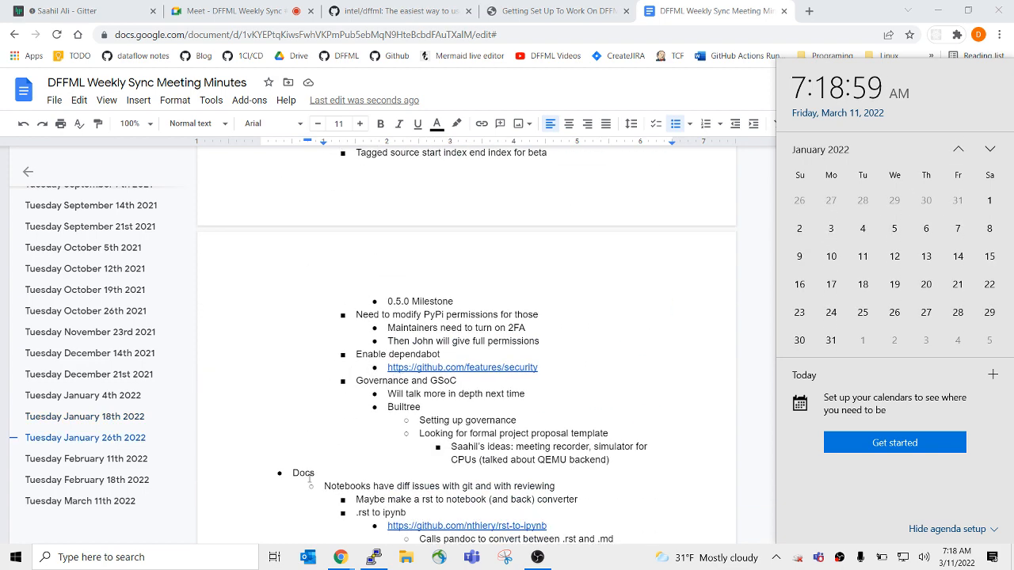
pyautogui.scroll(-3)
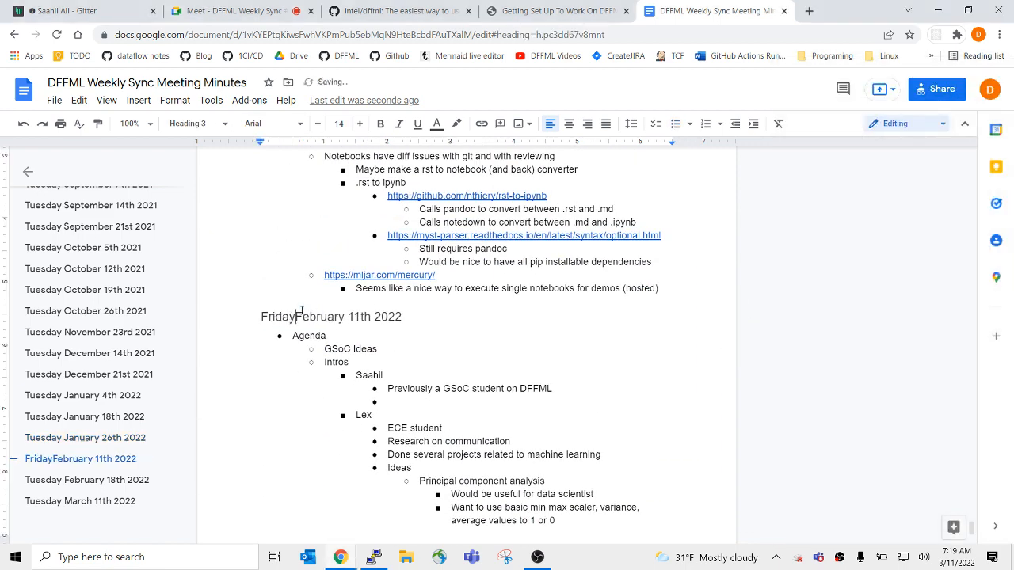
# - Scroll the minutes down to the Tuesday February 18th 2022 InnerSource notes
pyautogui.scroll(-3)
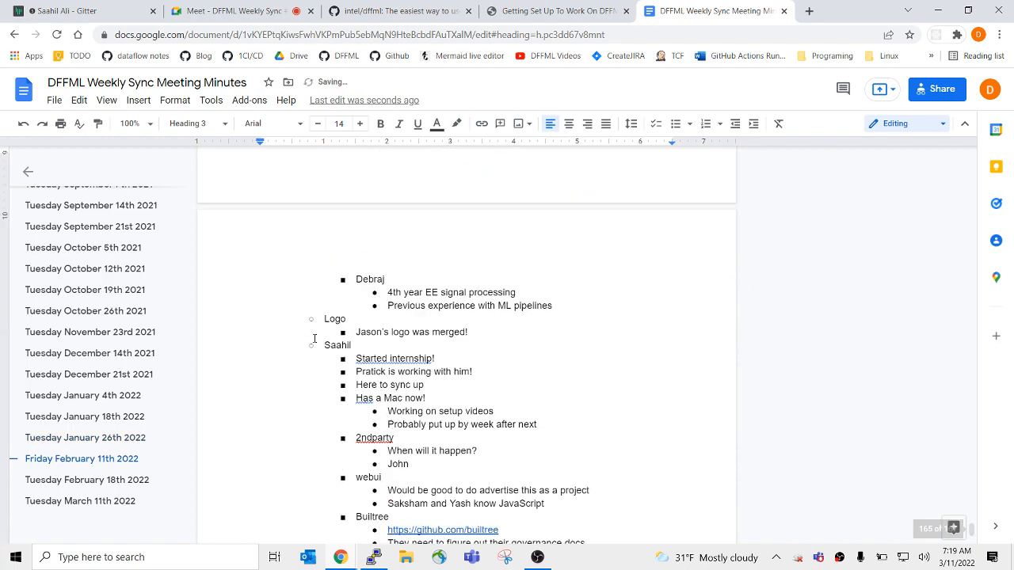
pyautogui.scroll(-3)
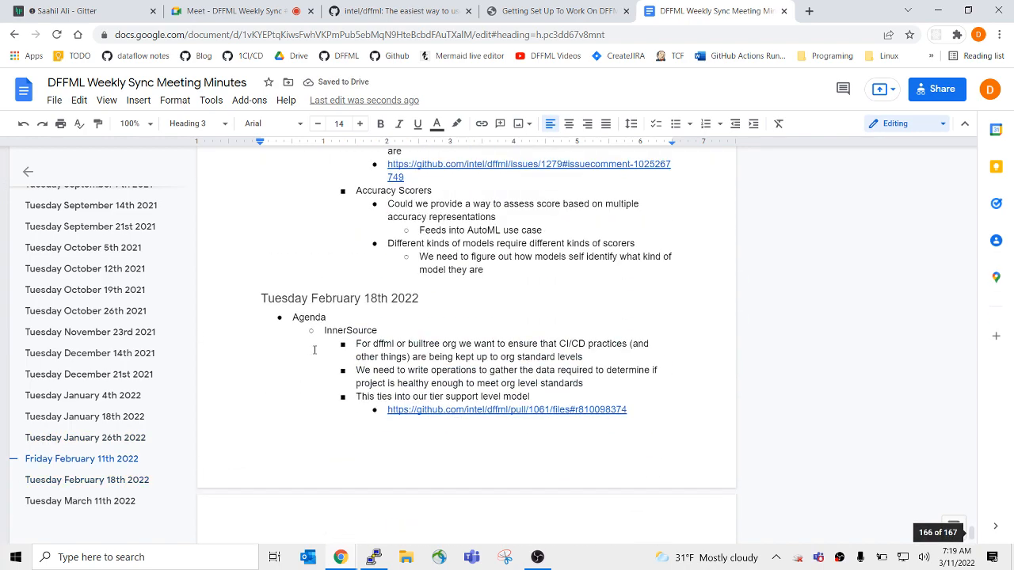
pyautogui.scroll(-3)
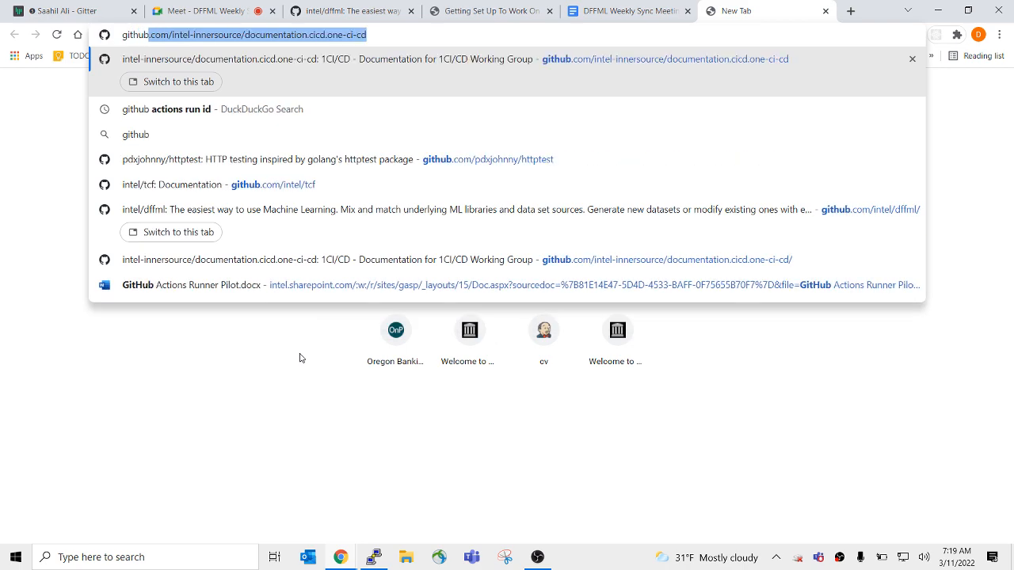
# - Visit intel.github.io/dffml/ and view the Contact Us page's embedded meeting calendar
pyautogui.write('github.com/intel-innersource/documentation.cicd.one-ci-cd')
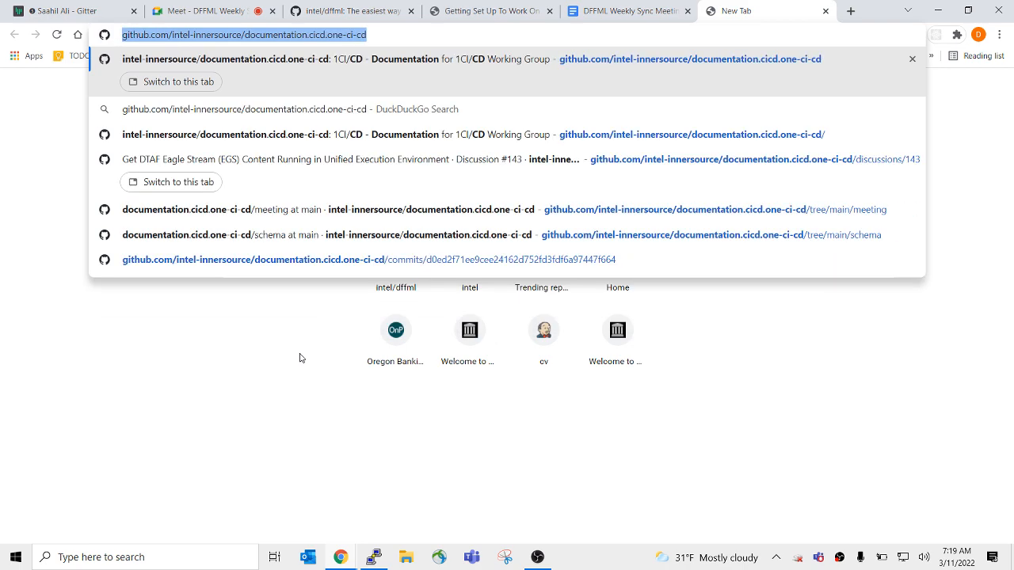
pyautogui.write('intel.github.io/dffml/')
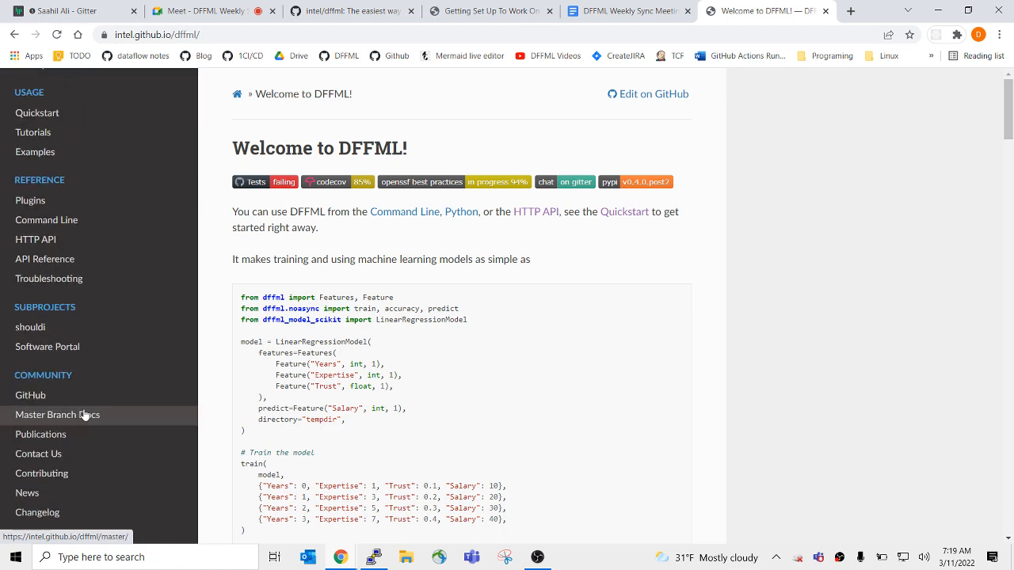
pyautogui.click(38, 454)
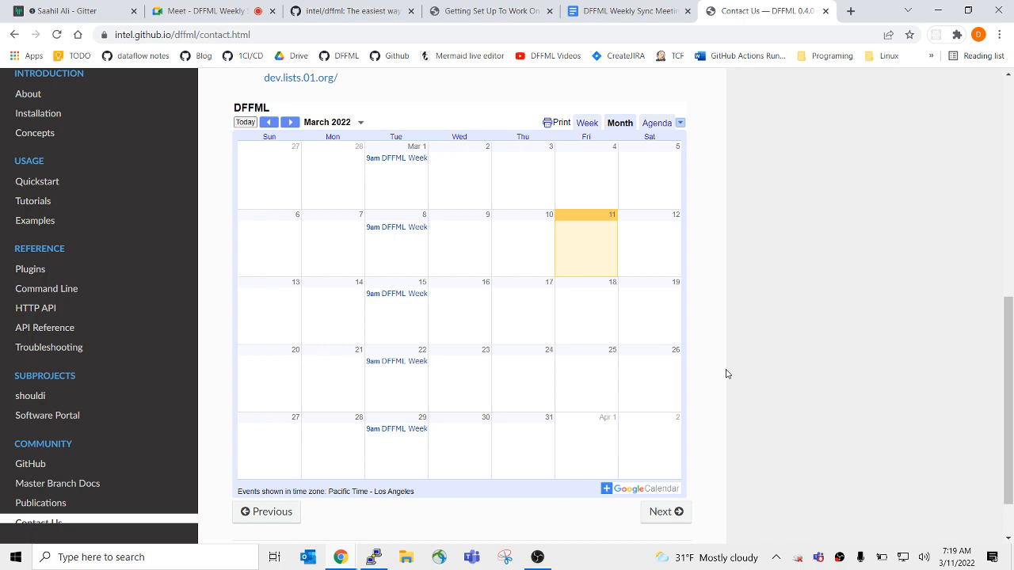
pyautogui.scroll(-3)
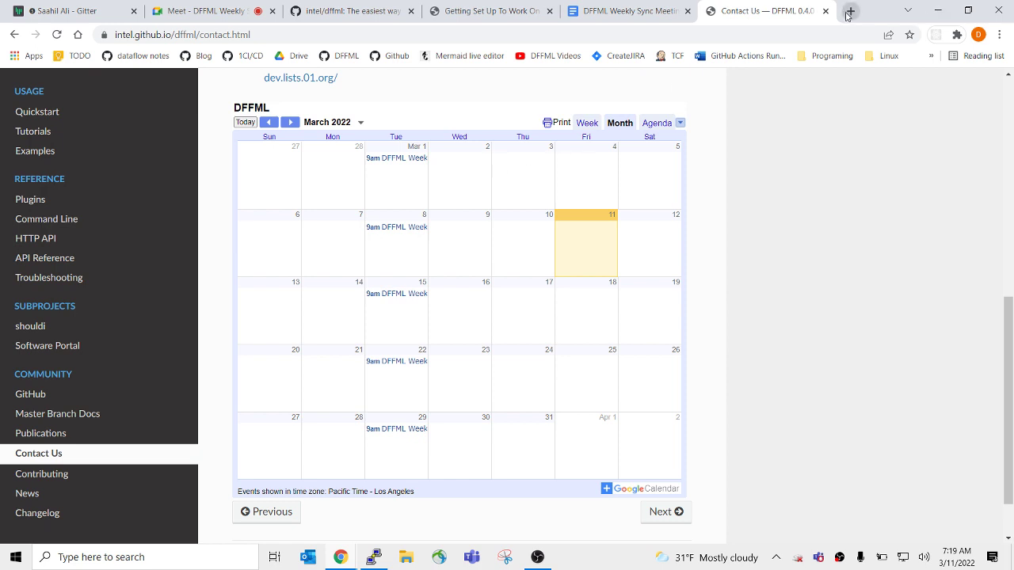
pyautogui.click(849, 11)
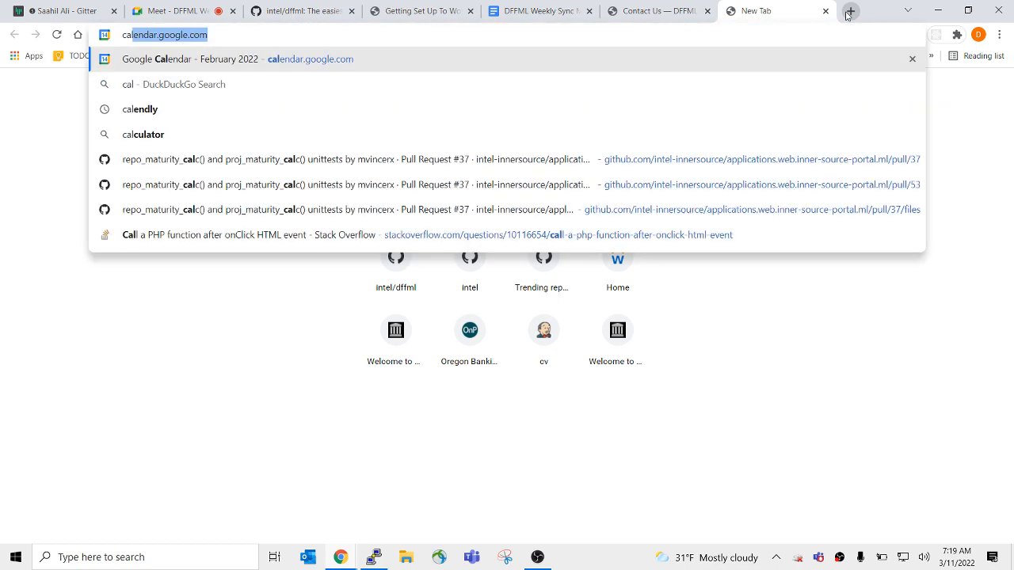
# - Open Google Calendar and go to its Settings page
pyautogui.click(229, 58)
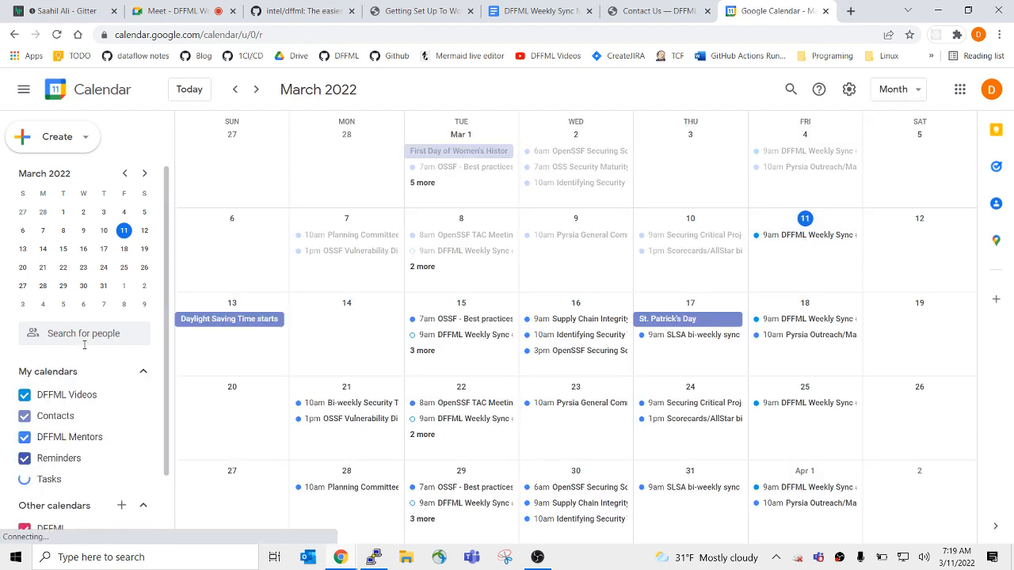
pyautogui.moveTo(57, 275)
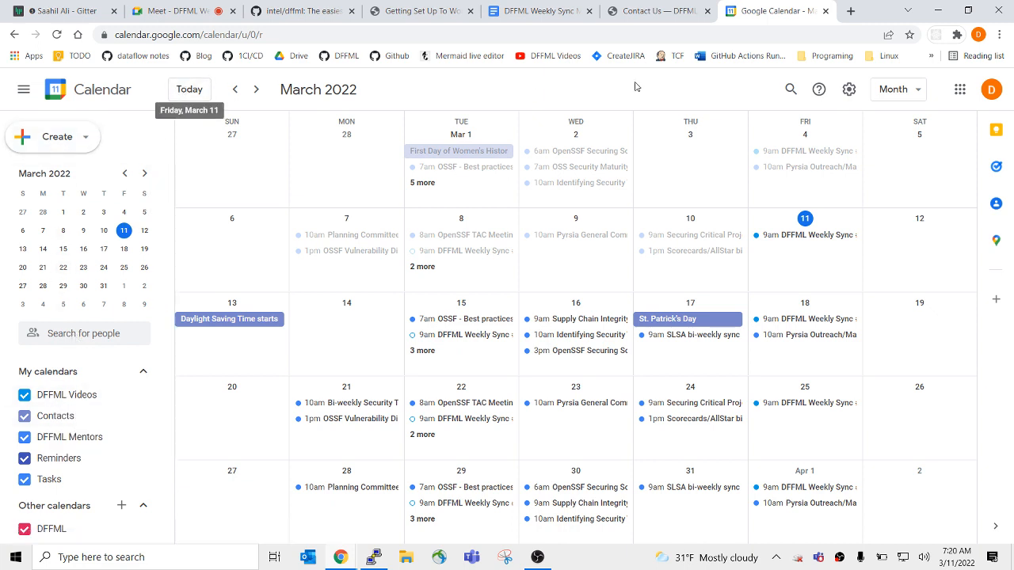
pyautogui.click(849, 89)
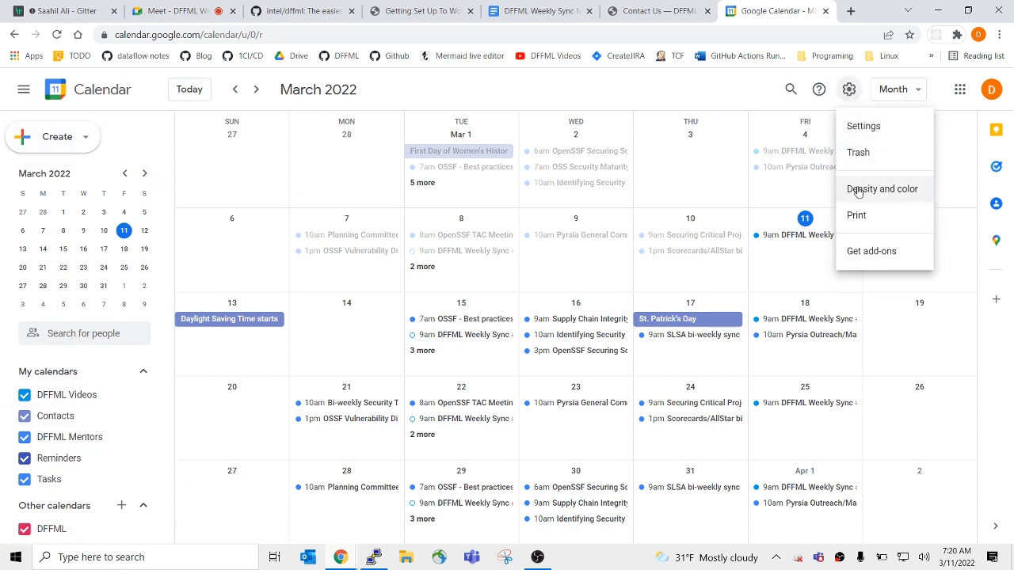
pyautogui.click(863, 126)
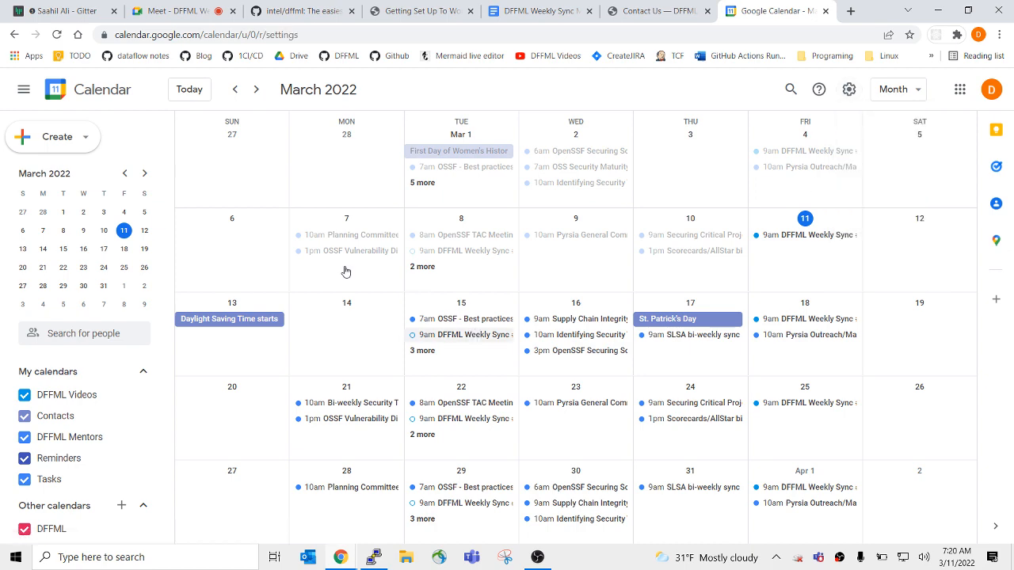
pyautogui.click(849, 89)
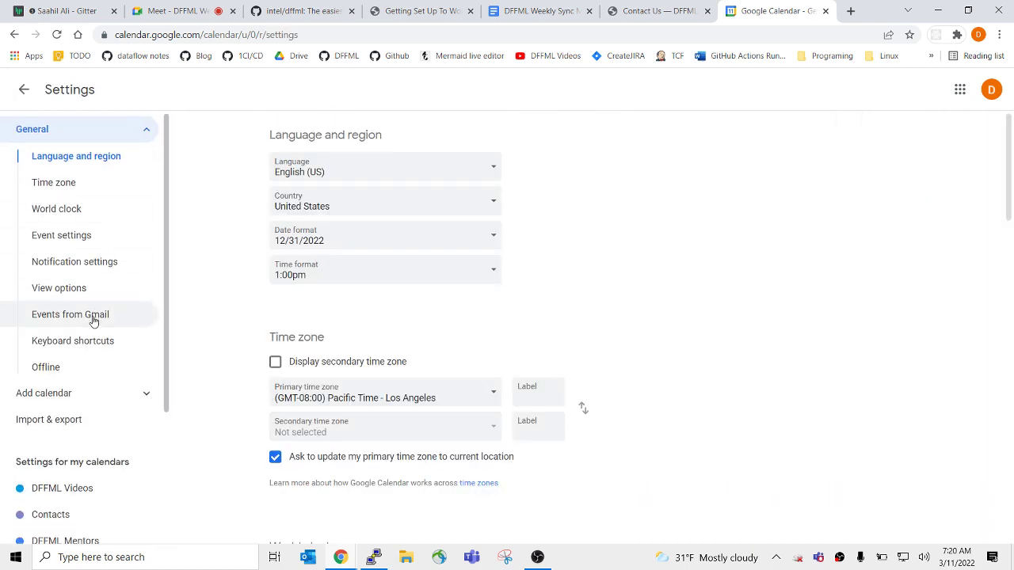
pyautogui.scroll(-3)
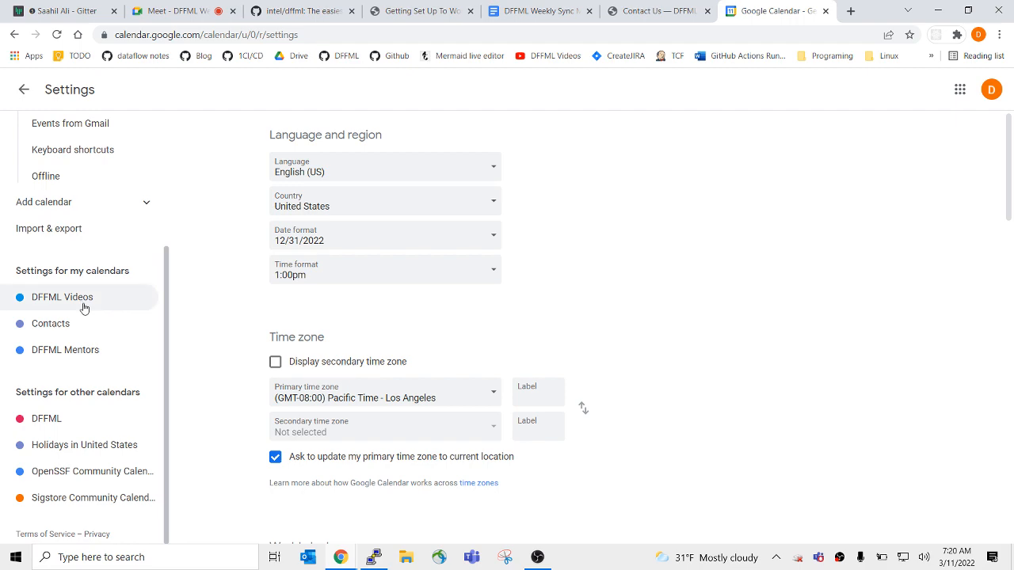
# - Review the DFFML Videos and DFFML calendar settings, scrolling through their details
pyautogui.click(62, 297)
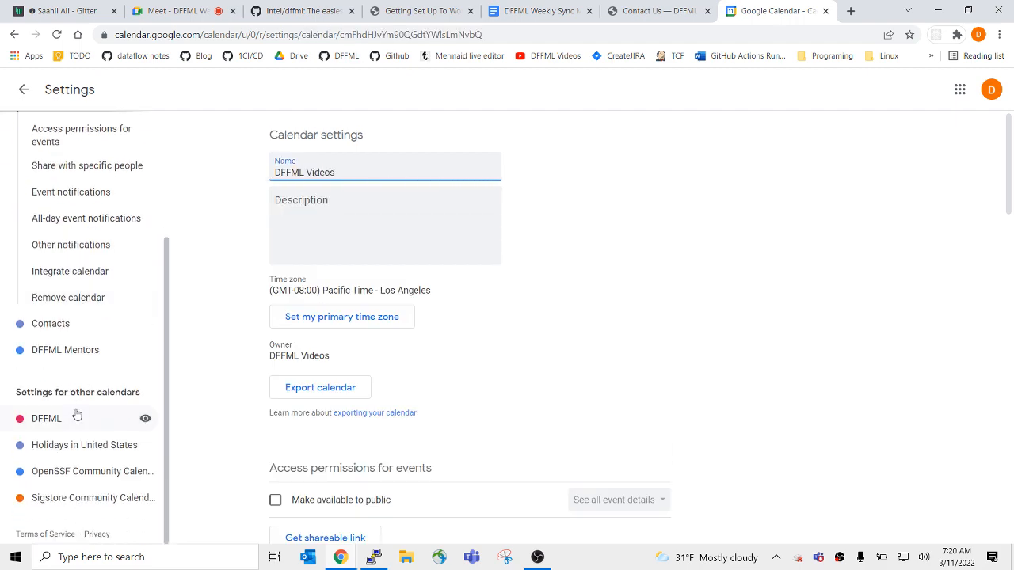
pyautogui.click(46, 418)
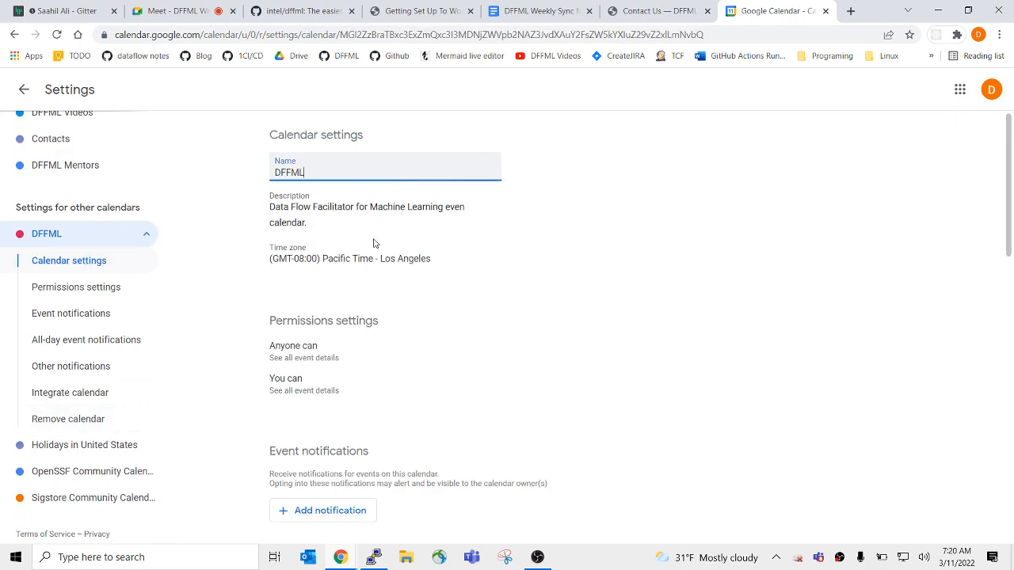
pyautogui.scroll(-3)
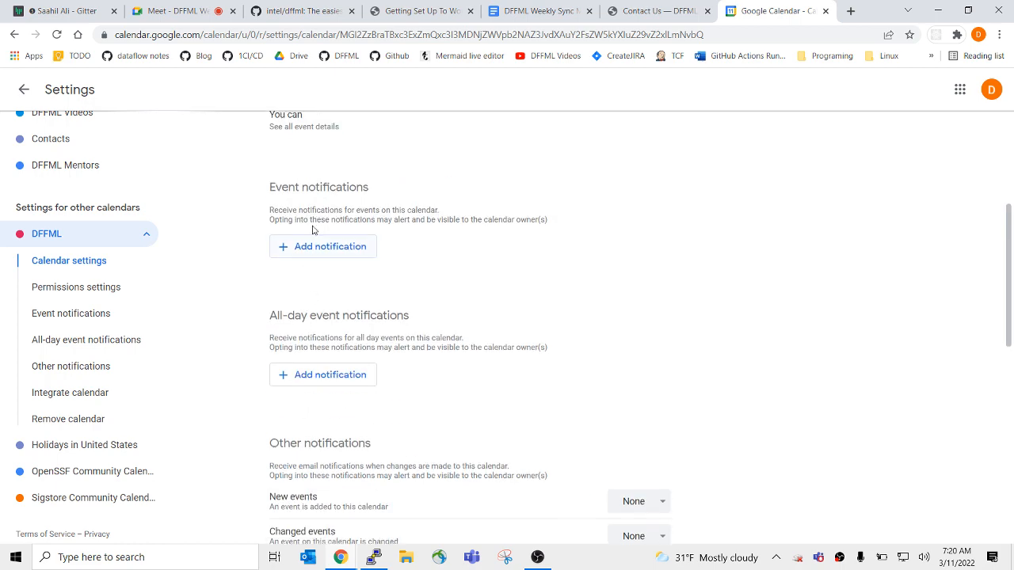
pyautogui.scroll(-3)
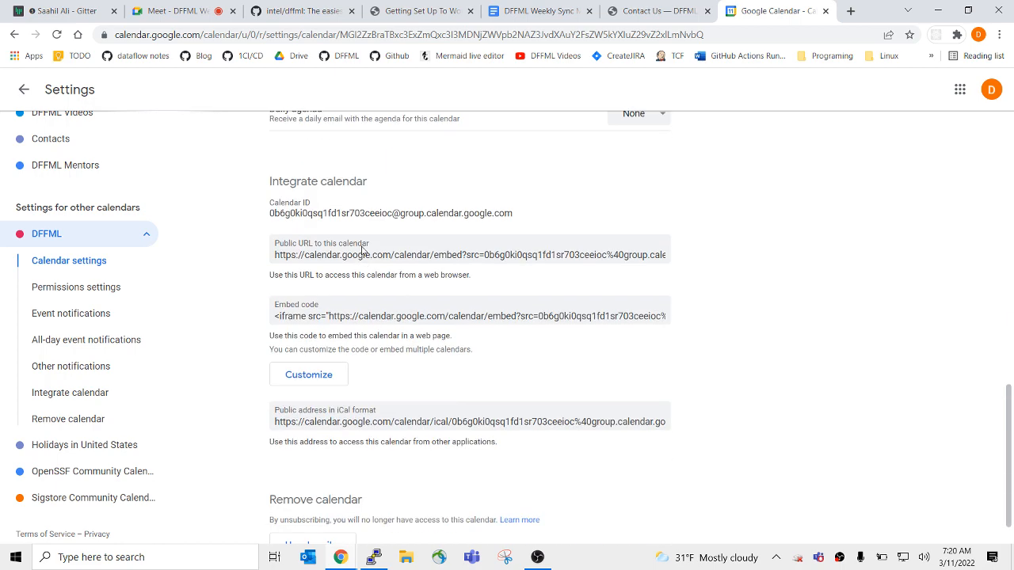
pyautogui.scroll(-3)
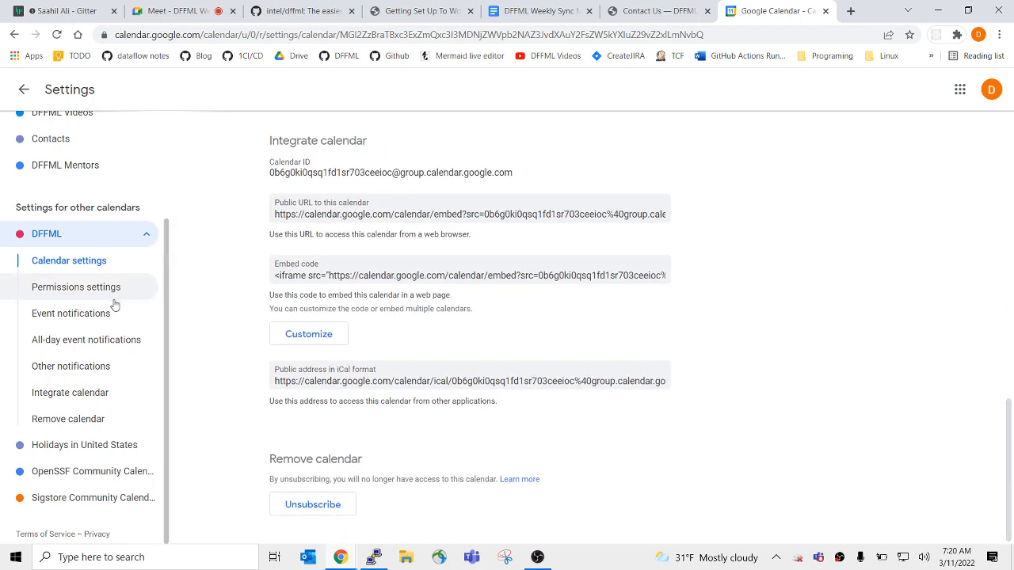
pyautogui.scroll(3)
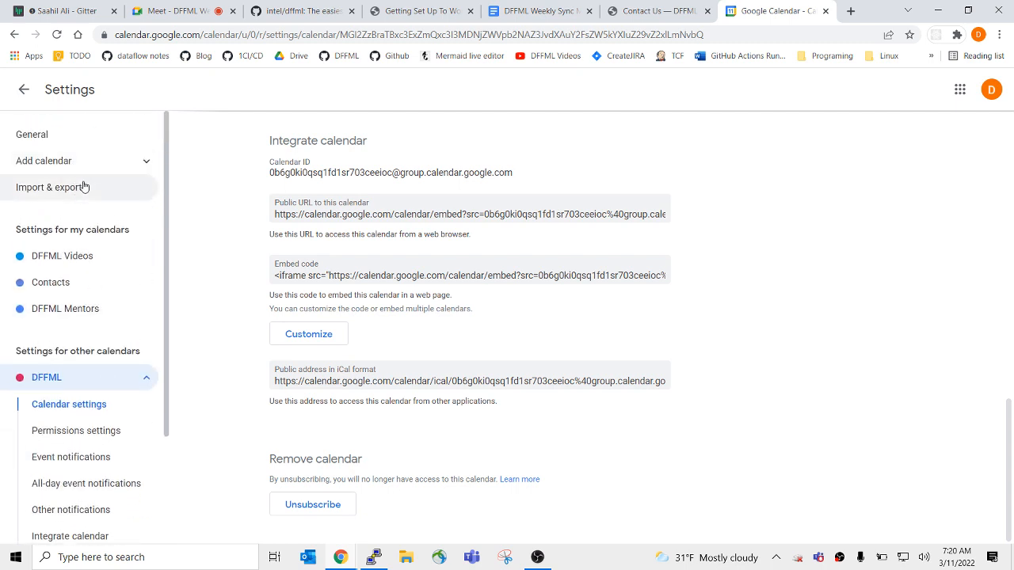
pyautogui.moveTo(330, 488)
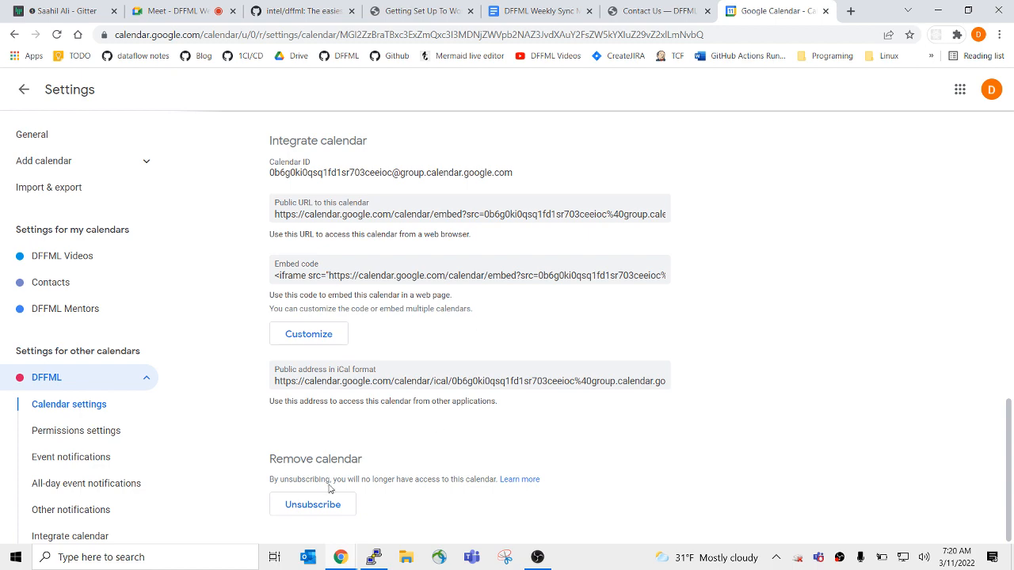
pyautogui.scroll(3)
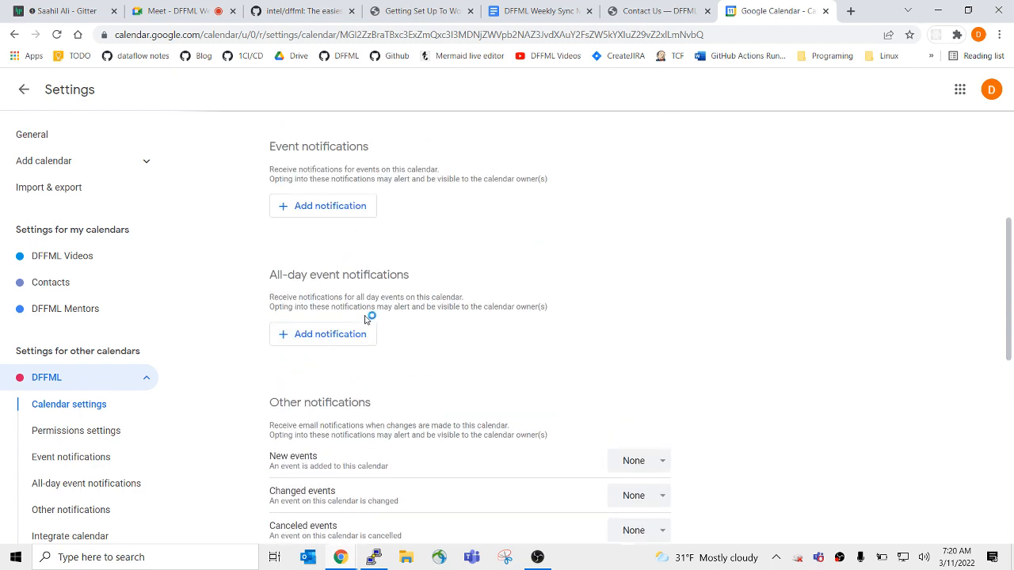
pyautogui.scroll(3)
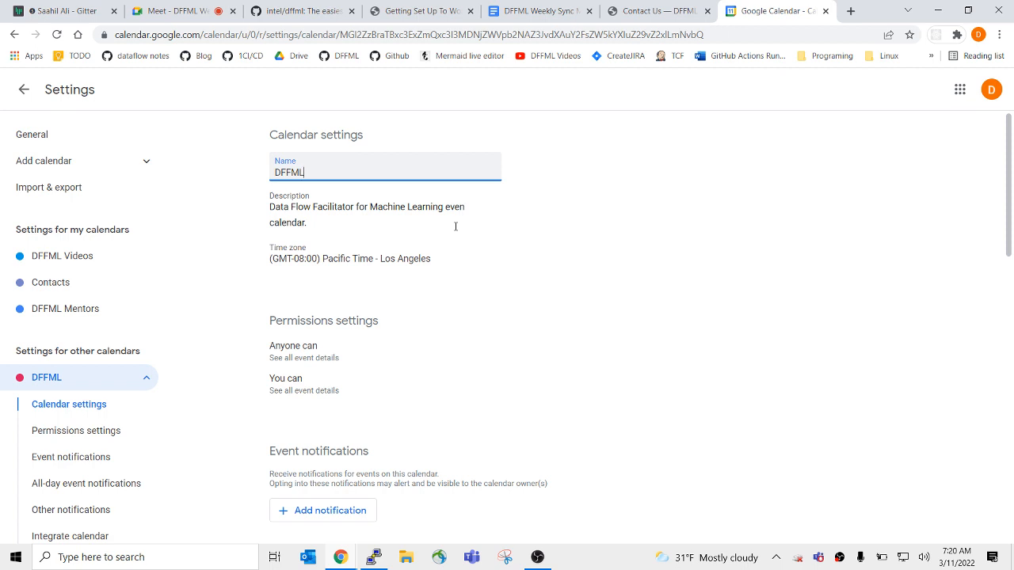
pyautogui.moveTo(131, 194)
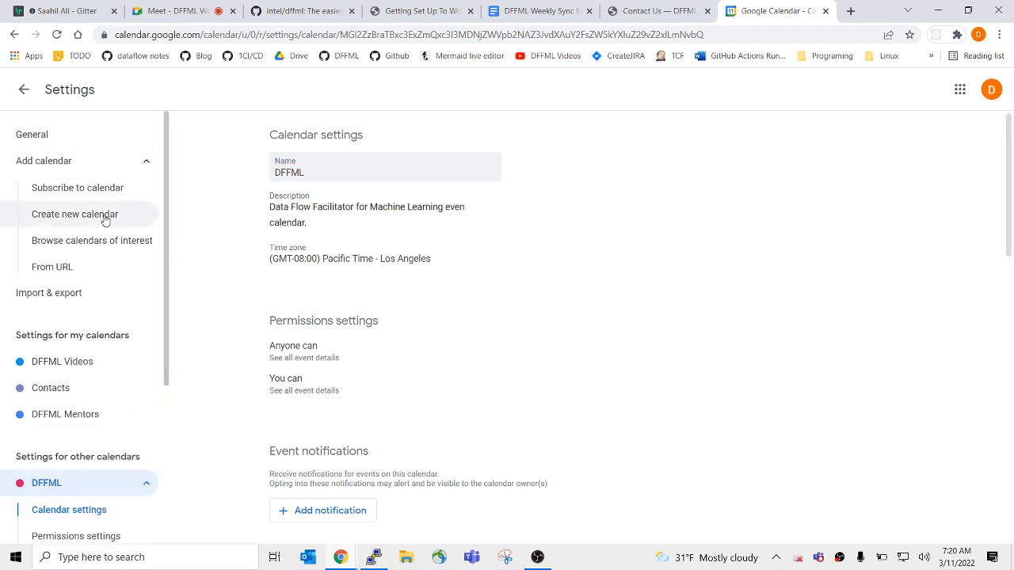
# - Preview From URL and Browse calendars of interest, settling on Create new calendar
pyautogui.click(74, 214)
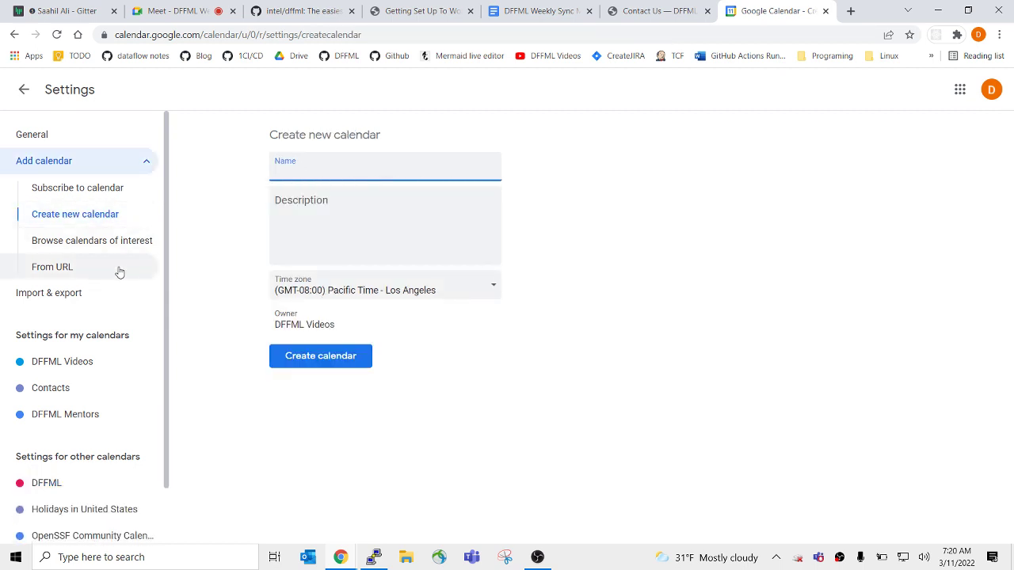
pyautogui.click(53, 266)
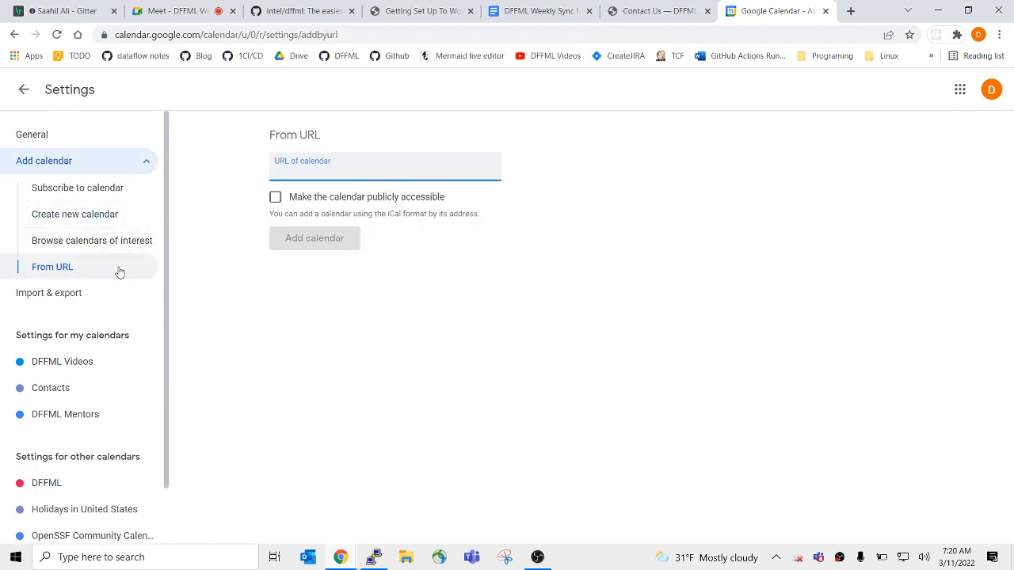
pyautogui.click(91, 240)
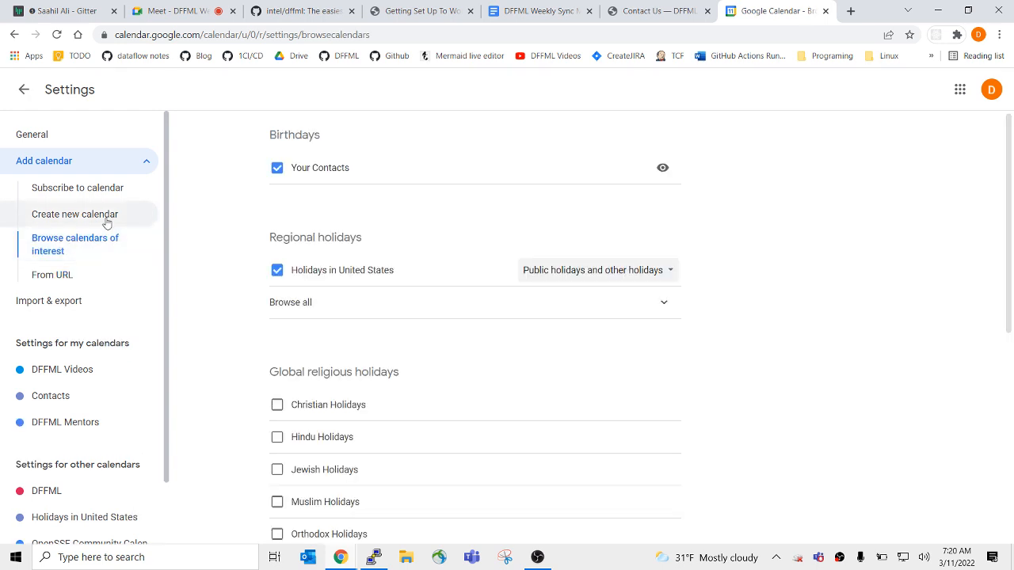
pyautogui.click(73, 214)
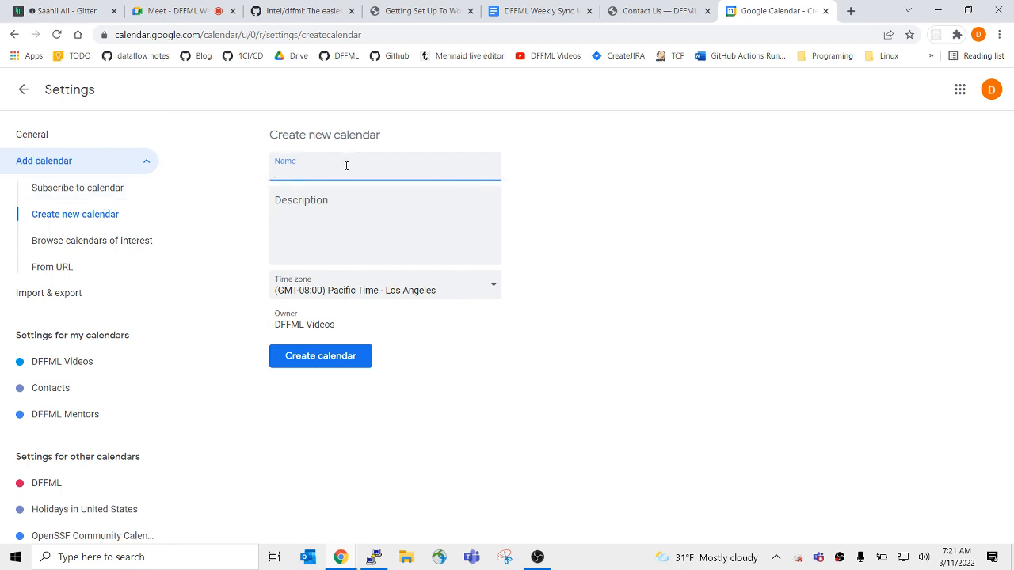
# - Name the calendar 'DFFML Weekly Sync' and begin its description with 'Meeting Minutes:'
pyautogui.write('DFFML W')
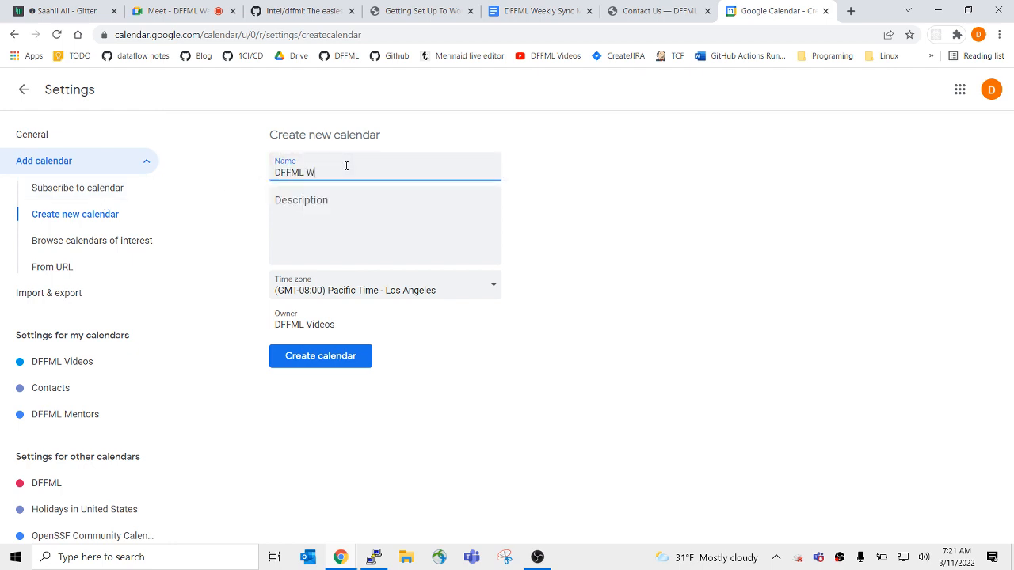
pyautogui.write('eekly S')
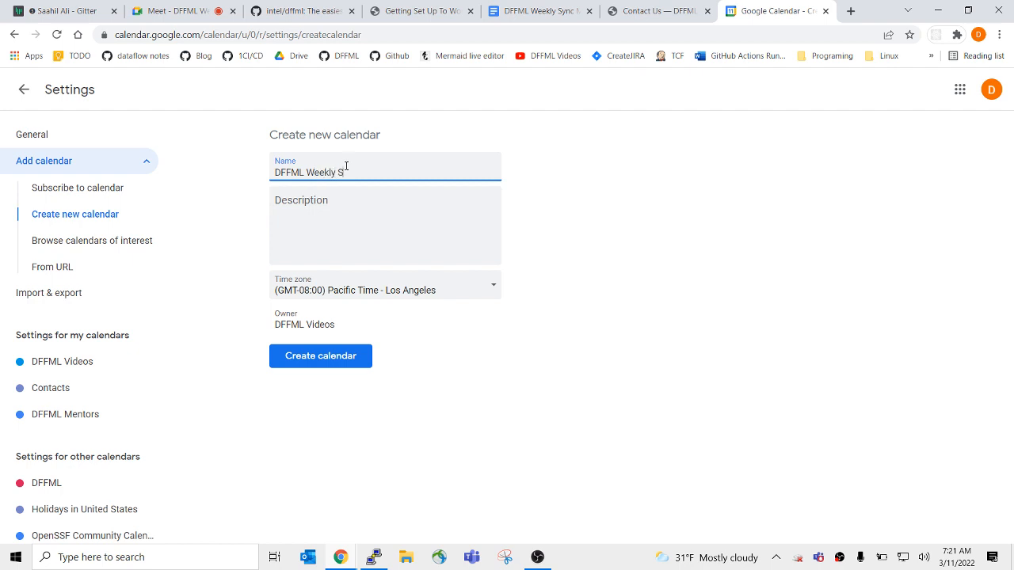
pyautogui.click(384, 225)
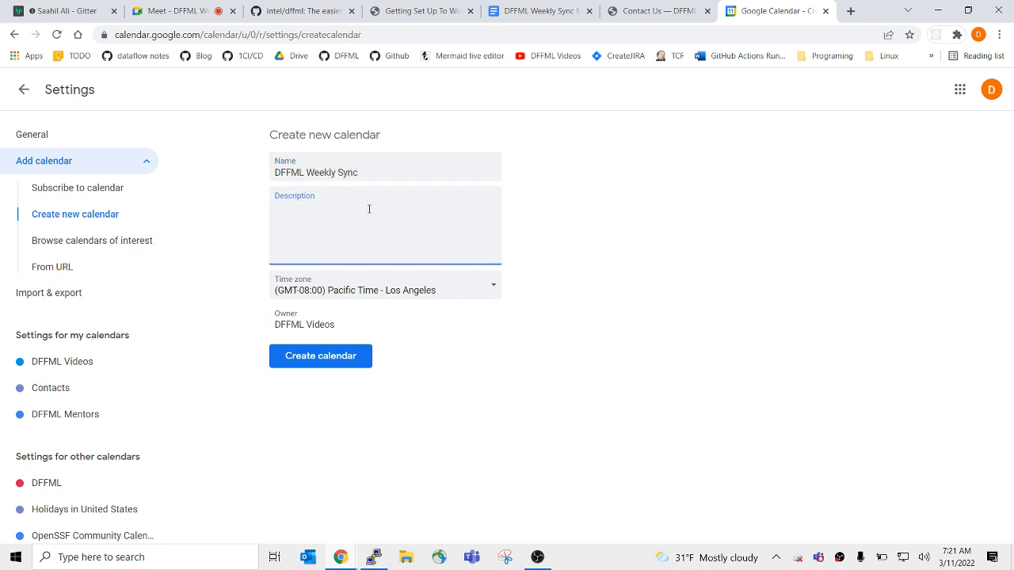
pyautogui.write('Meeting Minutes:')
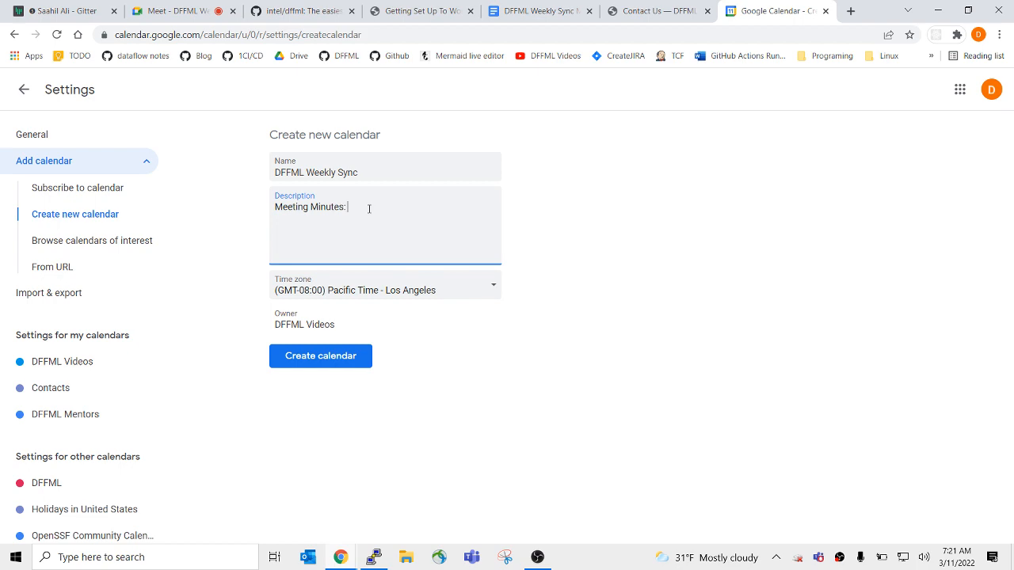
# - Add the minutes document URL to the description and create the calendar
pyautogui.click(539, 10)
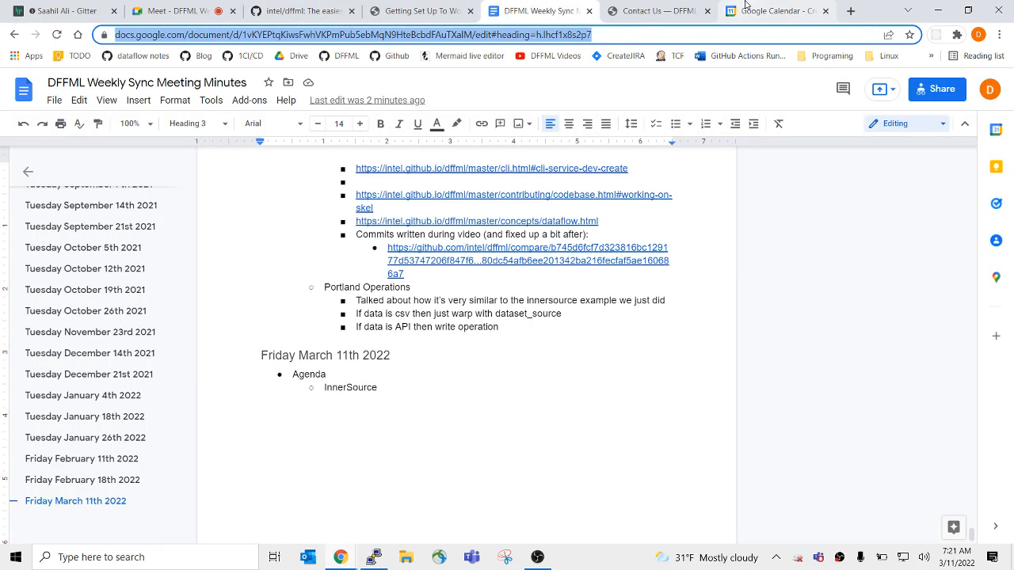
pyautogui.click(776, 11)
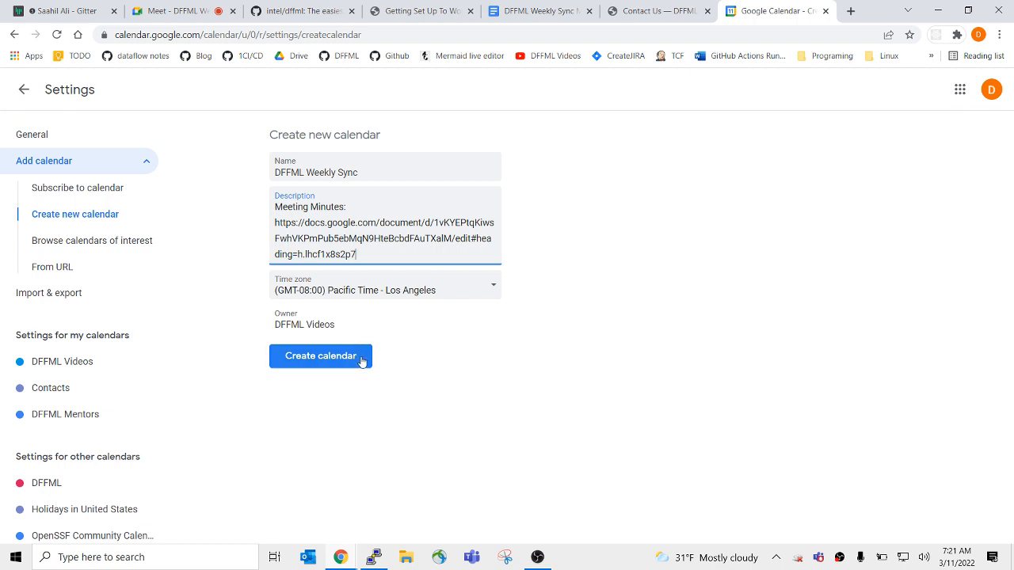
pyautogui.click(321, 355)
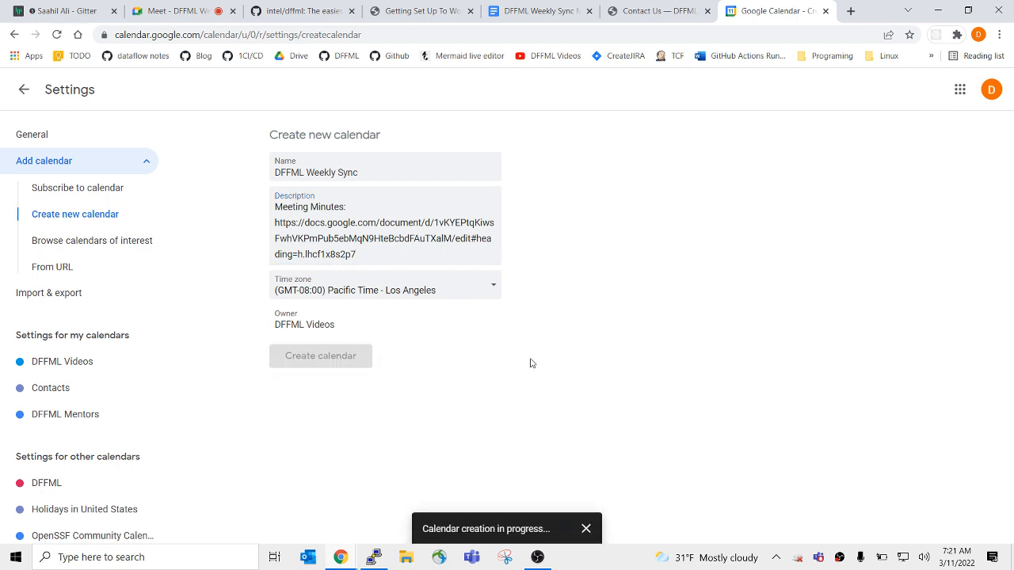
pyautogui.click(320, 356)
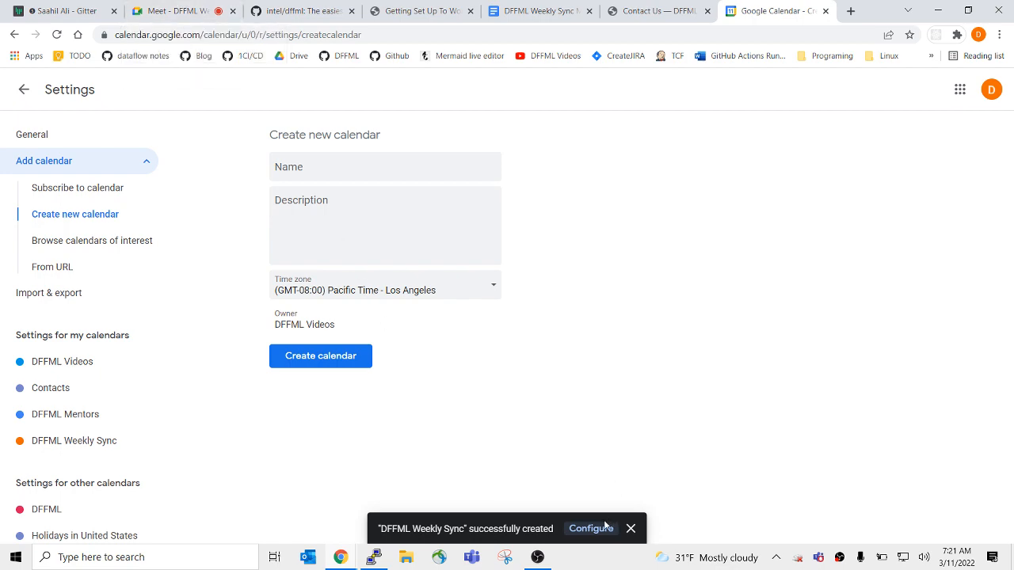
# - Make the DFFML Weekly Sync calendar available to the public
pyautogui.click(590, 528)
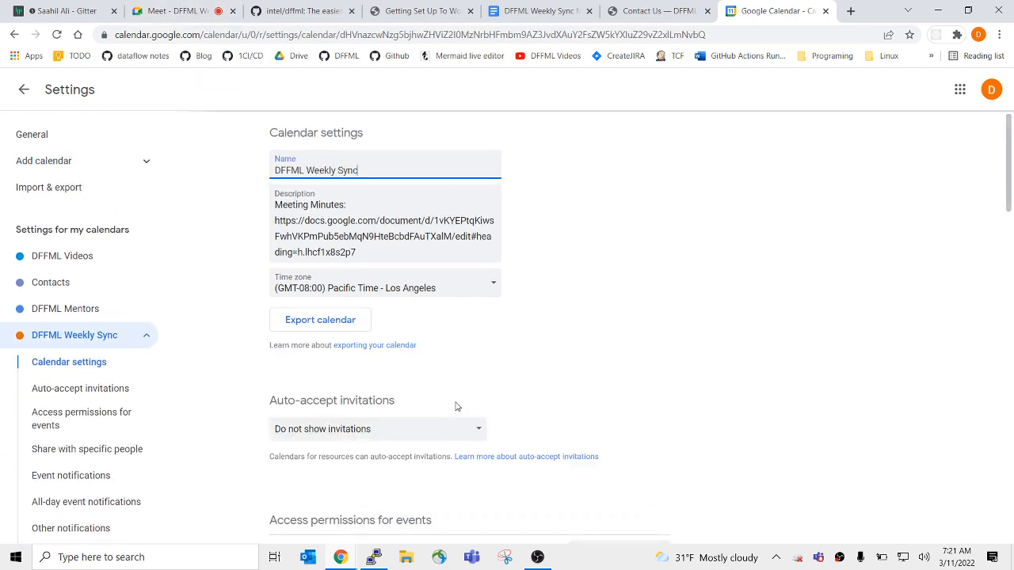
pyautogui.scroll(-3)
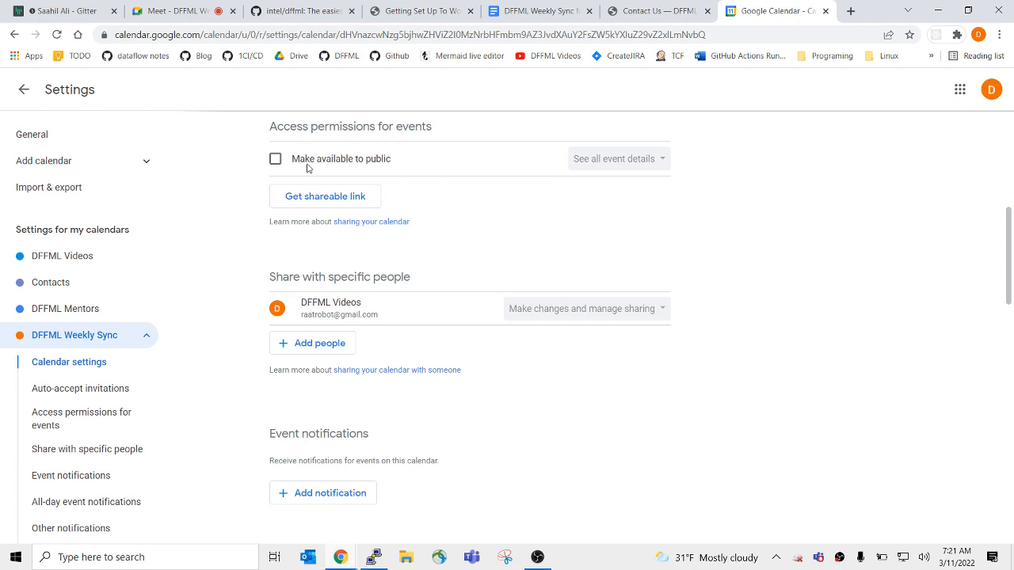
pyautogui.click(274, 158)
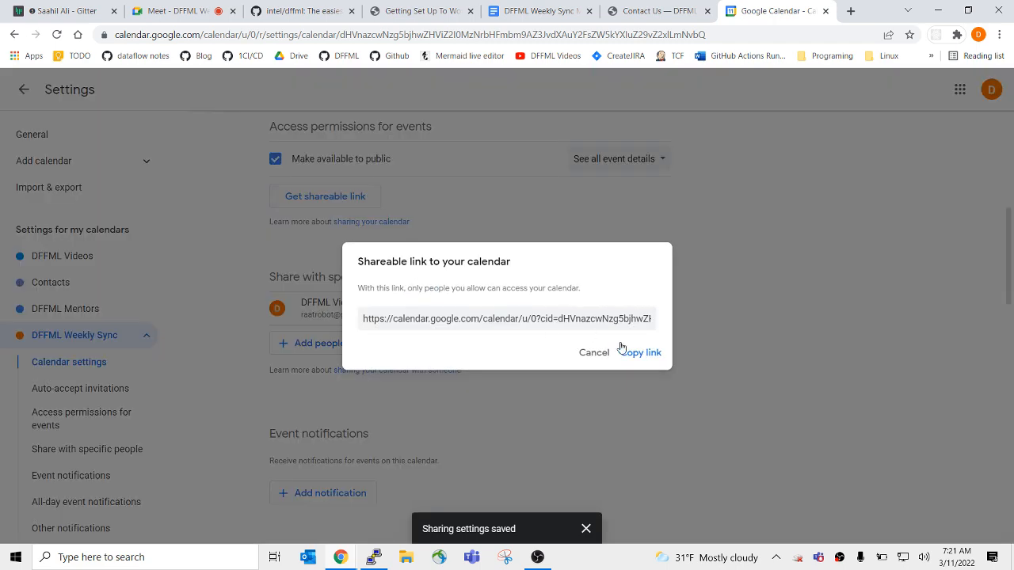
pyautogui.click(593, 353)
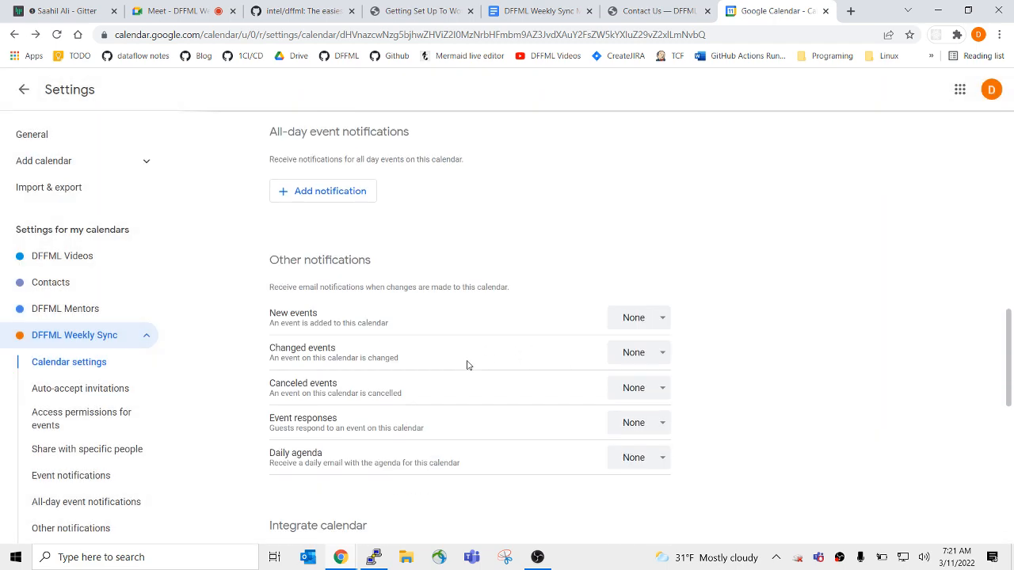
# - Select the calendar's embed code and review its iCal addresses
pyautogui.scroll(-3)
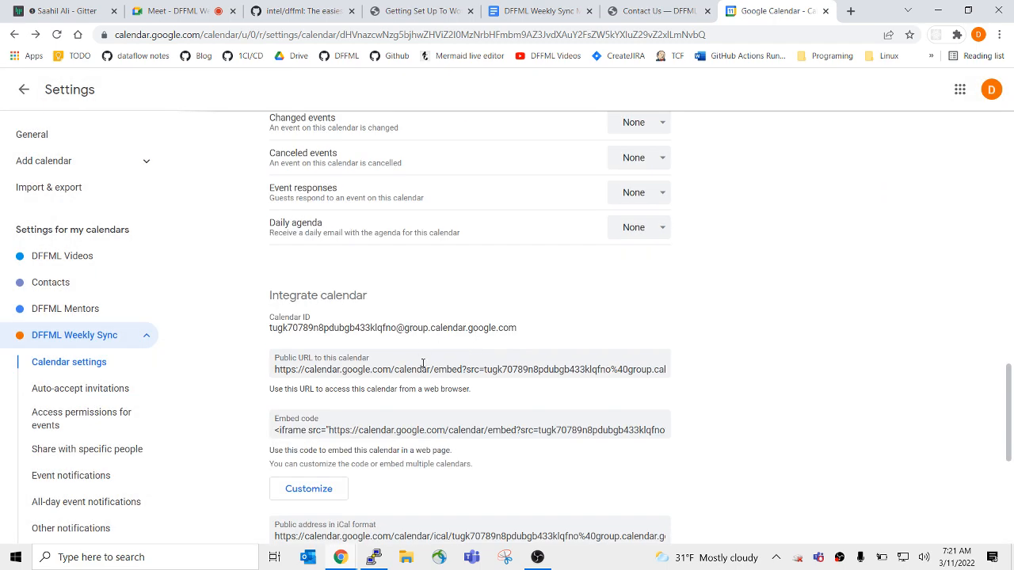
pyautogui.scroll(-3)
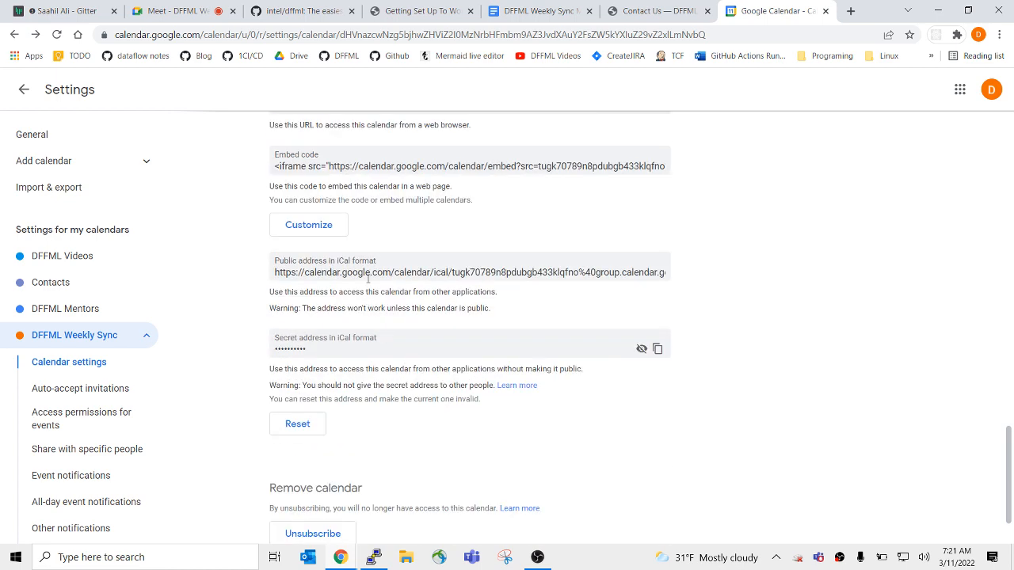
pyautogui.moveTo(402, 233)
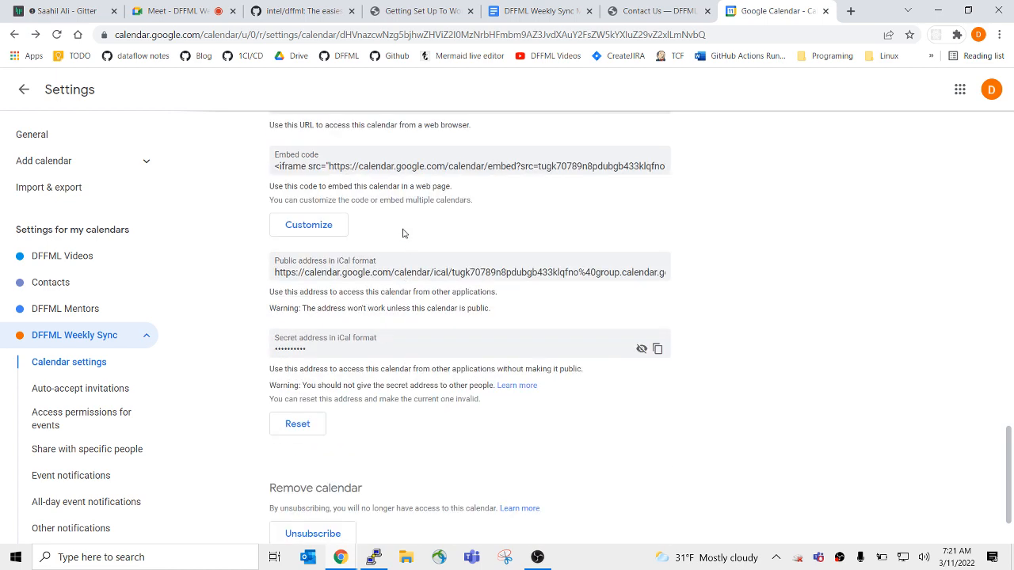
pyautogui.tripleClick(471, 166)
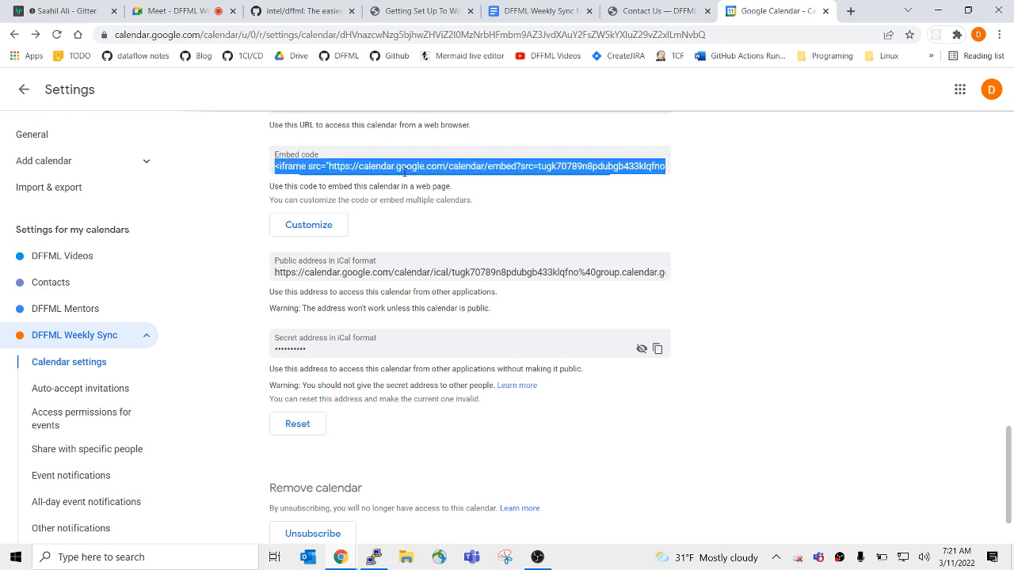
pyautogui.moveTo(319, 343)
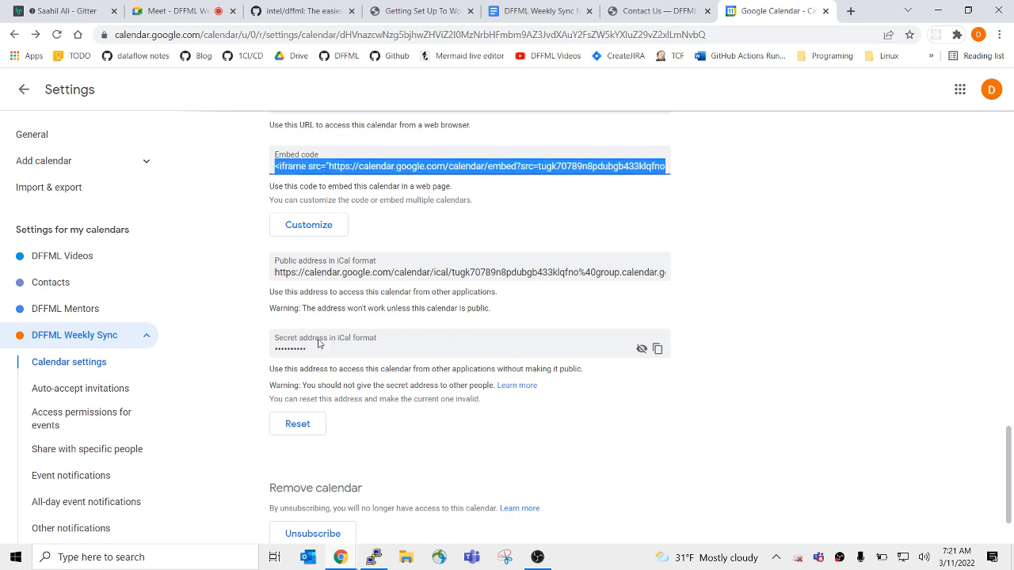
pyautogui.scroll(-3)
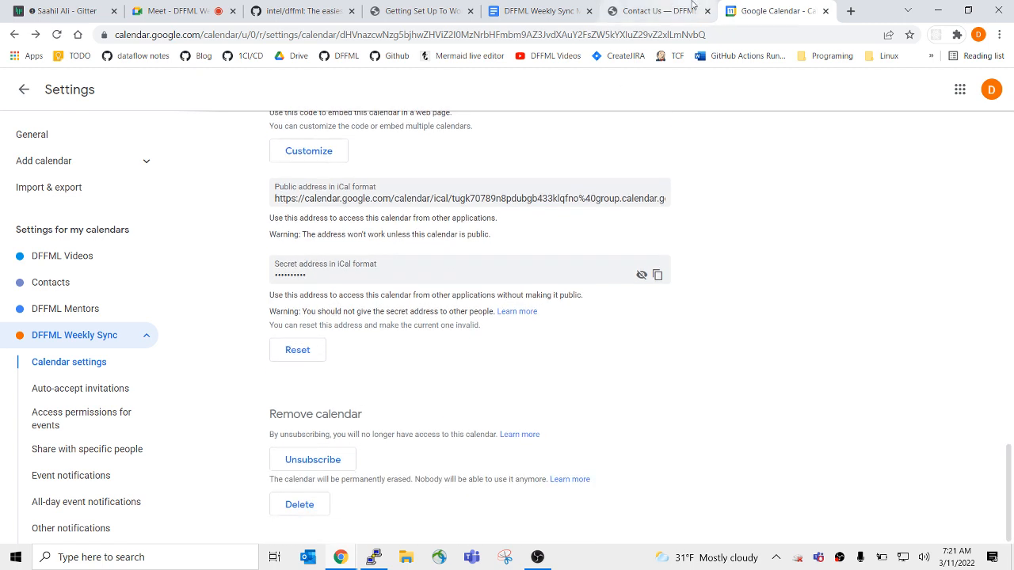
pyautogui.moveTo(494, 504)
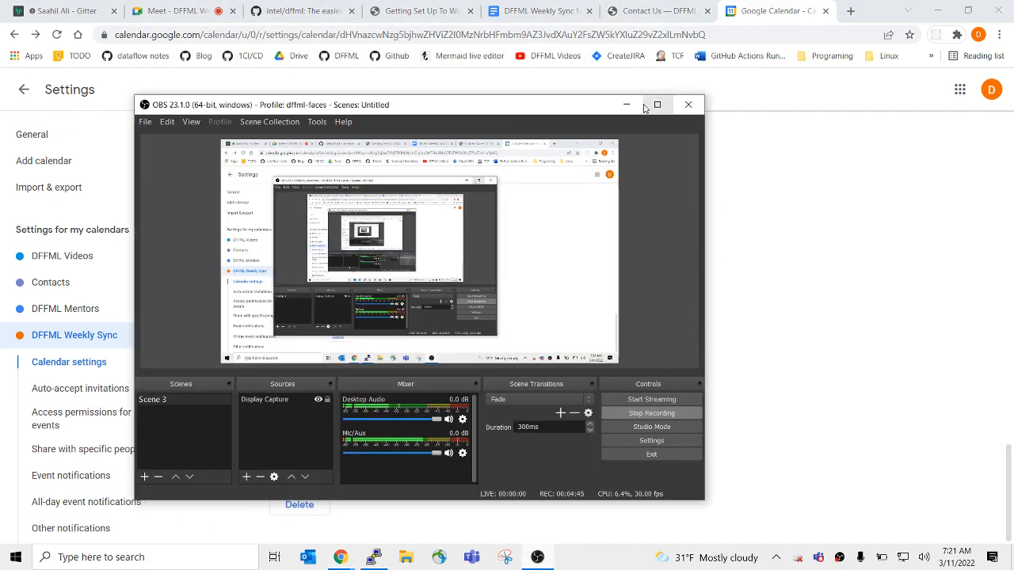
pyautogui.click(170, 10)
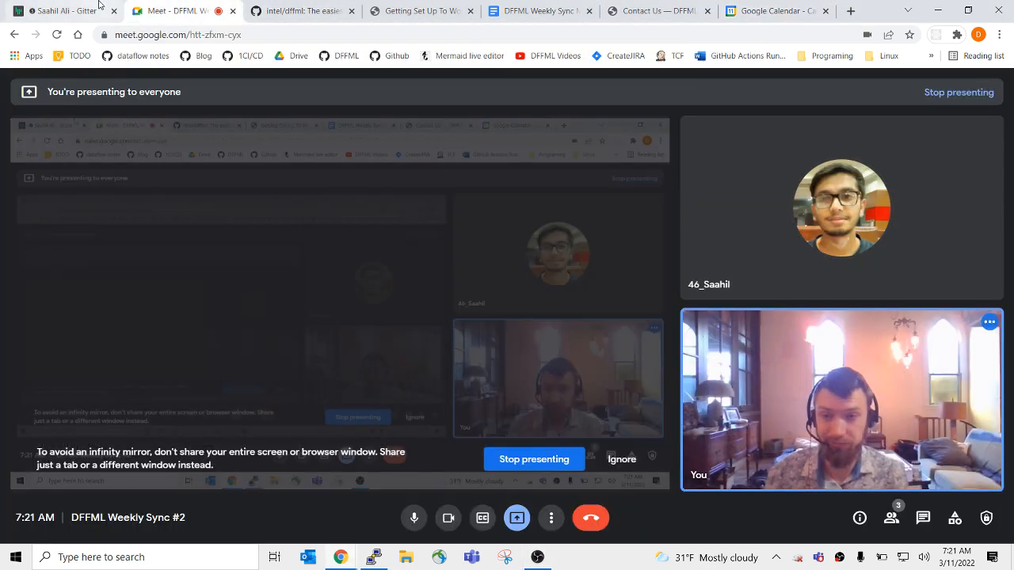
pyautogui.click(297, 10)
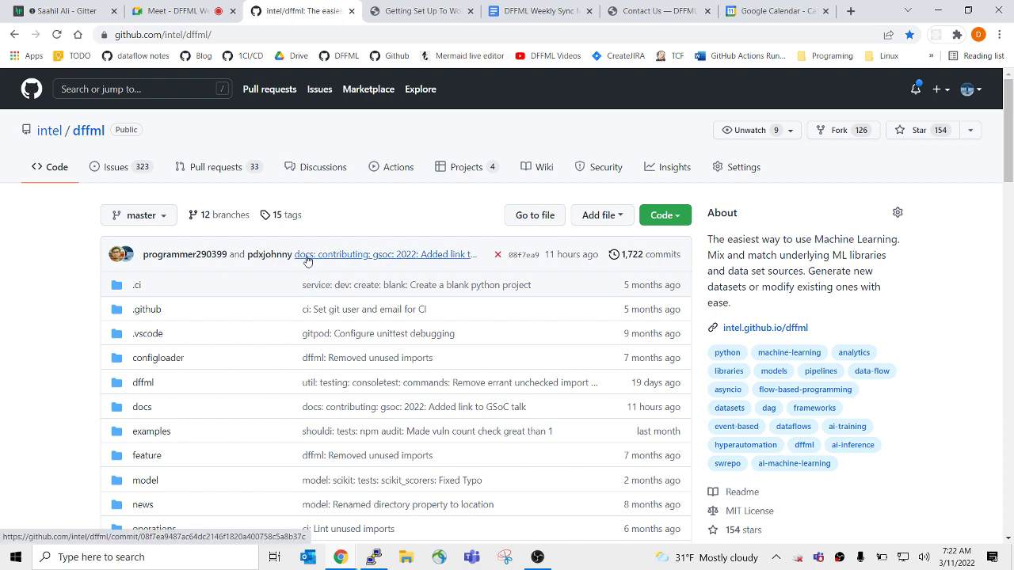
pyautogui.moveTo(142, 406)
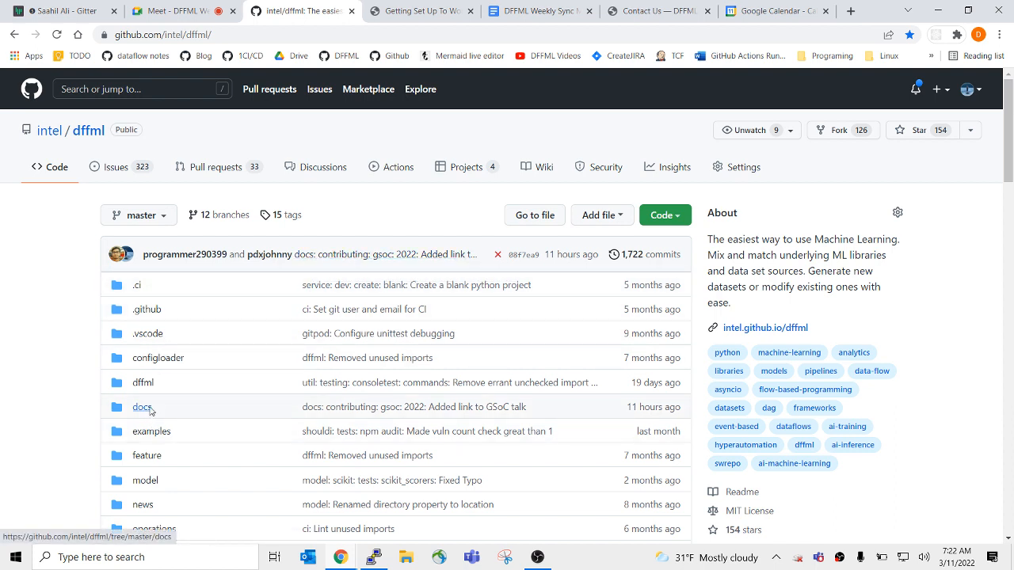
# - Navigate to docs/contact.rst in intel/dffml and open it in the web editor
pyautogui.click(142, 406)
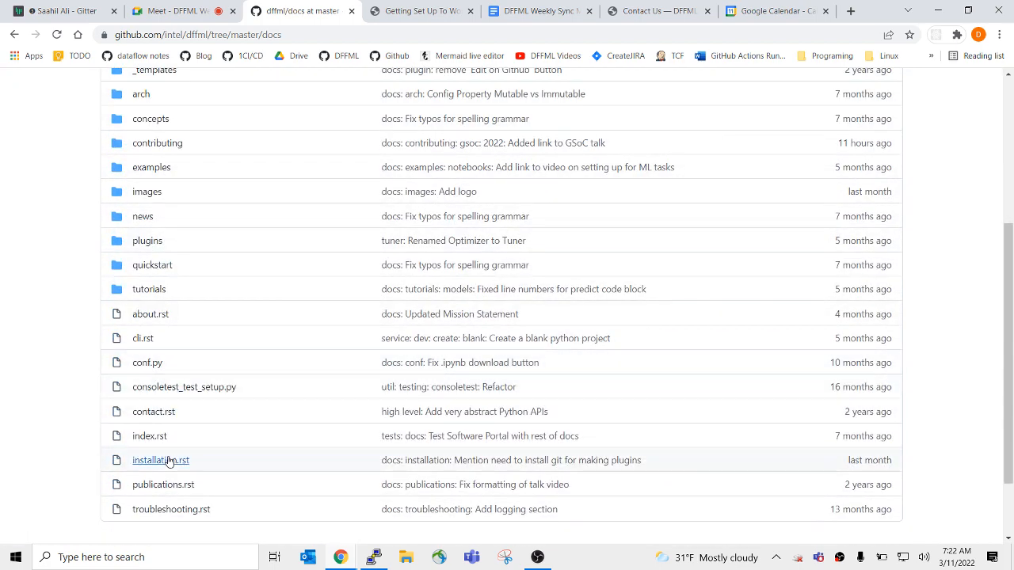
pyautogui.click(153, 411)
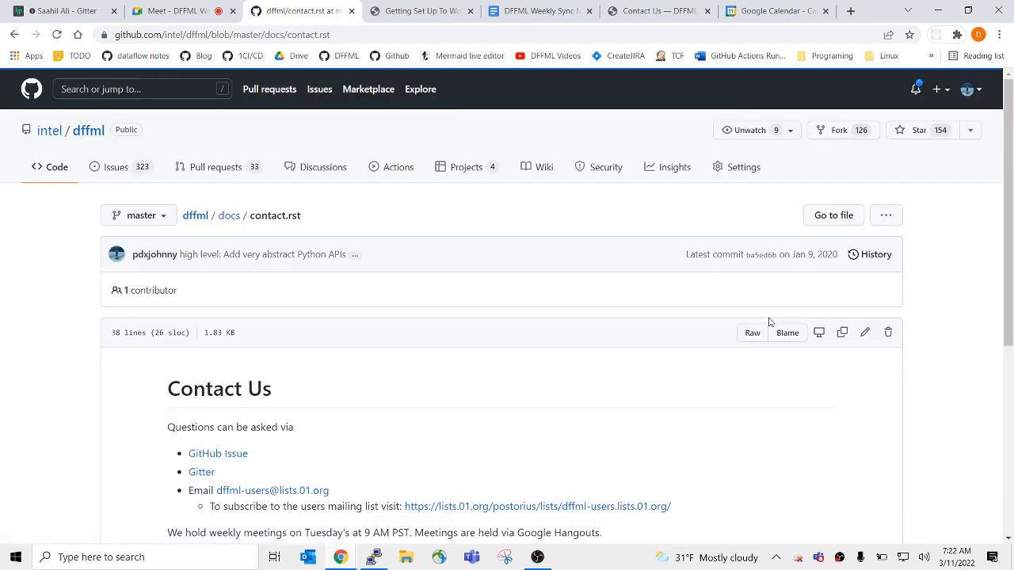
pyautogui.click(865, 332)
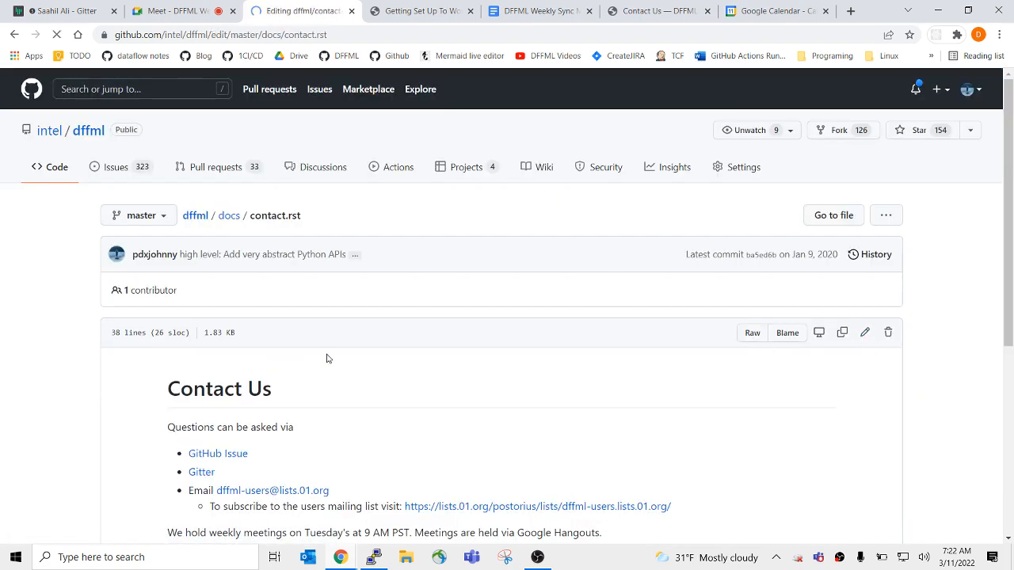
# - Swap the old calendar iframe in contact.rst for the new DFFML Weekly Sync calendar embed
pyautogui.click(865, 332)
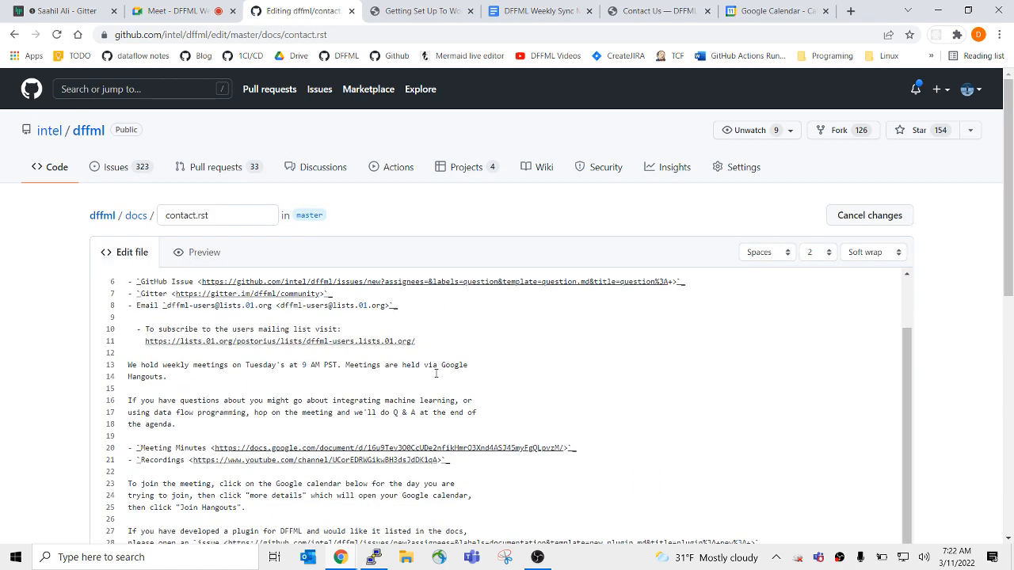
pyautogui.scroll(-3)
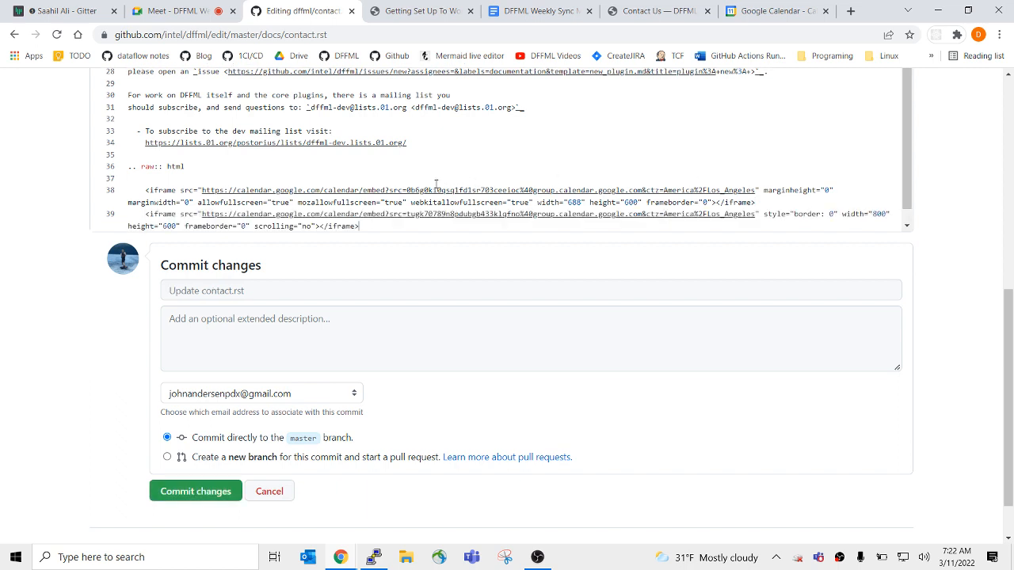
pyautogui.moveTo(786, 220)
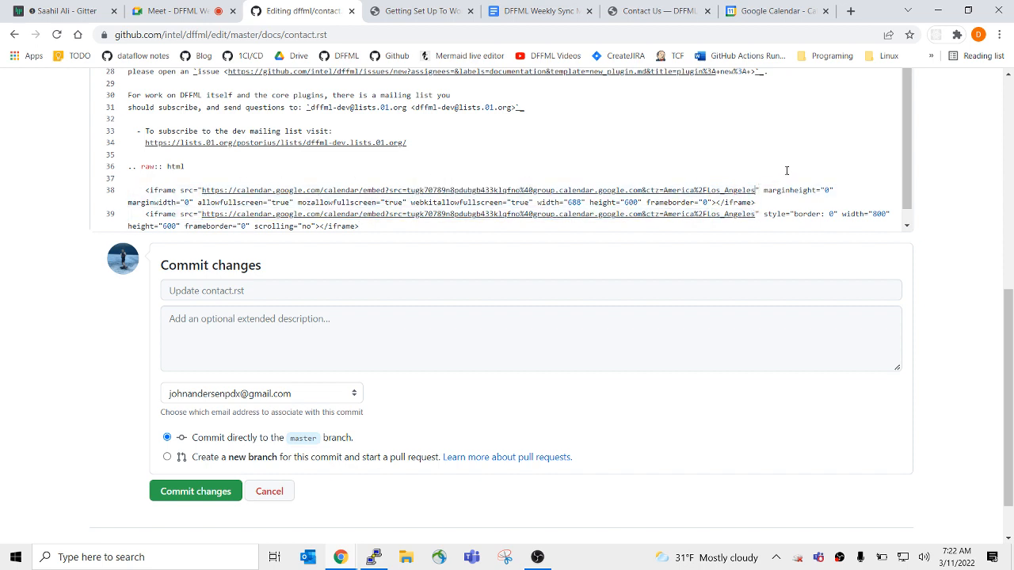
pyautogui.scroll(3)
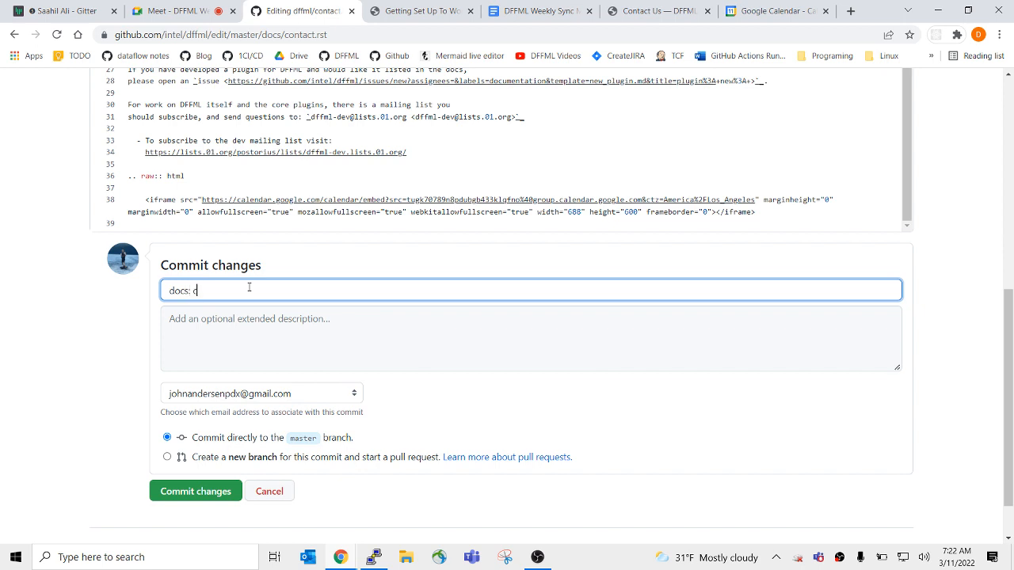
# - Commit 'docs: contact: calendar: Attach to DFFML Videos account' directly to master
pyautogui.write('ontact: calnd')
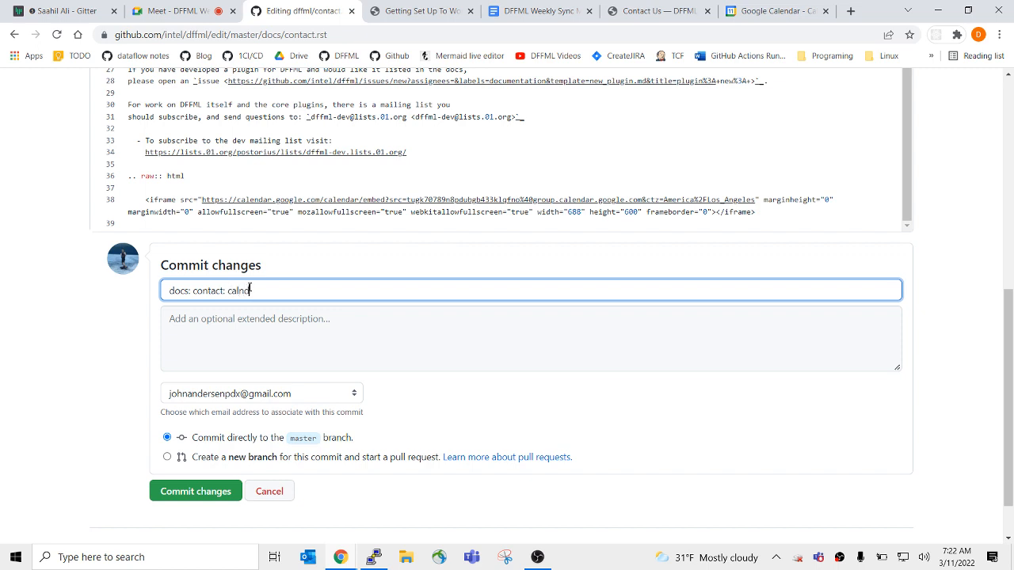
pyautogui.write('endar: Make')
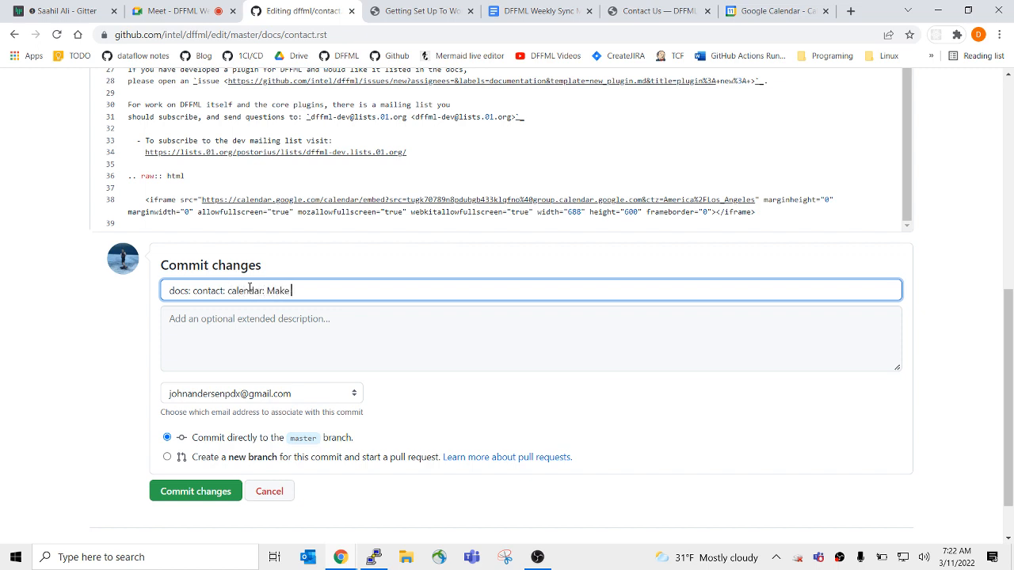
pyautogui.write('Attach to DFFML')
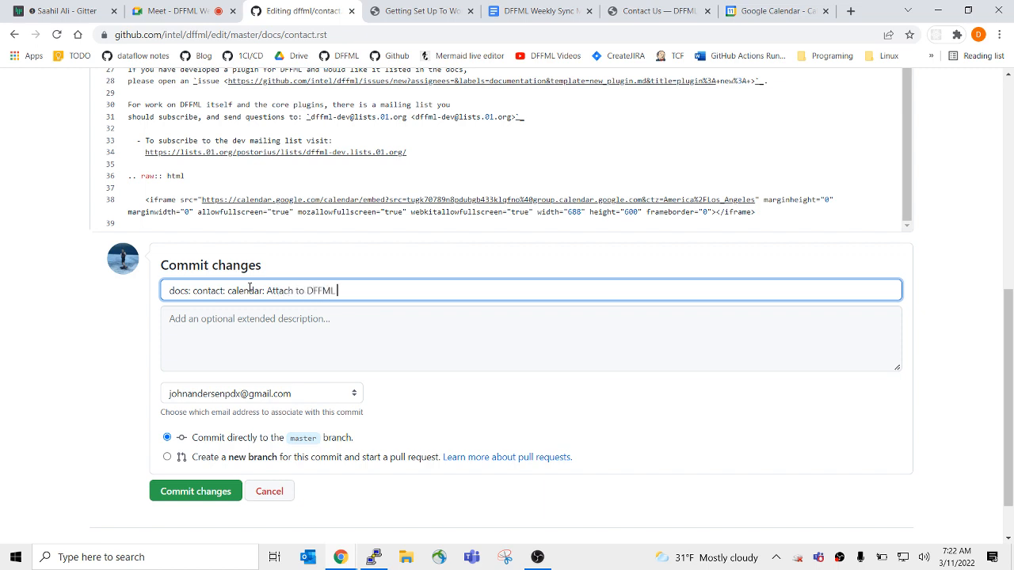
pyautogui.write('Videos account')
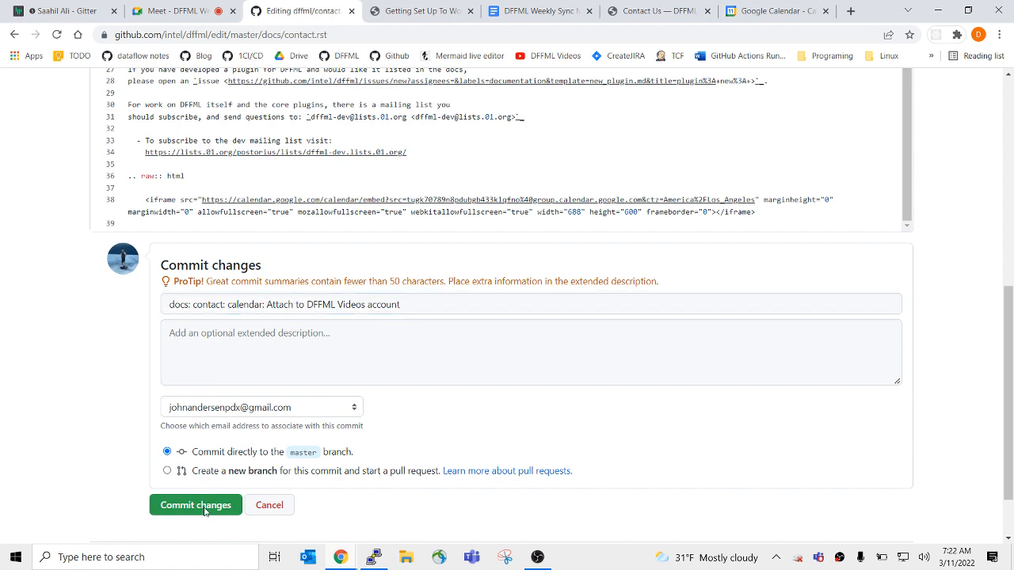
pyautogui.click(195, 505)
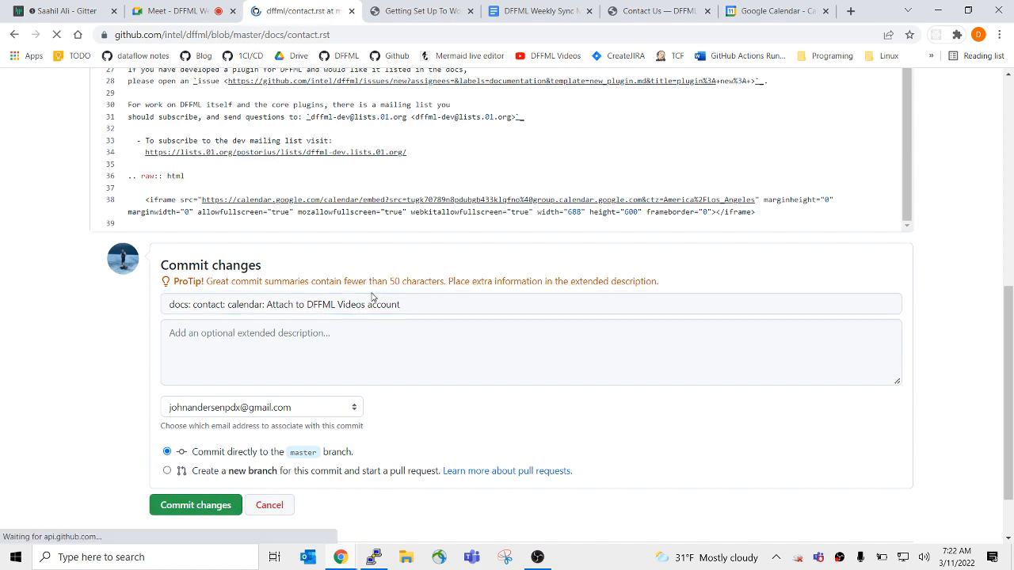
# - Scroll and reload the committed contact.rst, then return to the Weekly Sync calendar settings
pyautogui.click(194, 504)
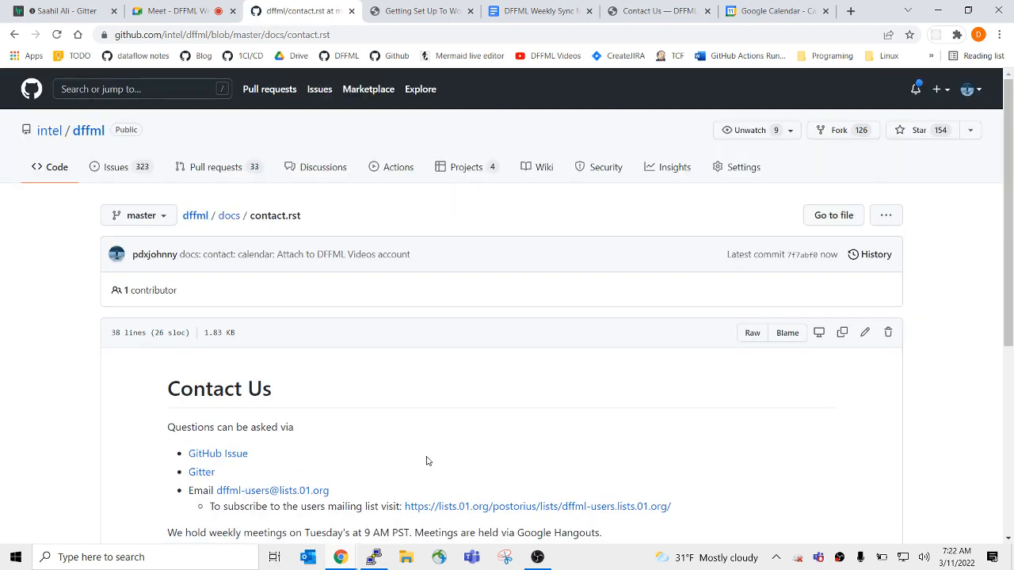
pyautogui.scroll(-3)
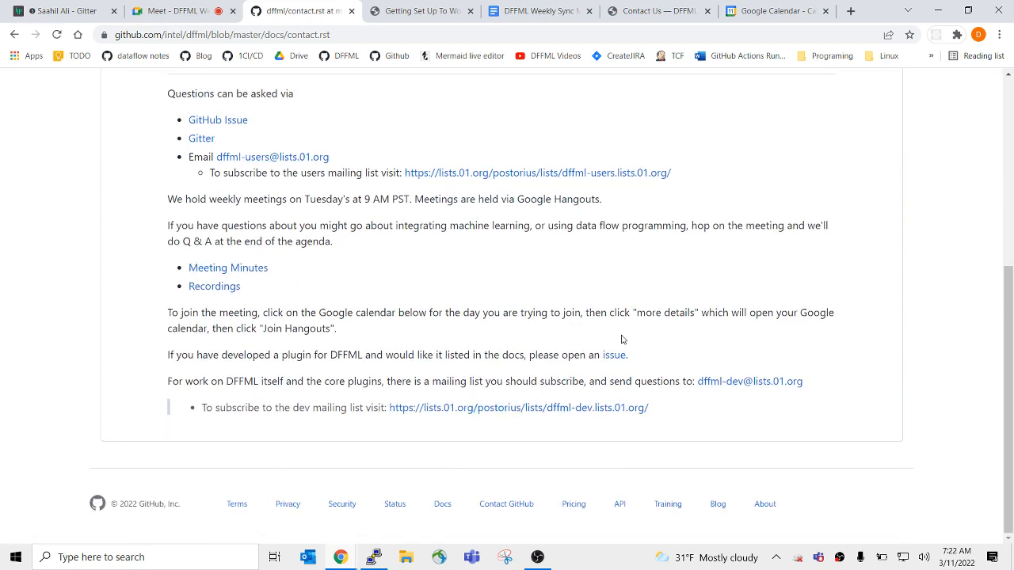
pyautogui.click(55, 34)
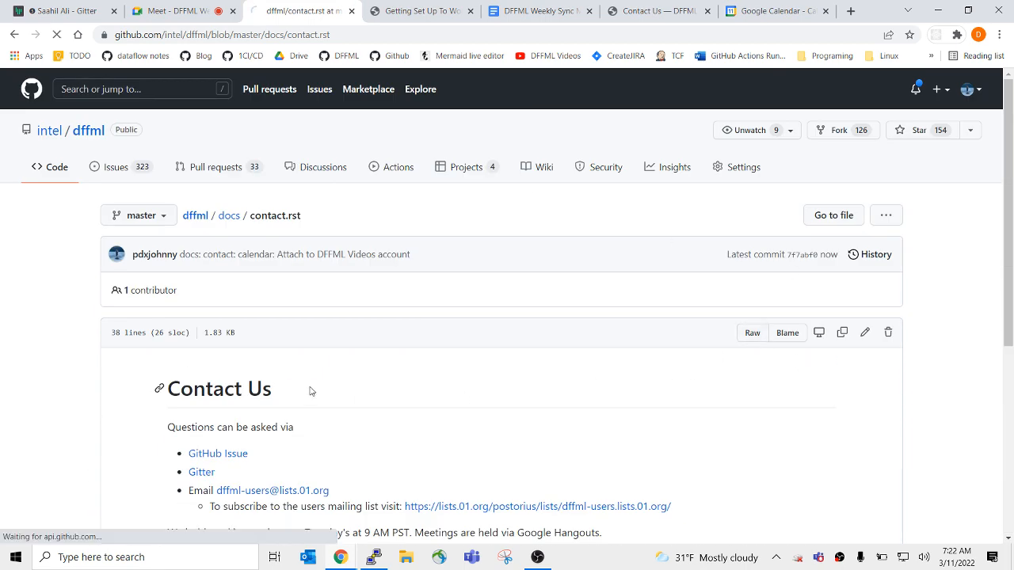
pyautogui.click(751, 331)
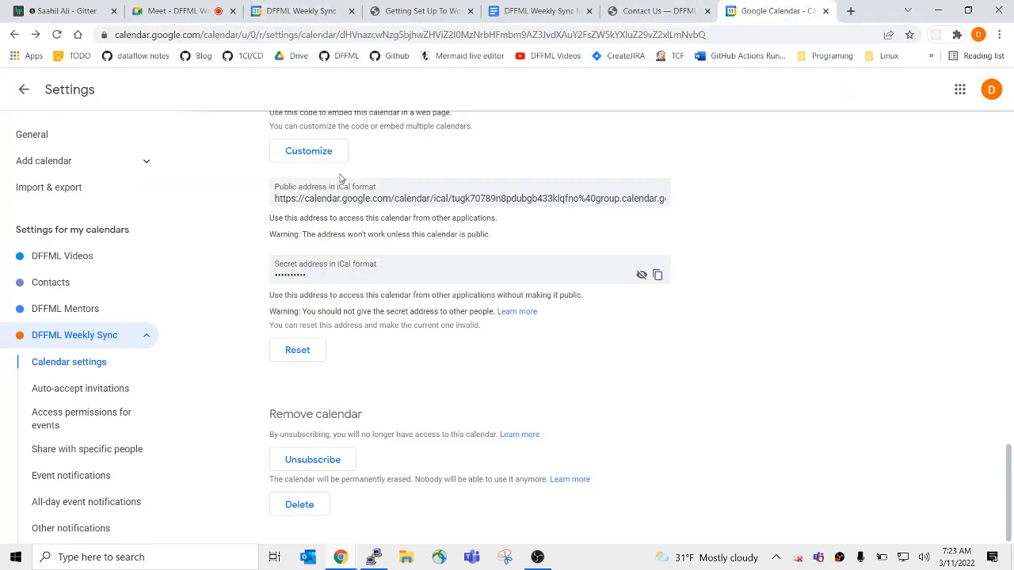
# - Duplicate the 9am DFFML Weekly Sync #2 event on Friday, March 11 from month view
pyautogui.click(23, 89)
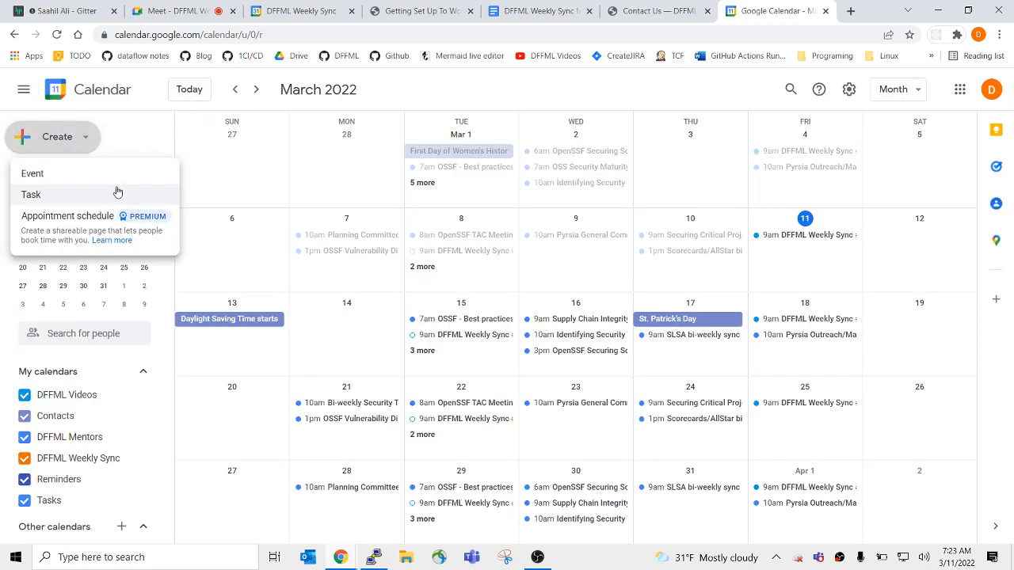
pyautogui.click(800, 234)
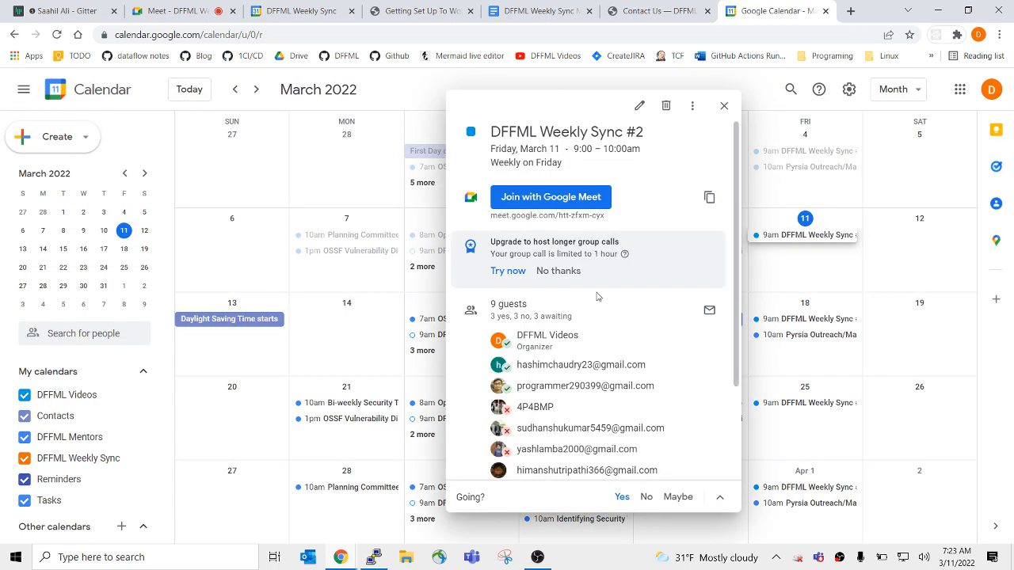
pyautogui.scroll(-3)
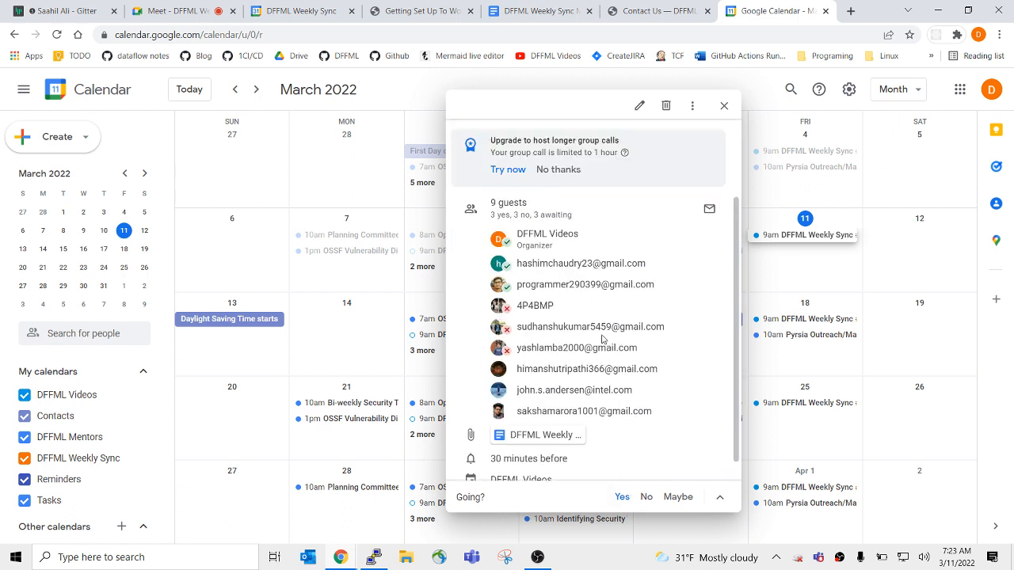
pyautogui.click(692, 105)
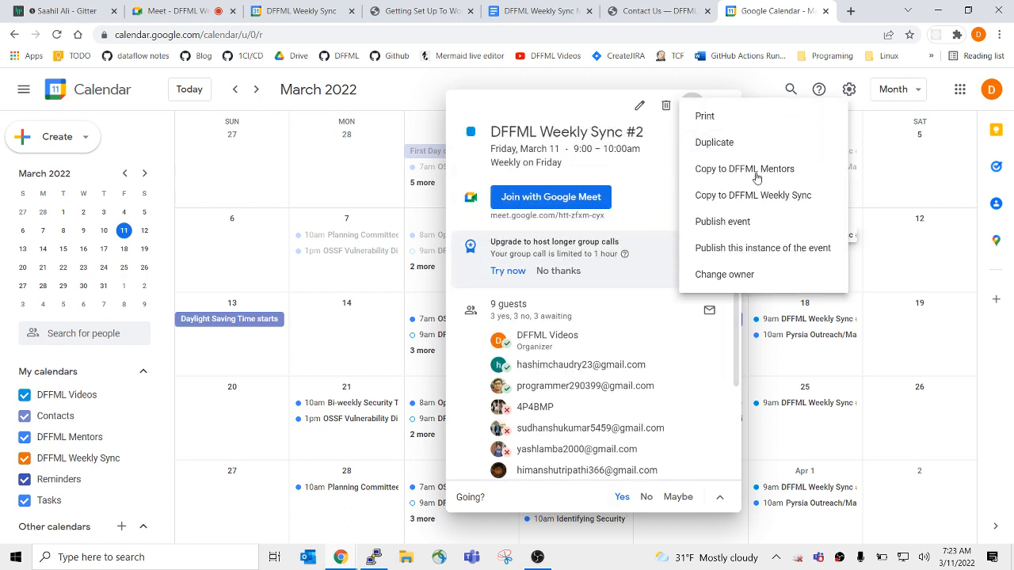
pyautogui.moveTo(759, 196)
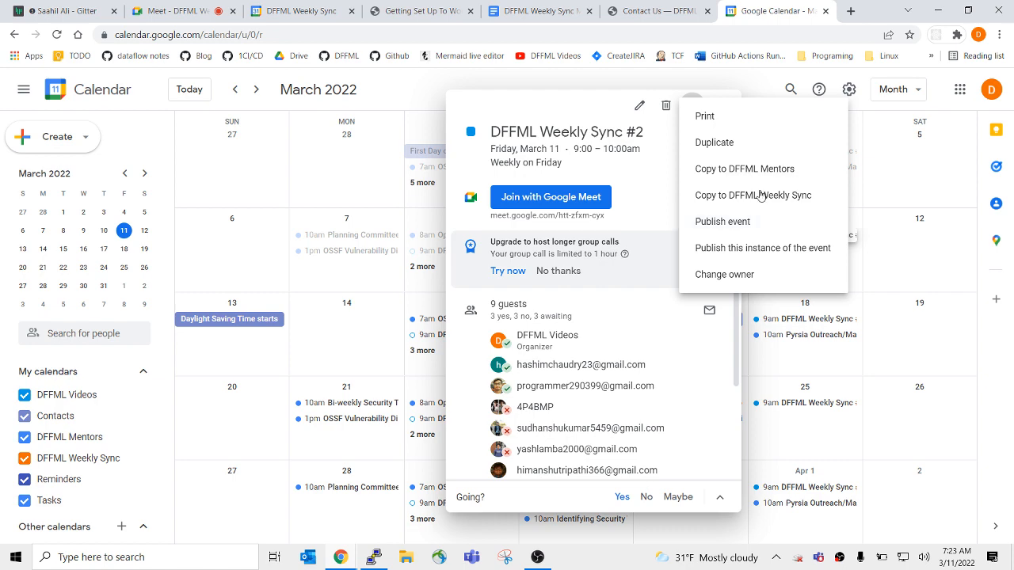
pyautogui.moveTo(713, 142)
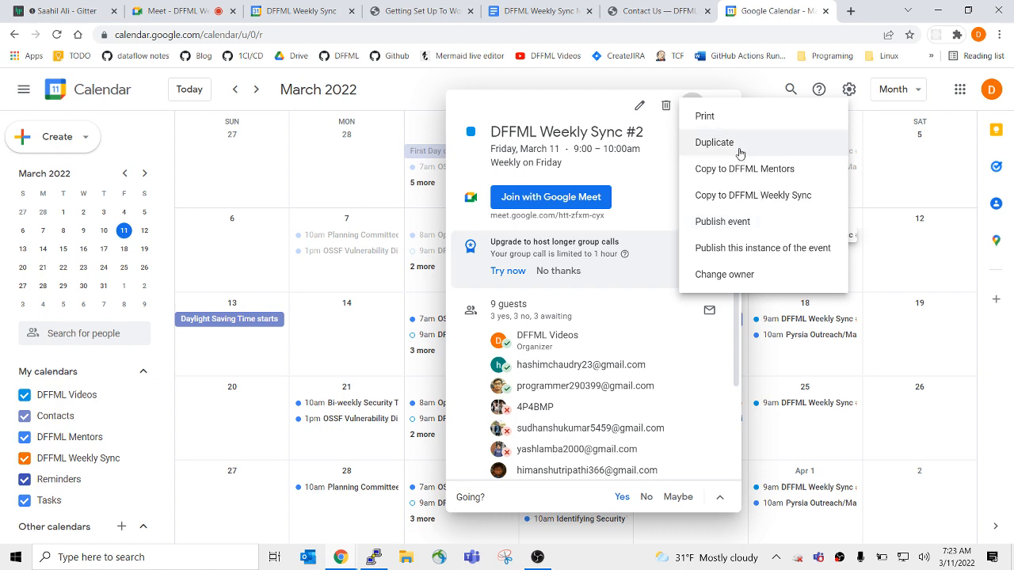
pyautogui.click(714, 142)
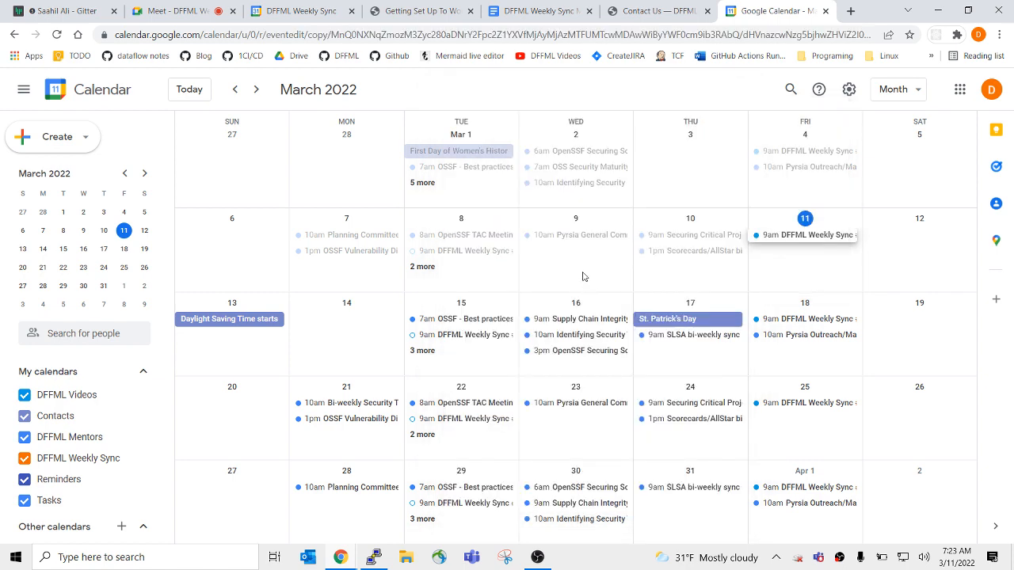
# - Rename the copy to 'DFFML Weekly Sync' and begin adding a guest, checking Gitter for the username
pyautogui.click(805, 234)
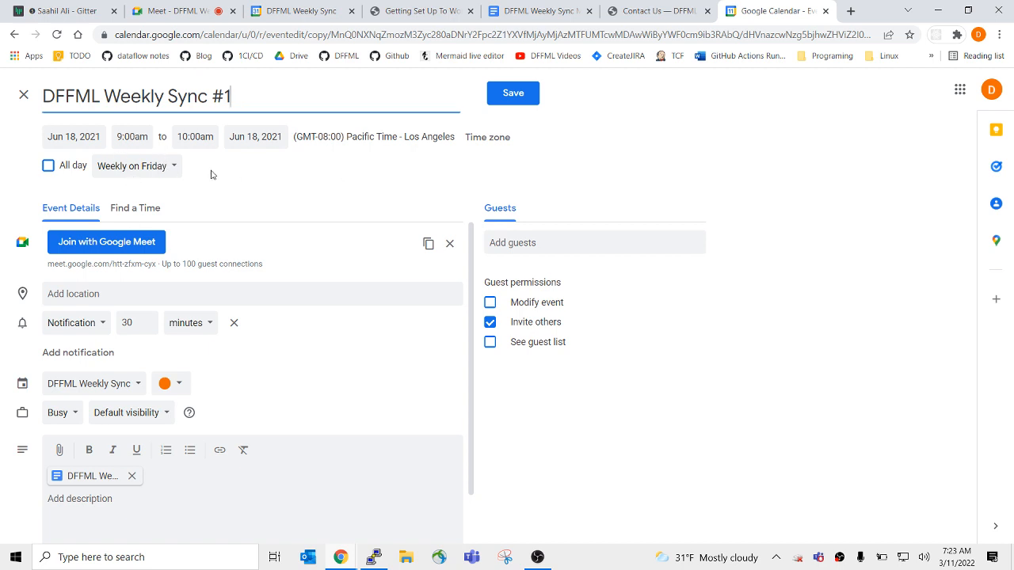
pyautogui.press('BackSpace')
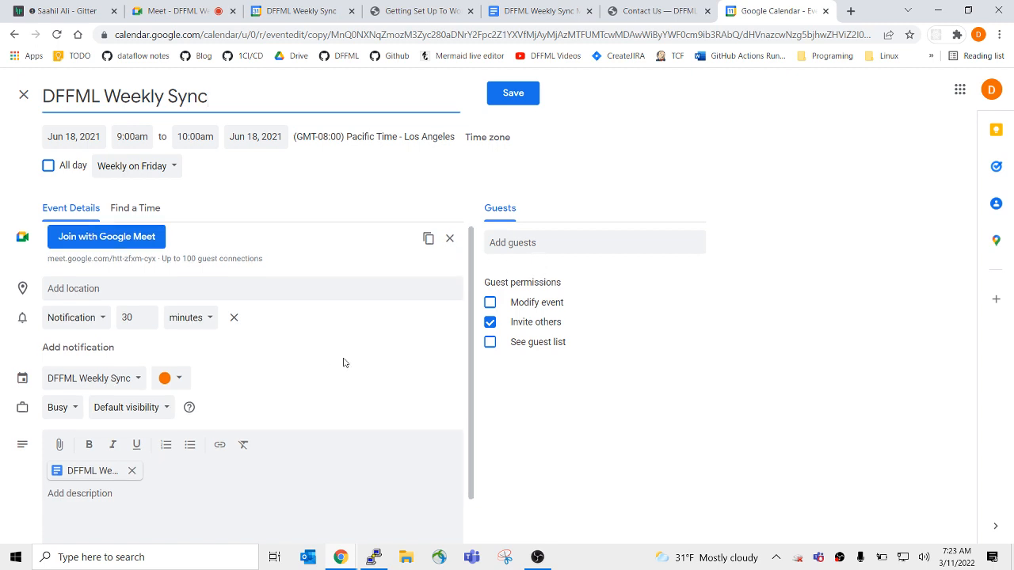
pyautogui.click(594, 242)
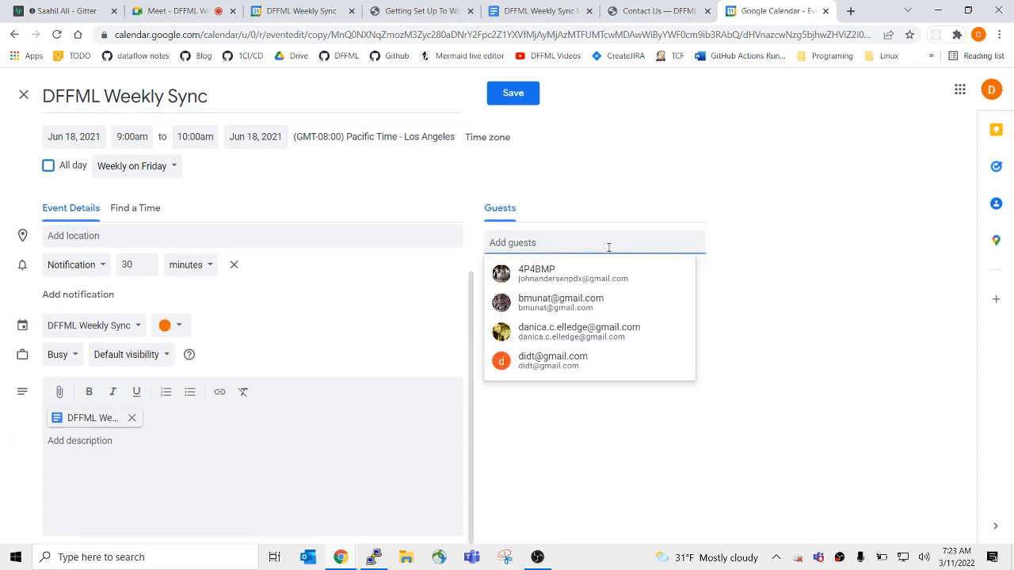
pyautogui.write('progra')
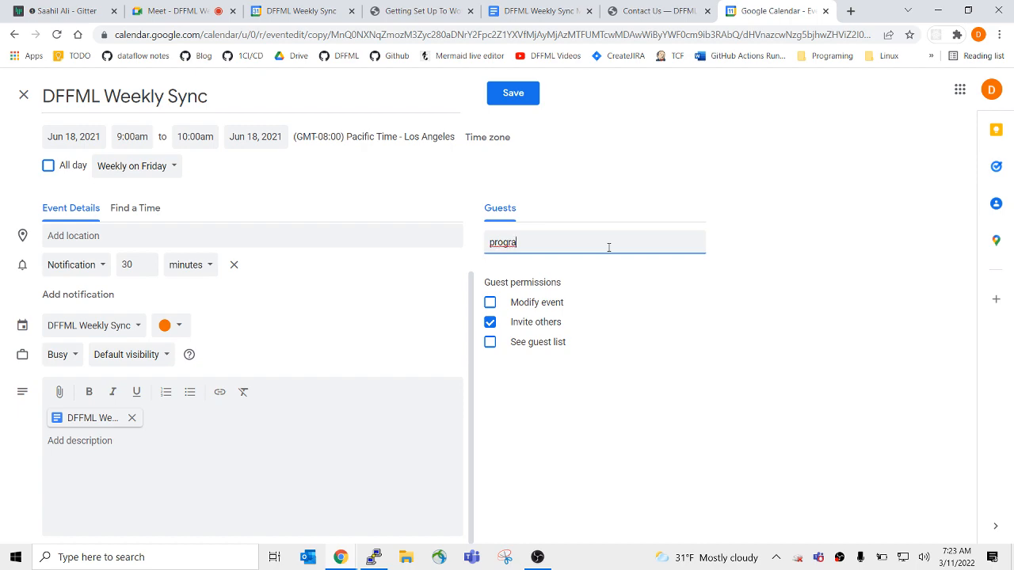
pyautogui.write('m')
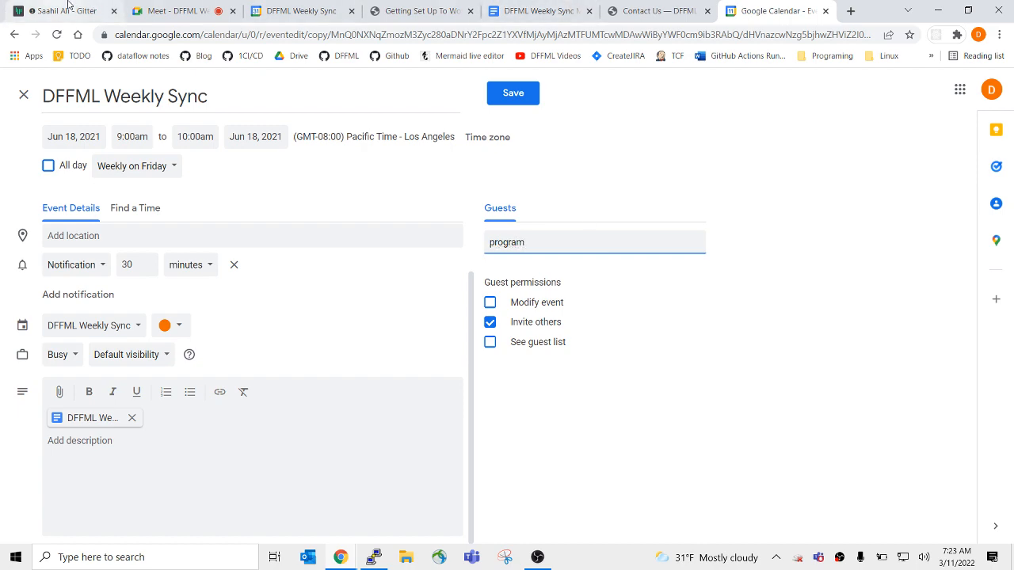
pyautogui.click(59, 10)
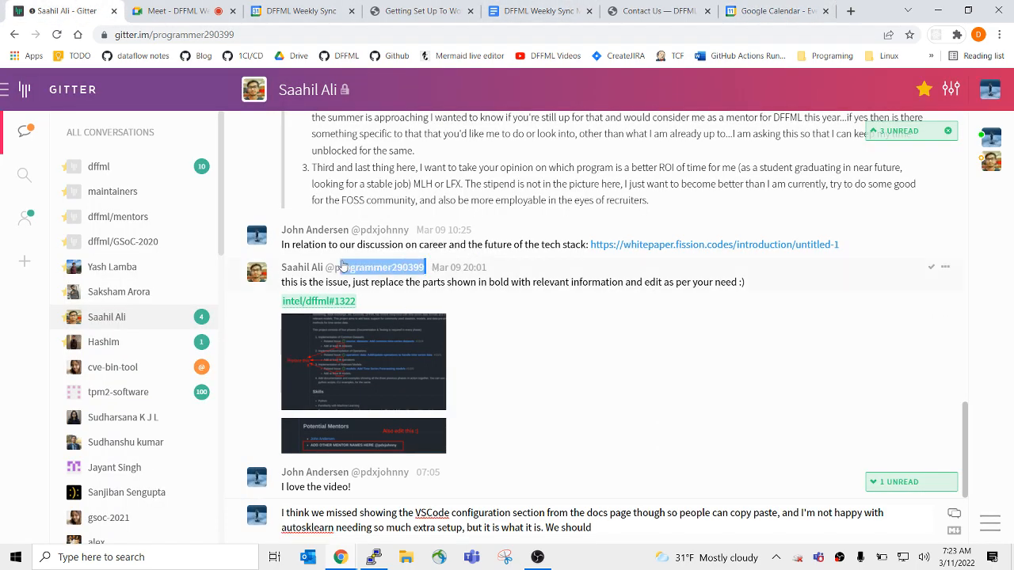
pyautogui.click(777, 10)
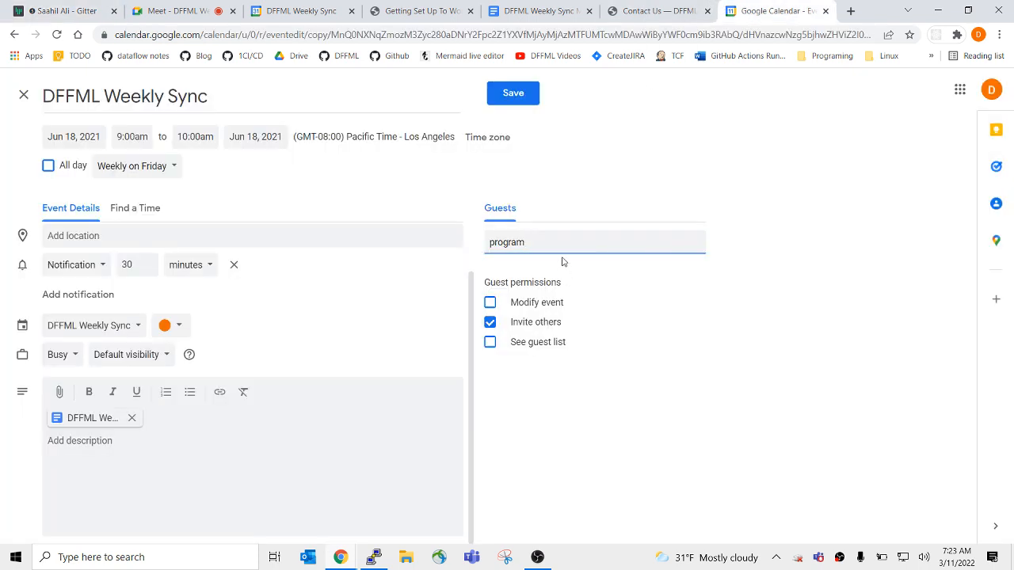
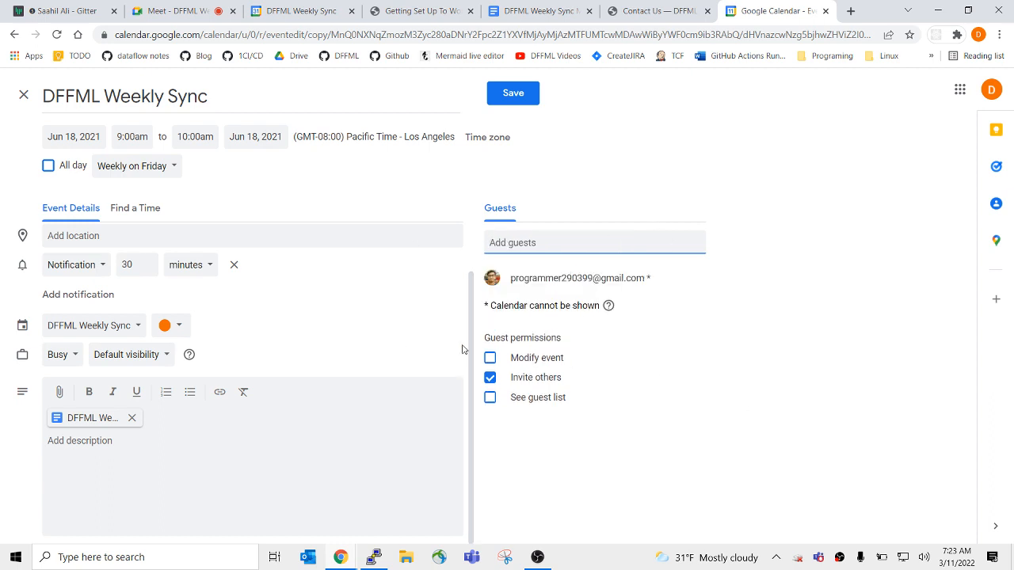
# - Add the contributor's gmail.com address as a guest and colour the event green
pyautogui.moveTo(197, 282)
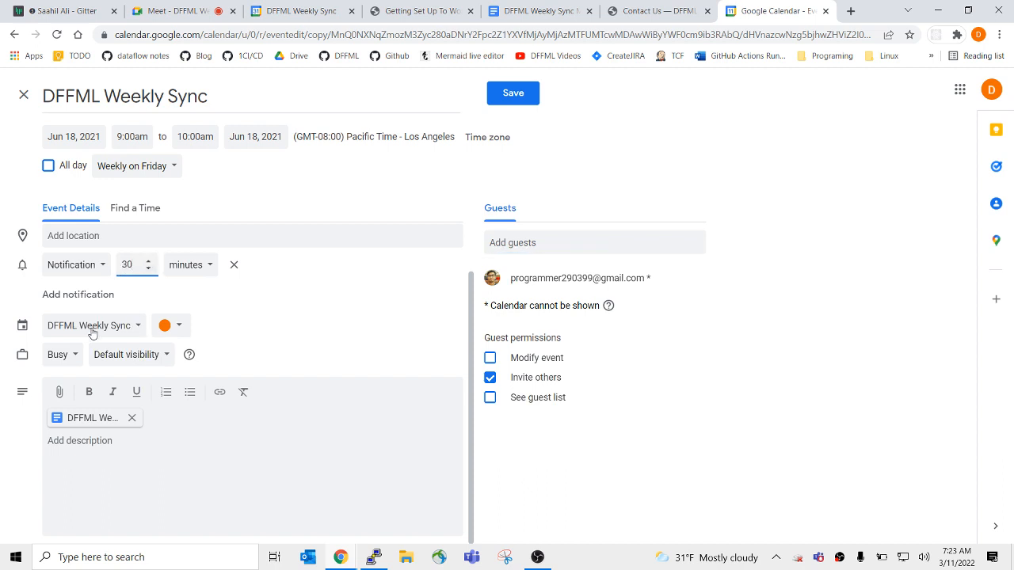
pyautogui.click(179, 325)
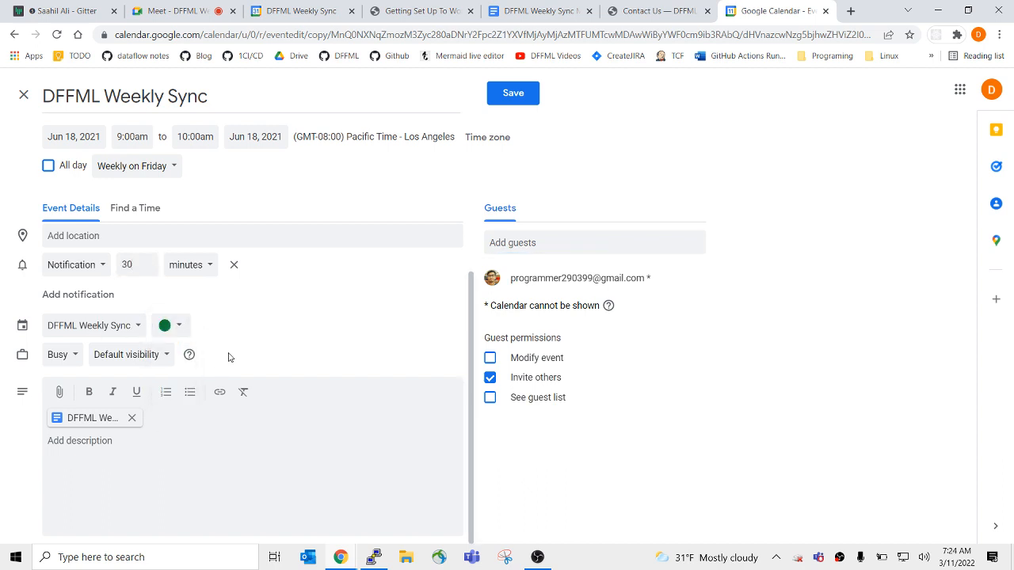
pyautogui.moveTo(93, 418)
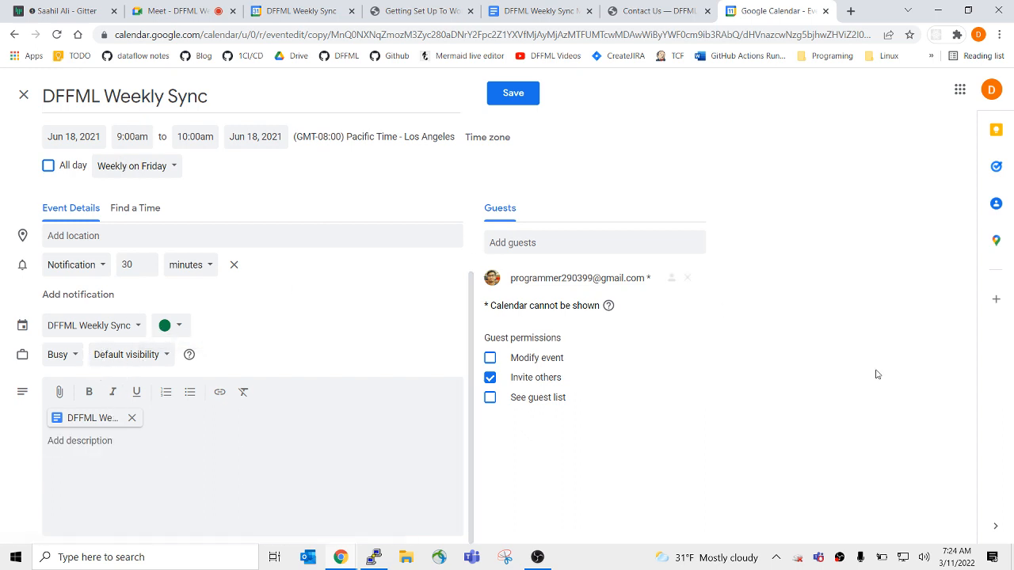
# - Save the copied event, send the guest invitation, then check March 11 on the public calendar
pyautogui.click(512, 92)
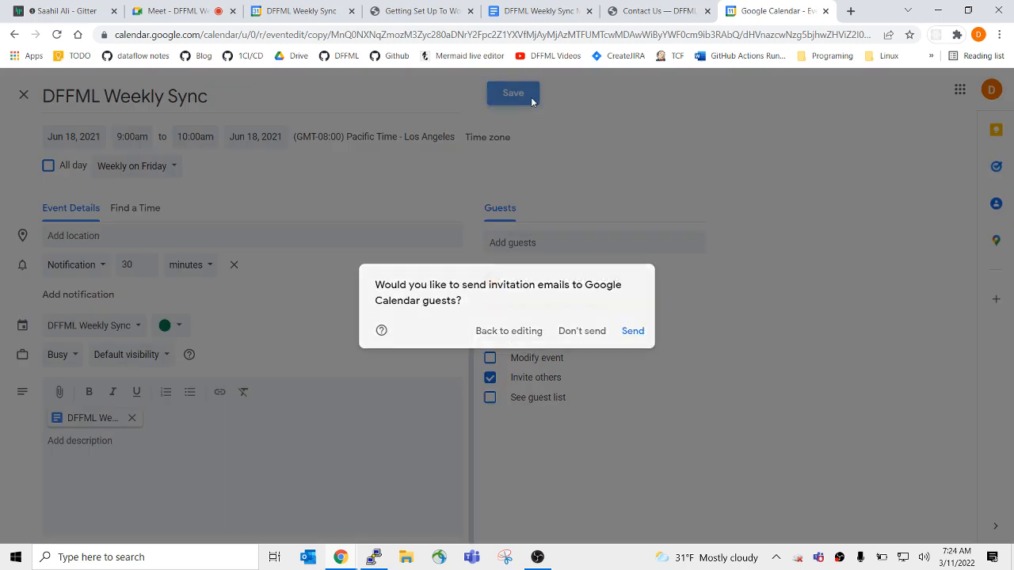
pyautogui.click(582, 330)
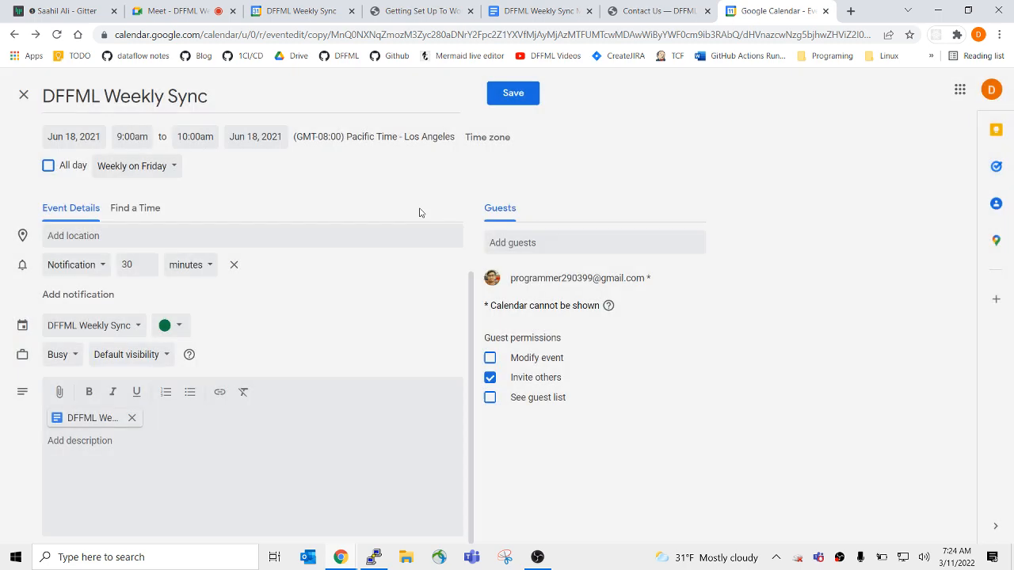
pyautogui.click(73, 136)
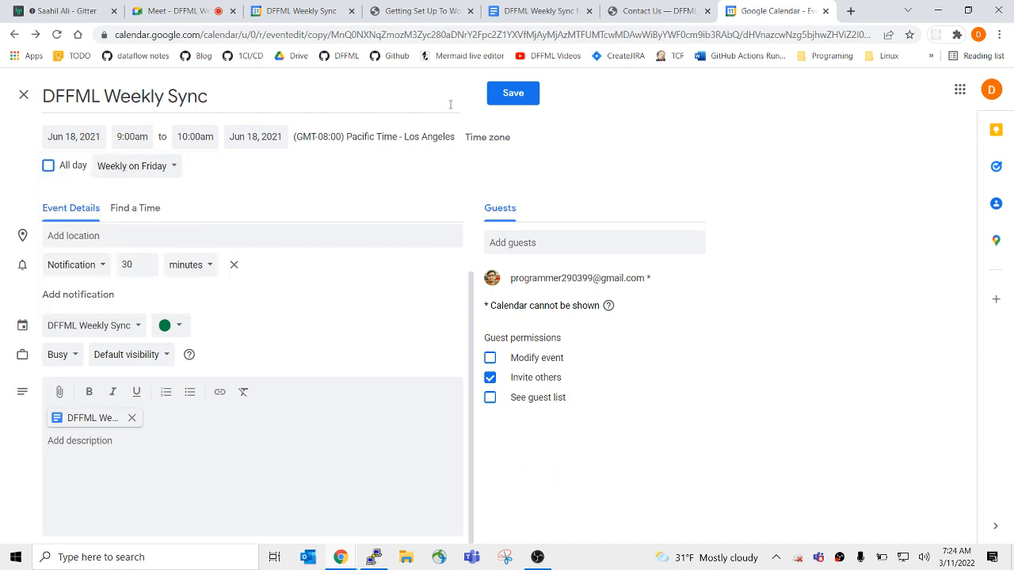
pyautogui.click(512, 93)
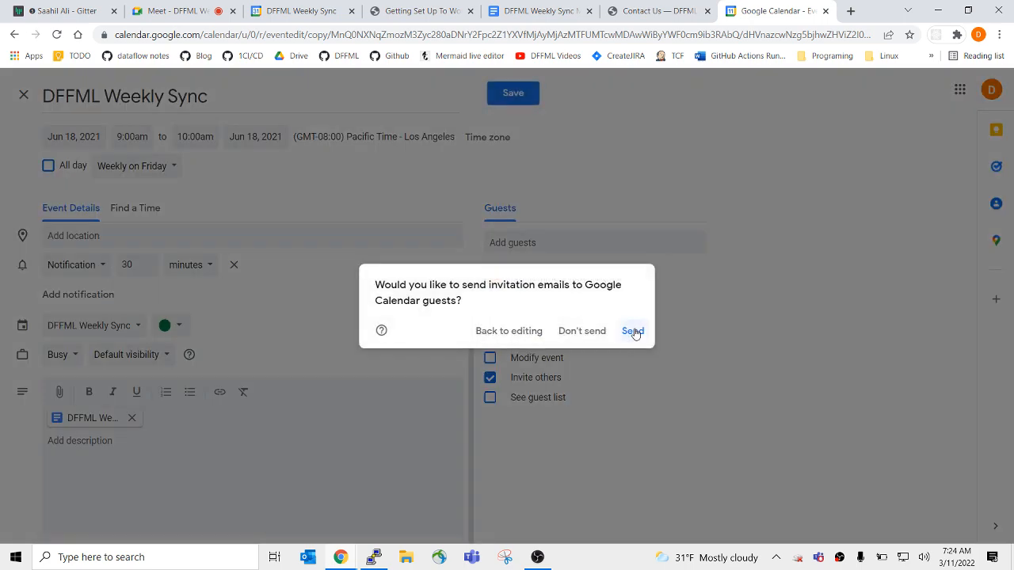
pyautogui.click(633, 330)
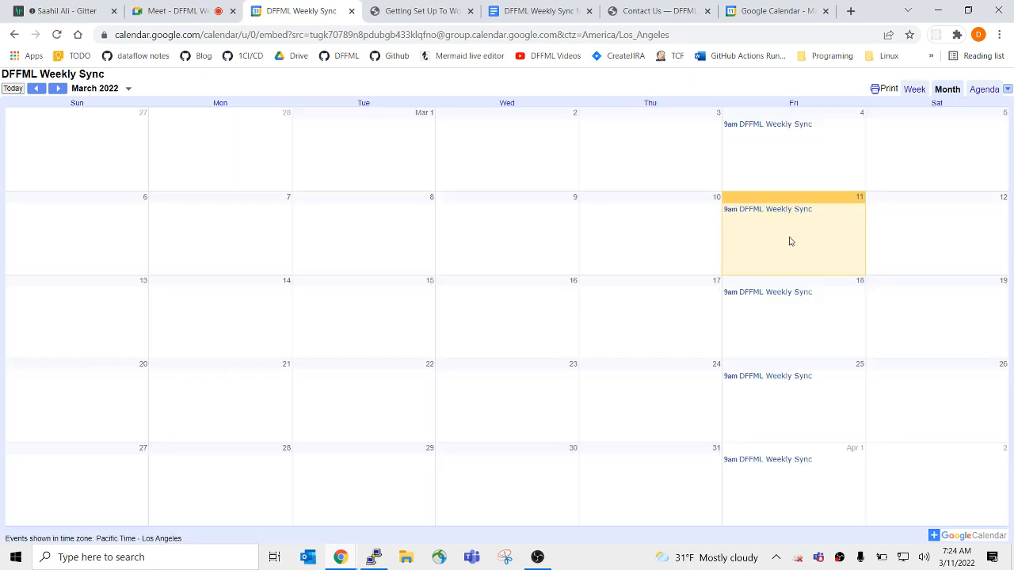
pyautogui.click(766, 208)
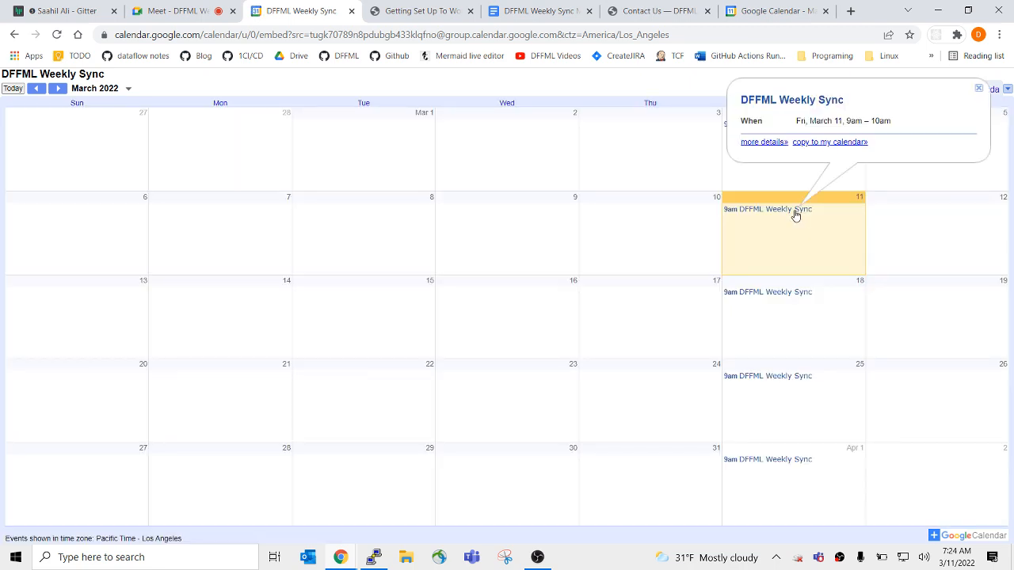
# - Follow the event's link to the DFFML Weekly Sync Meeting Minutes document
pyautogui.click(182, 10)
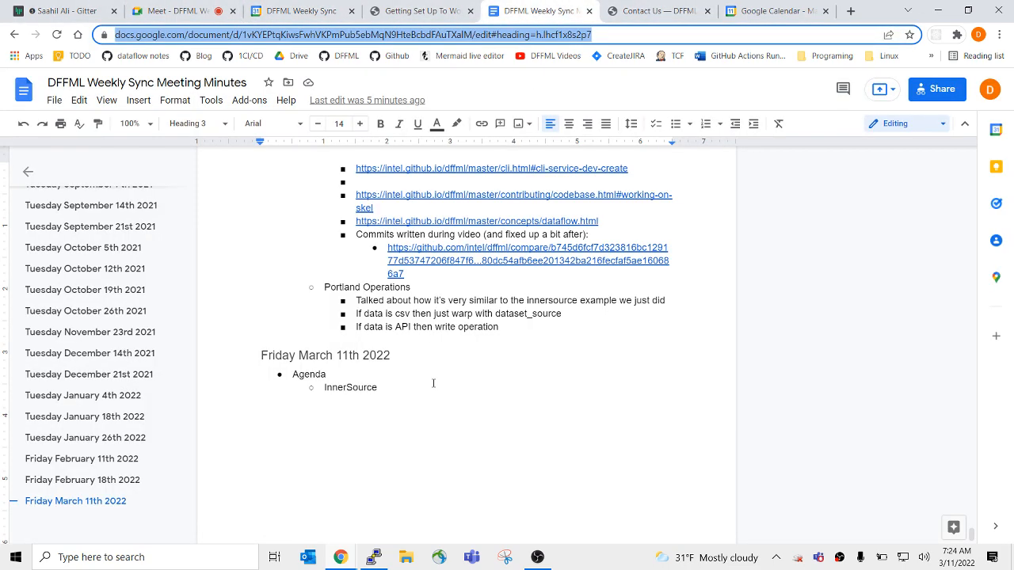
# - Replace the InnerSource agenda item with a 'Linux install video' bullet
pyautogui.doubleClick(350, 387)
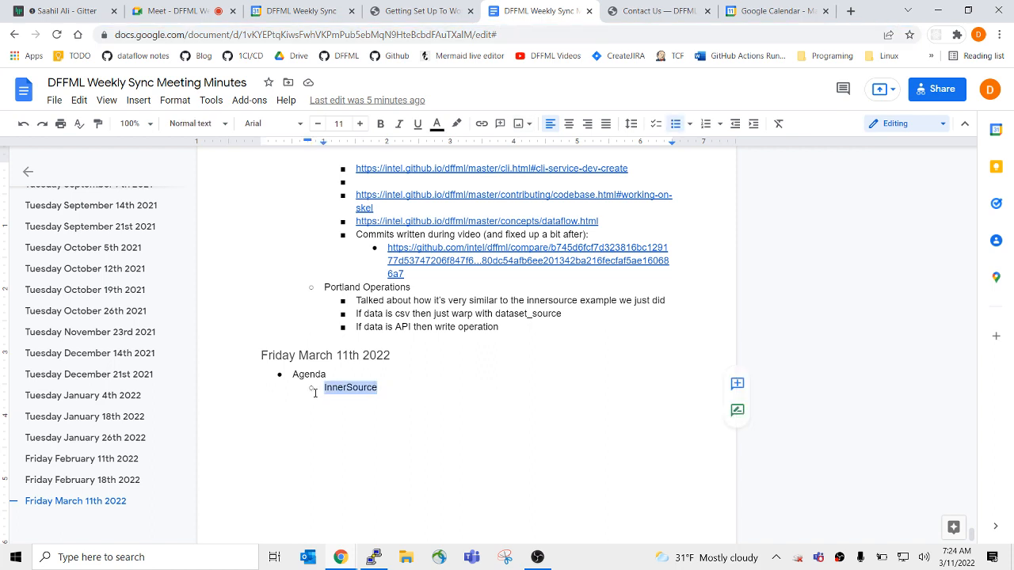
pyautogui.write('Install')
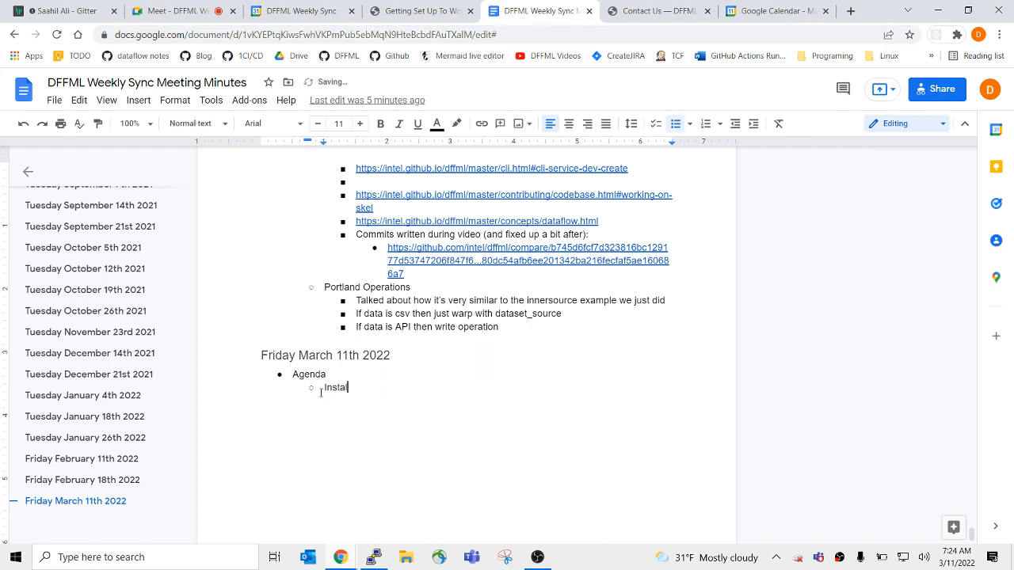
pyautogui.write('video')
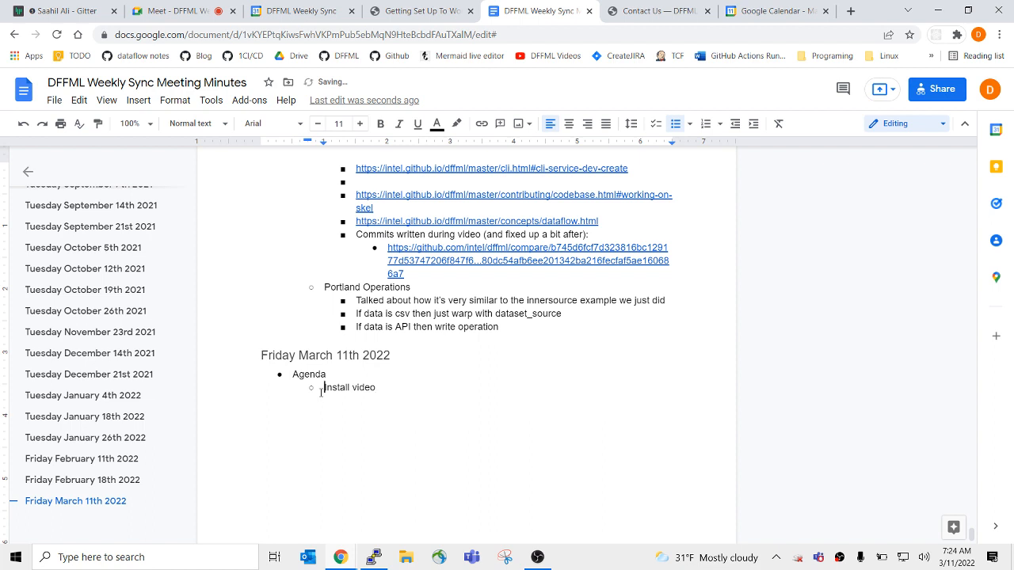
pyautogui.write('Linux')
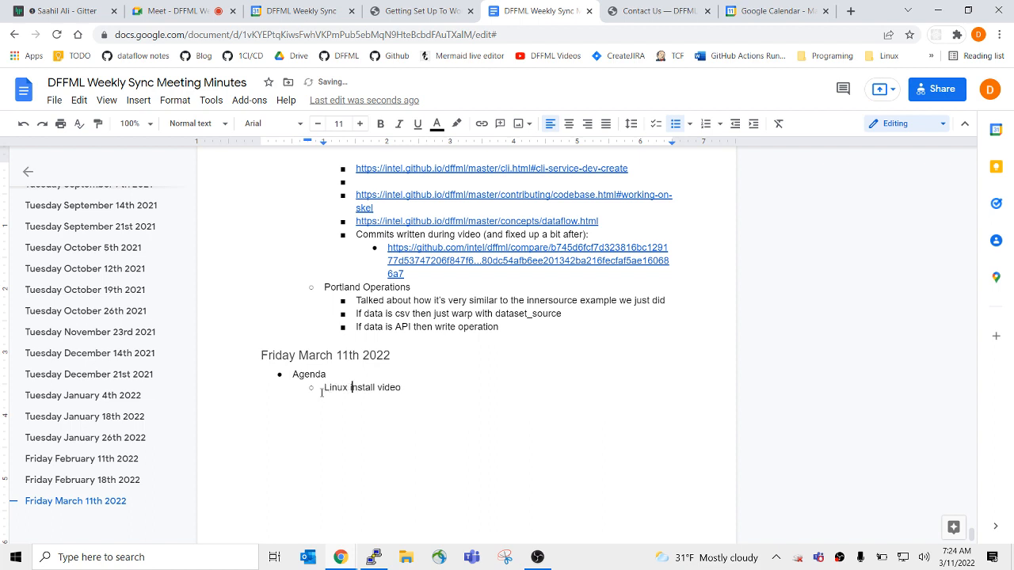
# - Add 'Docs build failing' plus nested notes on the duplicate class and Autosklearn being annoying
pyautogui.write('D')
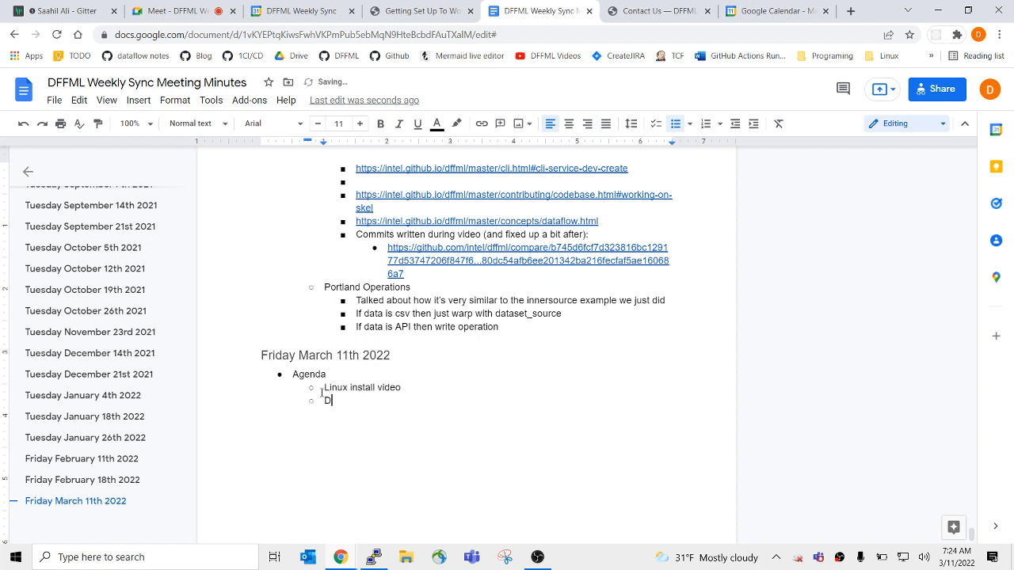
pyautogui.write('Docs build failing')
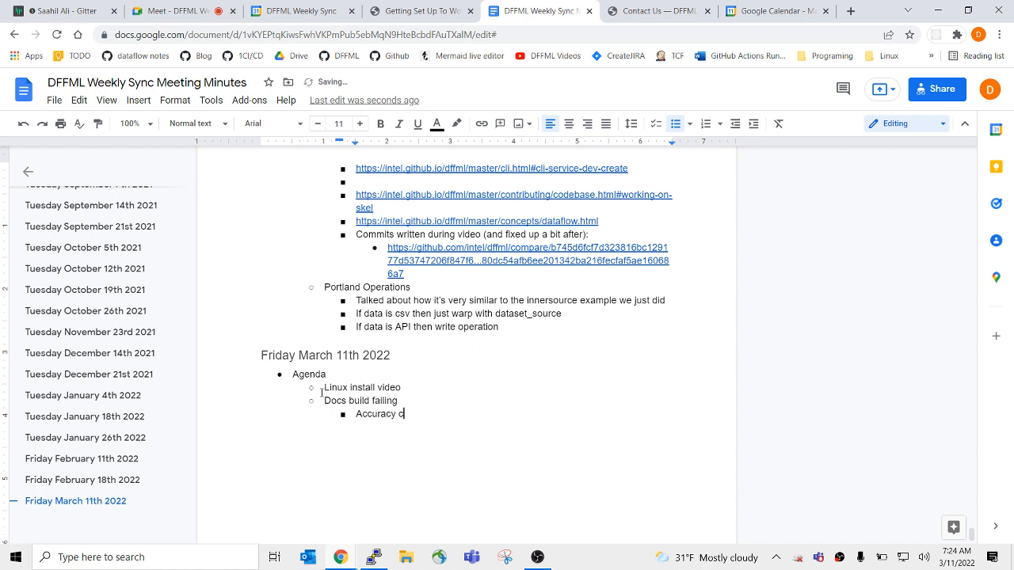
pyautogui.write('lass exists twice')
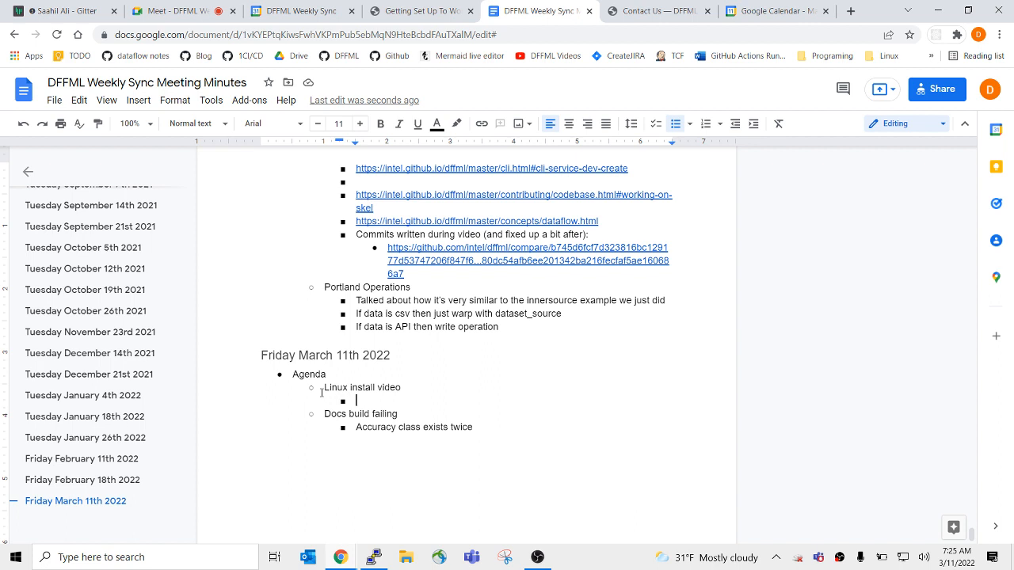
pyautogui.write('autosklearn still')
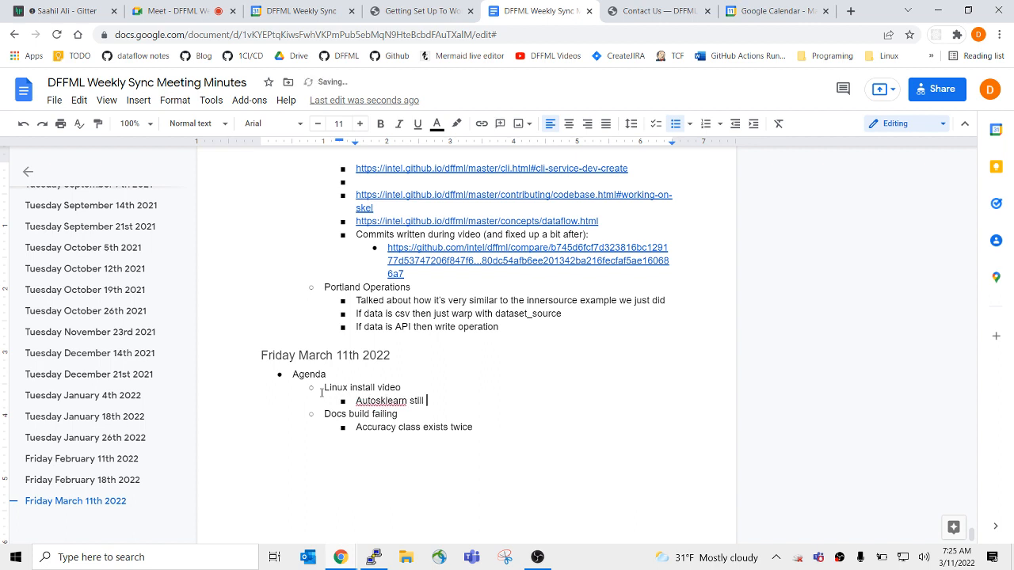
pyautogui.write('proves')
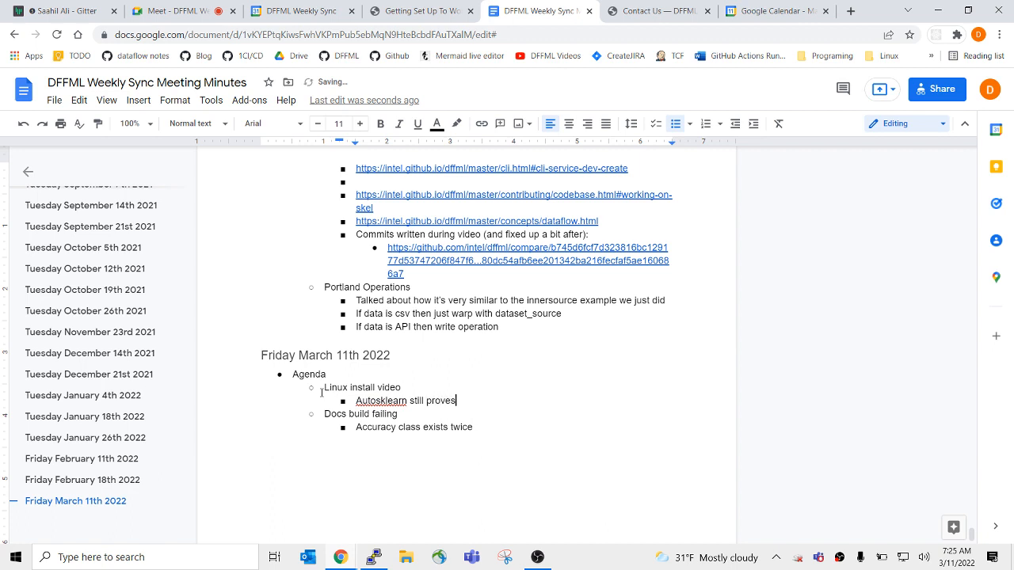
pyautogui.write('annoying')
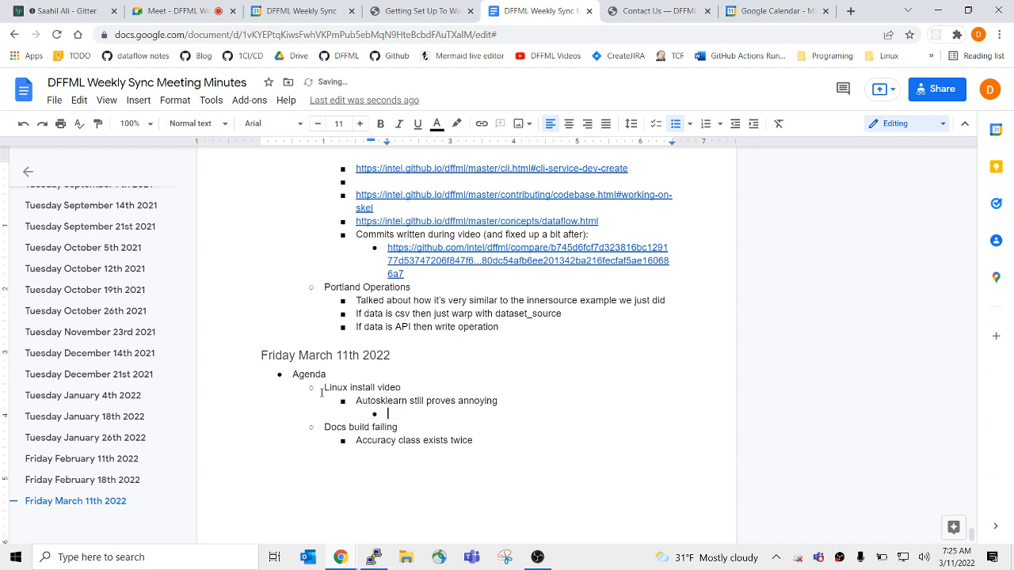
pyautogui.write('Requires')
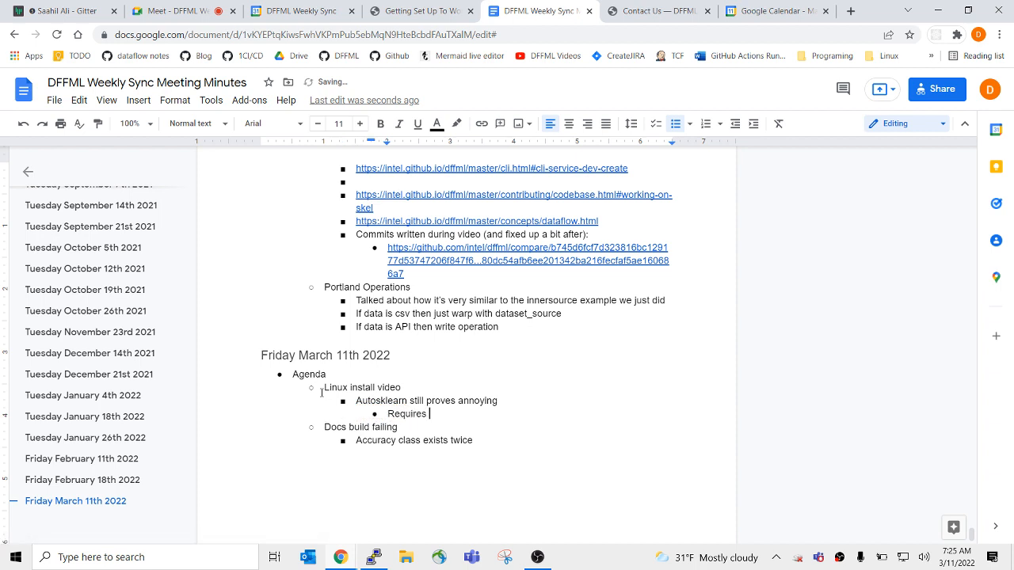
pyautogui.moveTo(633, 10)
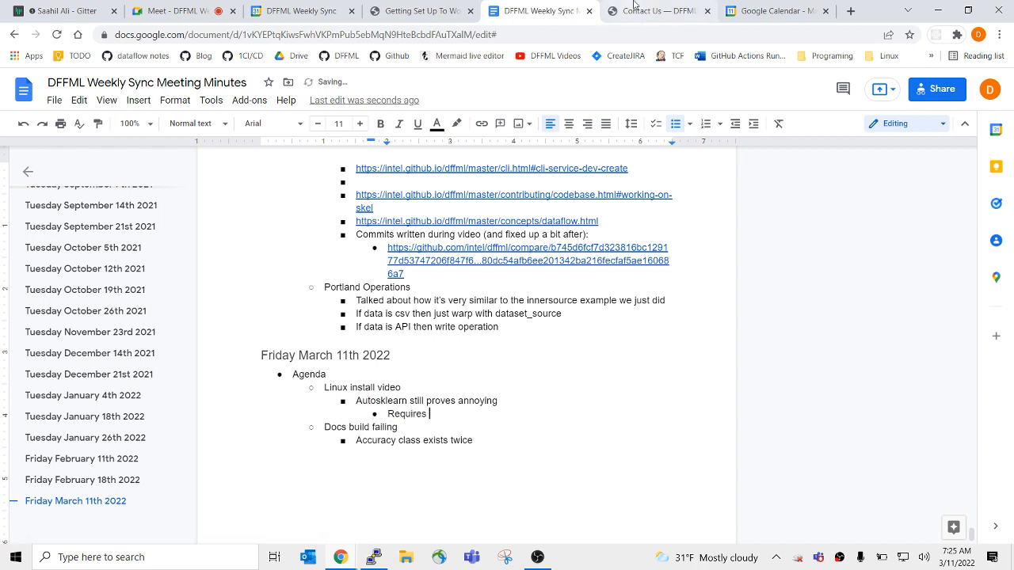
# - Switch to Google Calendar's March 2022 month view showing the DFFML Weekly Sync events
pyautogui.click(777, 10)
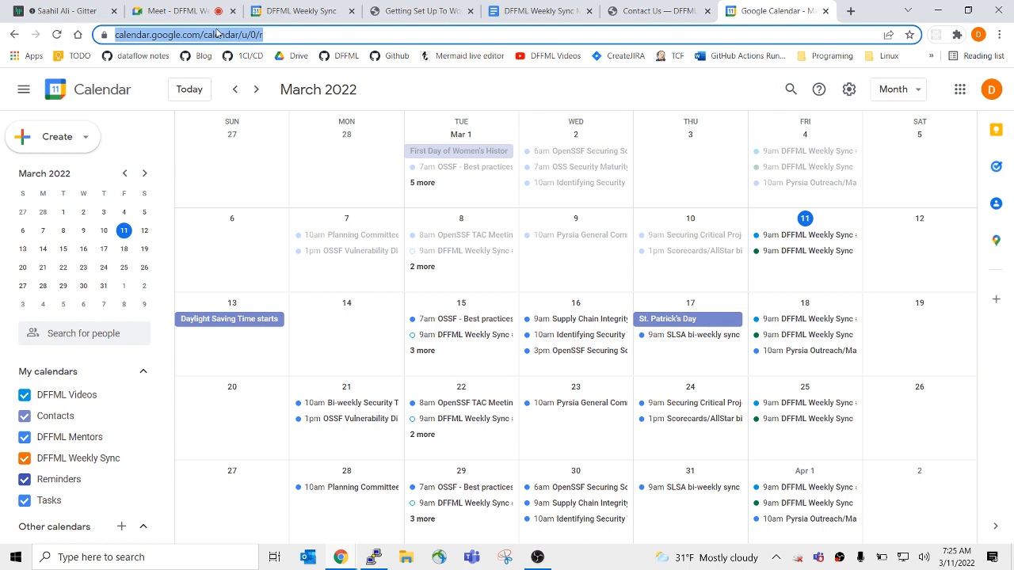
pyautogui.moveTo(695, 40)
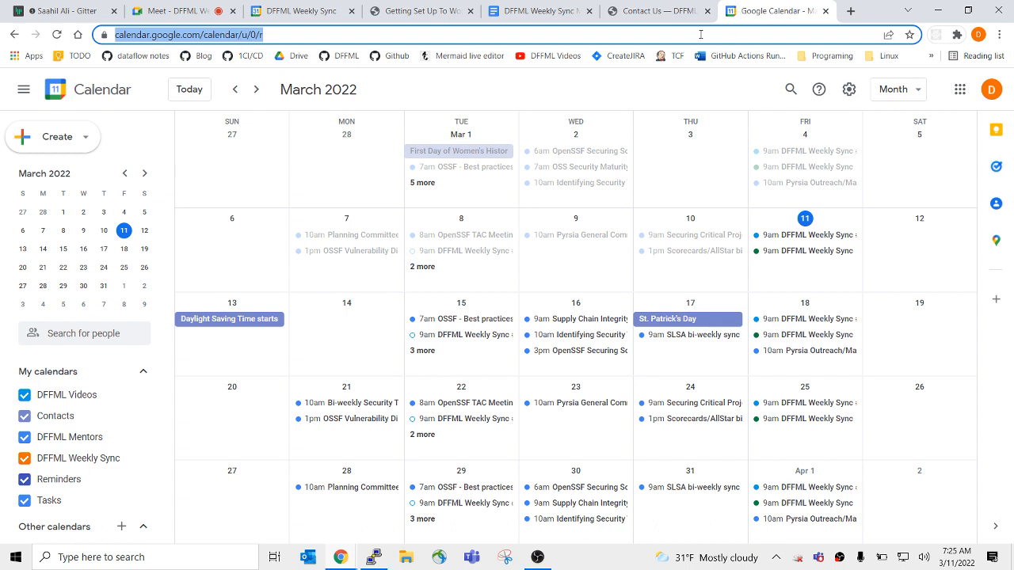
# - Search DuckDuckGo for 'autosklearn' and open the documentation's Installation page
pyautogui.write('autosk')
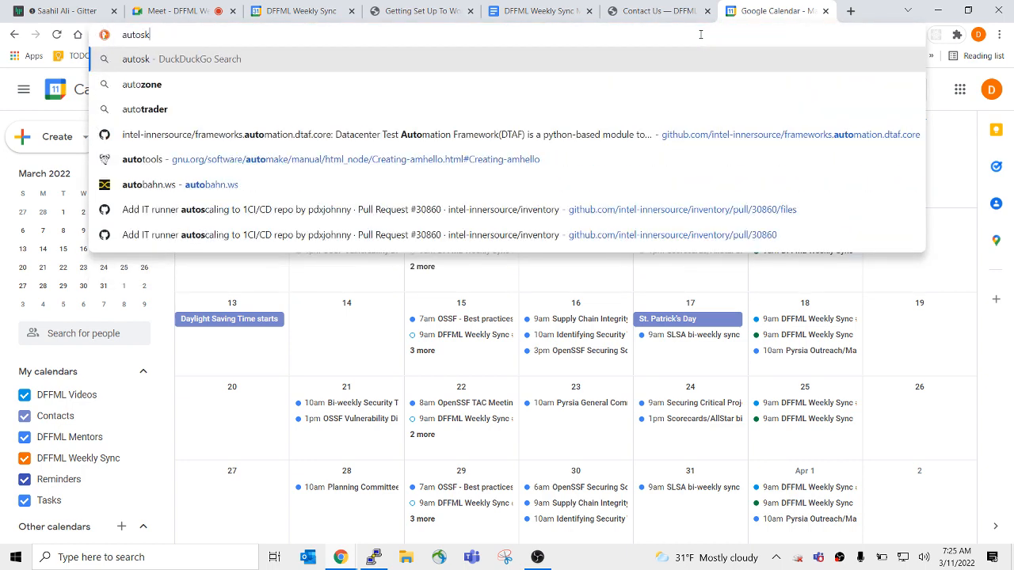
pyautogui.press('Return')
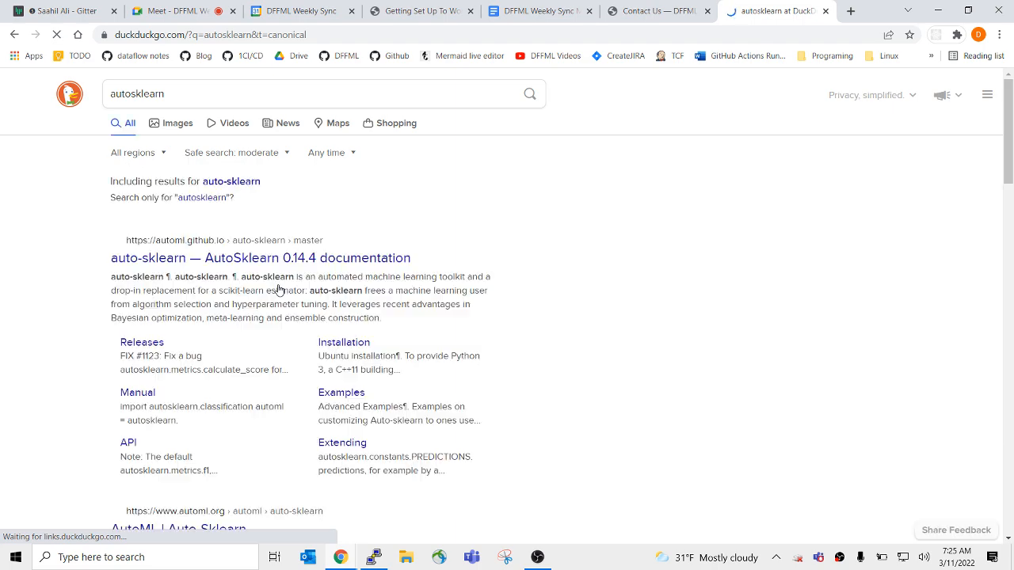
pyautogui.click(260, 258)
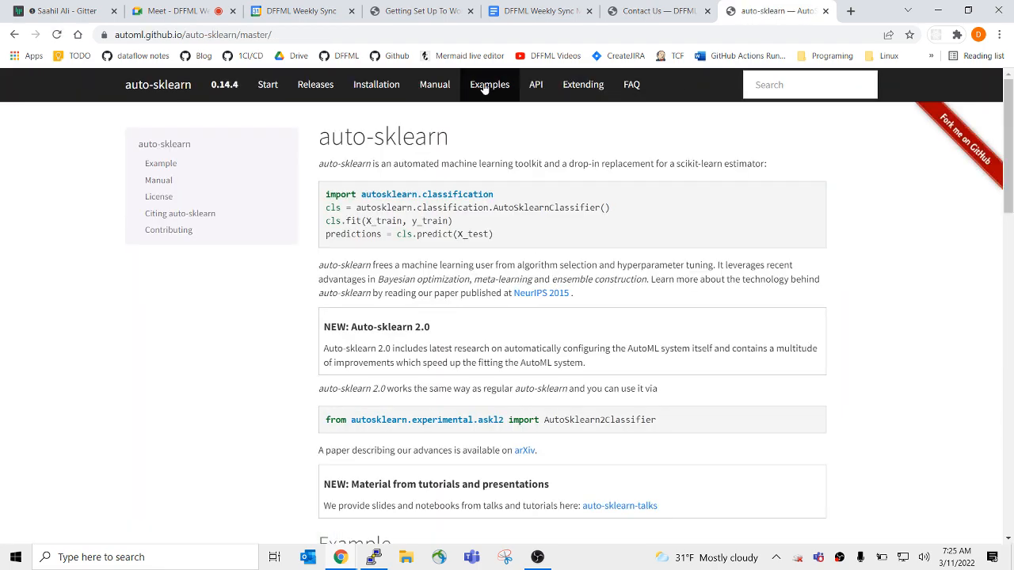
pyautogui.click(376, 84)
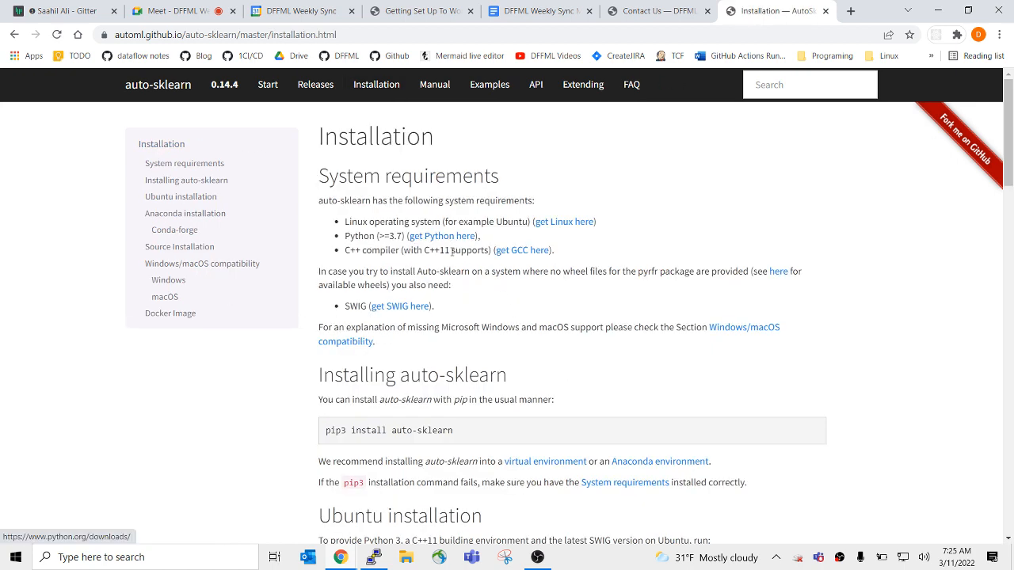
pyautogui.moveTo(545, 461)
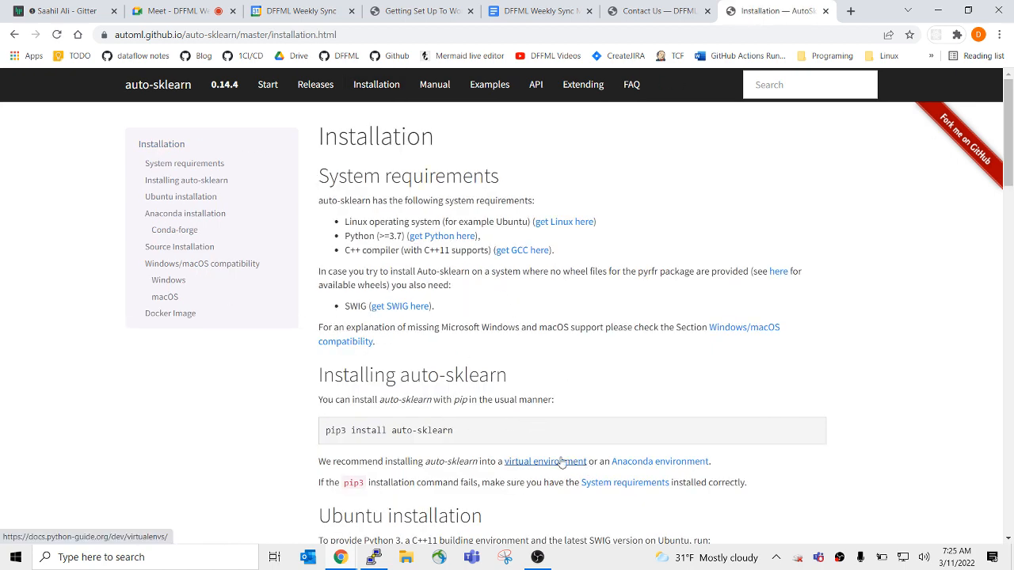
pyautogui.moveTo(503, 215)
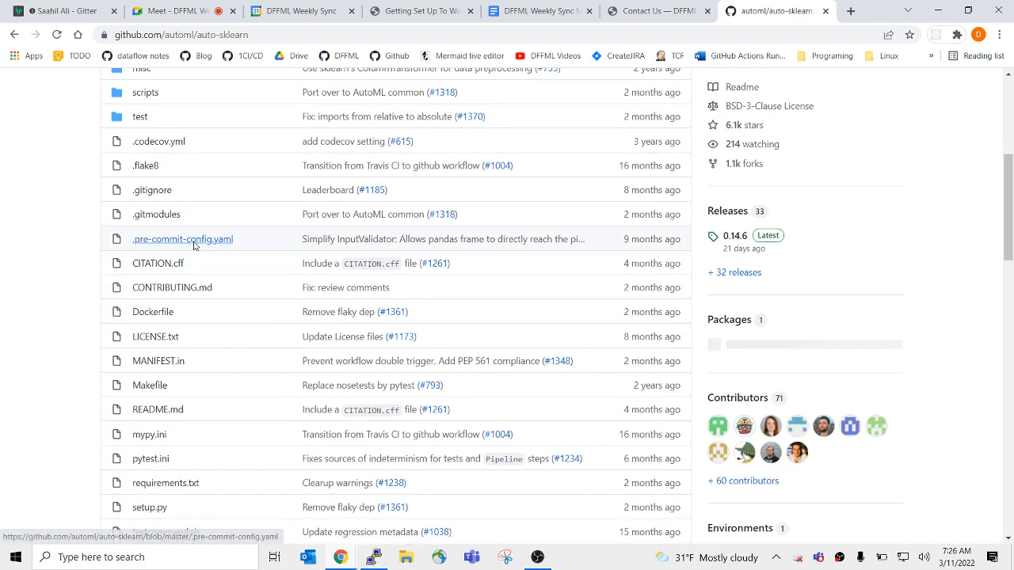
# - Glance at auto-sklearn's open pull requests, then scroll its open issues list
pyautogui.scroll(-3)
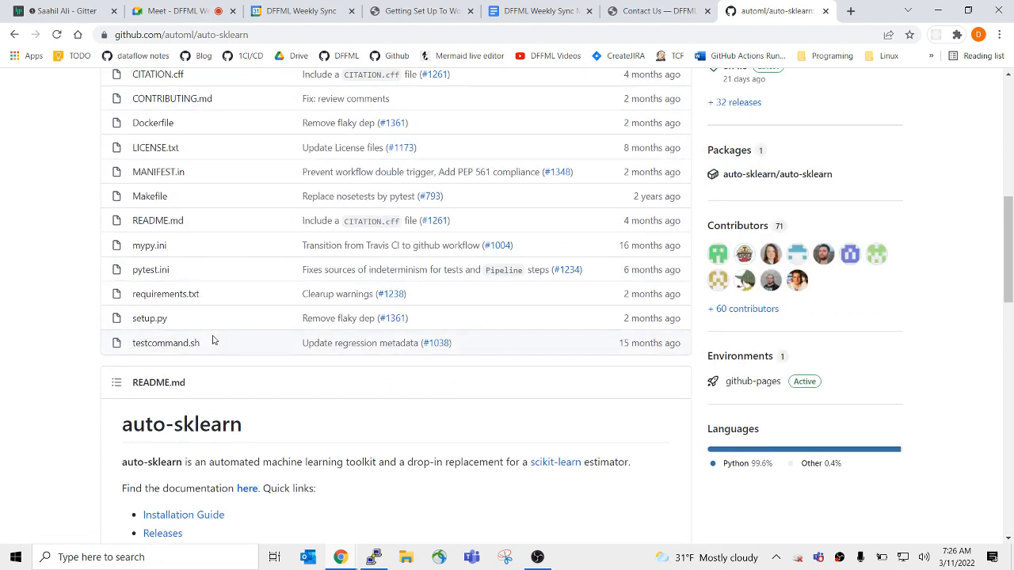
pyautogui.scroll(3)
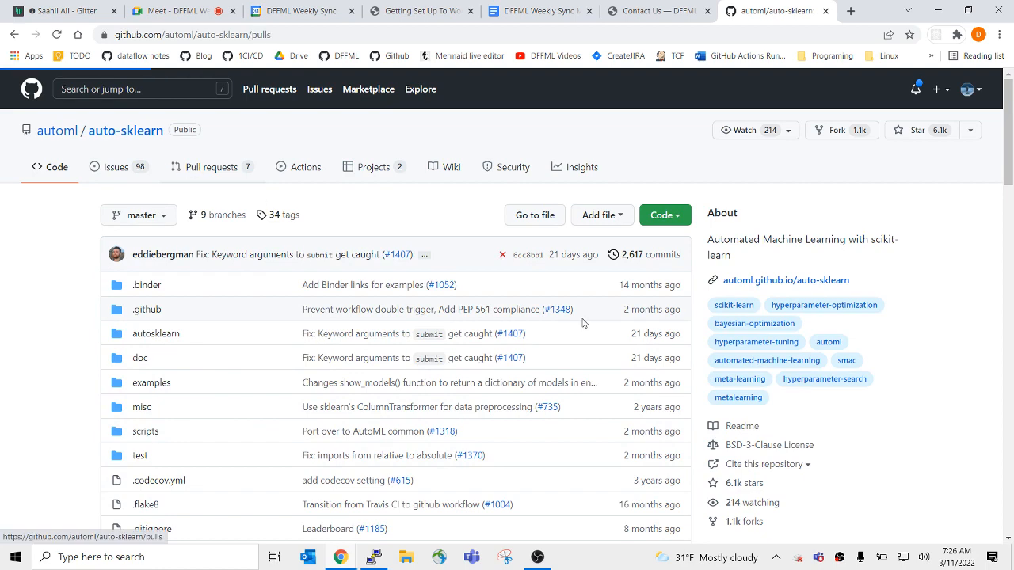
pyautogui.click(210, 166)
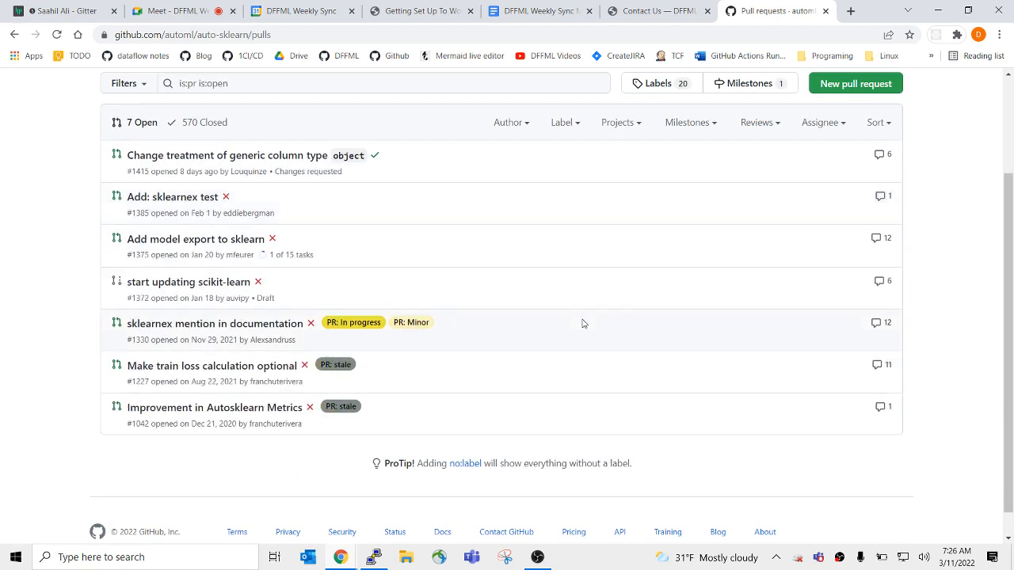
pyautogui.scroll(3)
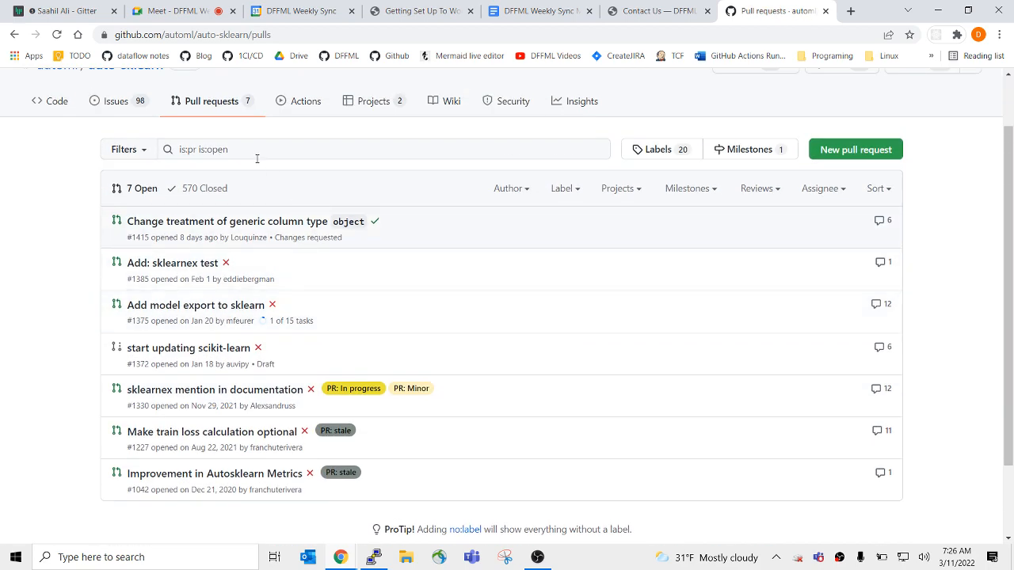
pyautogui.click(116, 167)
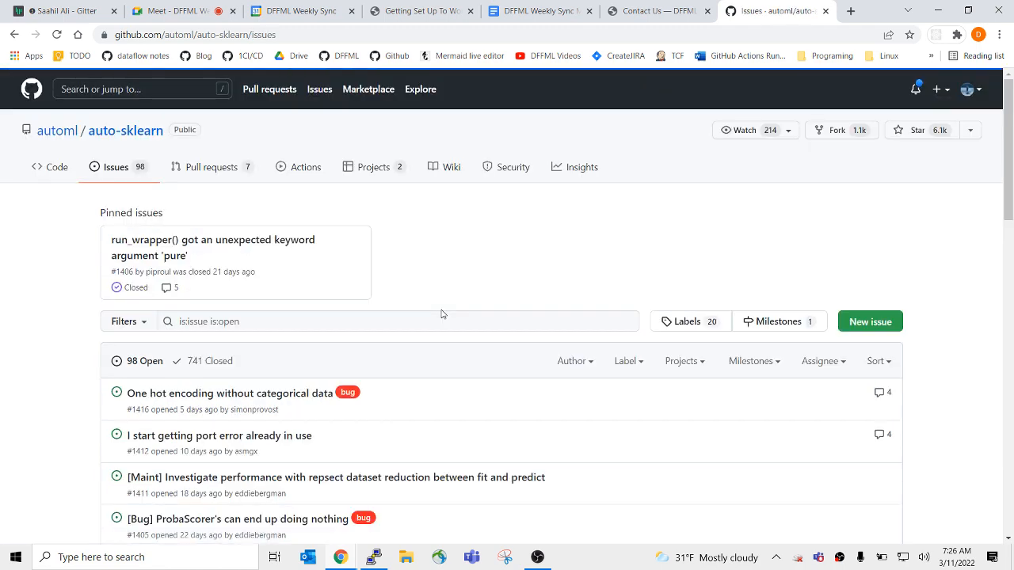
pyautogui.scroll(-3)
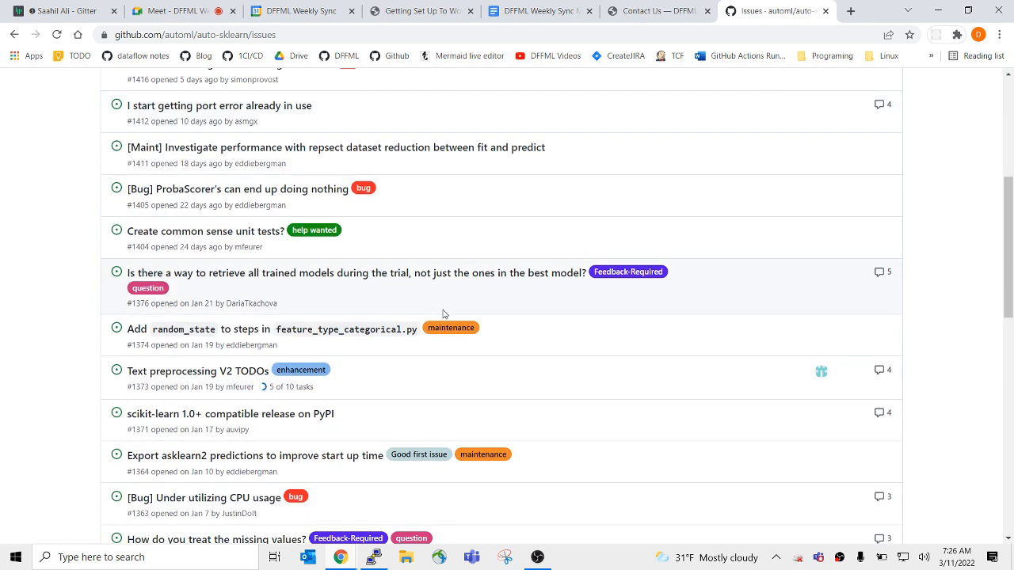
# - Filter closed auto-sklearn issues by 'pyproject' and open two results in new tabs
pyautogui.click(400, 189)
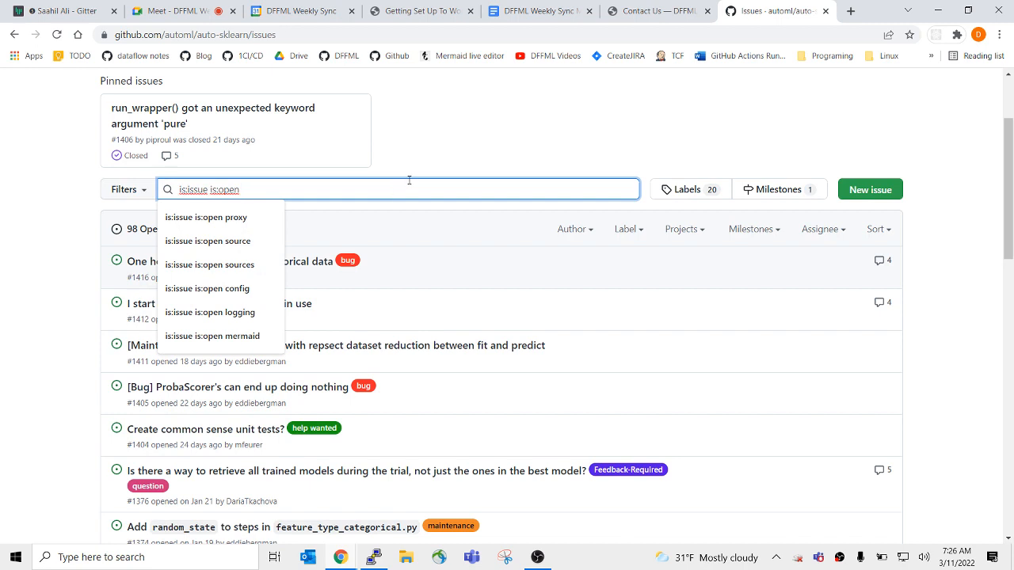
pyautogui.write('pyproject')
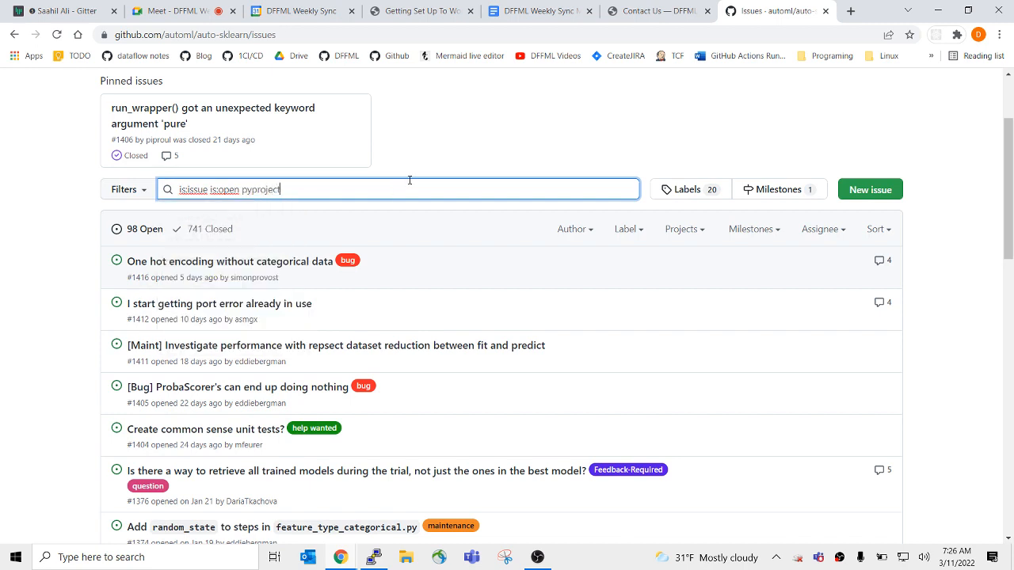
pyautogui.press('Return')
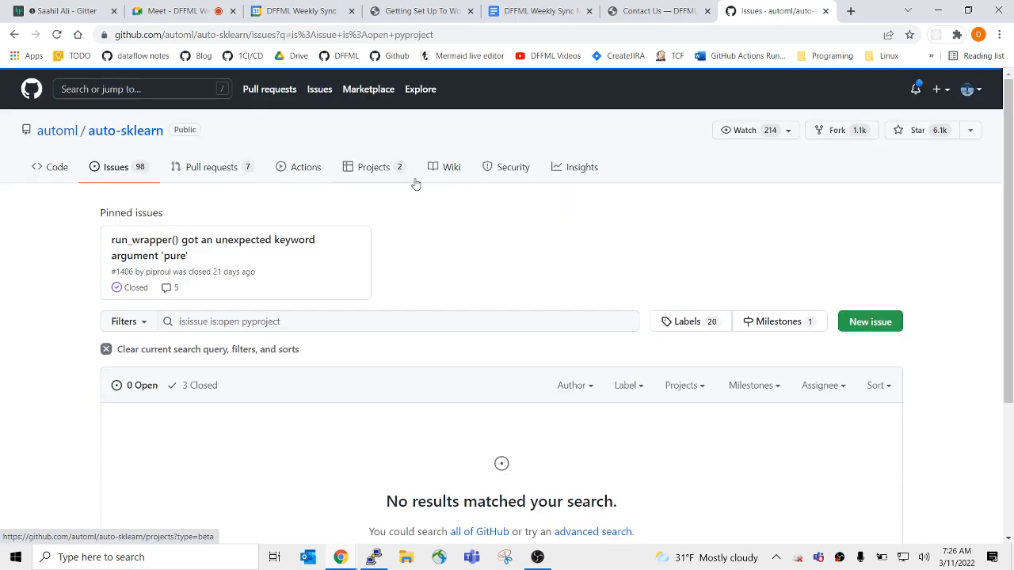
pyautogui.click(198, 385)
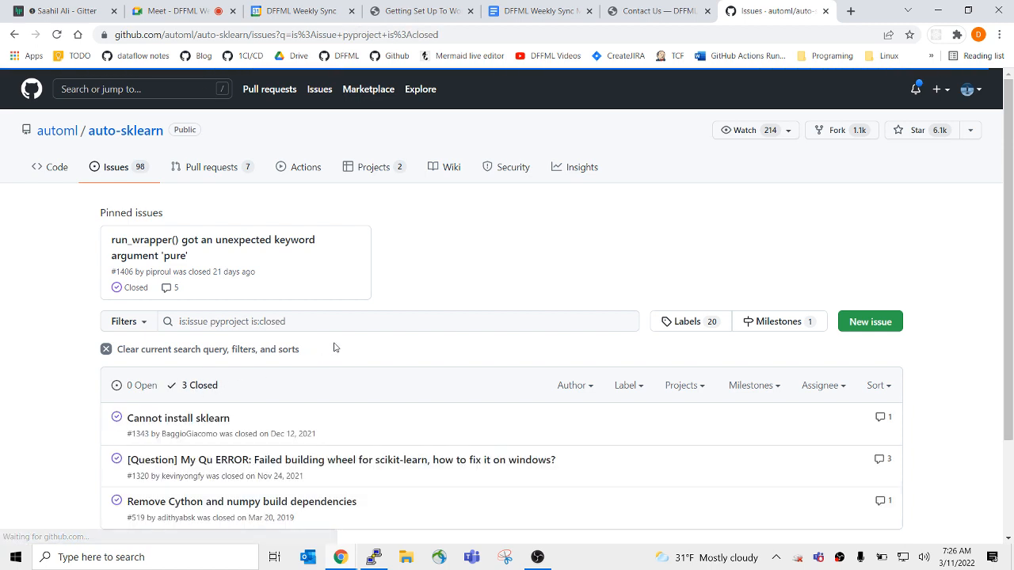
pyautogui.click(340, 459)
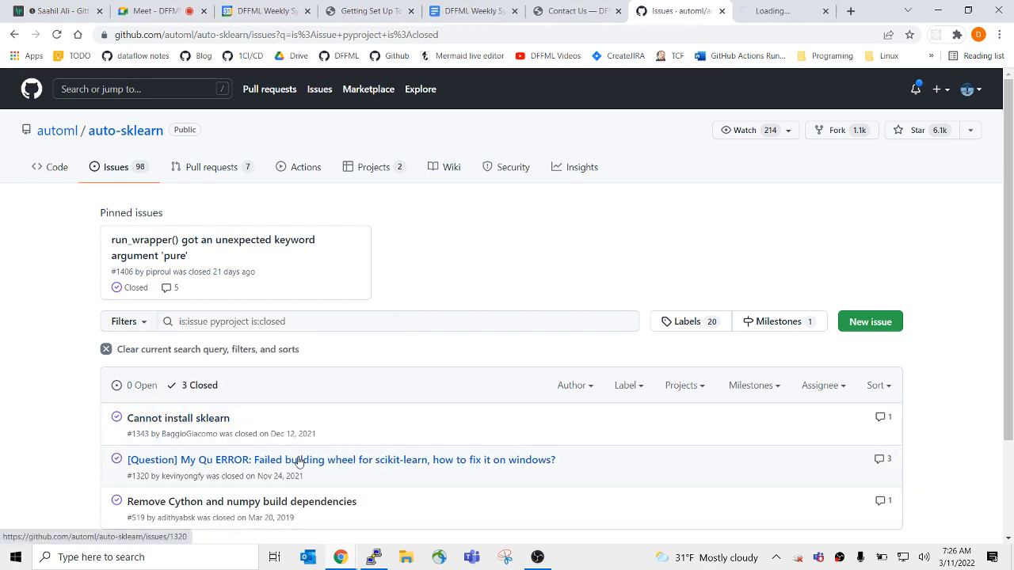
pyautogui.click(178, 418)
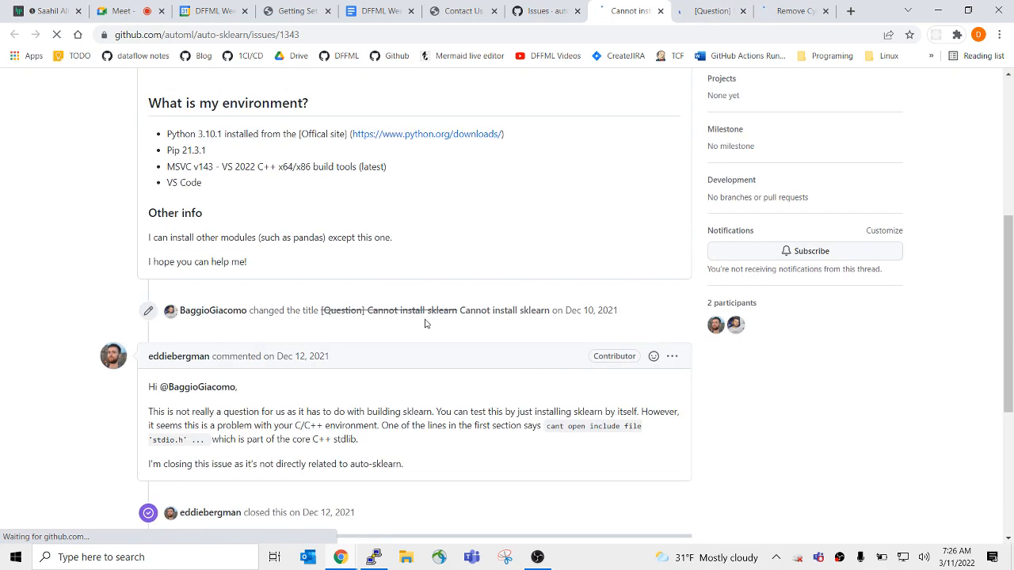
# - Read issues #1320 and #519 and reach the linked setup.py fix commit
pyautogui.scroll(-3)
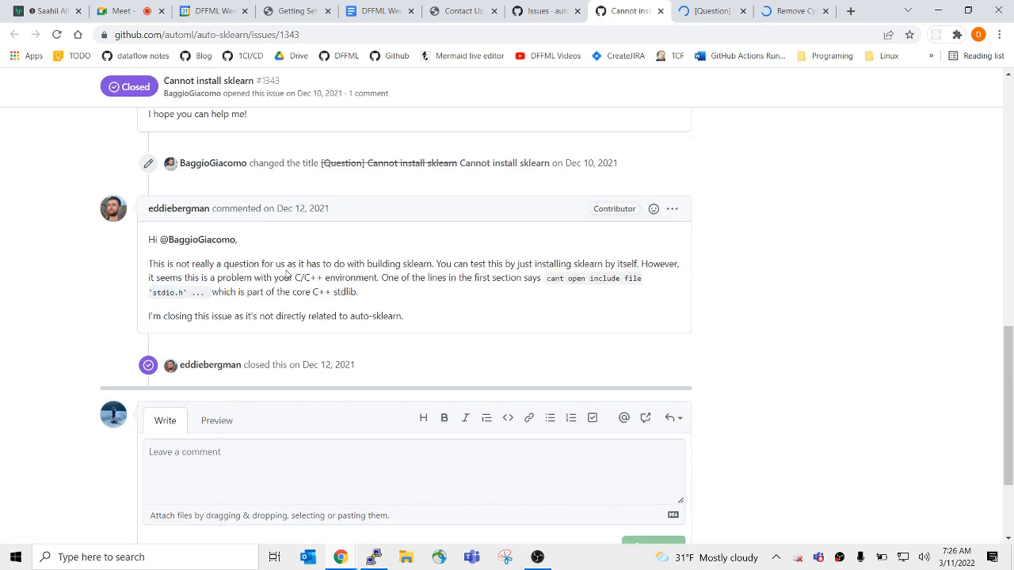
pyautogui.moveTo(524, 307)
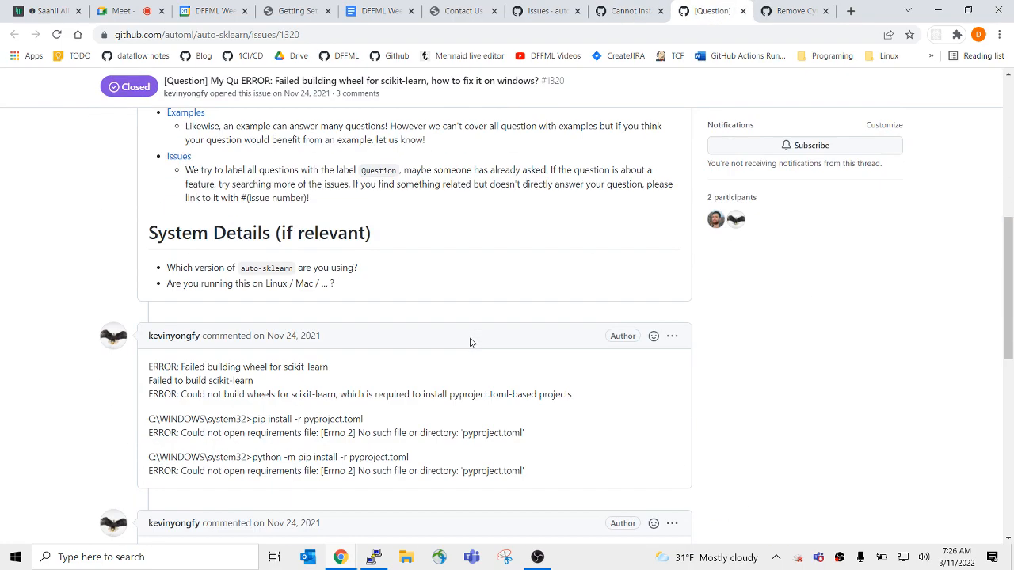
pyautogui.scroll(-3)
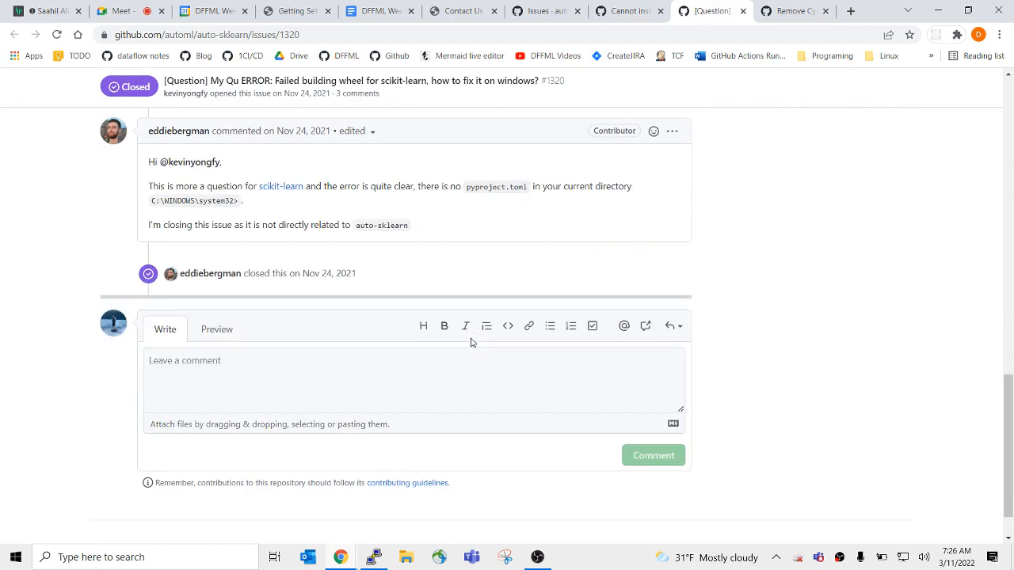
pyautogui.scroll(3)
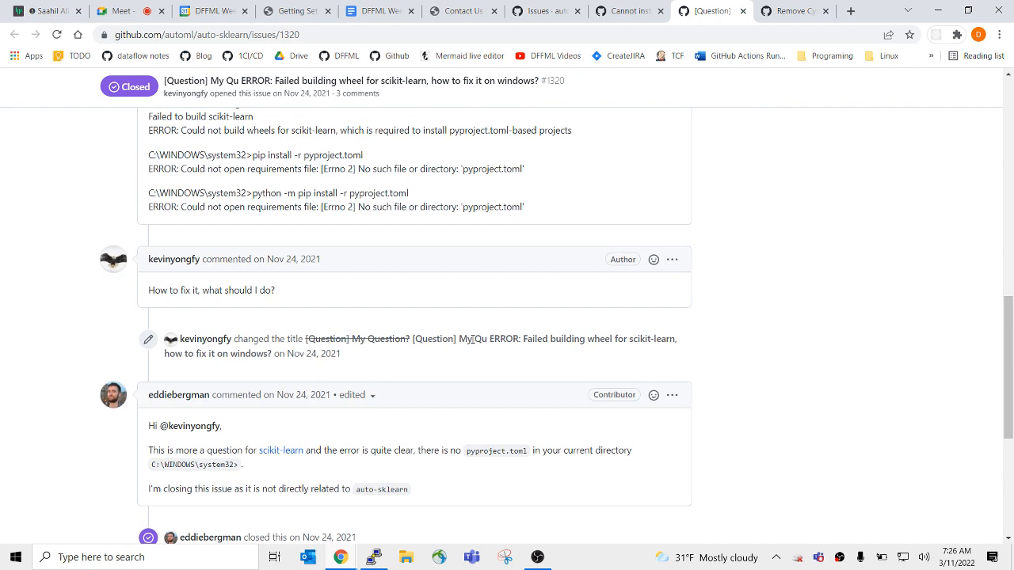
pyautogui.moveTo(443, 484)
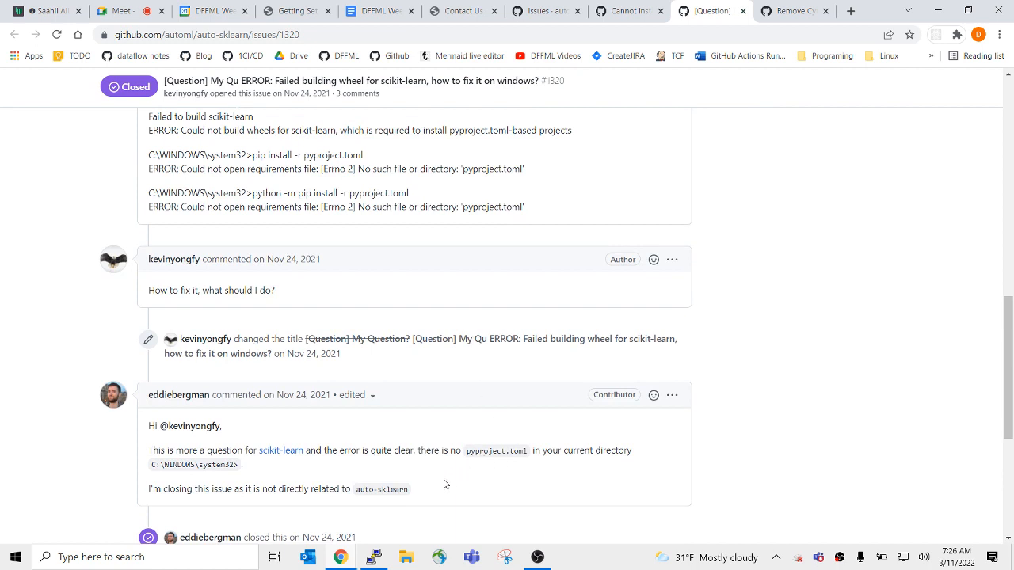
pyautogui.click(792, 10)
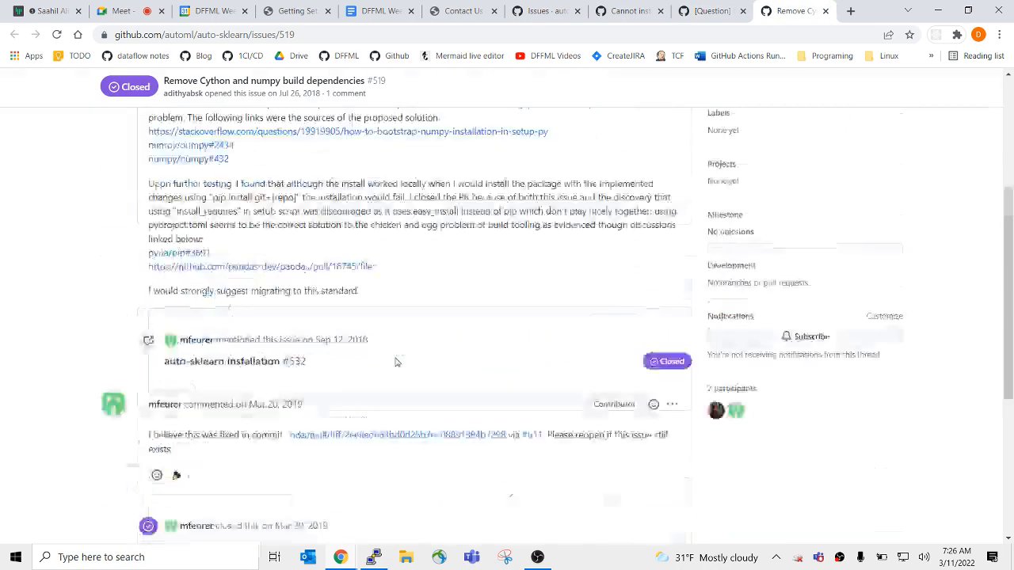
pyautogui.scroll(-3)
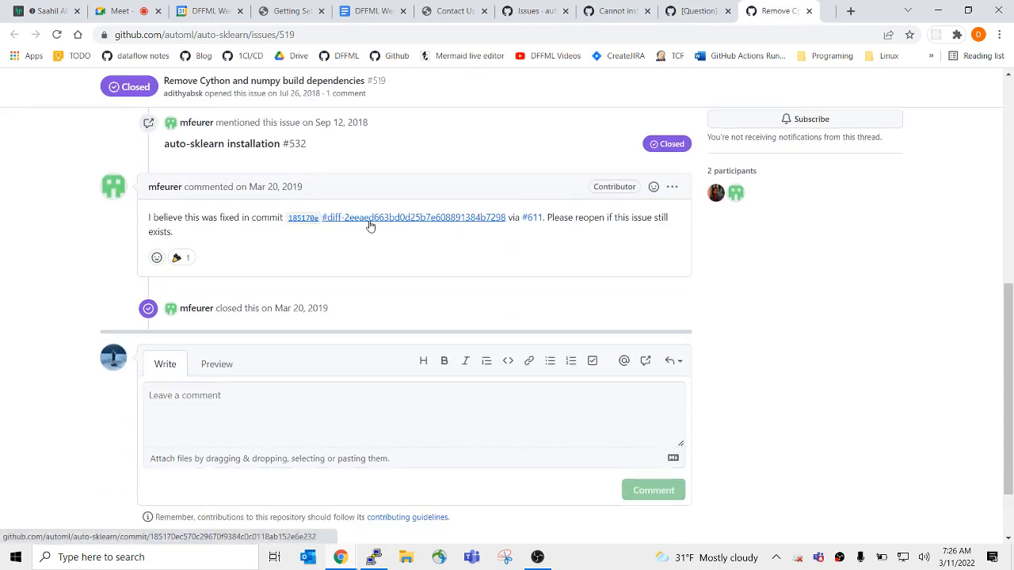
pyautogui.scroll(3)
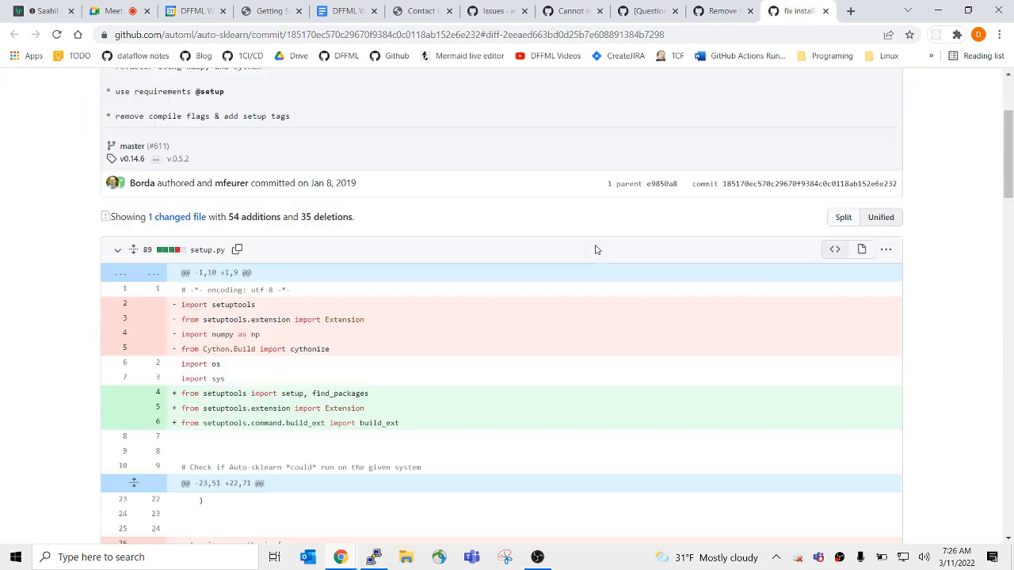
pyautogui.scroll(-3)
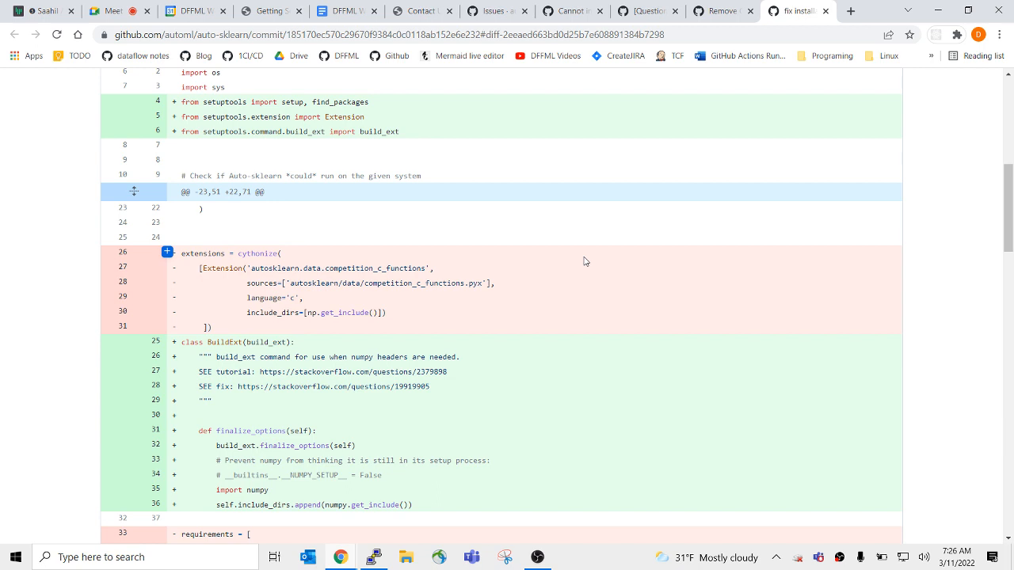
pyautogui.moveTo(595, 260)
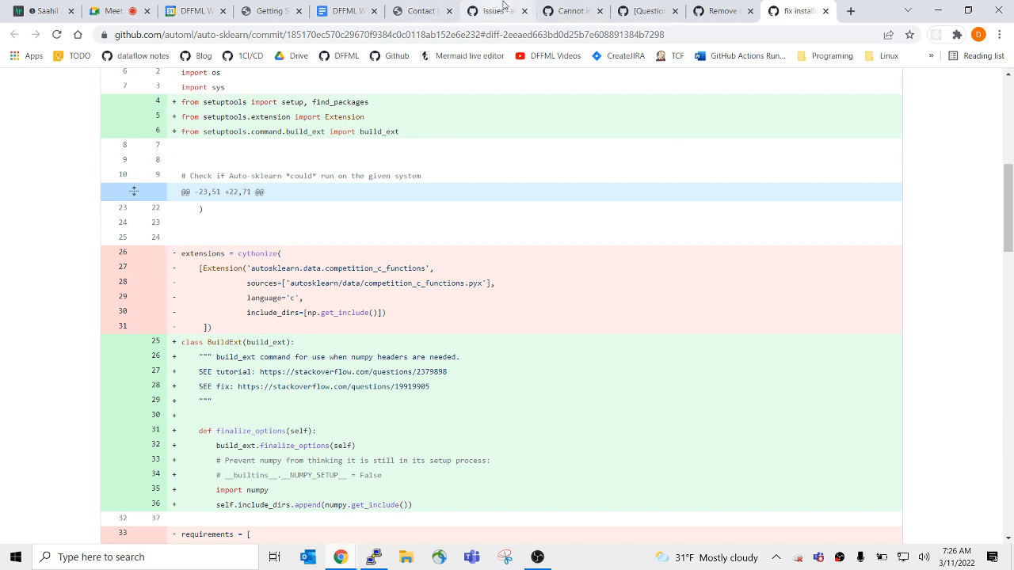
pyautogui.moveTo(493, 11)
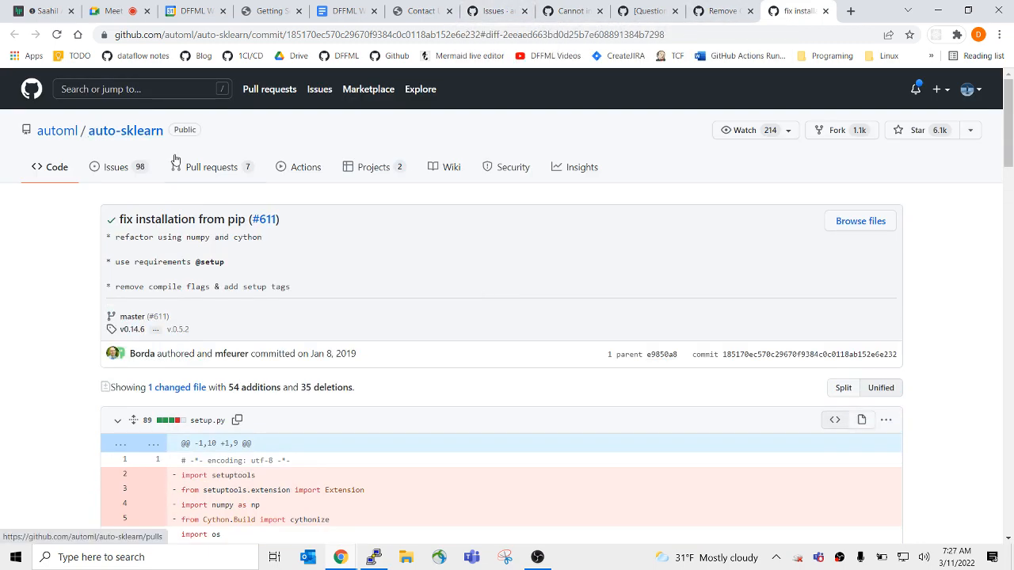
# - Pass through auto-sklearn's pull requests and scroll its 98 open issues
pyautogui.click(210, 167)
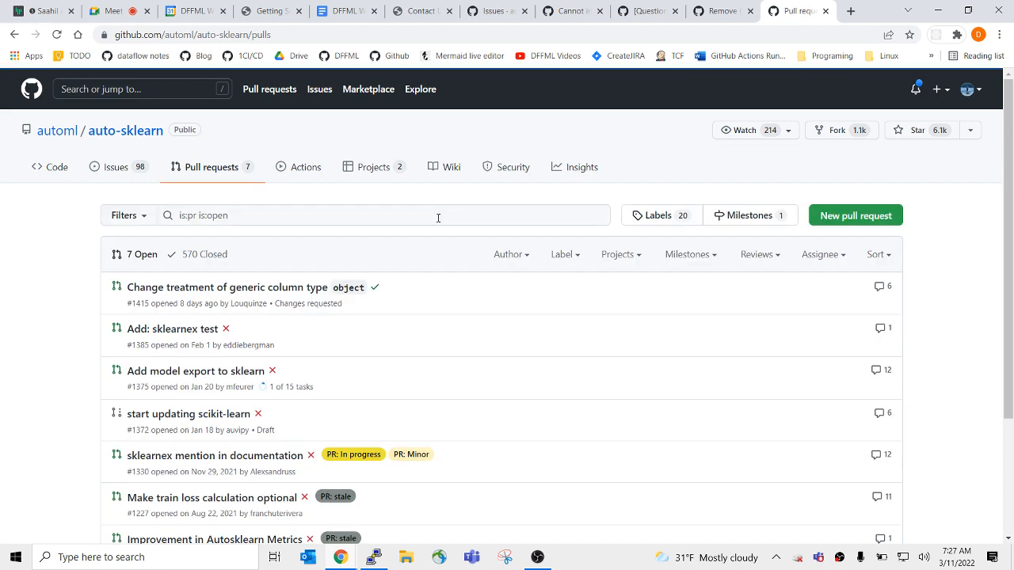
pyautogui.moveTo(115, 166)
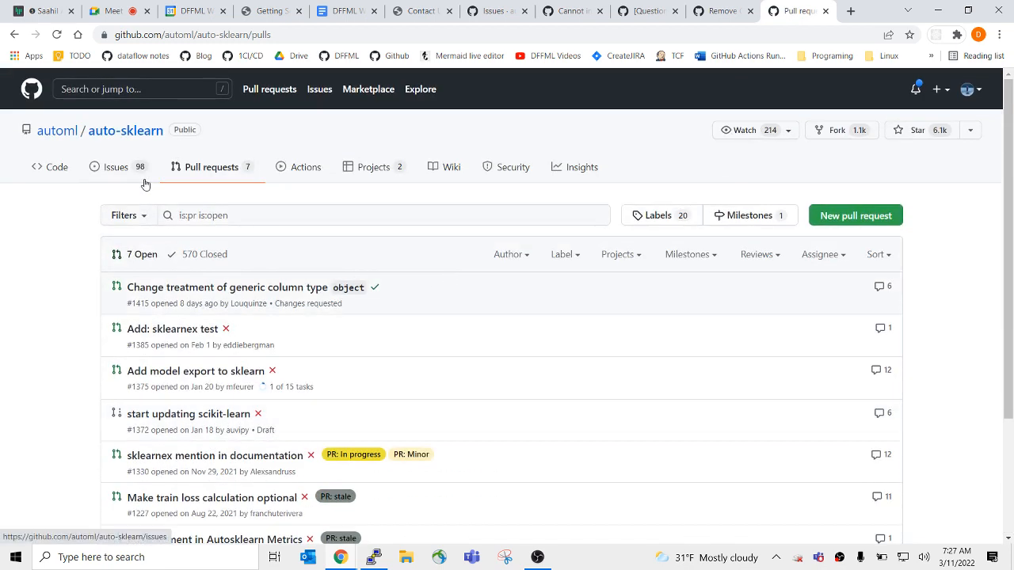
pyautogui.click(116, 166)
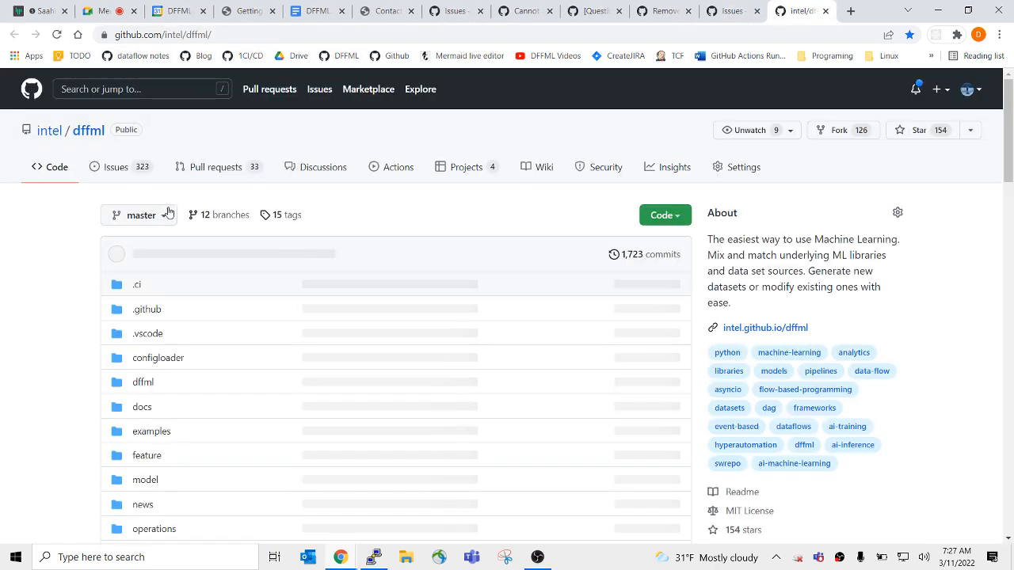
pyautogui.click(797, 10)
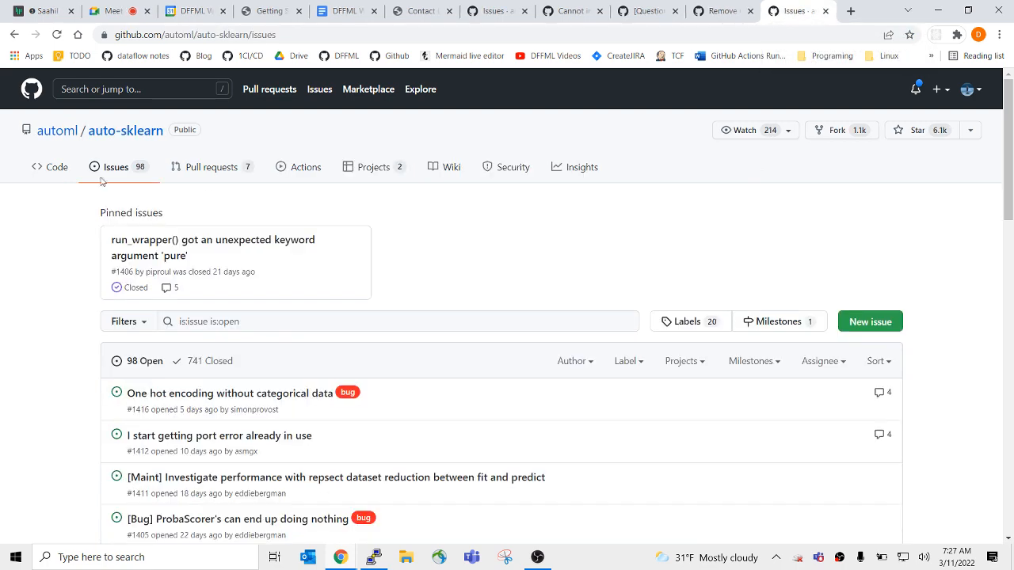
pyautogui.moveTo(210, 207)
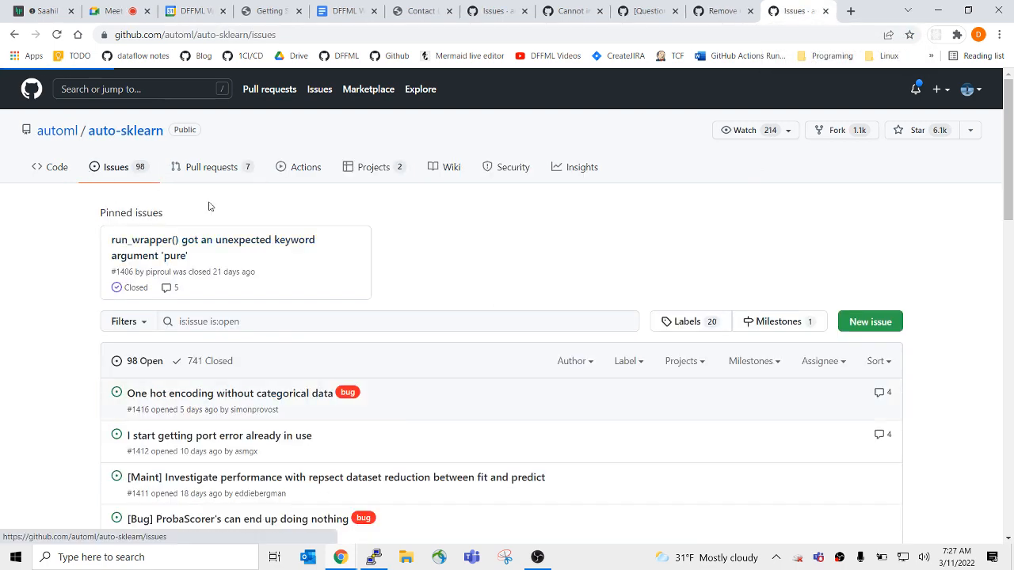
pyautogui.scroll(-3)
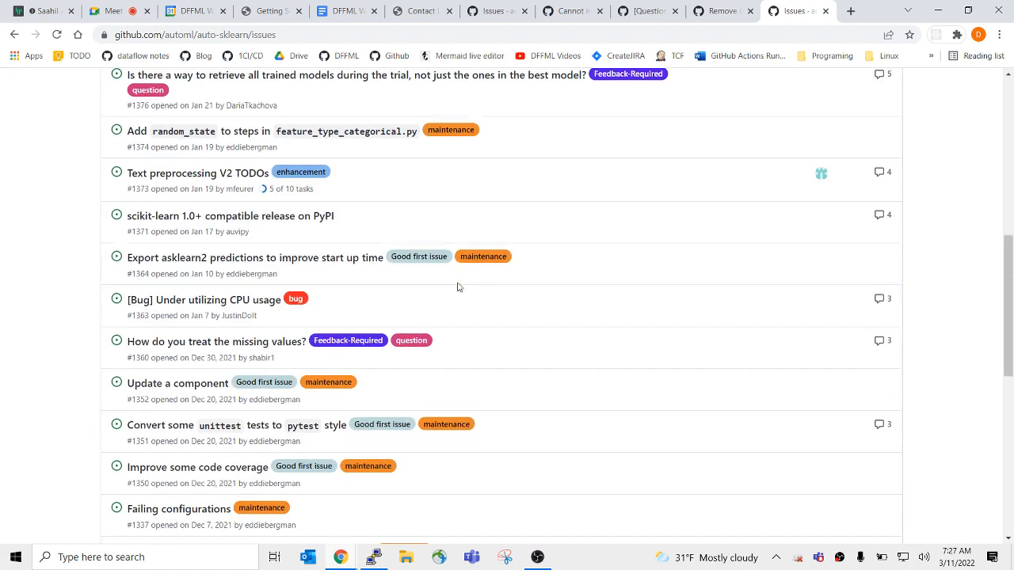
pyautogui.scroll(-3)
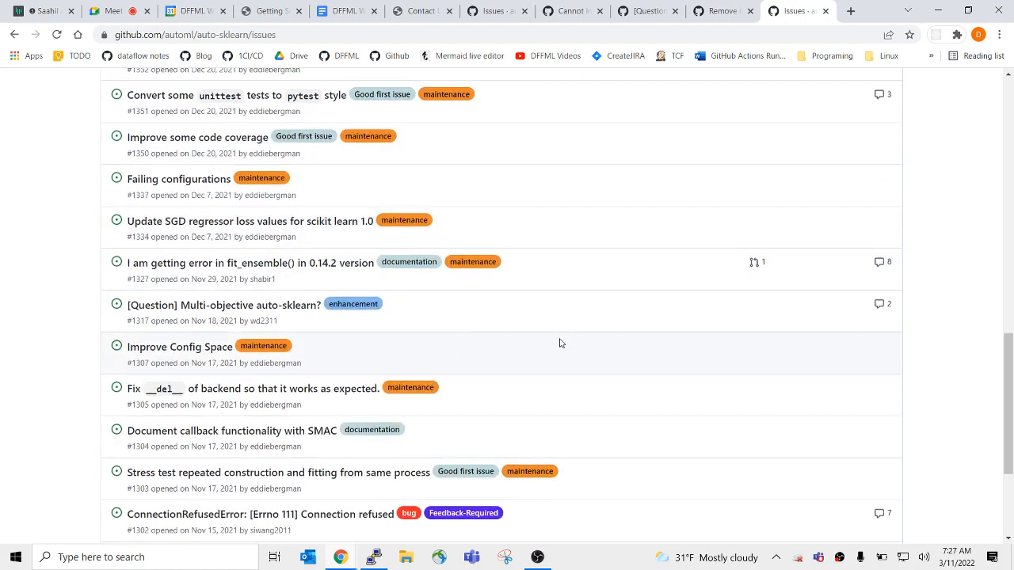
pyautogui.scroll(-3)
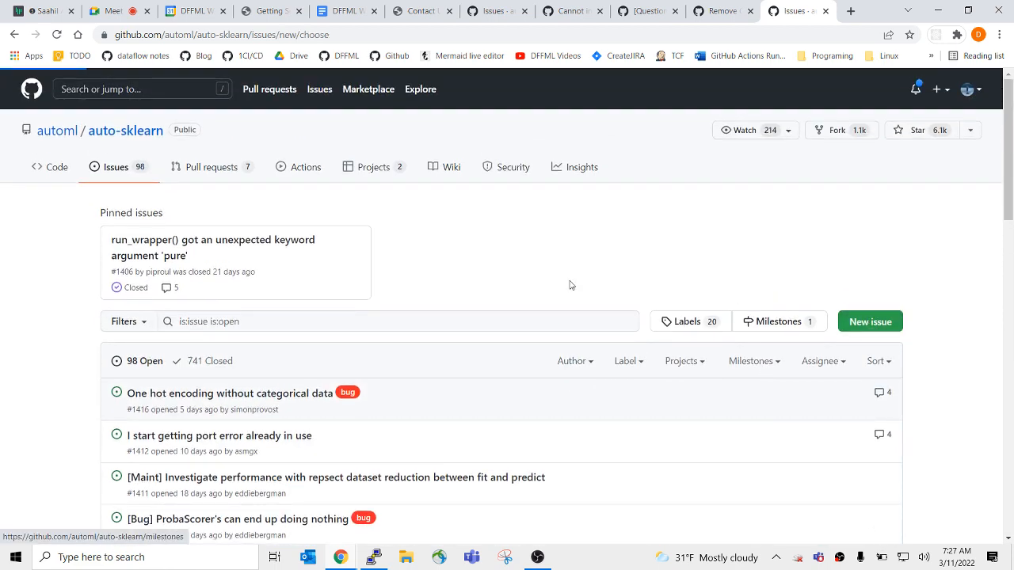
# - Return from New issue to the issues list and search for 'install'
pyautogui.click(869, 321)
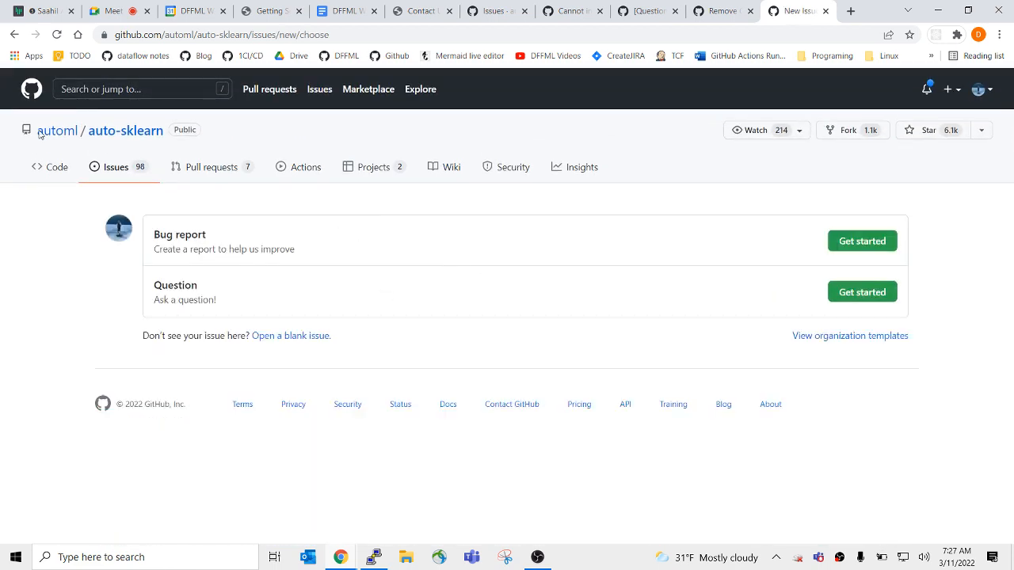
pyautogui.click(116, 166)
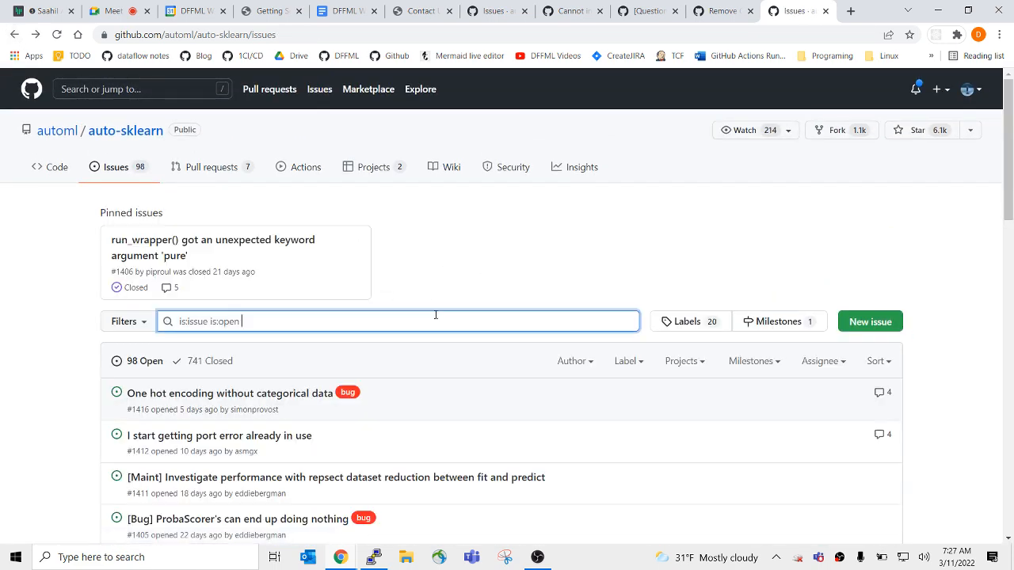
pyautogui.write('install')
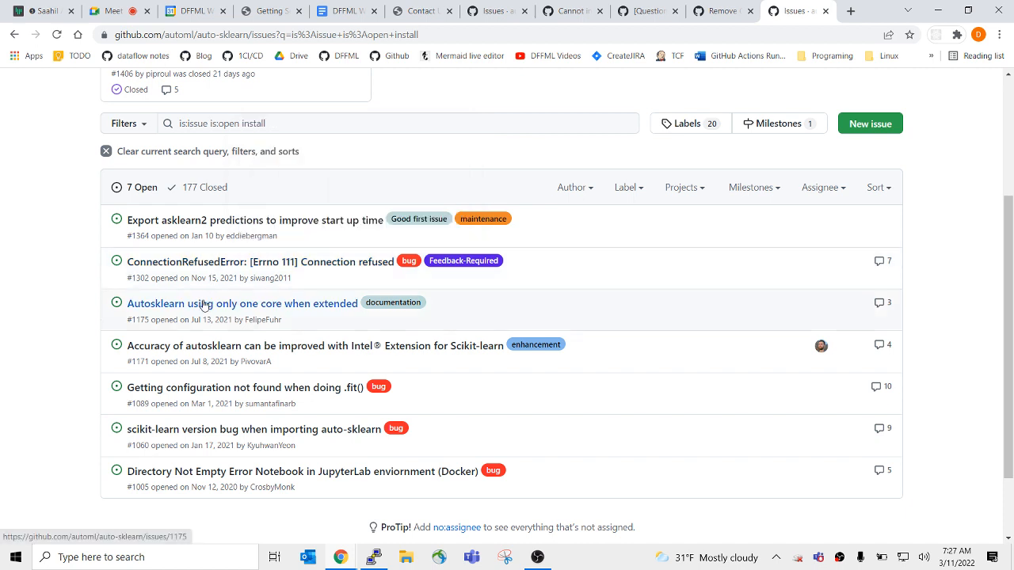
pyautogui.moveTo(275, 342)
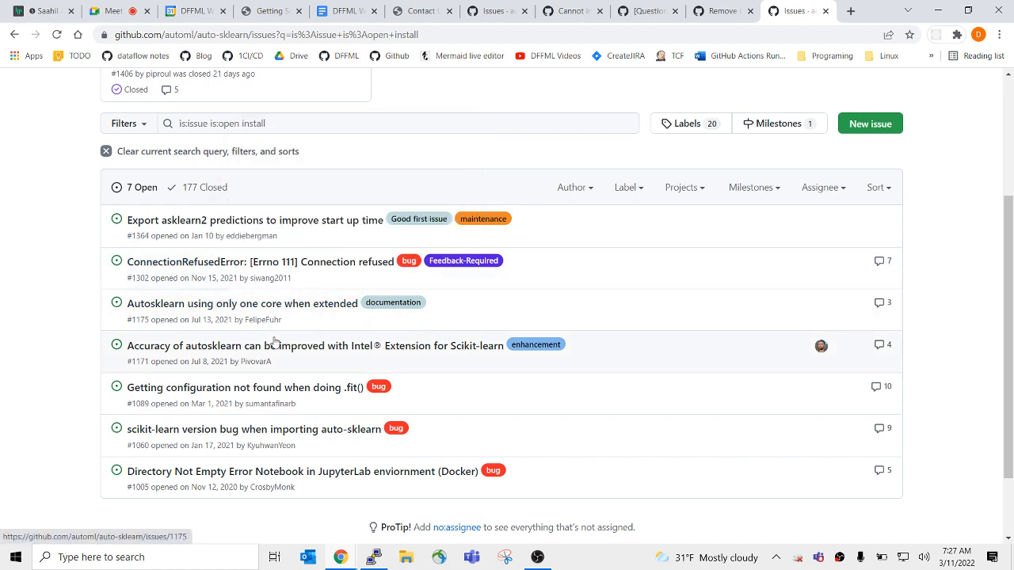
pyautogui.moveTo(301, 372)
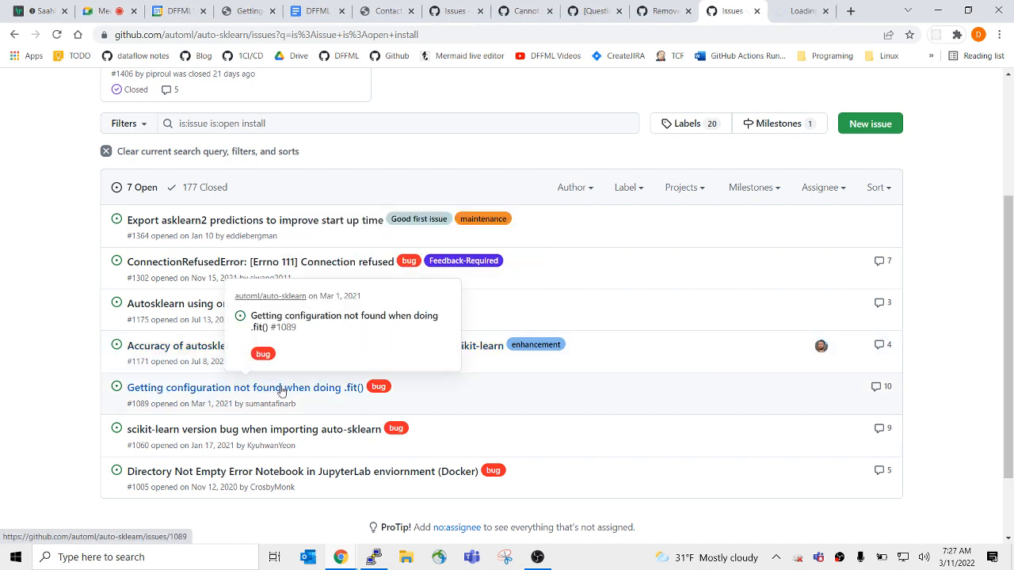
pyautogui.moveTo(278, 442)
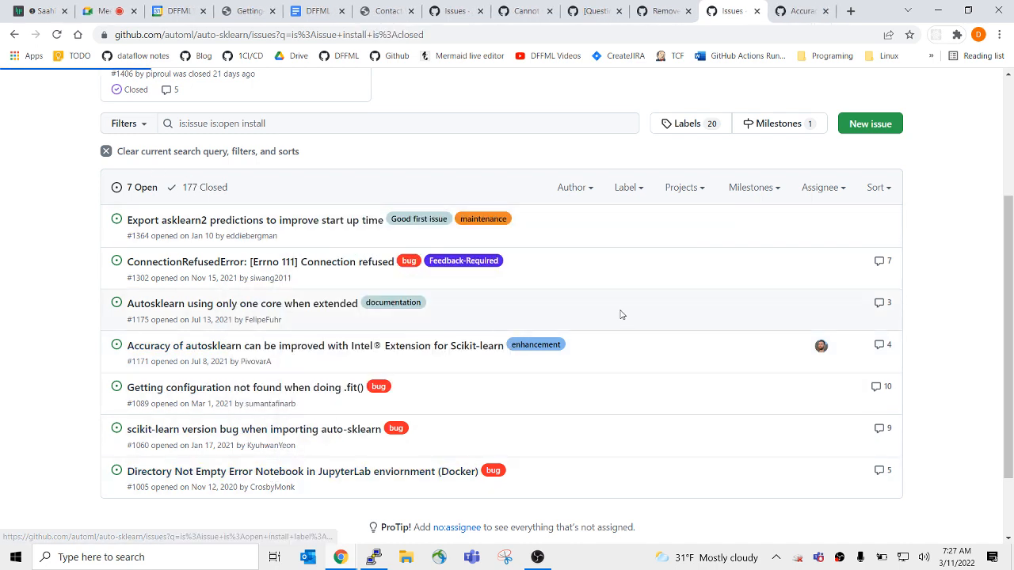
# - Read the Intel Extension accuracy issue #1171
pyautogui.click(204, 187)
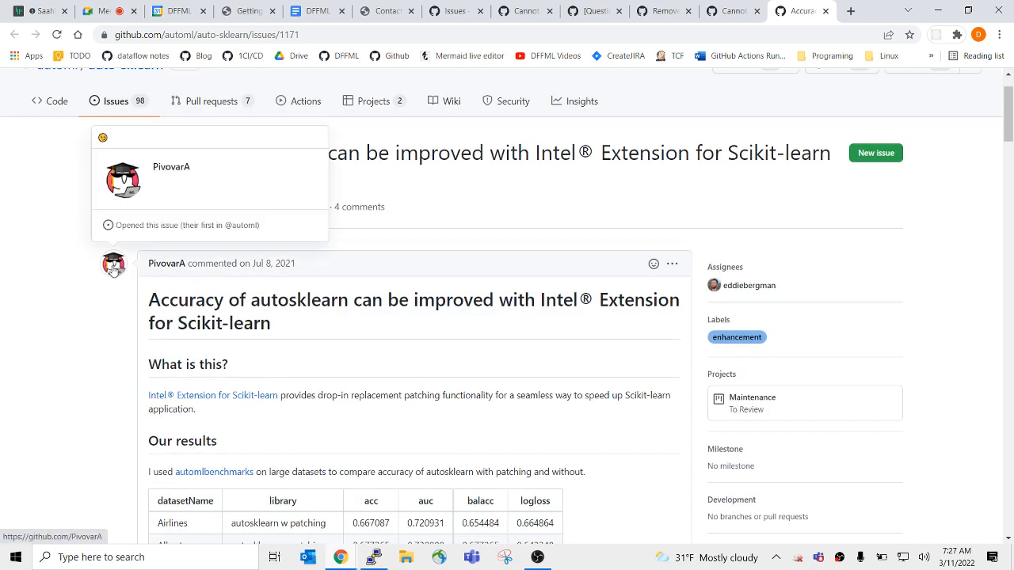
pyautogui.scroll(-3)
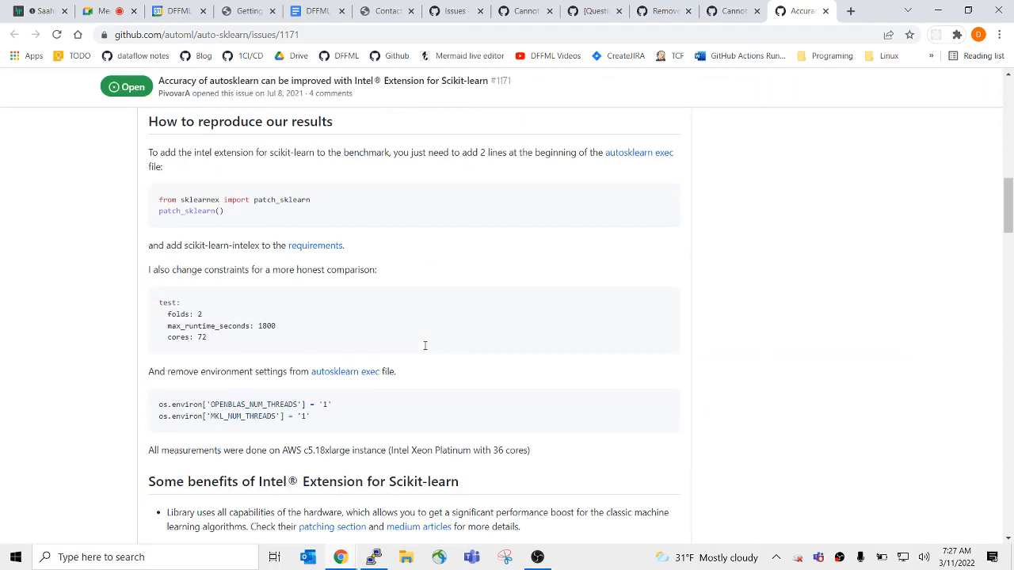
pyautogui.scroll(-3)
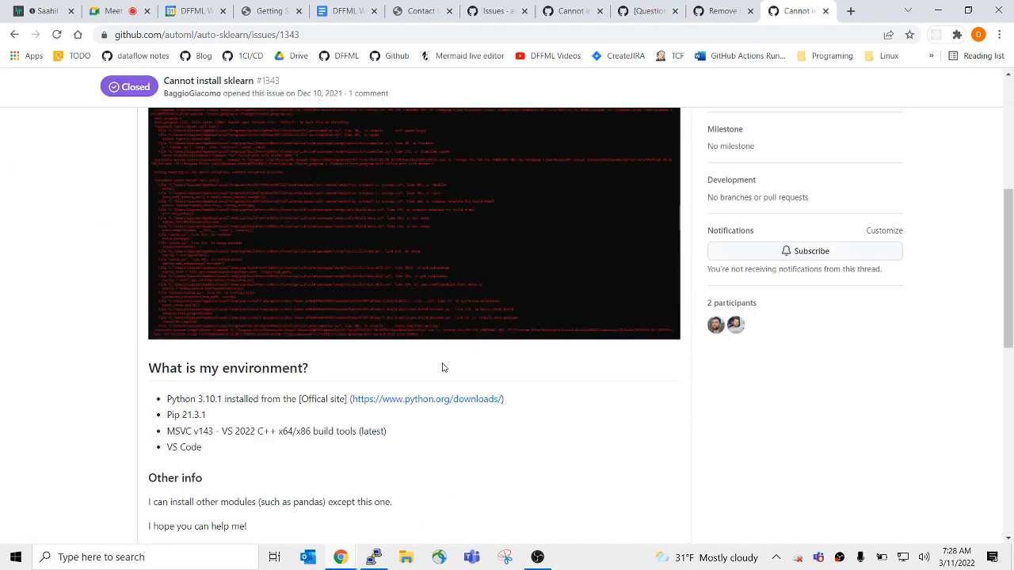
pyautogui.scroll(-3)
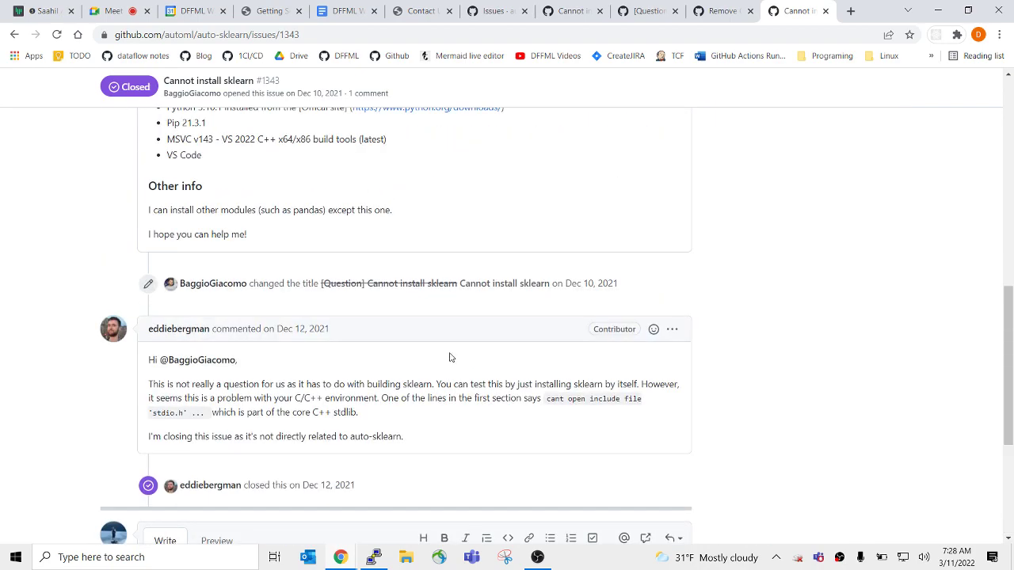
pyautogui.scroll(3)
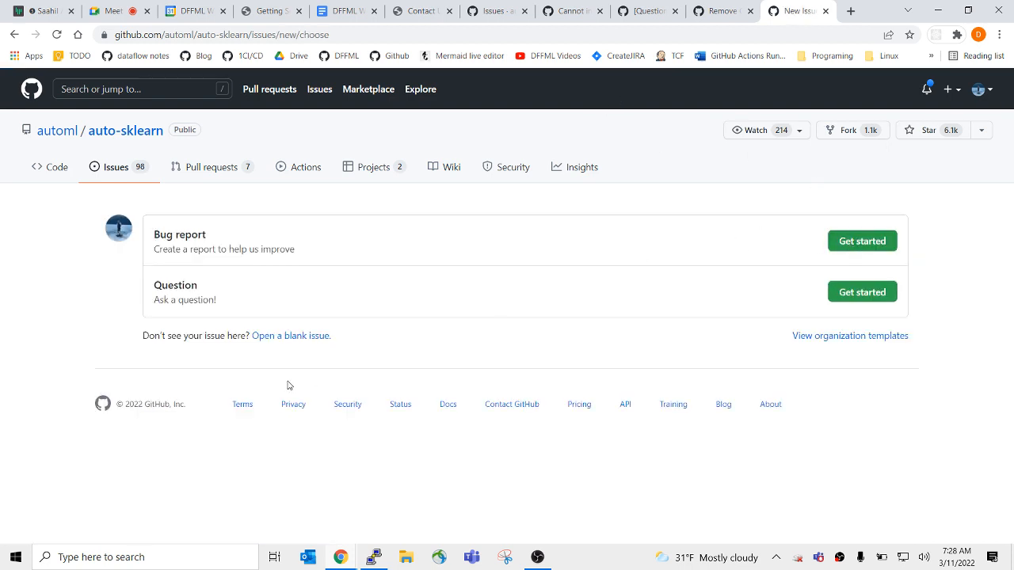
# - Open a blank issue, draft the title 'pyt', and open CONTRIBUTING.md
pyautogui.click(862, 291)
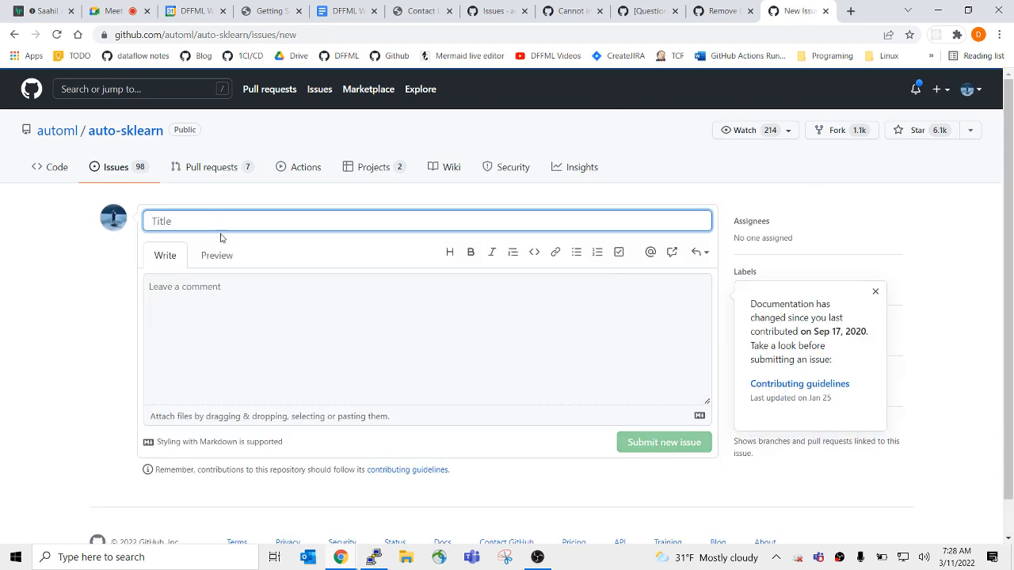
pyautogui.write('pytp')
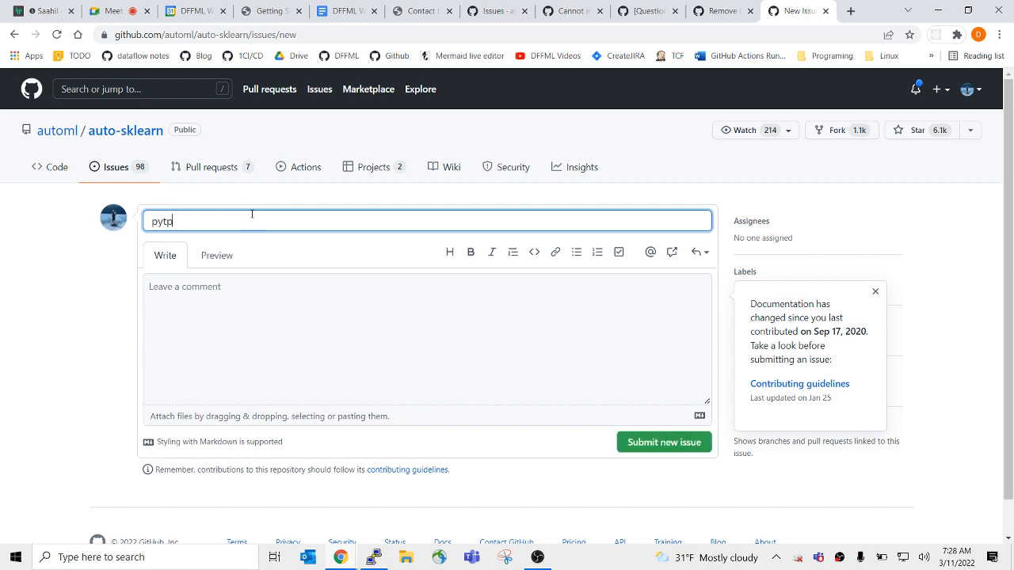
pyautogui.press('BackSpace')
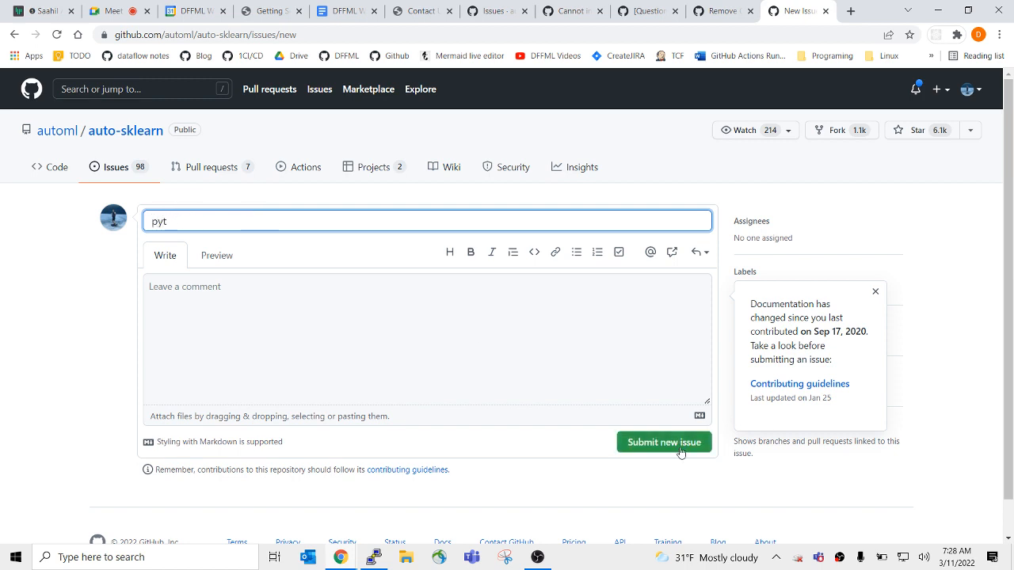
pyautogui.click(799, 383)
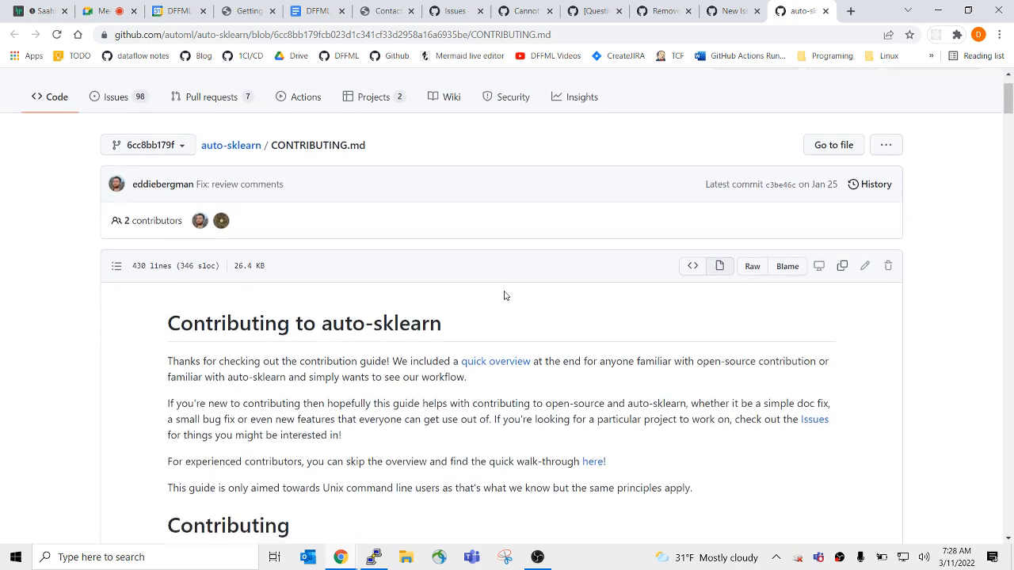
# - Scroll through the auto-sklearn CONTRIBUTING.md guide, including the rebasing section
pyautogui.scroll(-3)
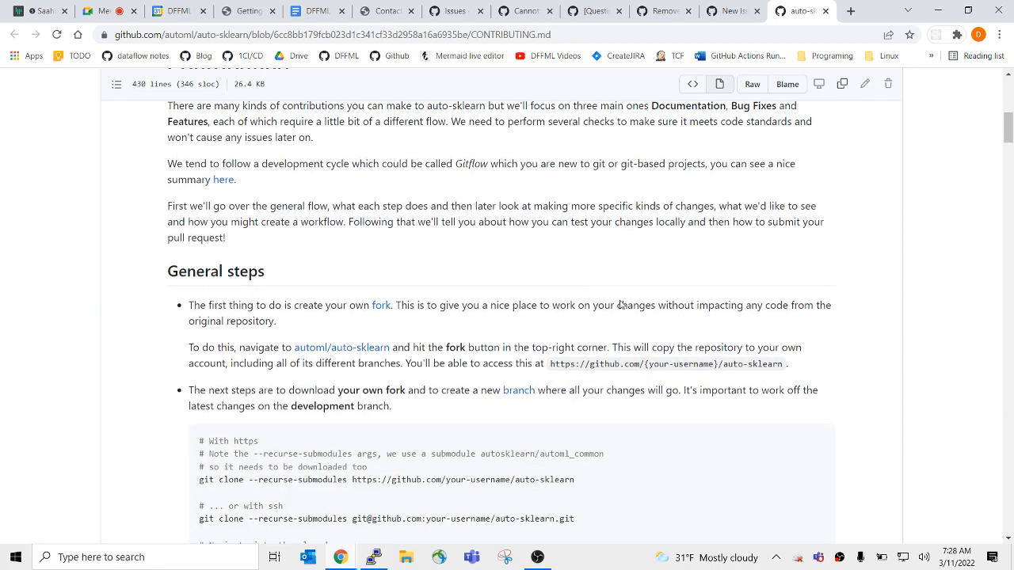
pyautogui.scroll(-3)
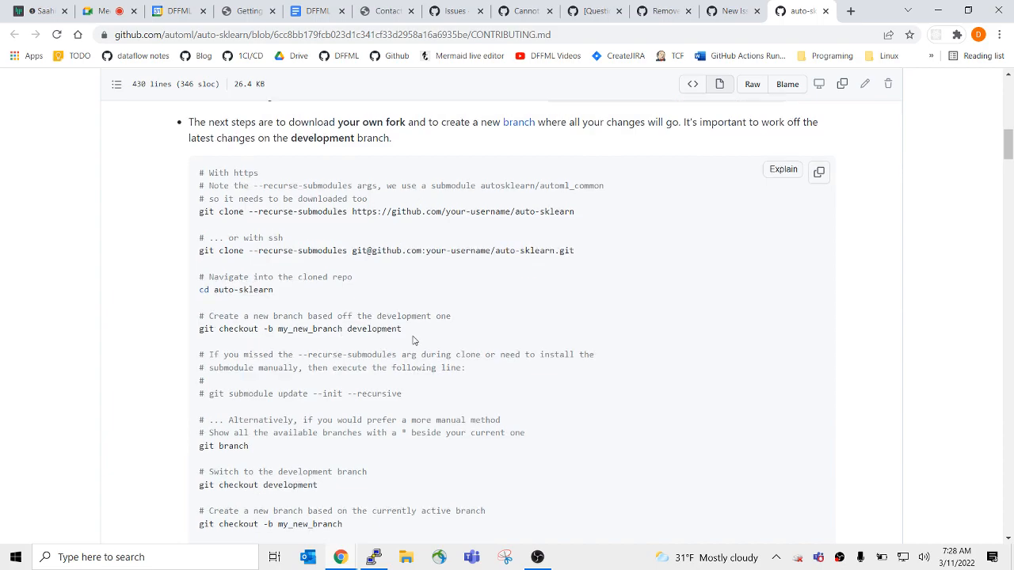
pyautogui.scroll(-3)
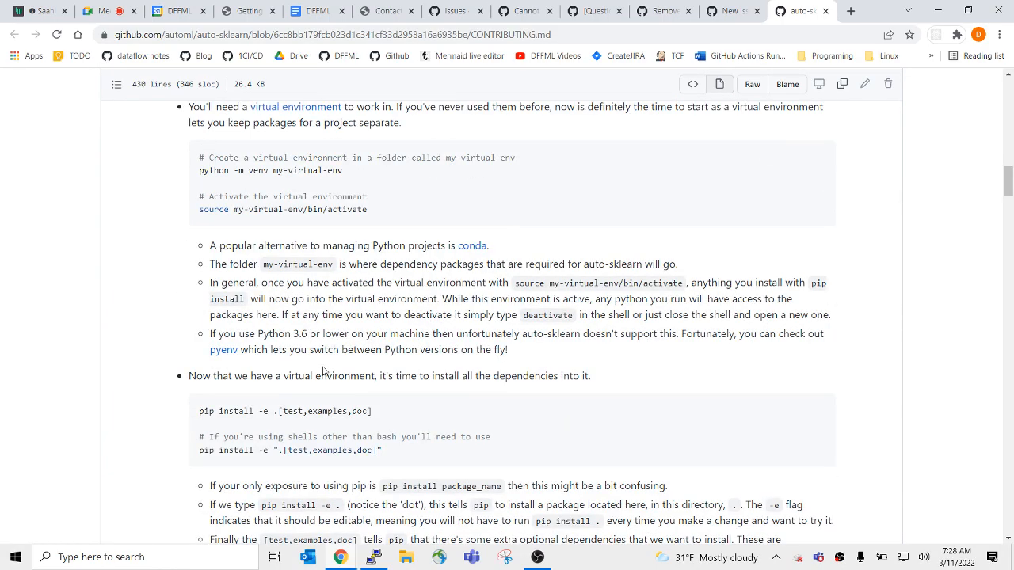
pyautogui.scroll(-3)
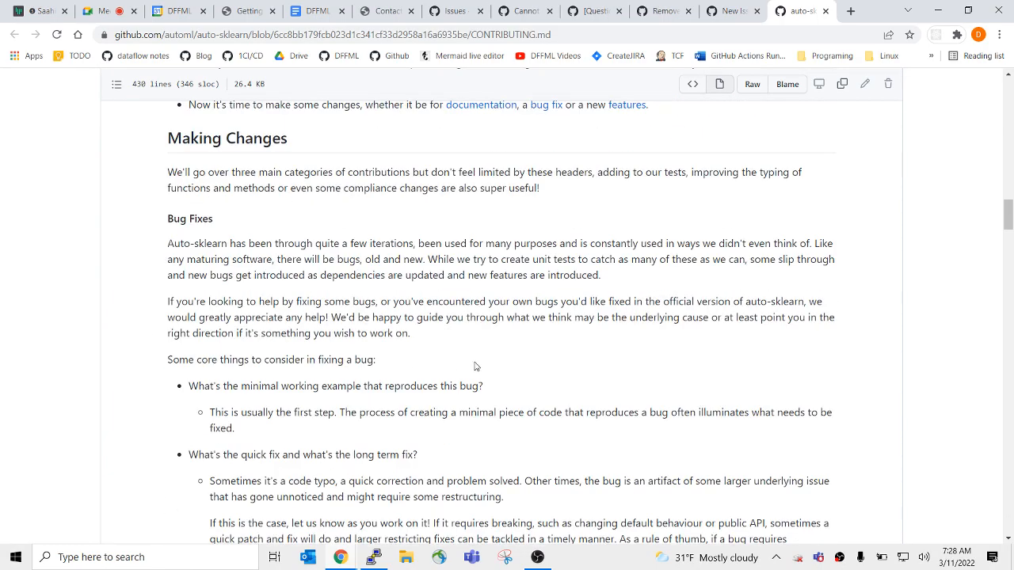
pyautogui.scroll(3)
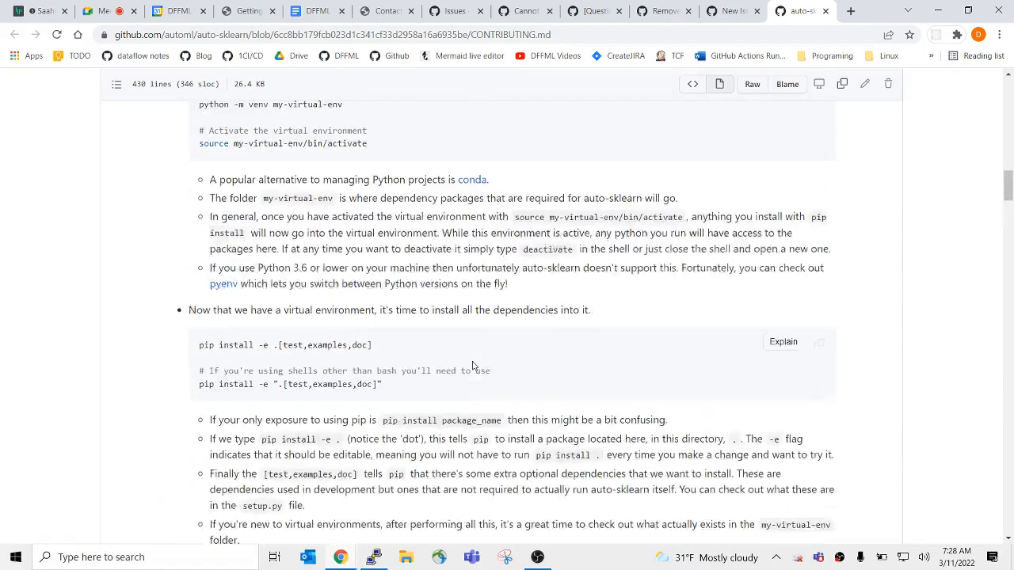
pyautogui.scroll(3)
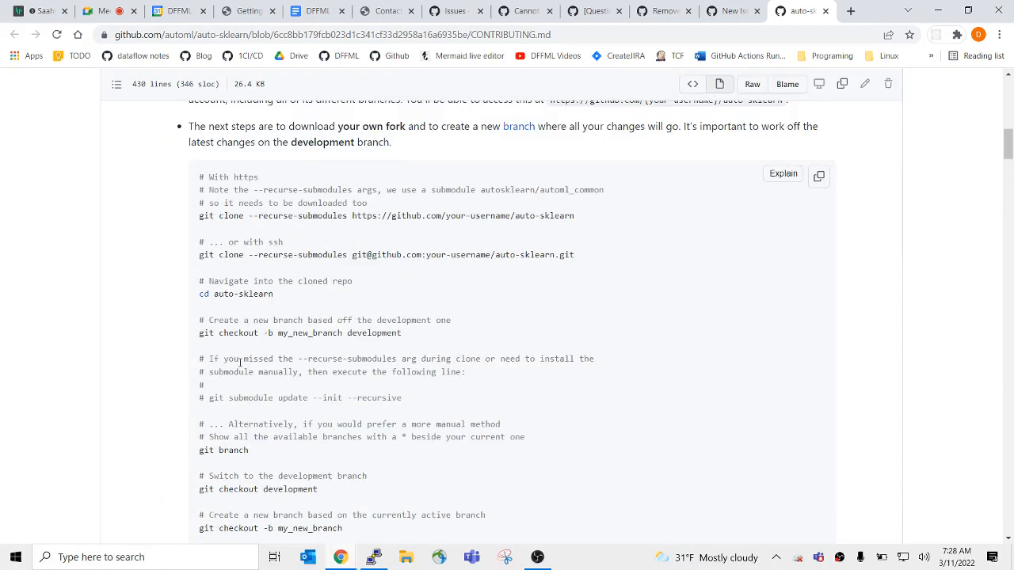
pyautogui.scroll(-3)
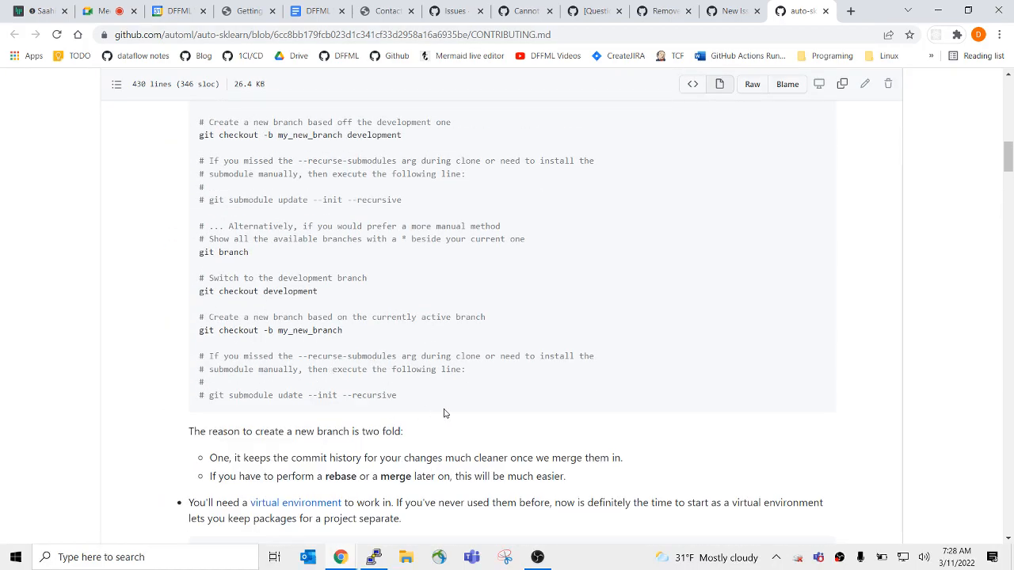
pyautogui.scroll(-3)
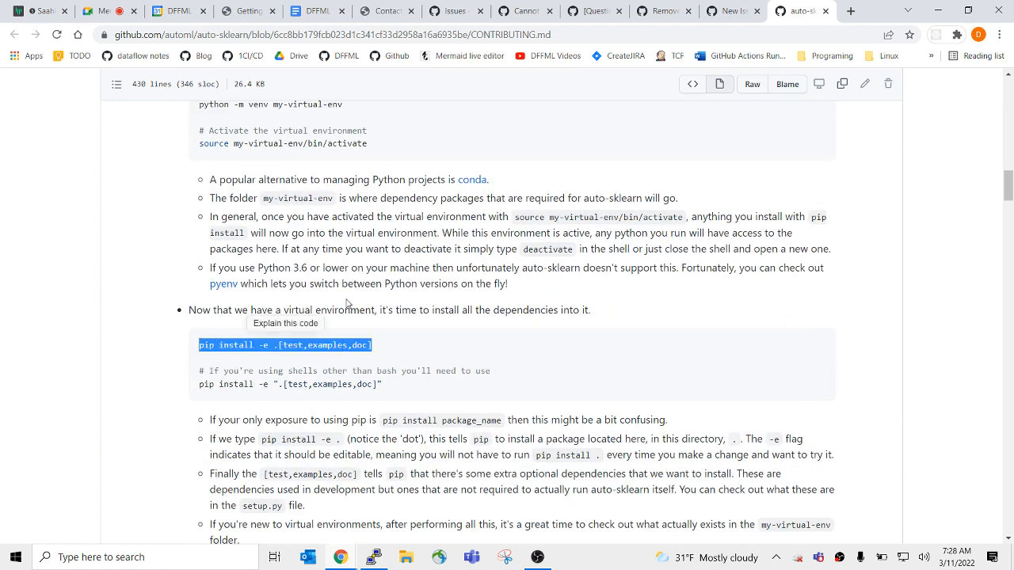
pyautogui.scroll(3)
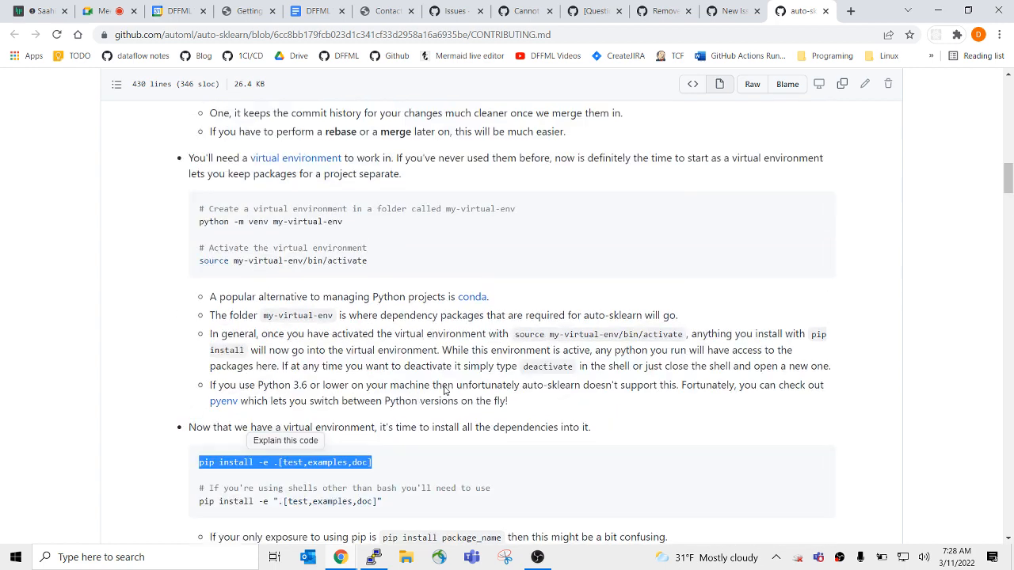
pyautogui.scroll(3)
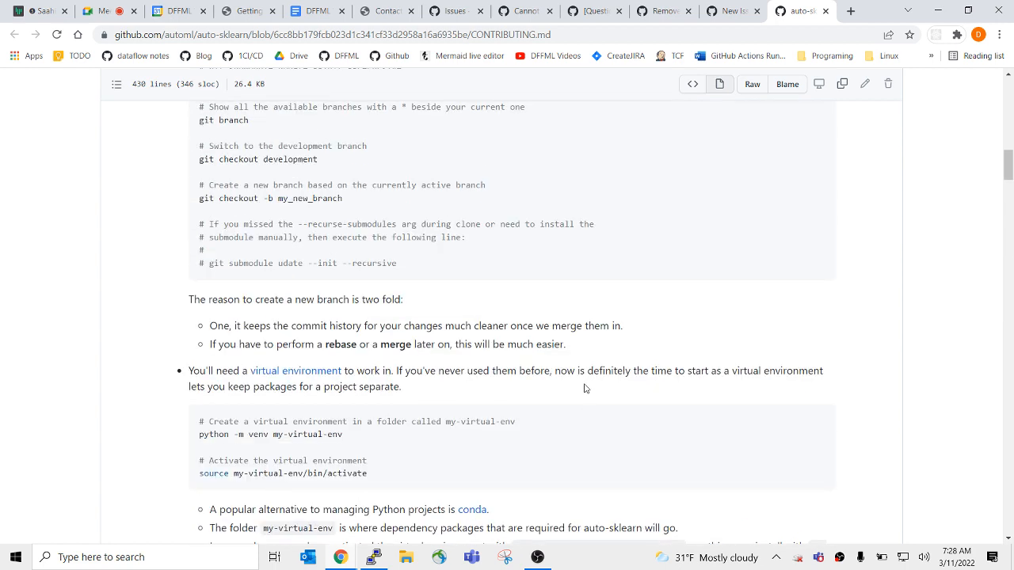
pyautogui.scroll(3)
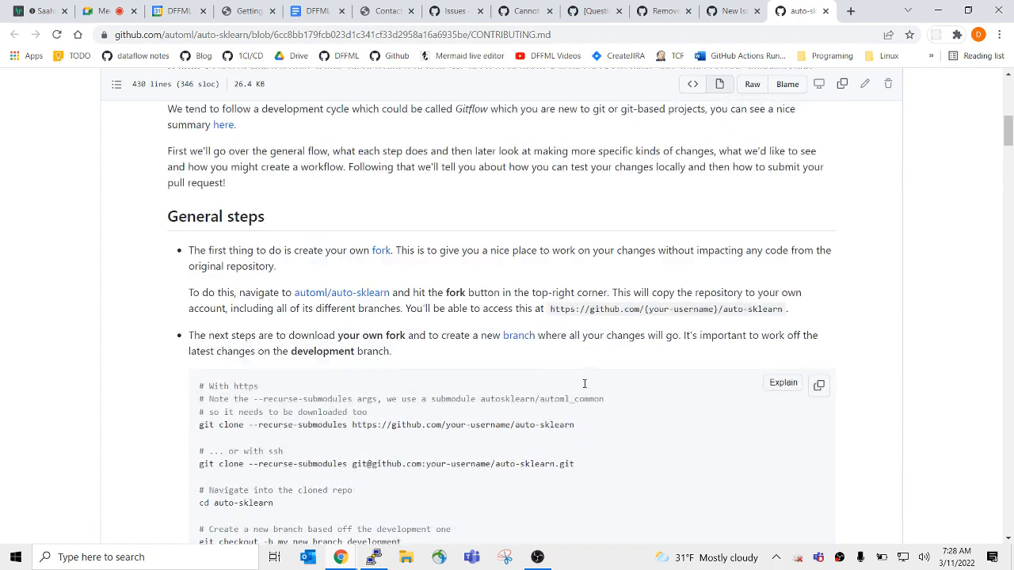
pyautogui.scroll(-3)
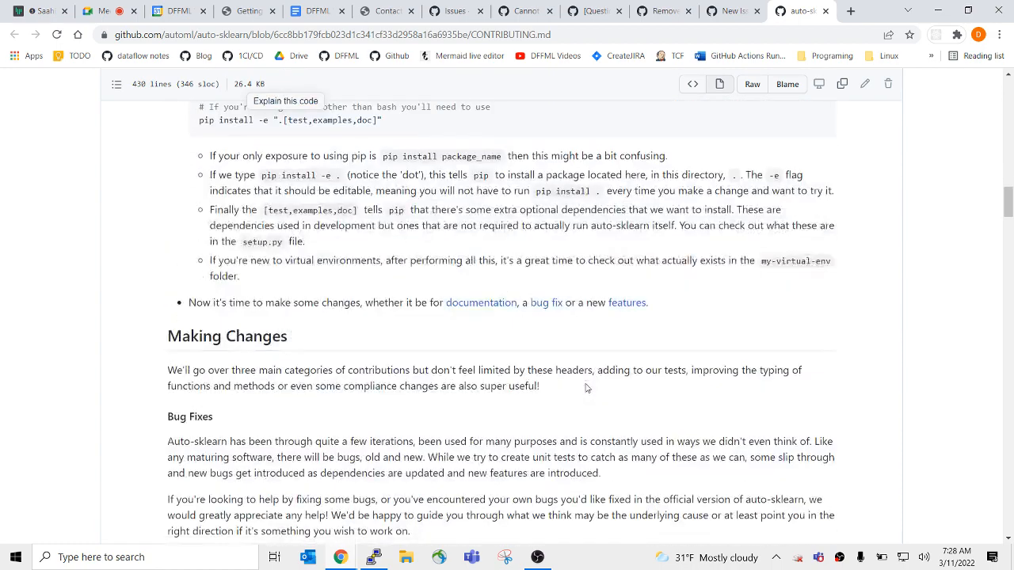
pyautogui.scroll(3)
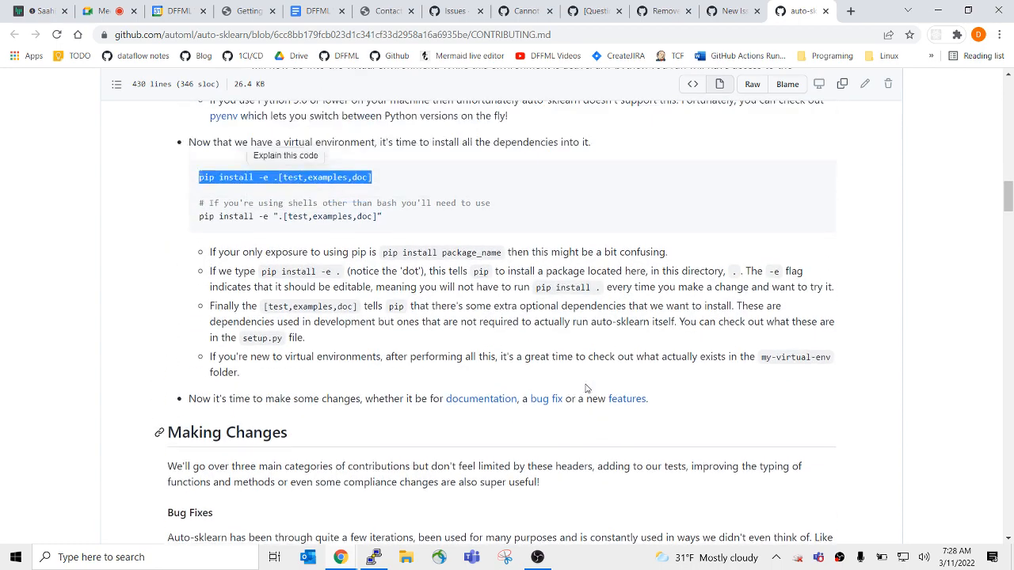
pyautogui.scroll(-3)
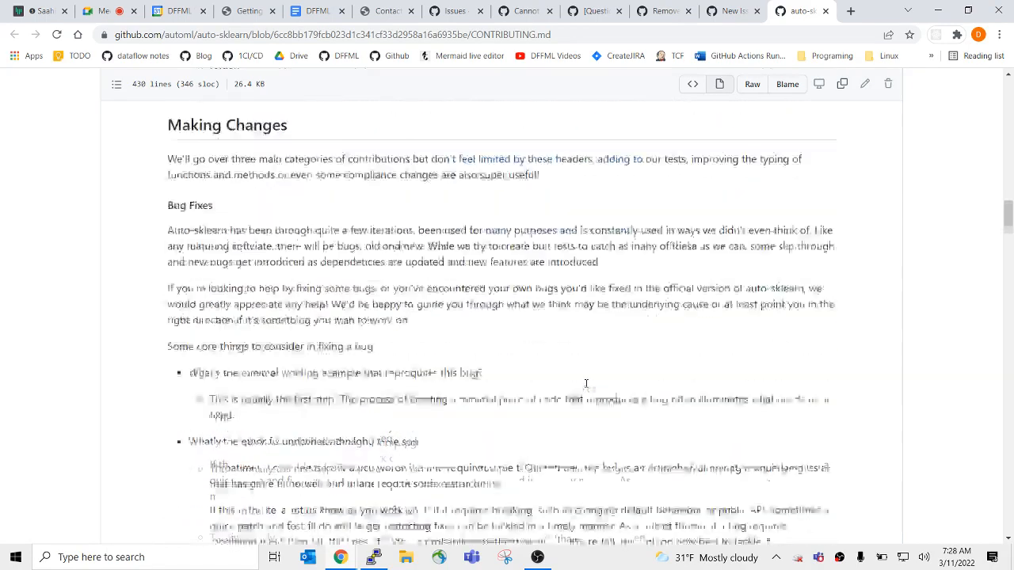
pyautogui.scroll(-3)
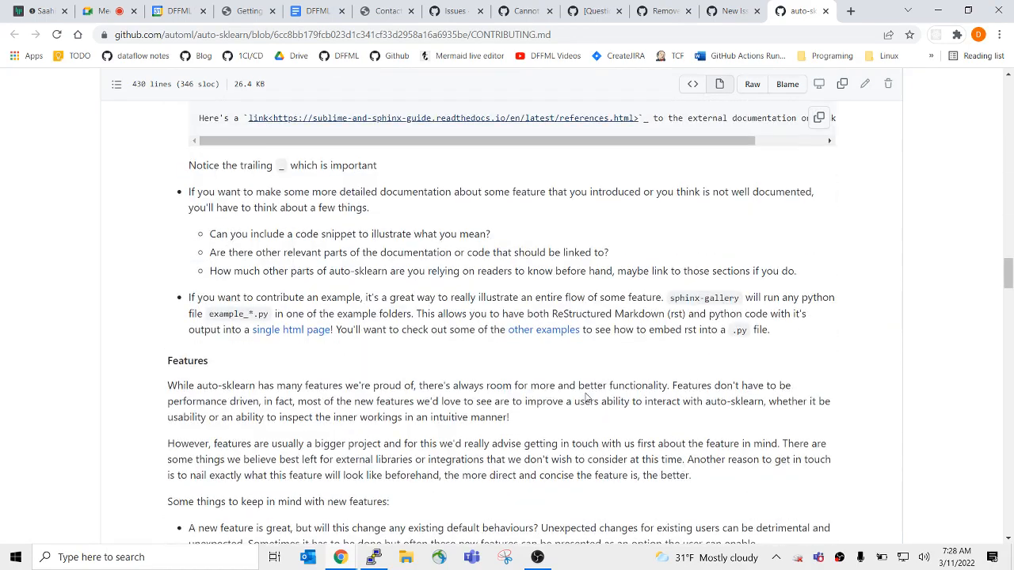
pyautogui.scroll(3)
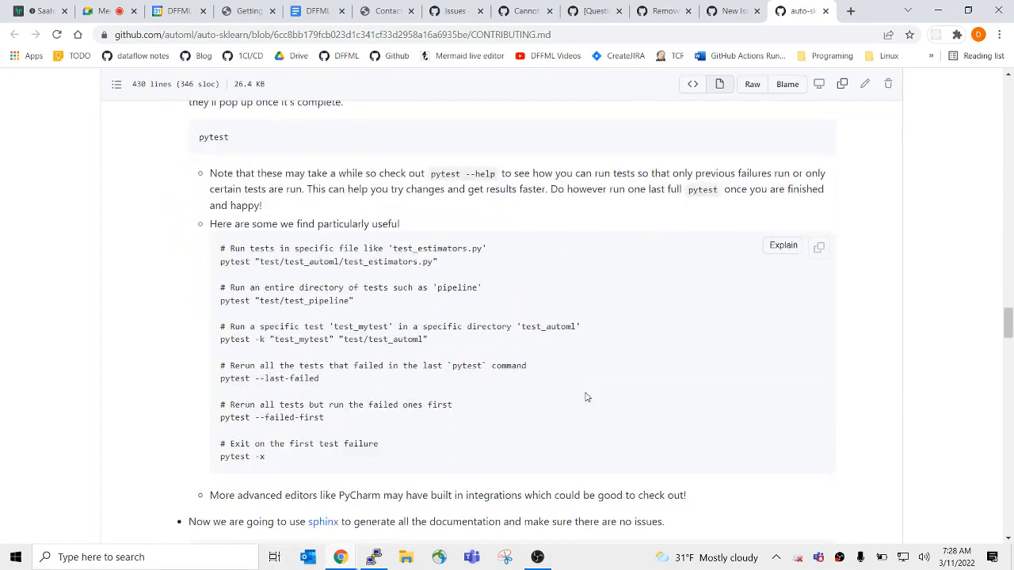
pyautogui.scroll(-3)
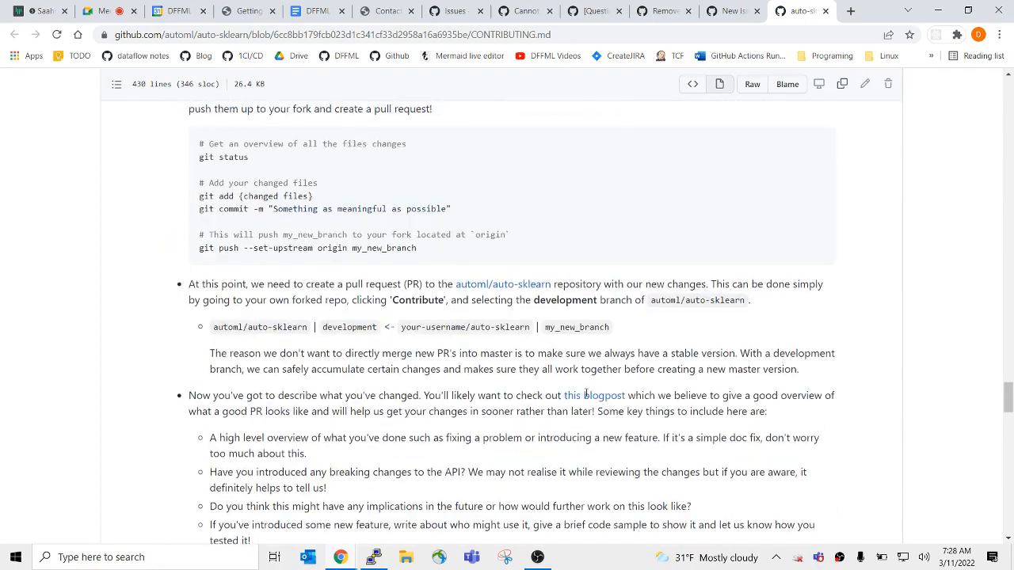
pyautogui.scroll(3)
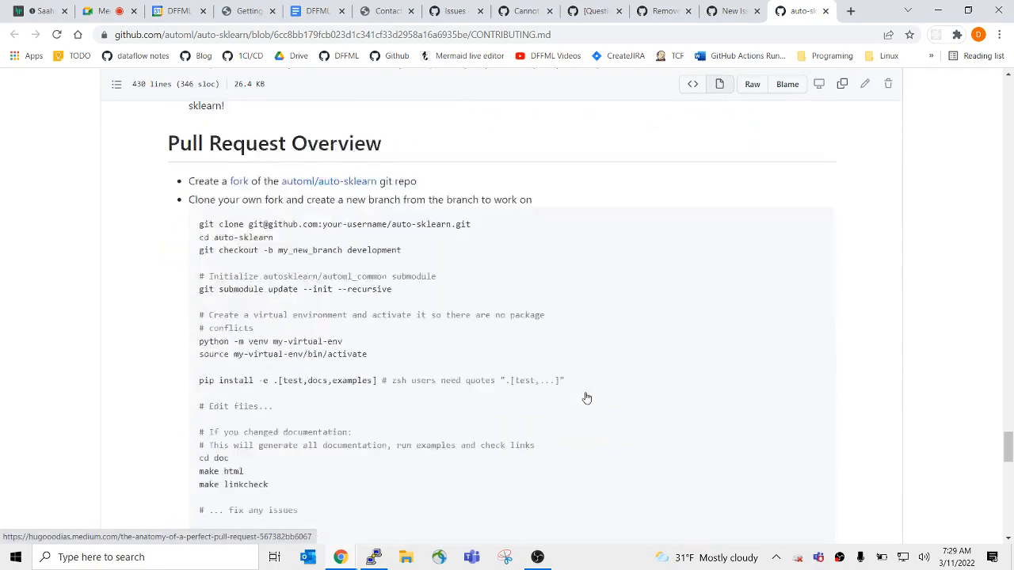
pyautogui.scroll(-3)
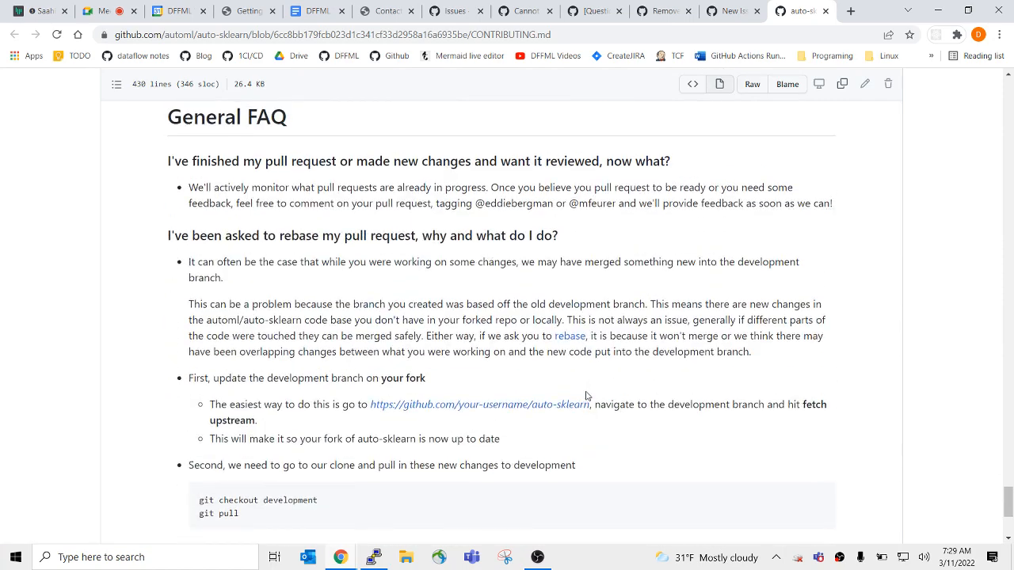
pyautogui.scroll(-3)
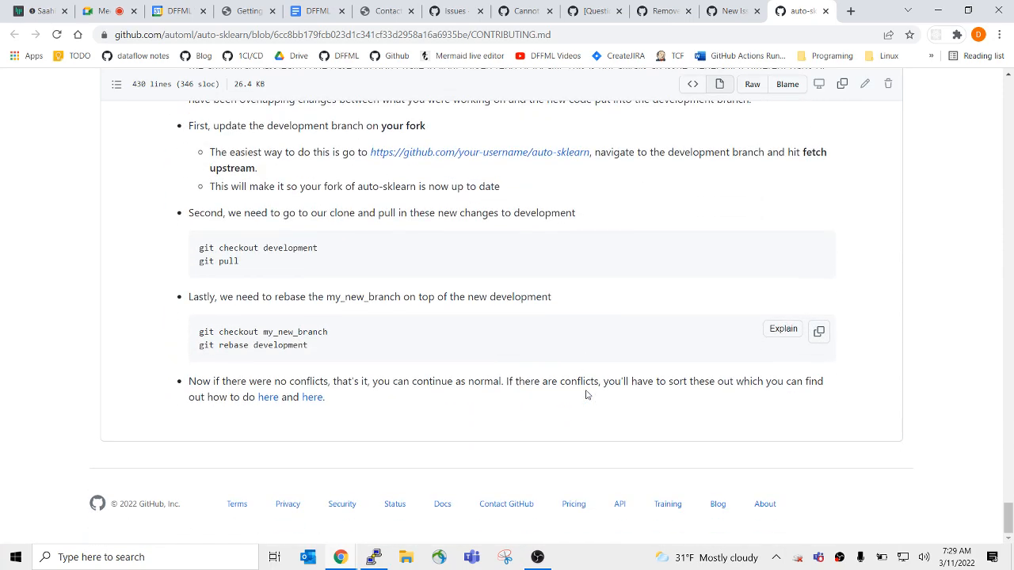
# - Revisit the draft issue, return to the guide, and scroll to the fork and clone block
pyautogui.click(729, 11)
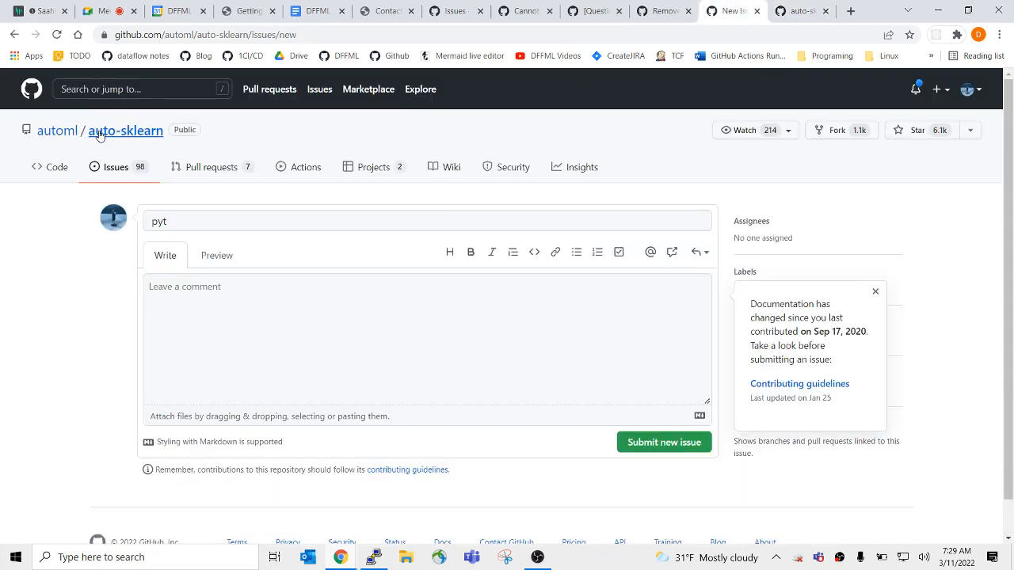
pyautogui.click(799, 383)
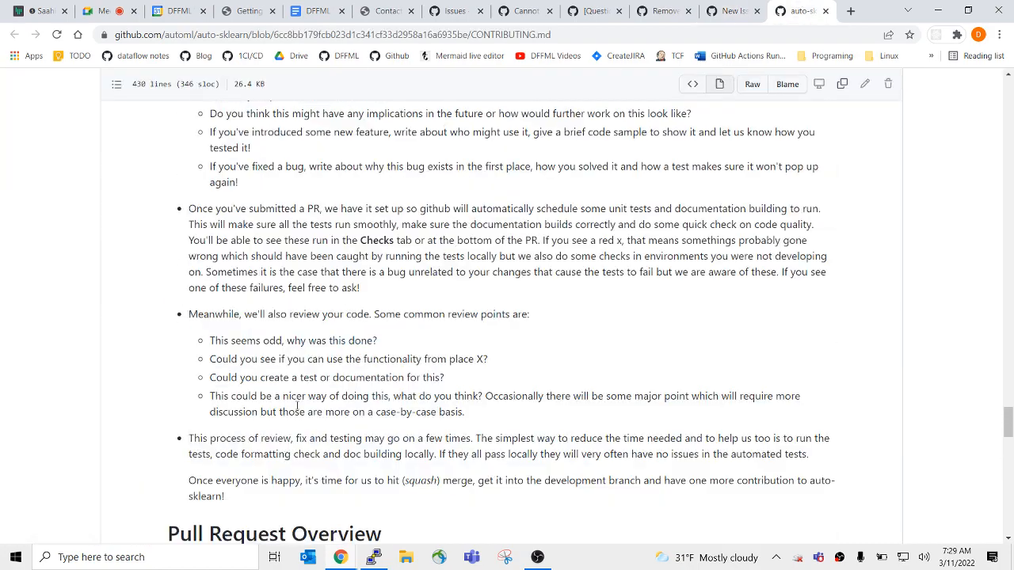
pyautogui.scroll(3)
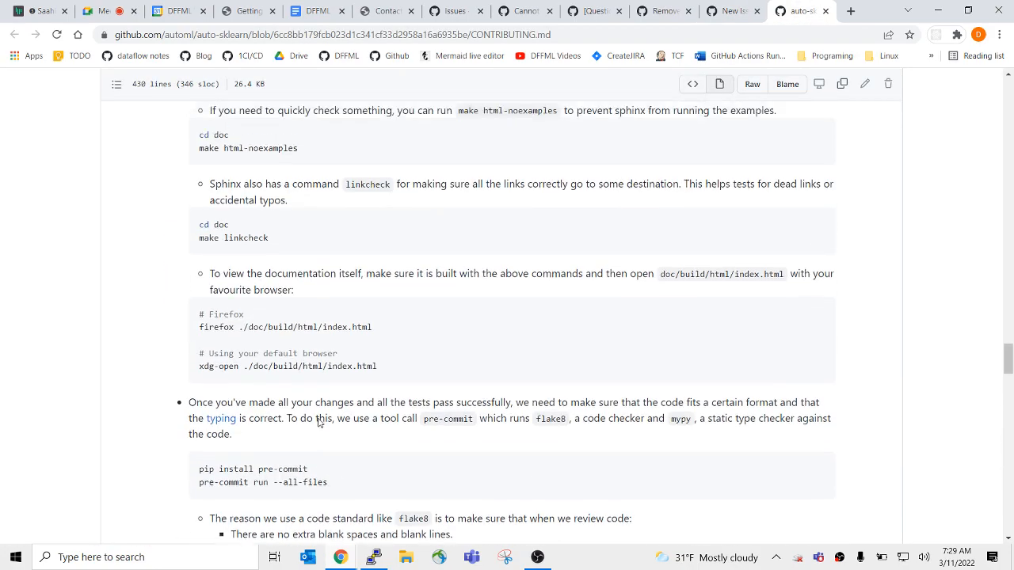
pyautogui.scroll(3)
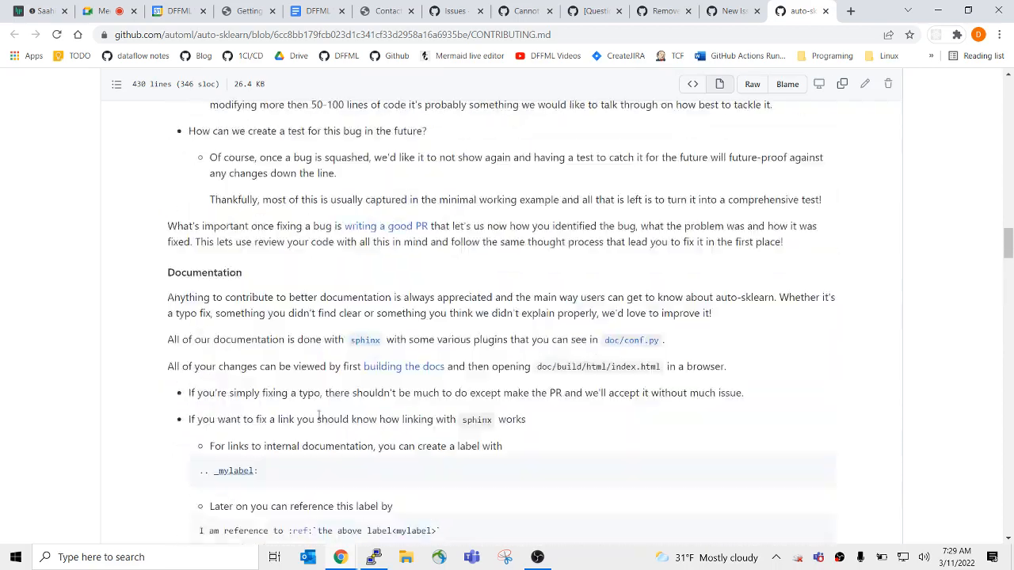
pyautogui.scroll(3)
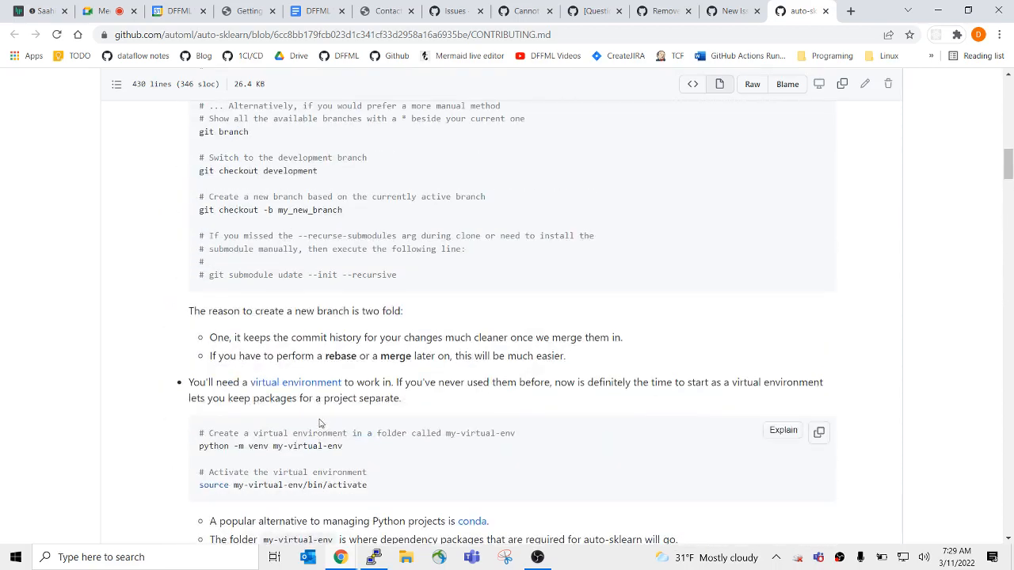
pyautogui.scroll(-3)
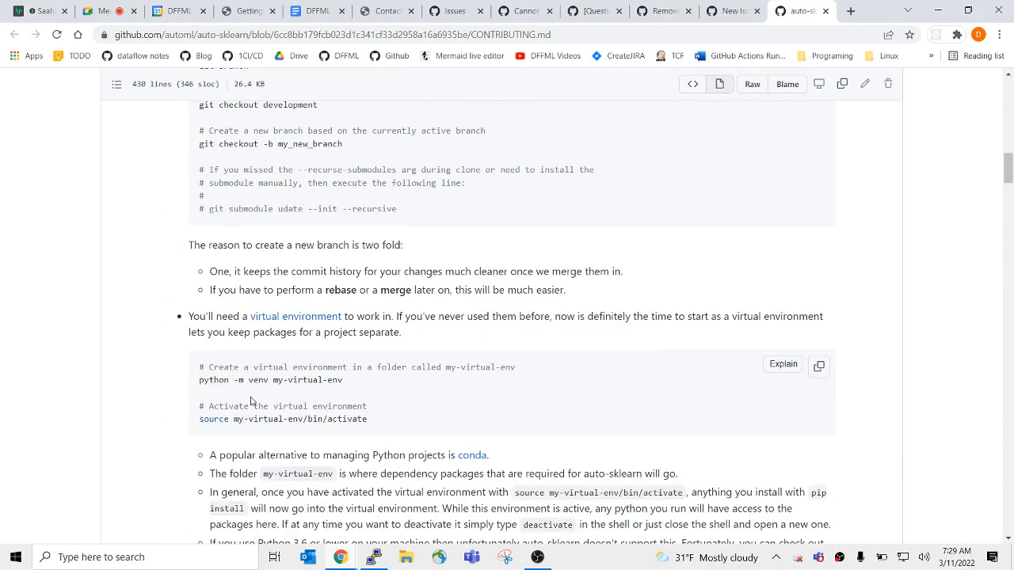
pyautogui.scroll(3)
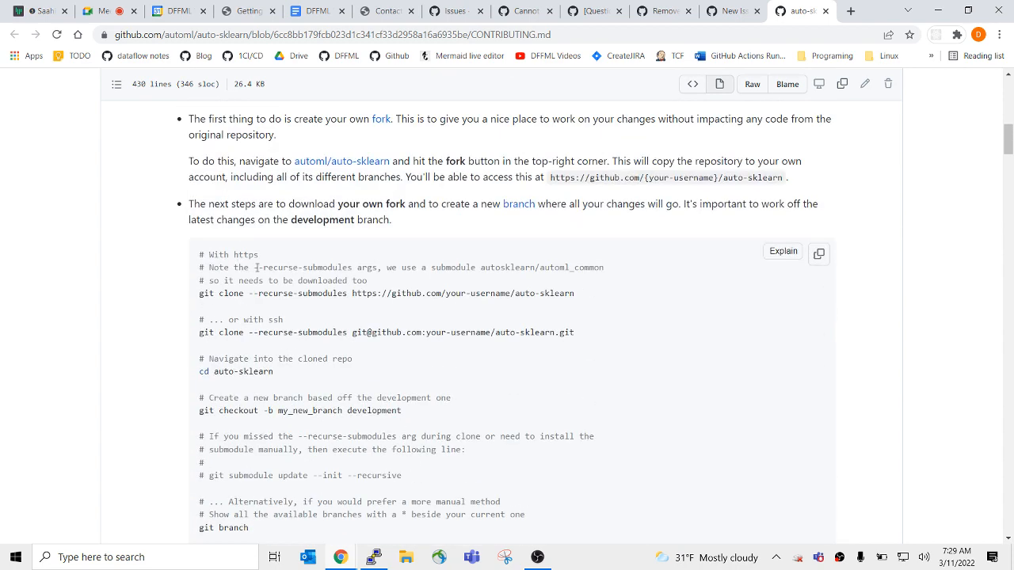
pyautogui.moveTo(329, 309)
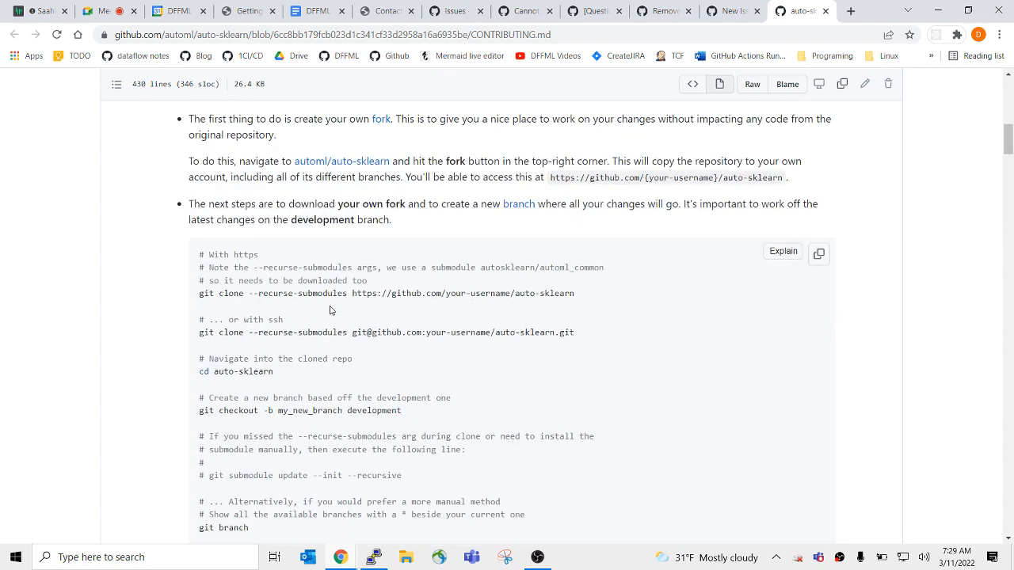
pyautogui.moveTo(582, 336)
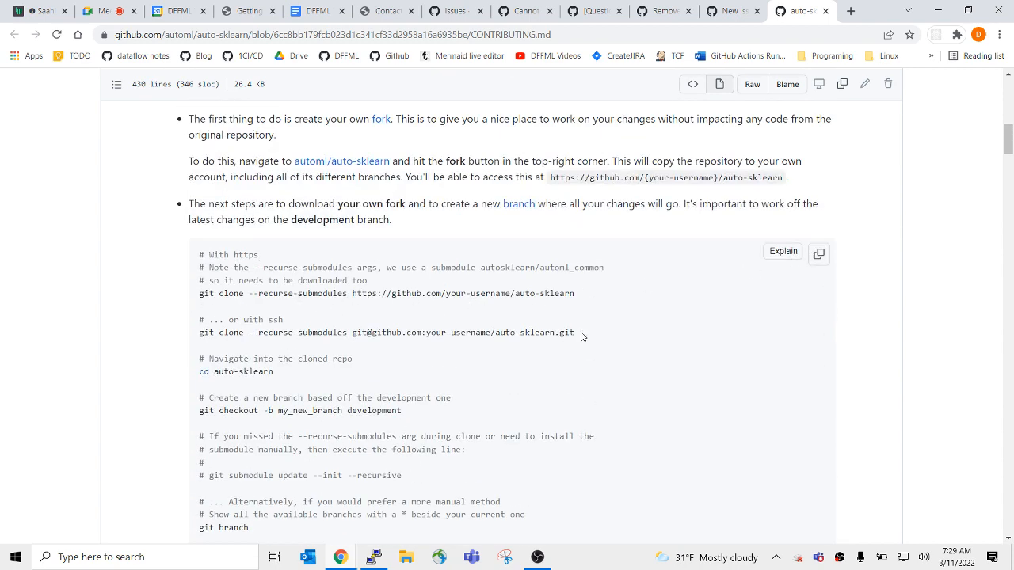
pyautogui.tripleClick(386, 293)
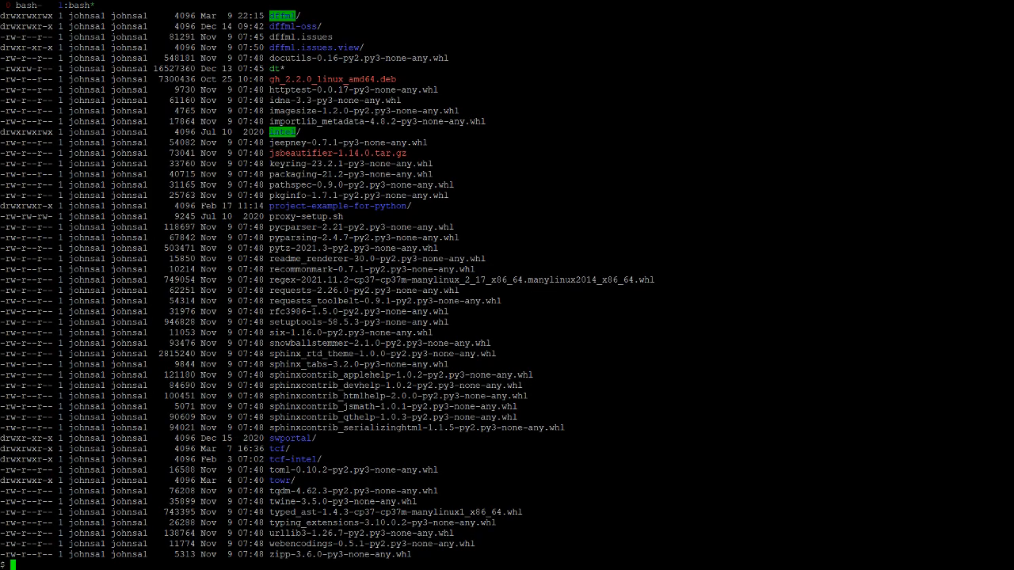
pyautogui.write('git clone --recurse-submodules https://github.com/your-username/auto-sklearn')
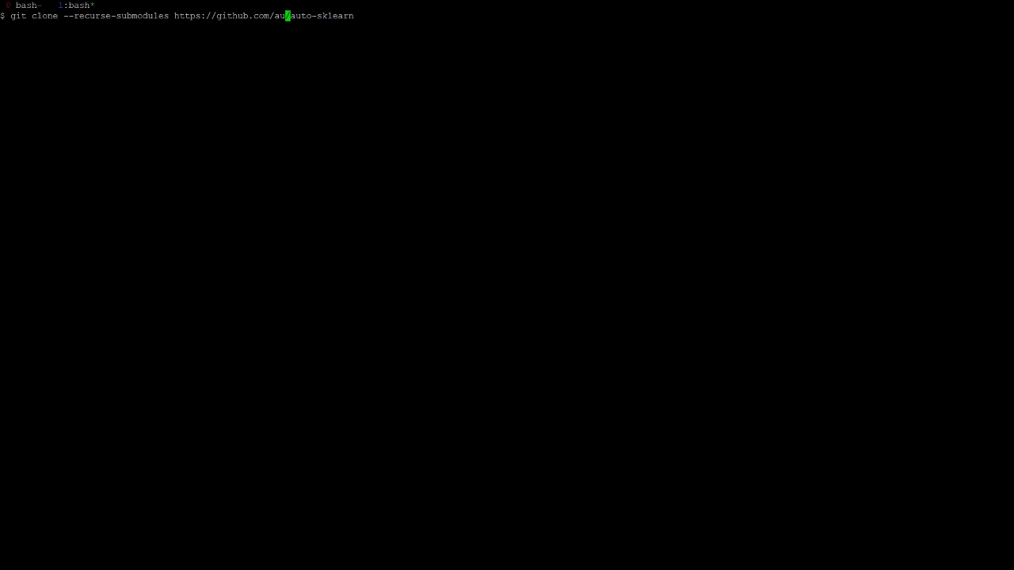
pyautogui.press('Return')
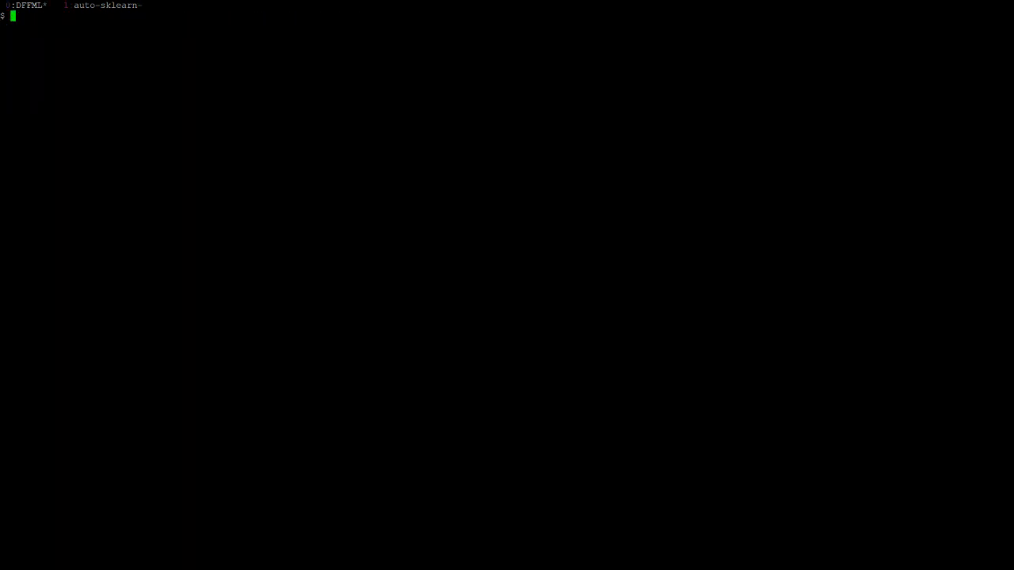
# - In ~/Documents/python/dffml, list files and find directories above 10M with du
pyautogui.write('cd ~/Documents/python/dffml')
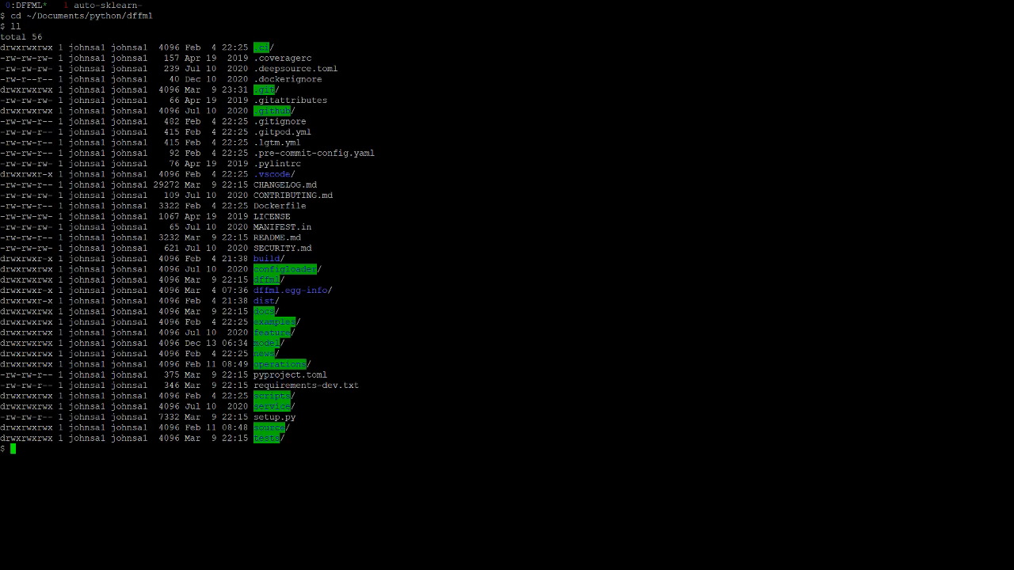
pyautogui.write('du')
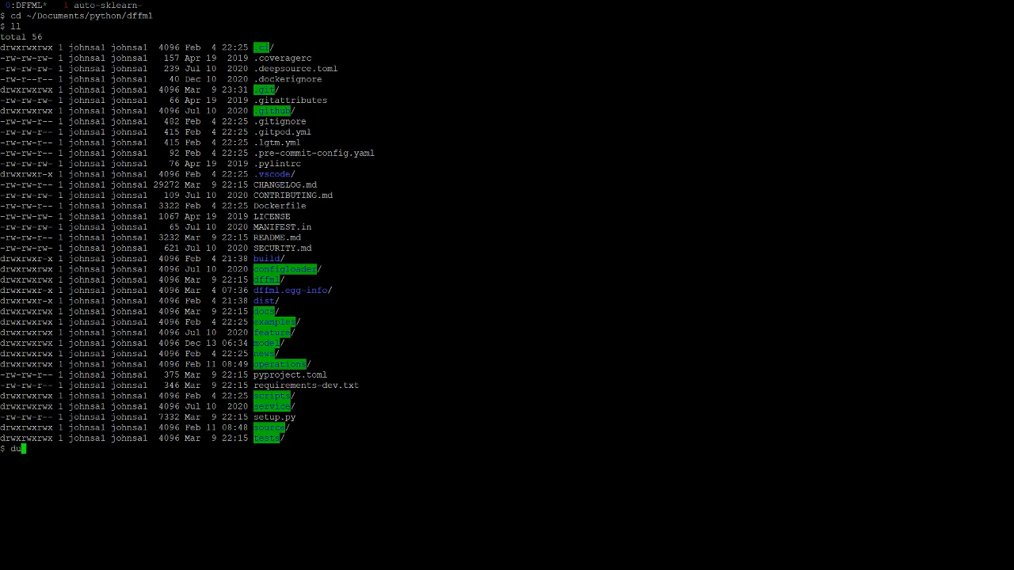
pyautogui.write('-h --threshold=')
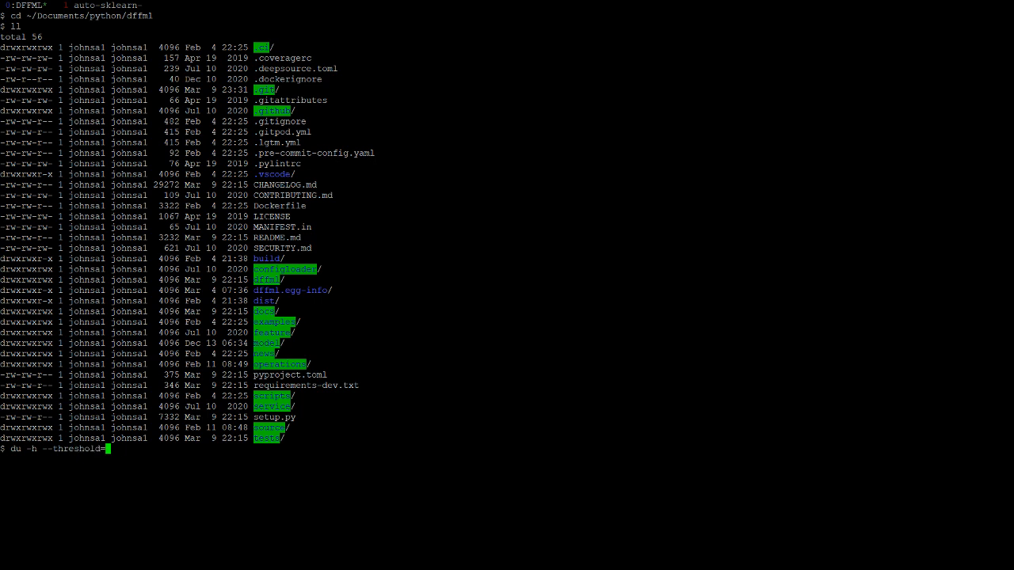
pyautogui.press('Return')
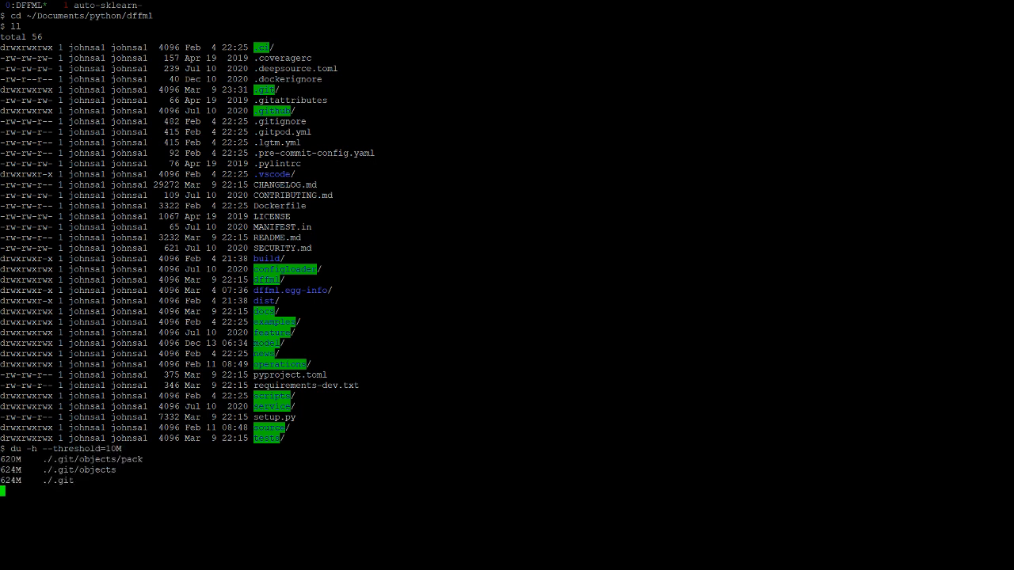
pyautogui.press('Return')
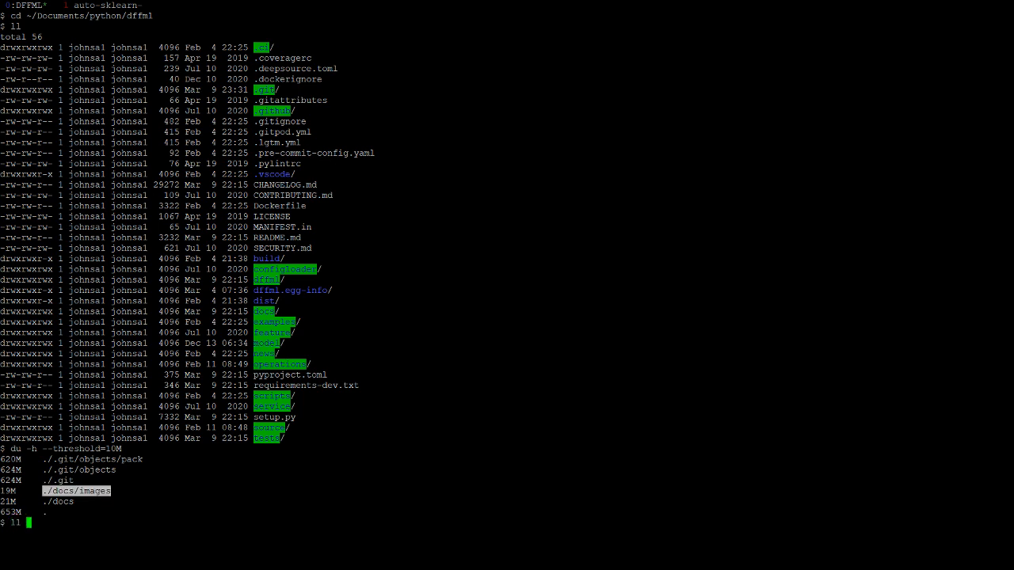
pyautogui.press('Return')
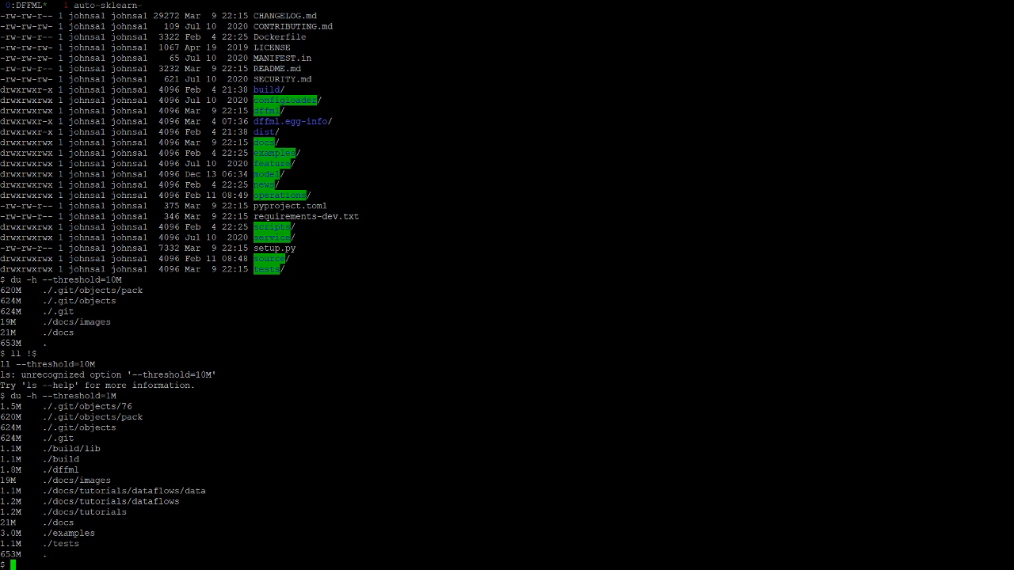
# - Run du -h --threshold=1M on ./.git/objects/pack to inspect the pack files
pyautogui.doubleClick(77, 480)
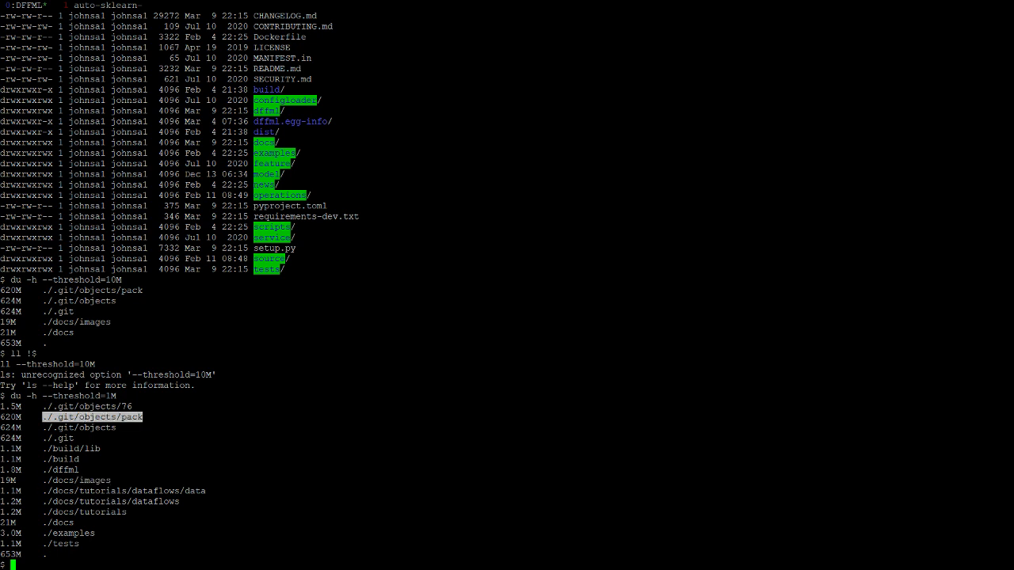
pyautogui.write('du -h --threshold=1M')
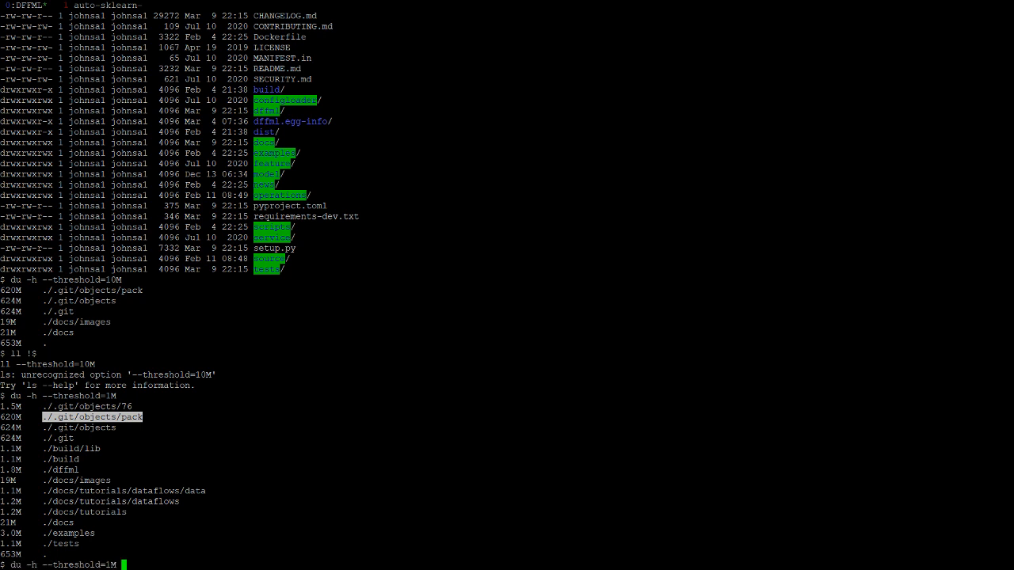
pyautogui.write('./.git/objects/pack')
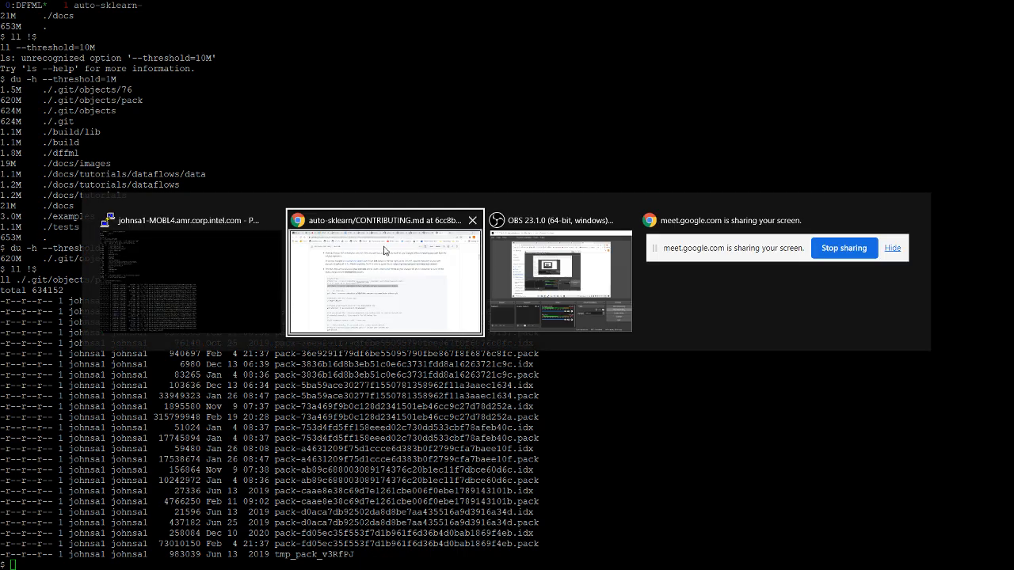
# - Return to Chrome and open a new tab for intel.github.io/dffml/master/index.html
pyautogui.click(385, 270)
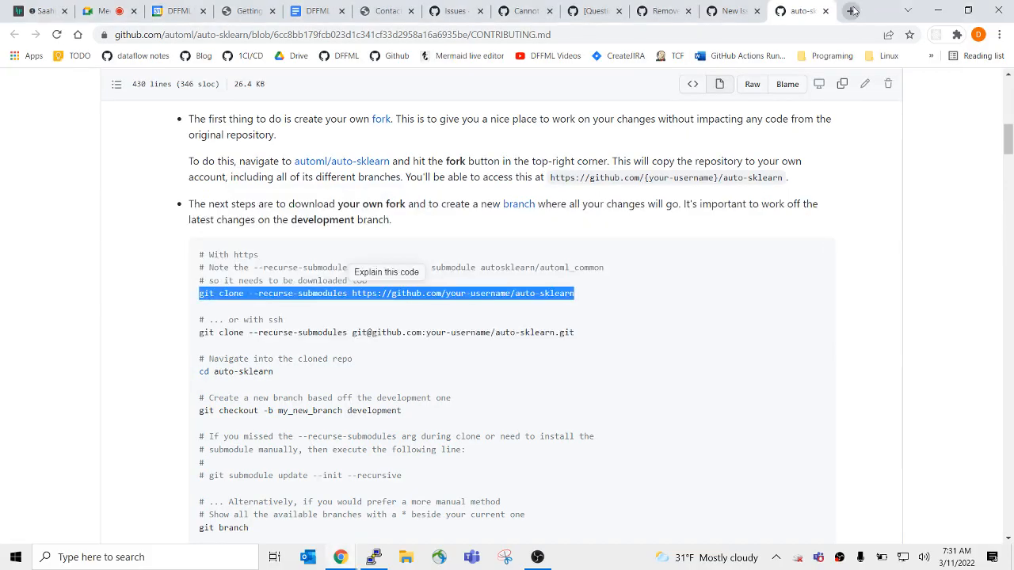
pyautogui.click(853, 10)
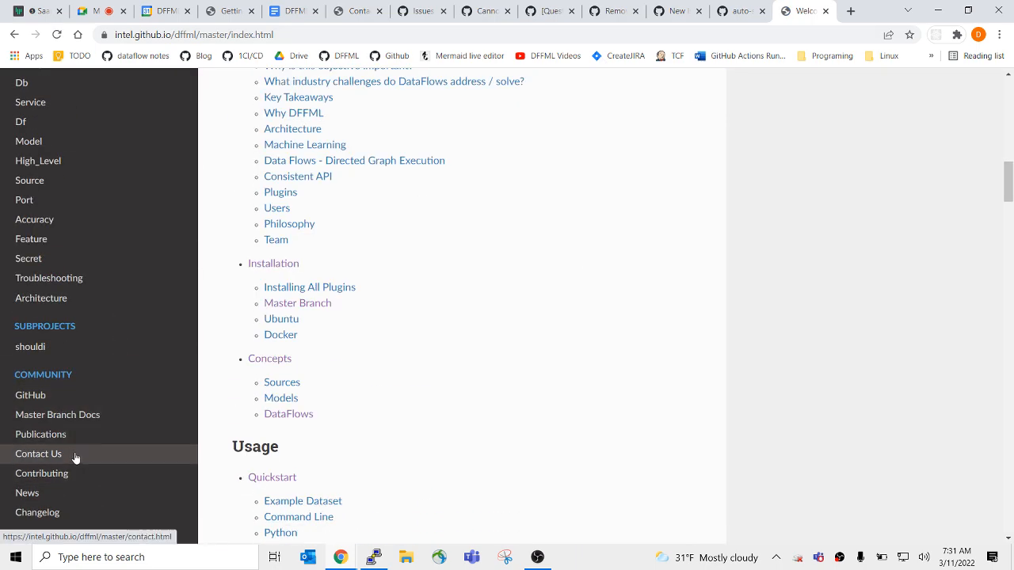
# - Go to the Contributing > Maintainer Docs > Doing a Release page
pyautogui.click(41, 473)
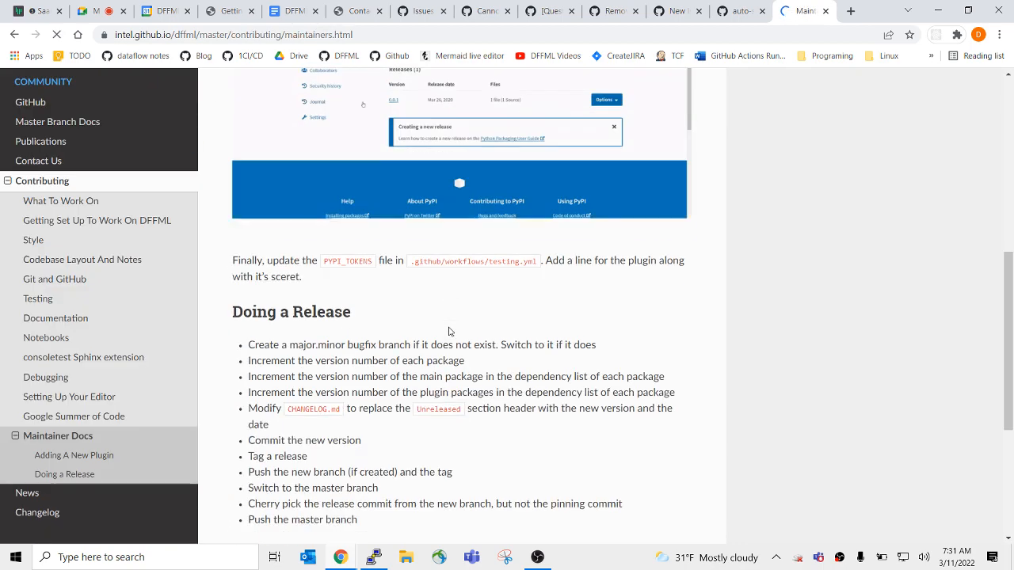
pyautogui.scroll(3)
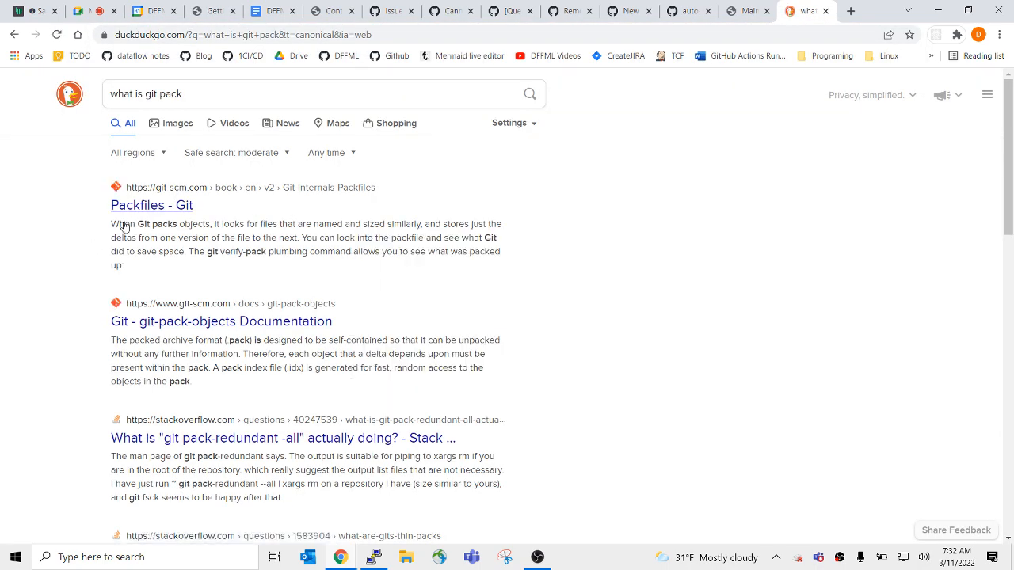
# - Open the Git Packfiles chapter and highlight the 11-object repository and zlib compression passages
pyautogui.click(151, 204)
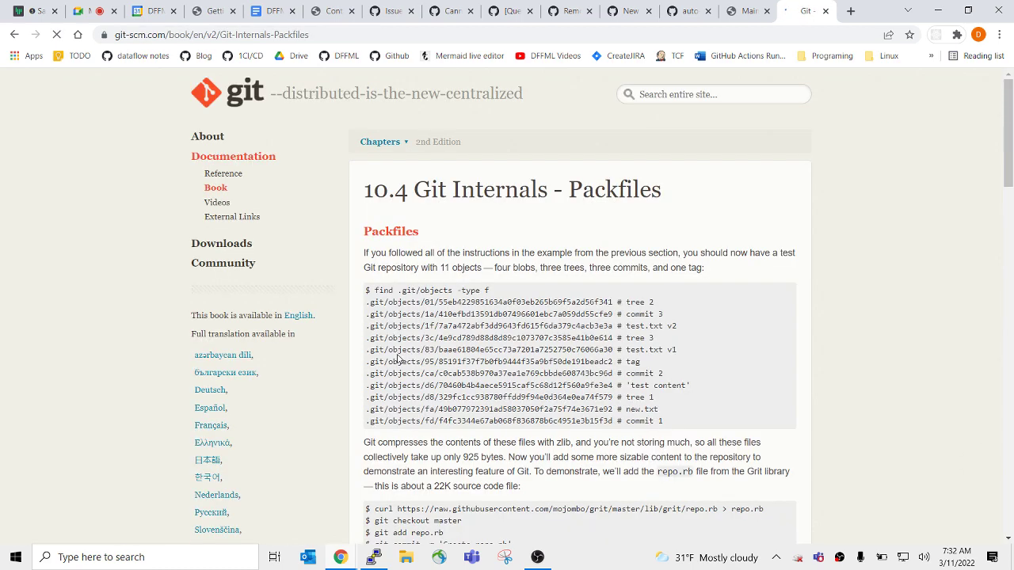
pyautogui.moveTo(402, 252); pyautogui.dragTo(697, 267)
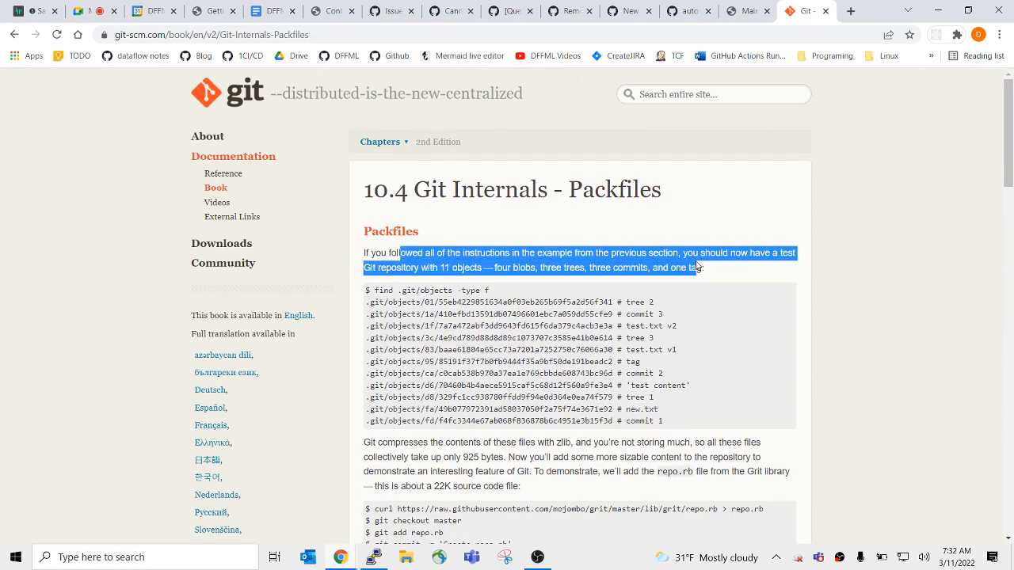
pyautogui.moveTo(400, 253); pyautogui.dragTo(705, 267)
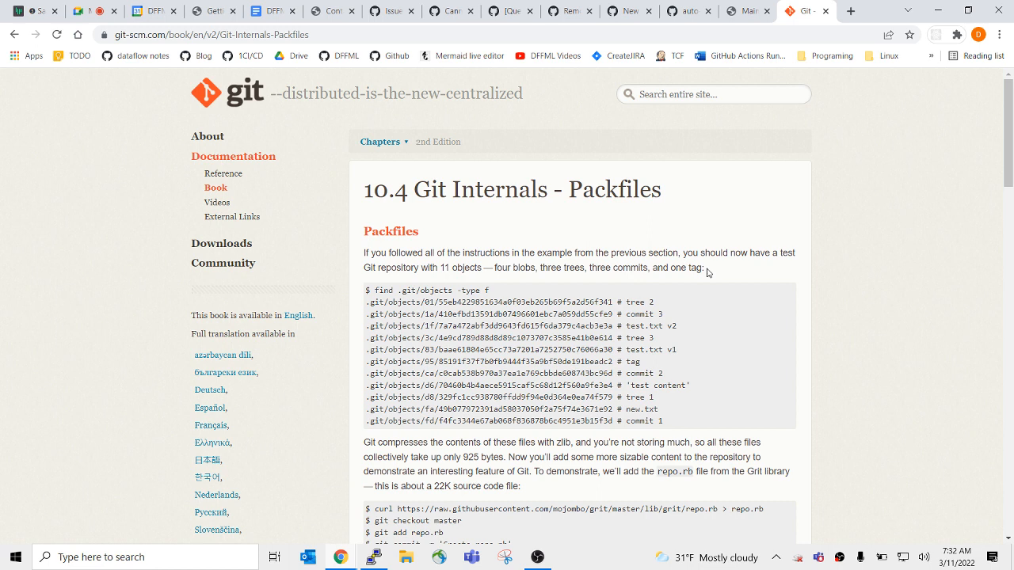
pyautogui.scroll(-3)
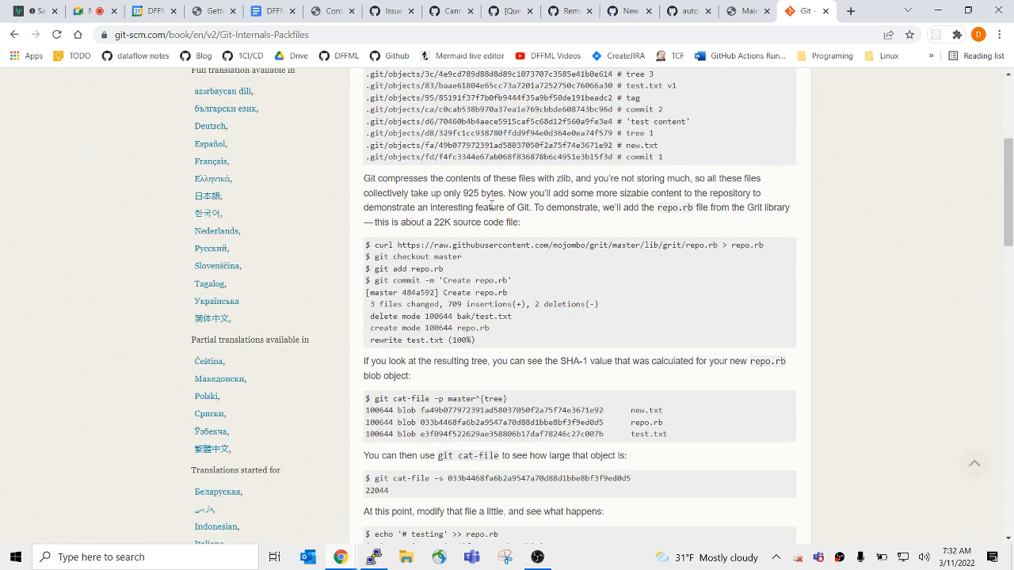
pyautogui.moveTo(438, 178); pyautogui.dragTo(690, 178)
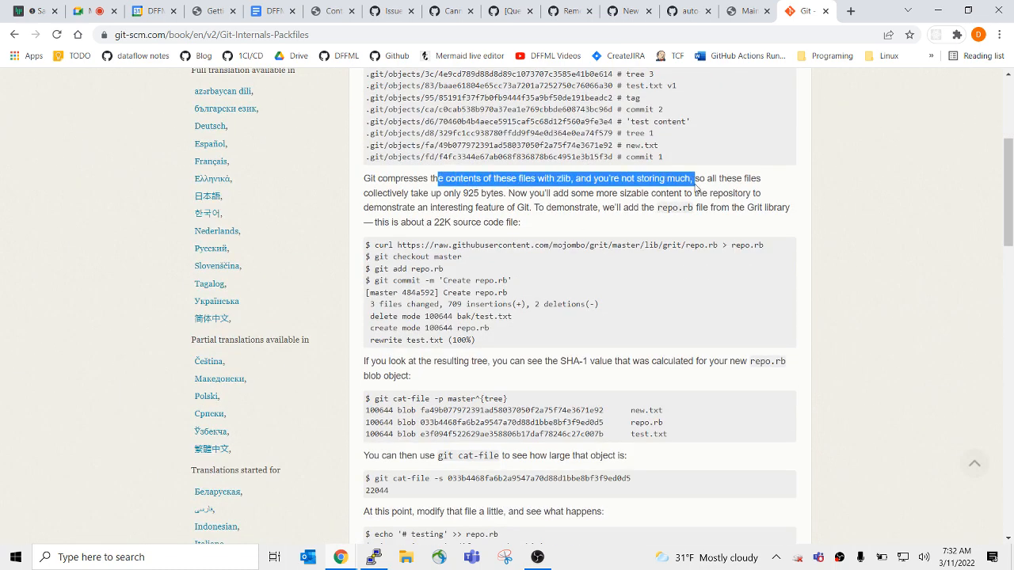
pyautogui.moveTo(693, 178); pyautogui.dragTo(577, 193)
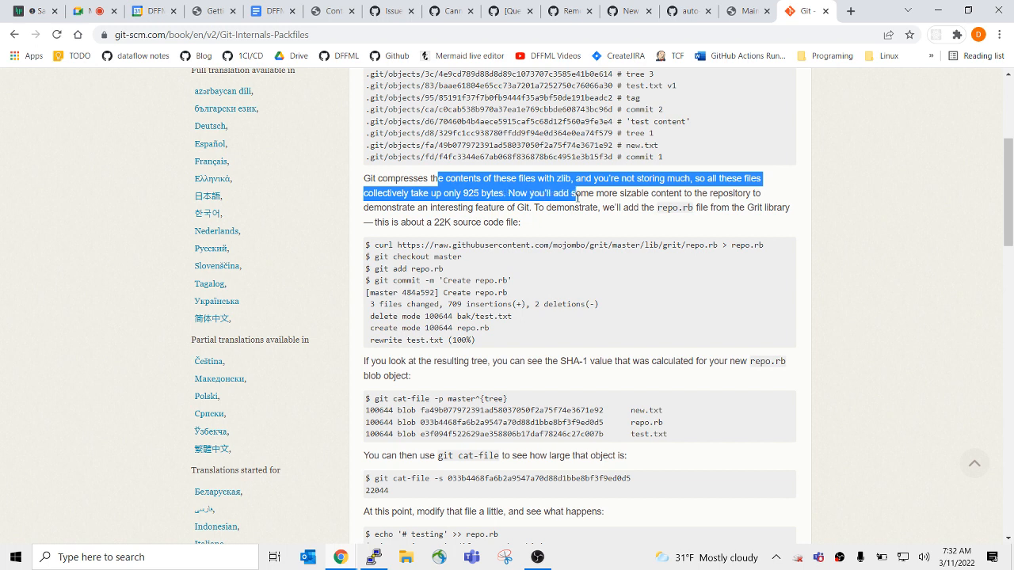
pyautogui.moveTo(576, 194); pyautogui.dragTo(488, 208)
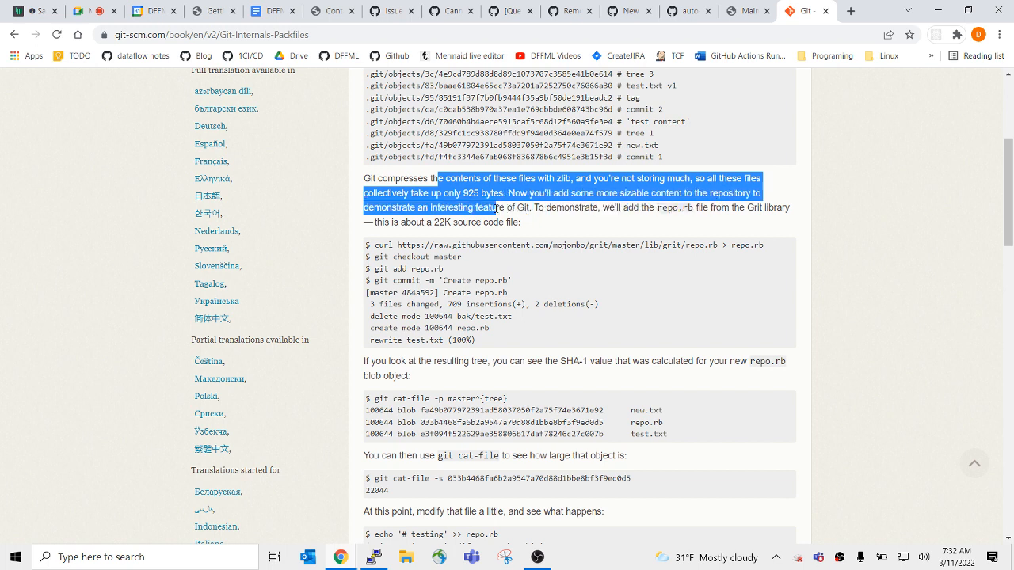
pyautogui.moveTo(497, 207); pyautogui.dragTo(666, 222)
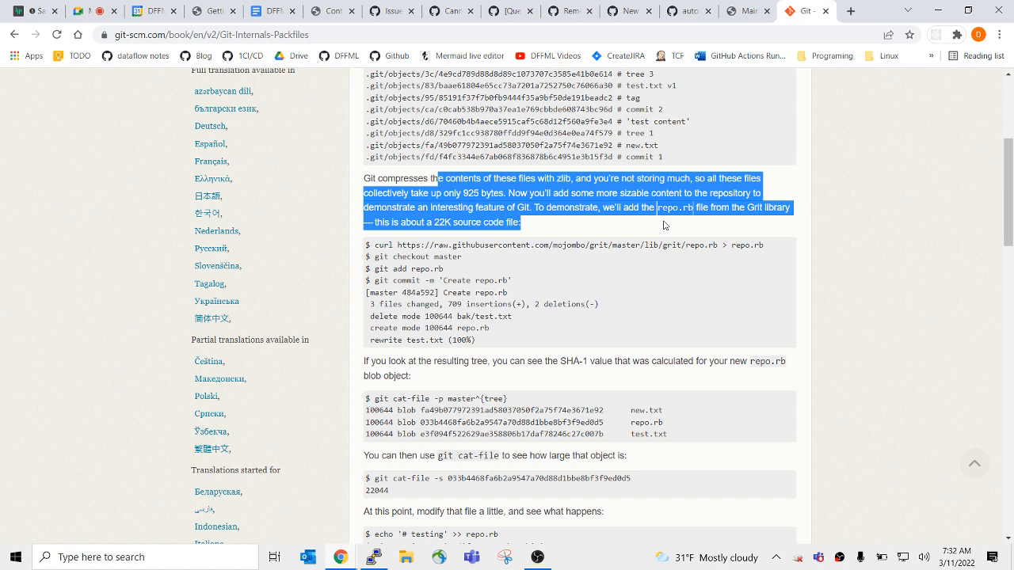
pyautogui.click(491, 361)
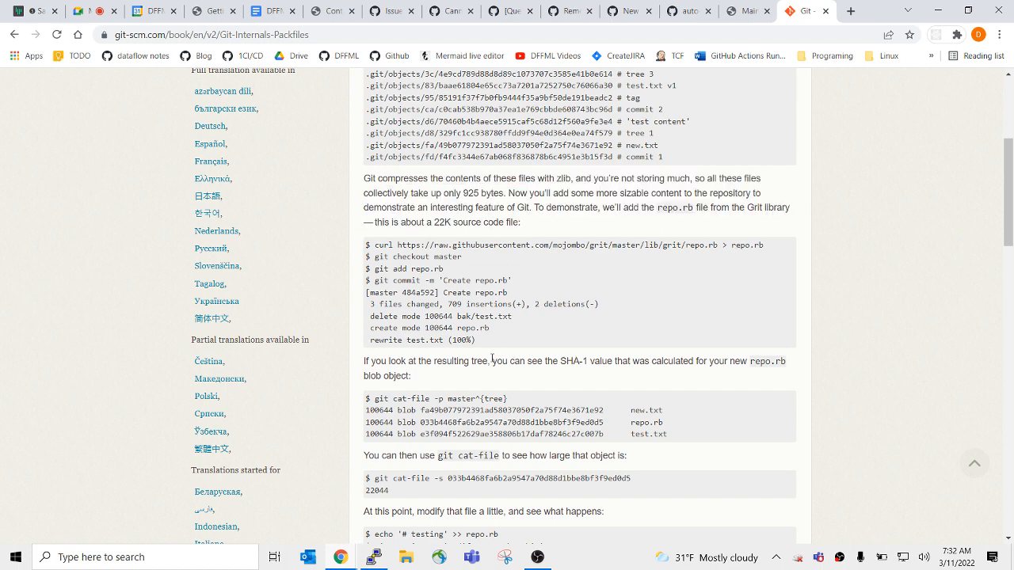
# - Read on through the new-blob and nearly identical objects passages, then go to auto-sklearn CONTRIBUTING.md
pyautogui.scroll(-3)
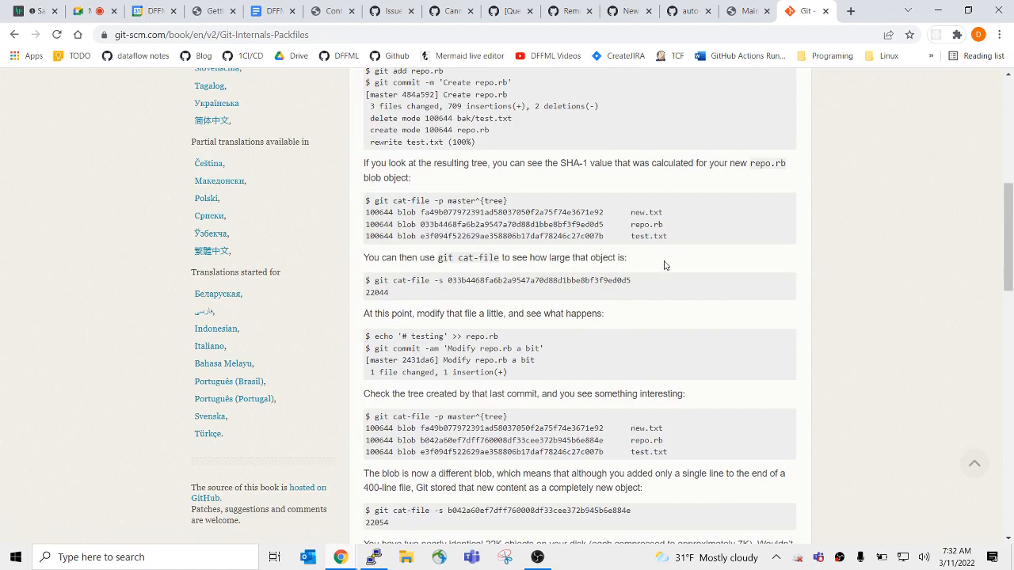
pyautogui.tripleClick(483, 313)
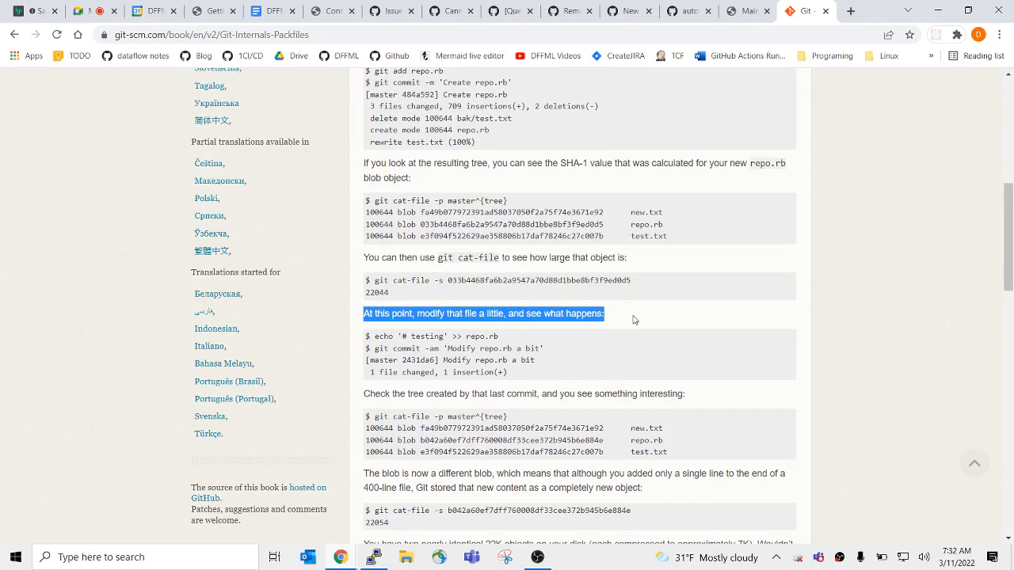
pyautogui.scroll(-3)
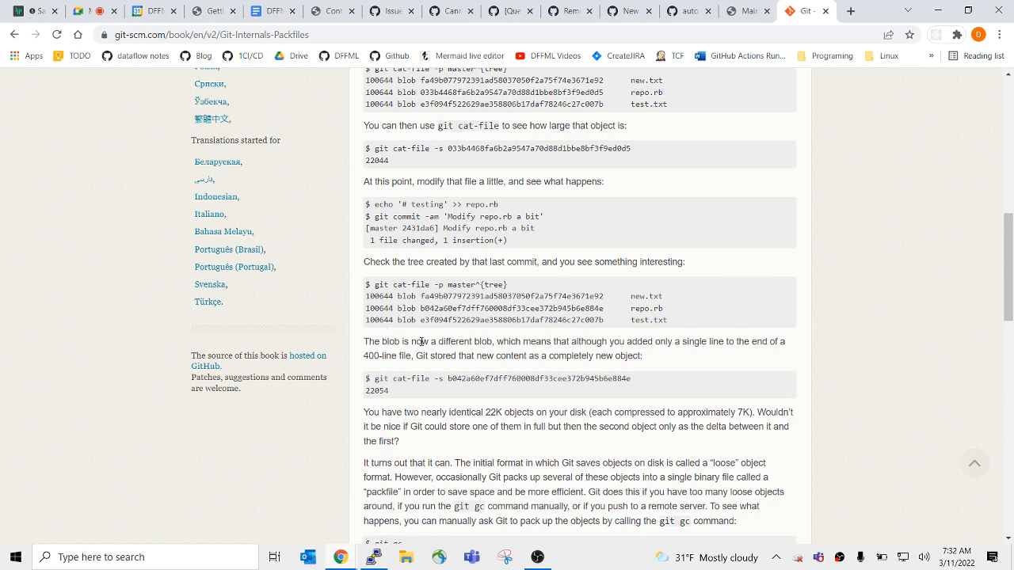
pyautogui.moveTo(415, 341); pyautogui.dragTo(607, 342)
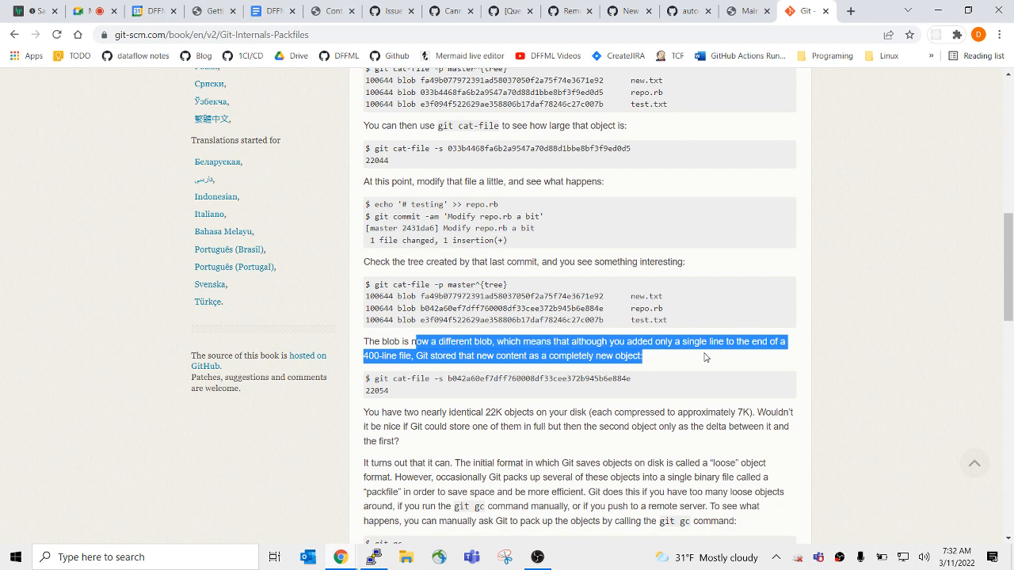
pyautogui.click(705, 356)
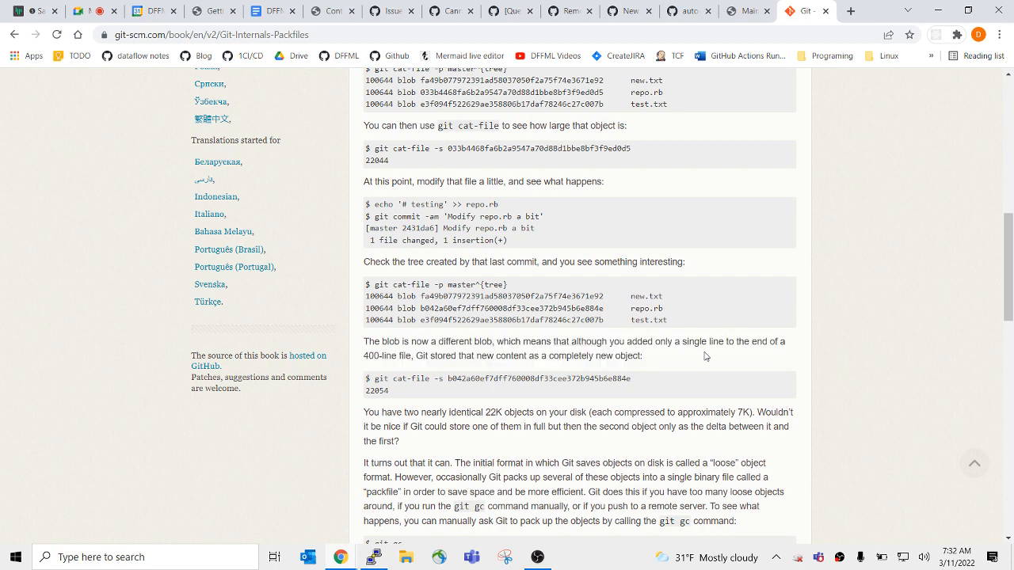
pyautogui.scroll(-3)
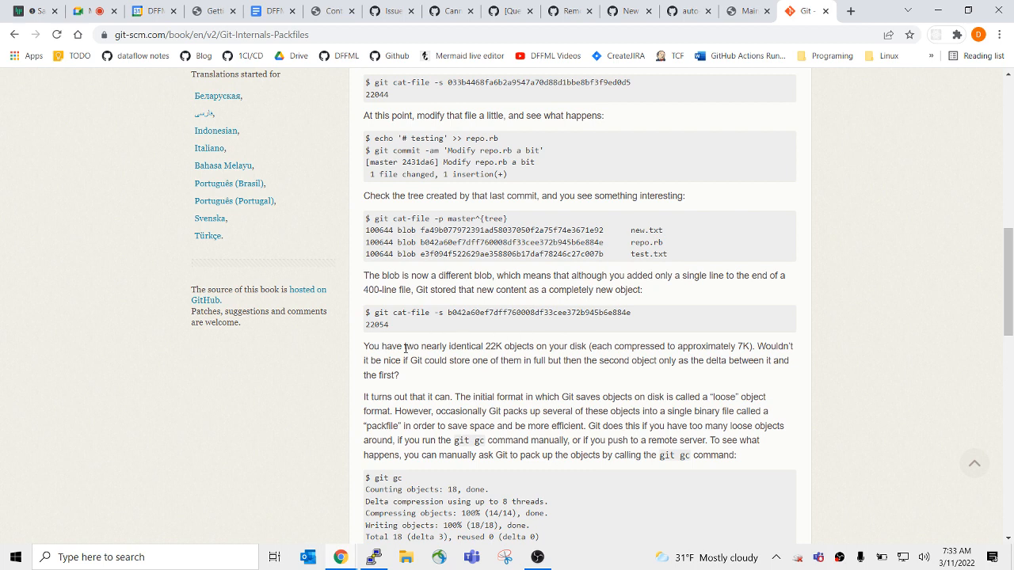
pyautogui.moveTo(403, 347); pyautogui.dragTo(400, 375)
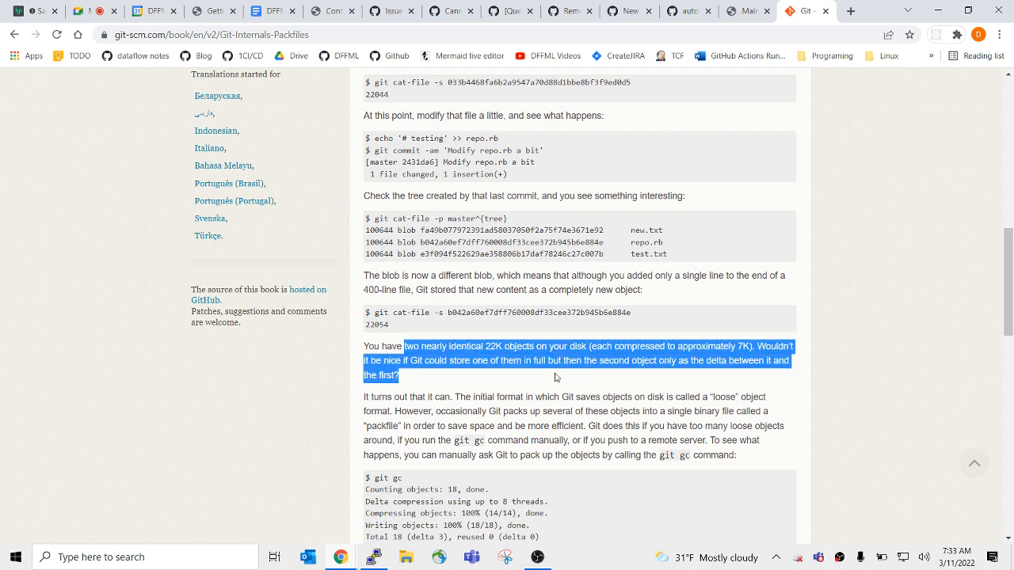
pyautogui.click(554, 378)
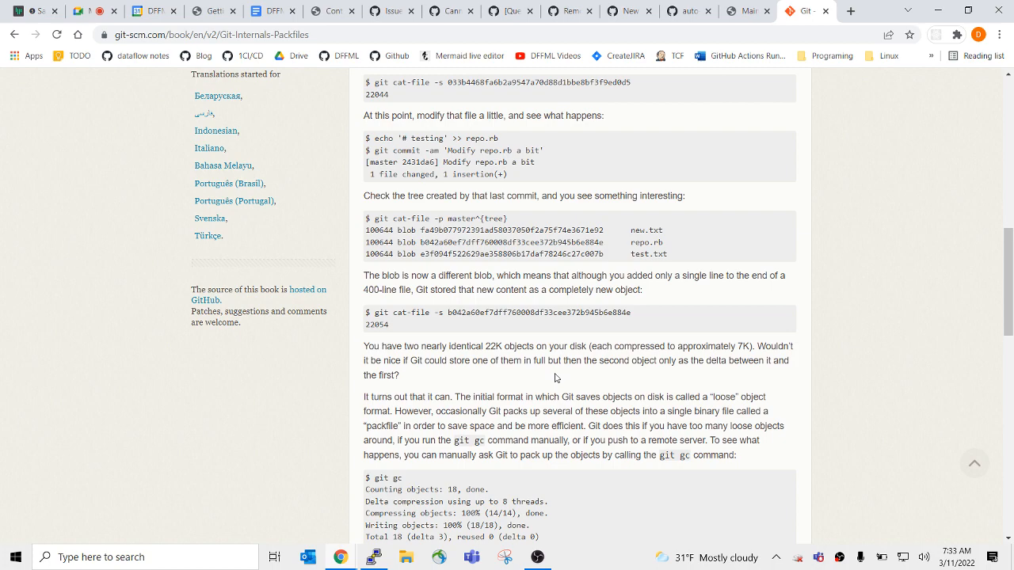
pyautogui.scroll(-3)
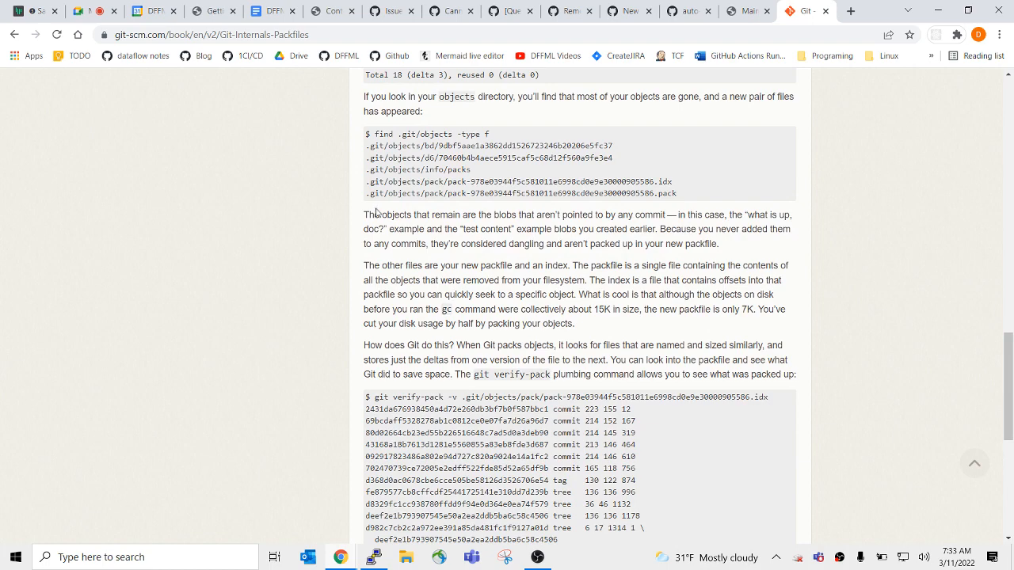
pyautogui.scroll(-3)
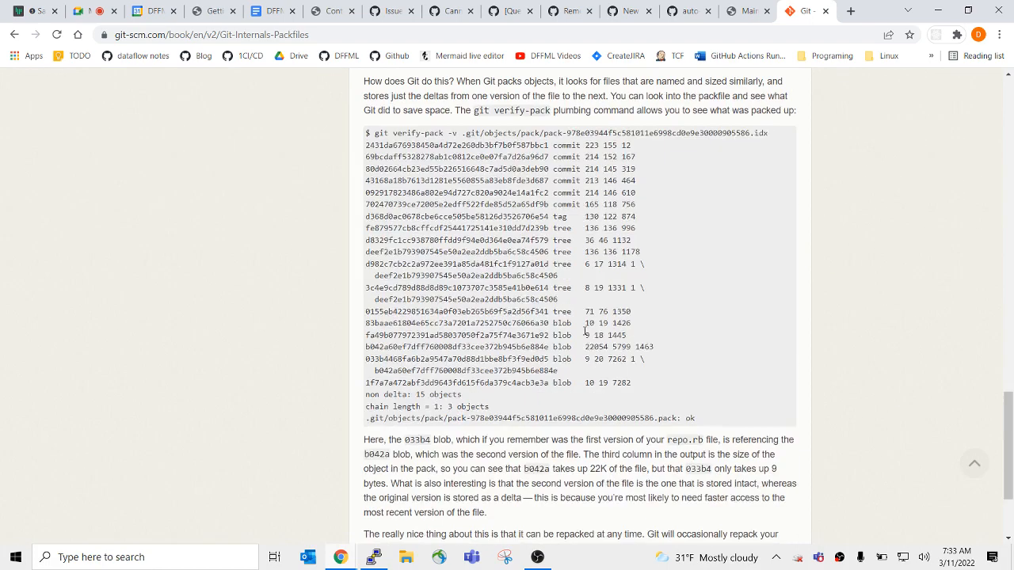
pyautogui.scroll(-3)
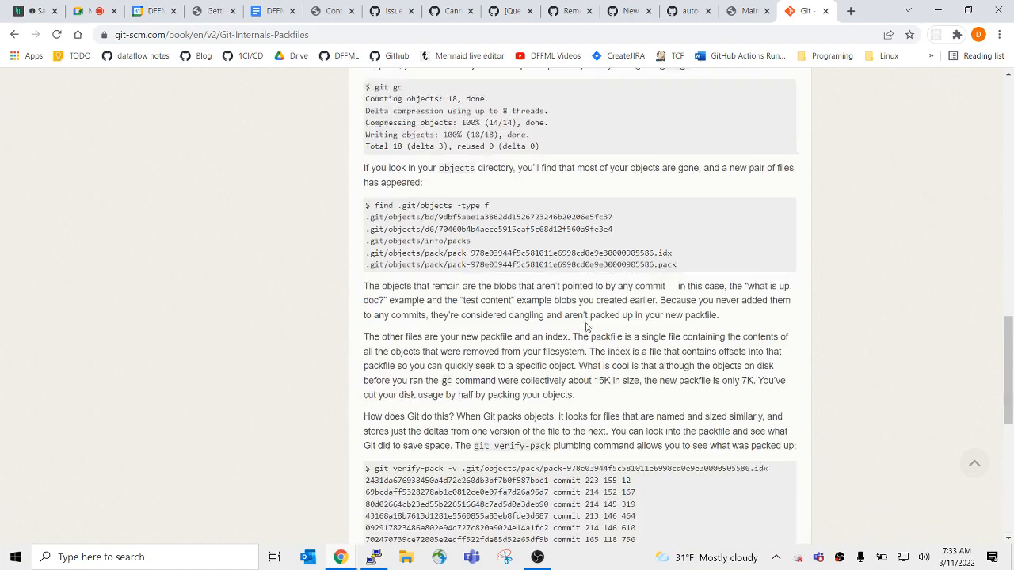
pyautogui.click(688, 10)
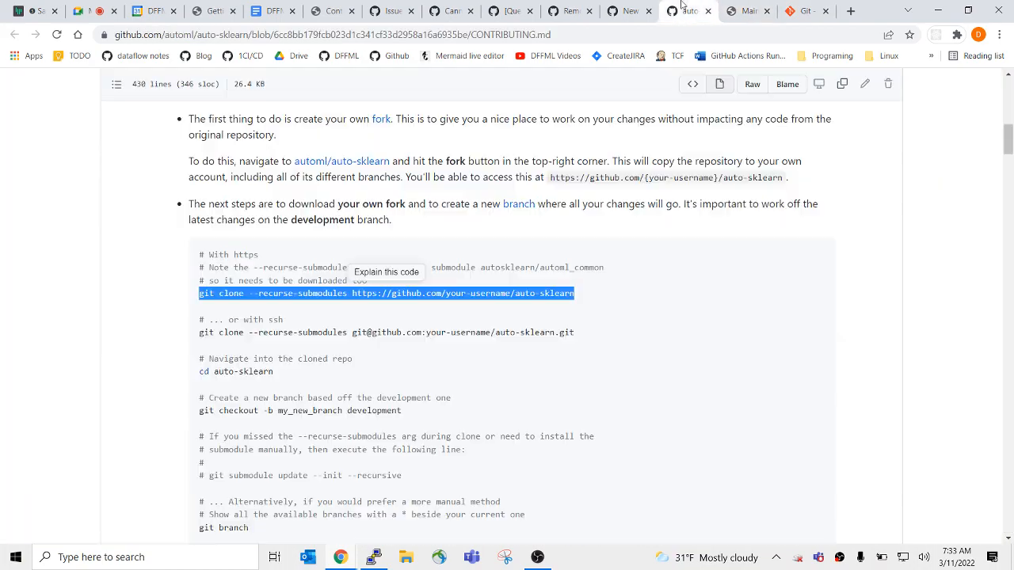
# - Search the web for 'git remove large files from history' in a new tab
pyautogui.click(850, 10)
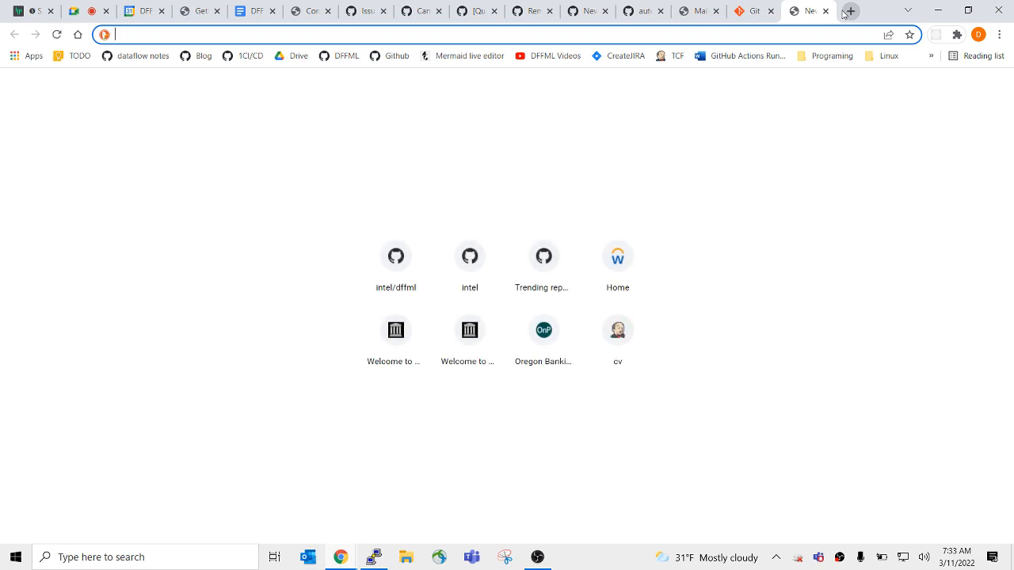
pyautogui.write('git')
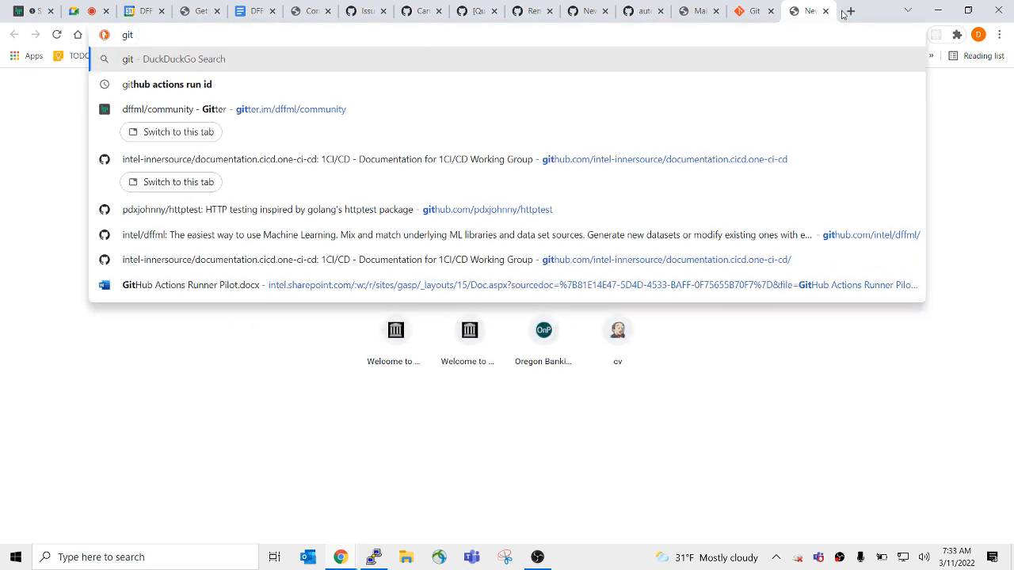
pyautogui.write('remove')
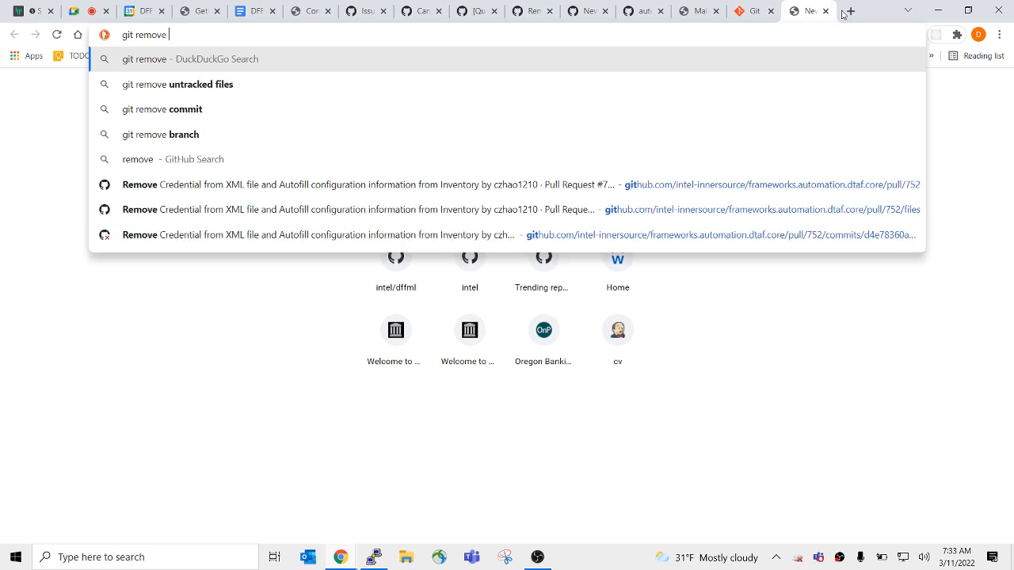
pyautogui.write('large')
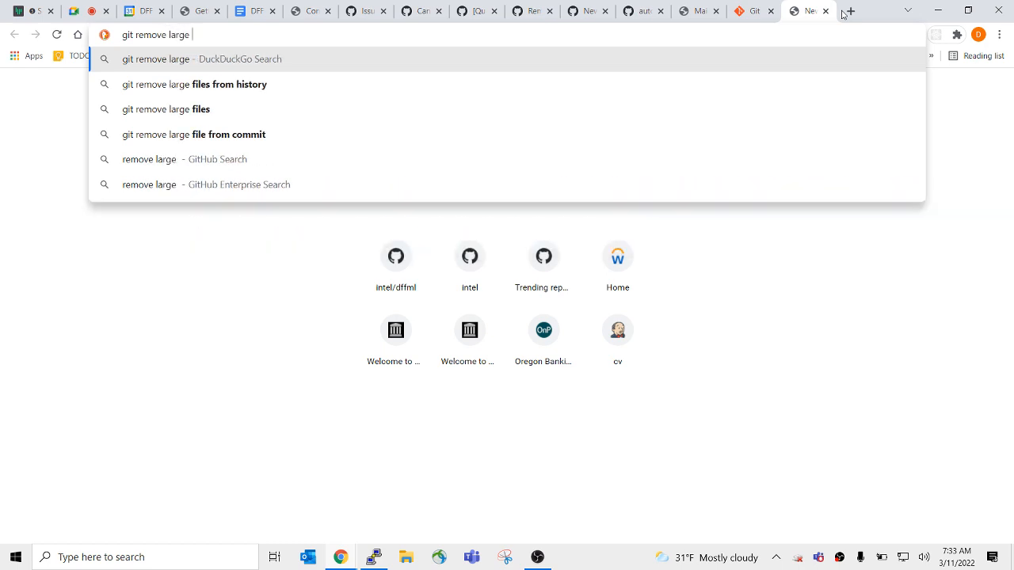
pyautogui.click(194, 84)
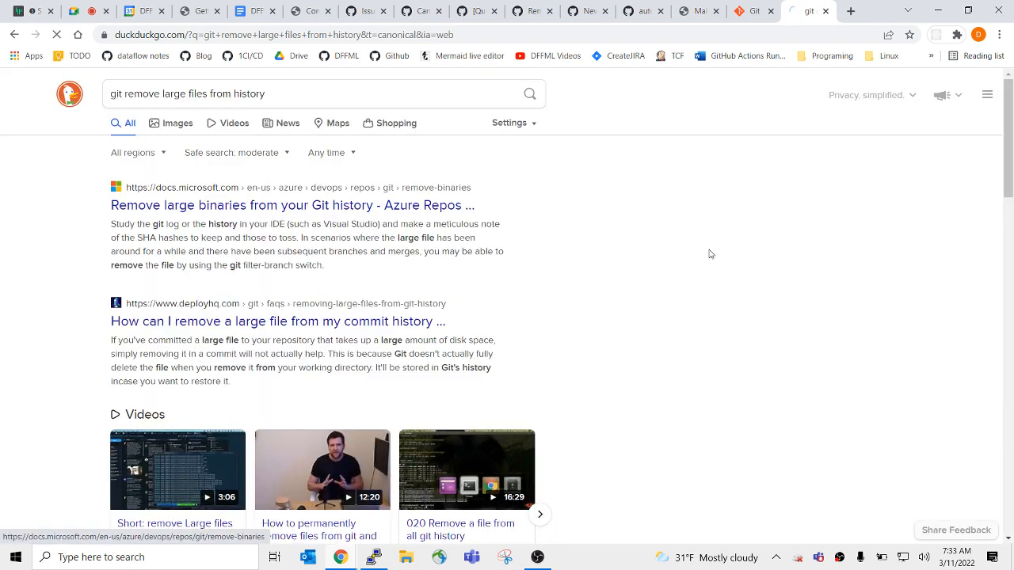
pyautogui.click(292, 205)
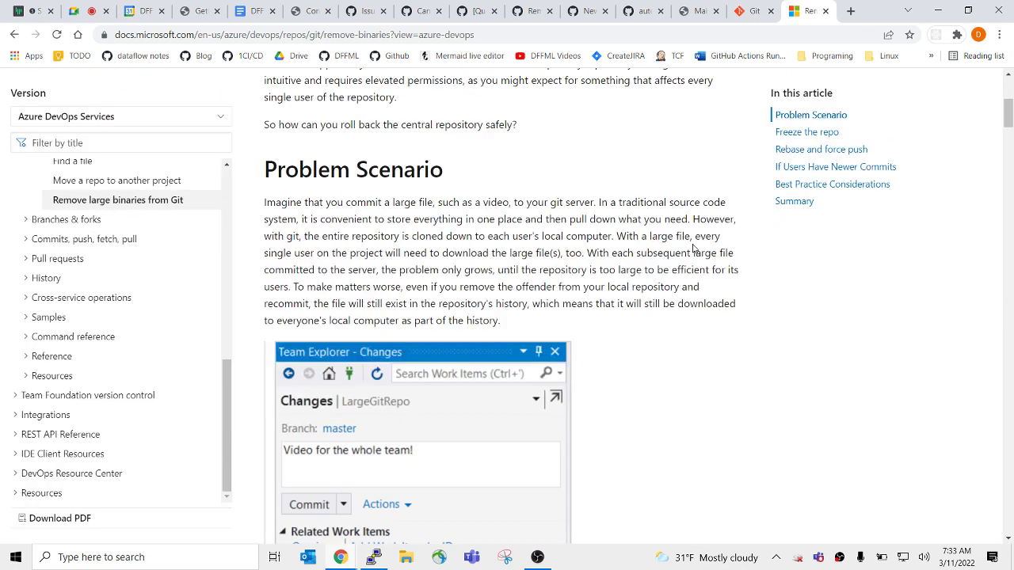
pyautogui.scroll(-3)
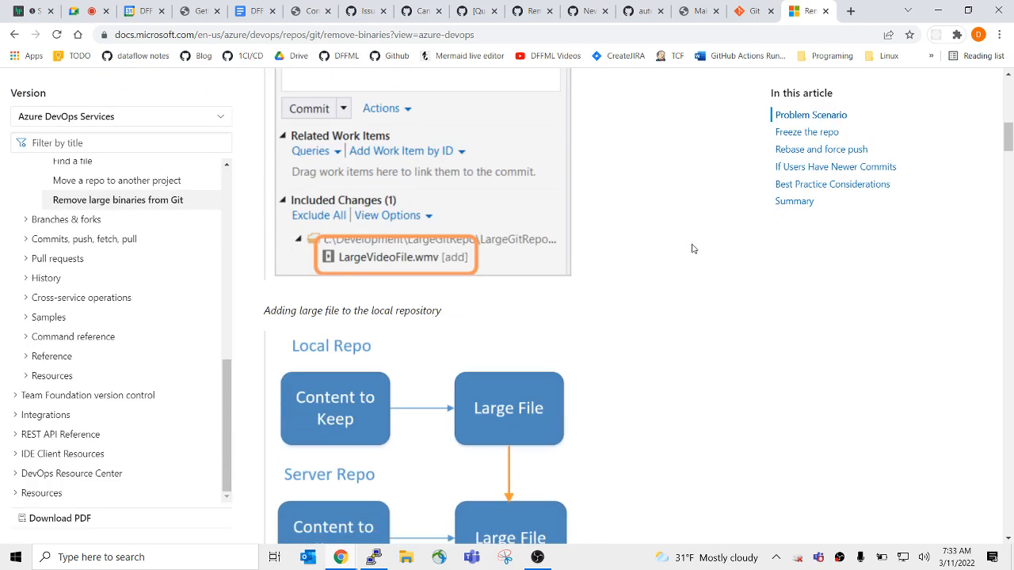
pyautogui.scroll(-3)
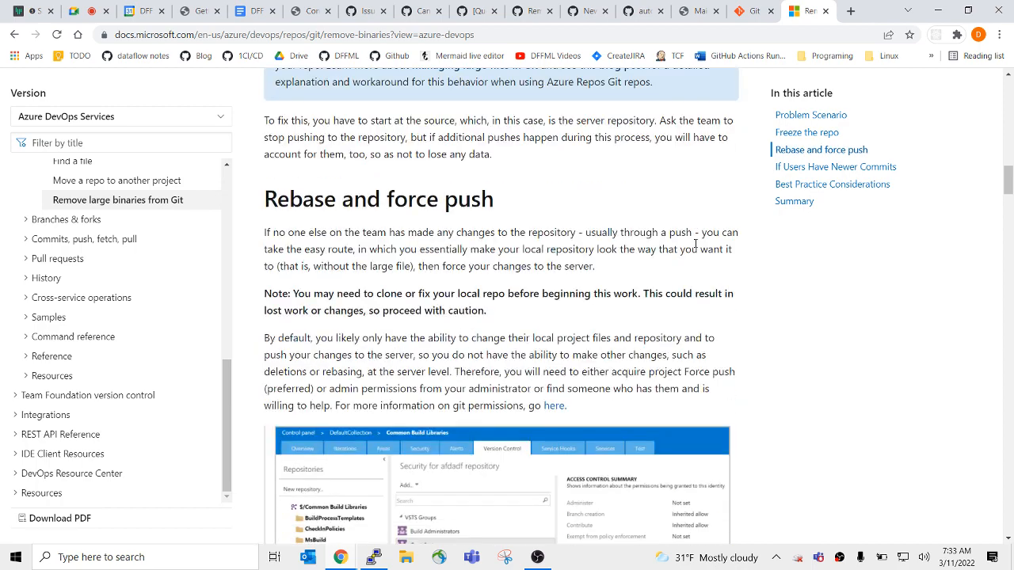
pyautogui.scroll(3)
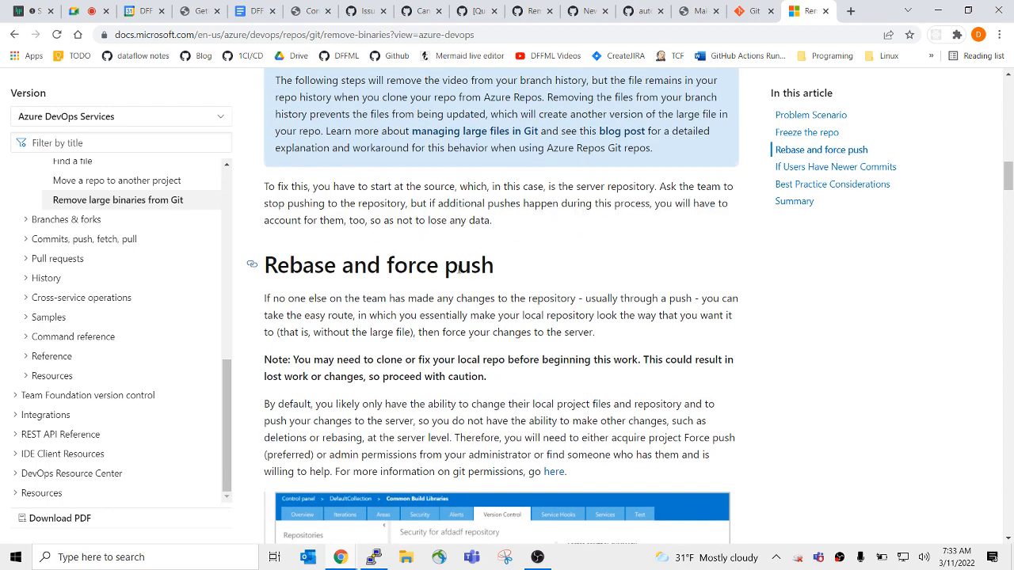
pyautogui.scroll(3)
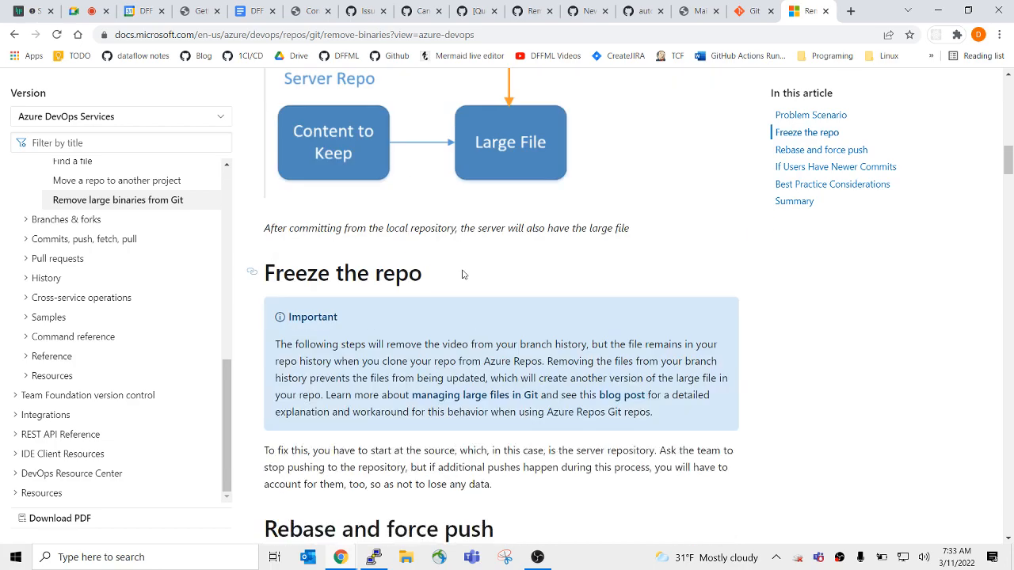
pyautogui.scroll(3)
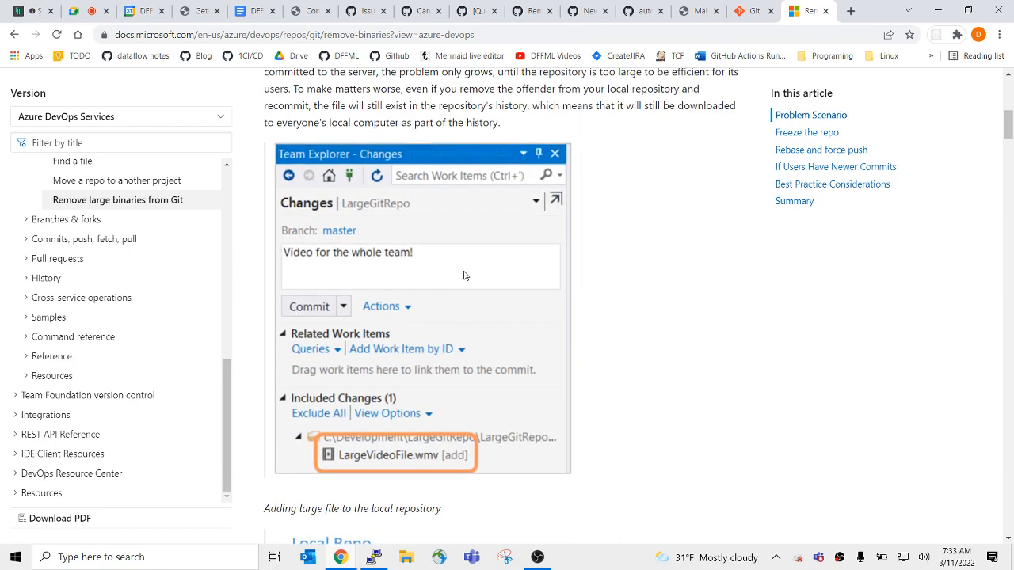
pyautogui.scroll(-3)
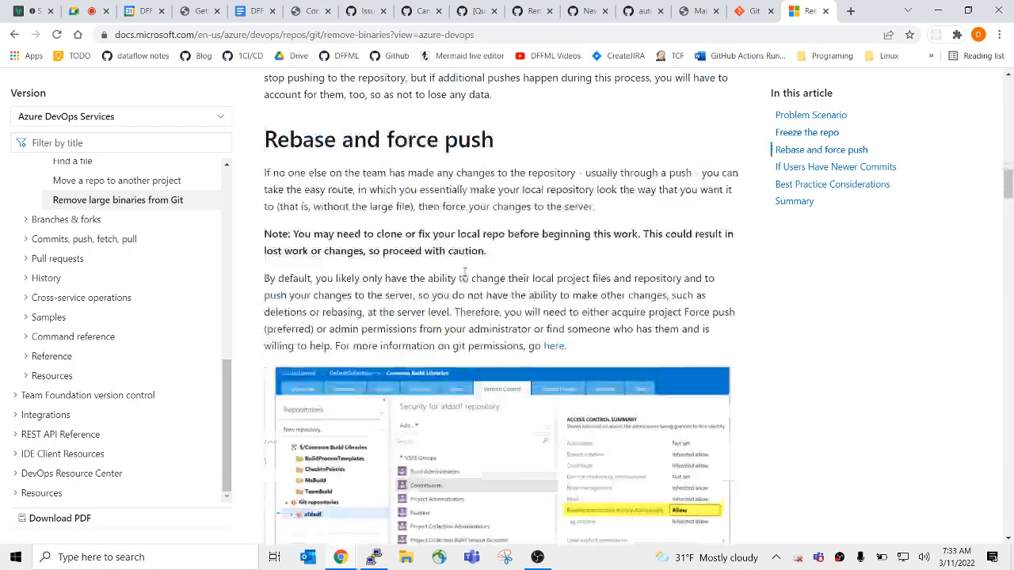
pyautogui.scroll(-3)
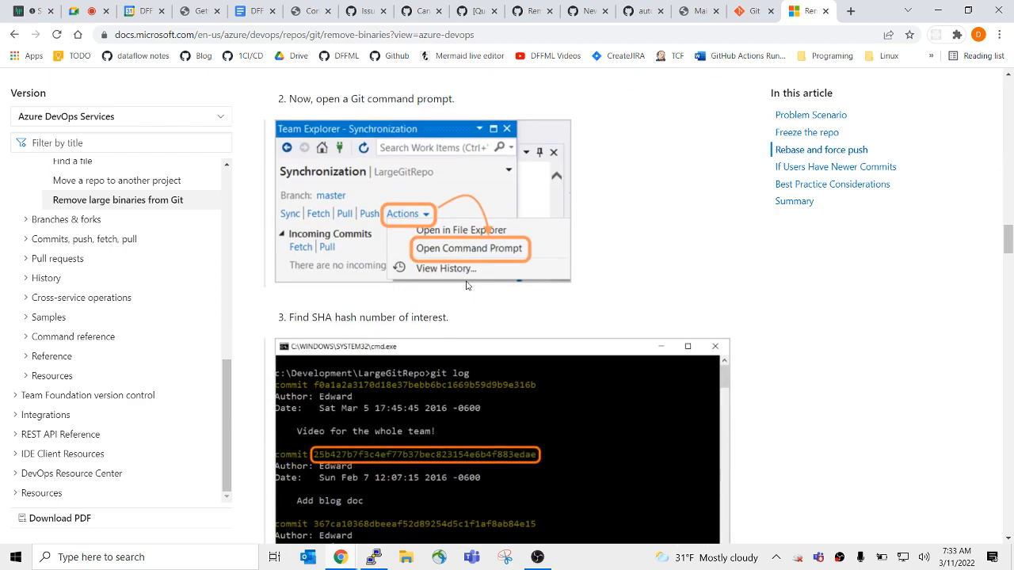
pyautogui.scroll(-3)
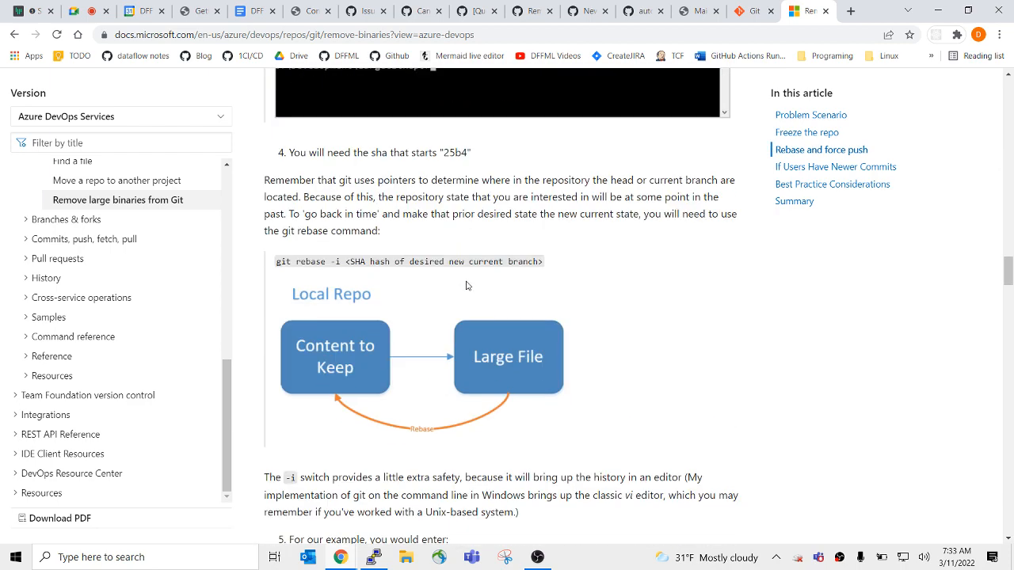
pyautogui.scroll(-3)
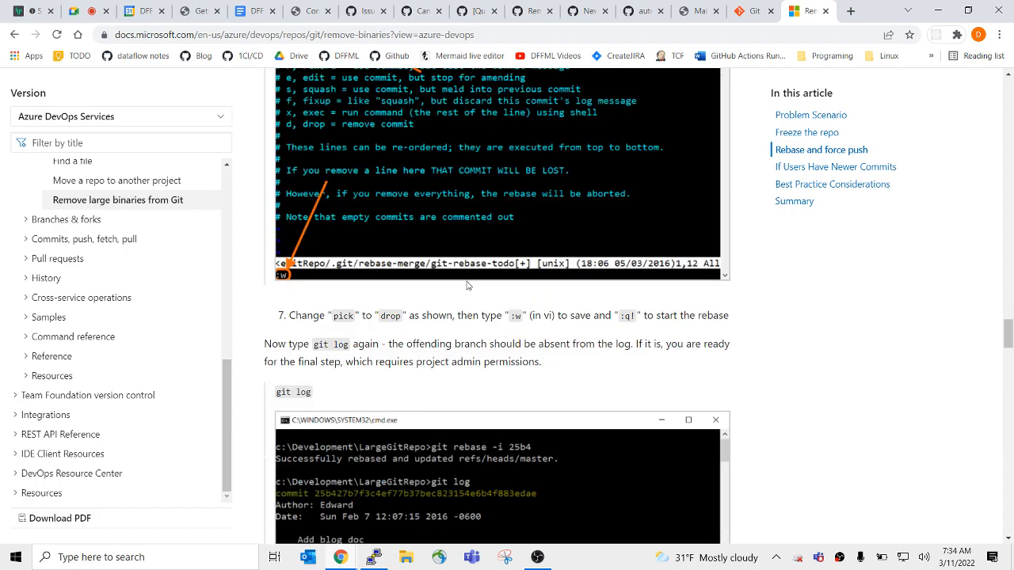
pyautogui.scroll(-3)
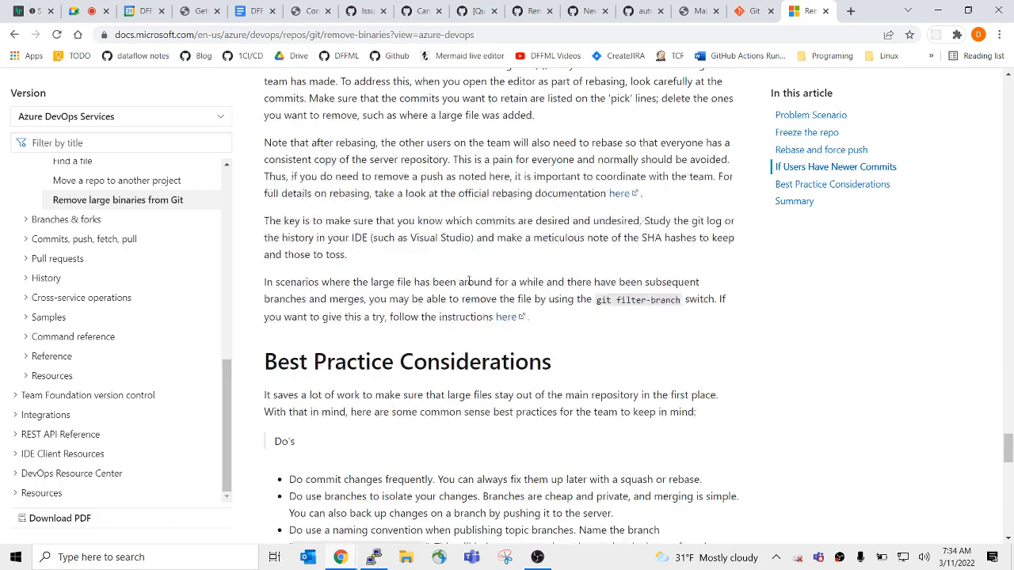
pyautogui.scroll(-3)
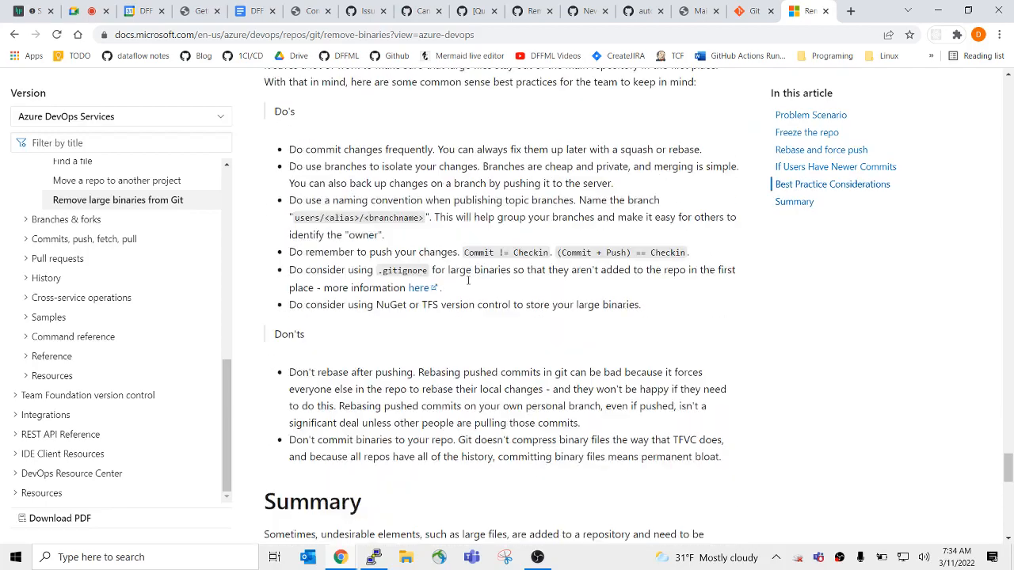
pyautogui.scroll(-3)
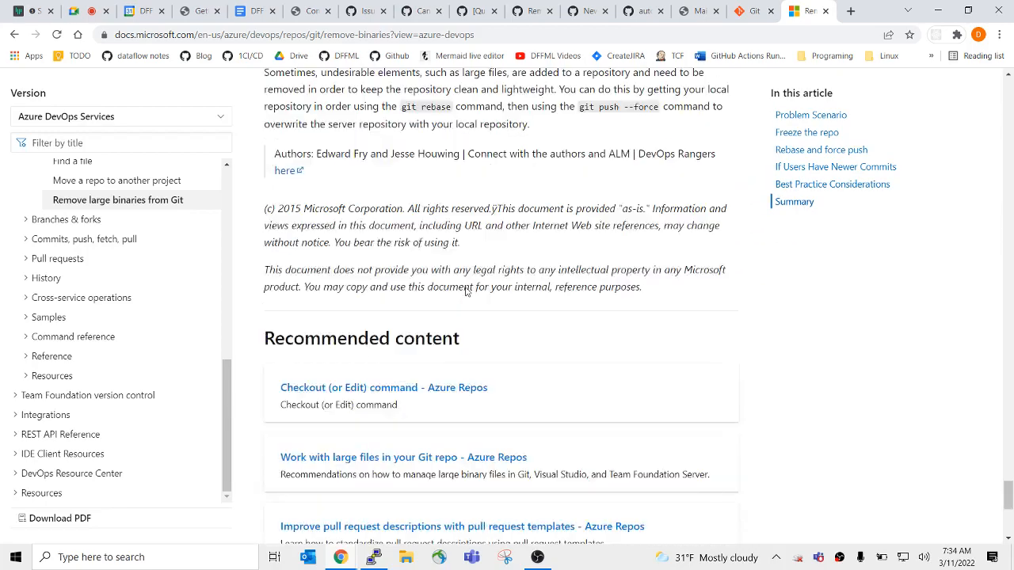
pyautogui.scroll(-3)
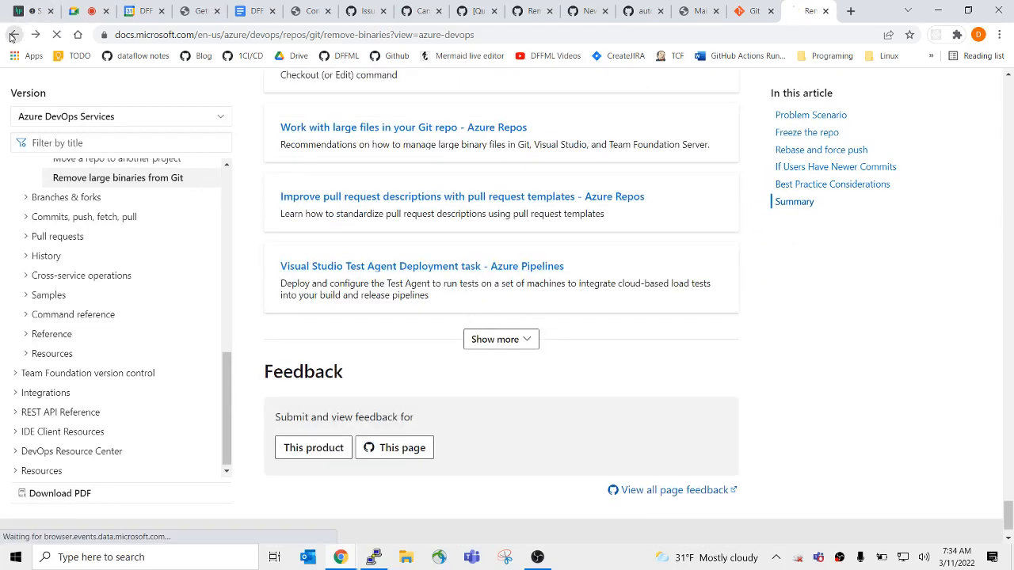
# - From the search results, open and read DeployHQ's article on removing large files
pyautogui.click(14, 35)
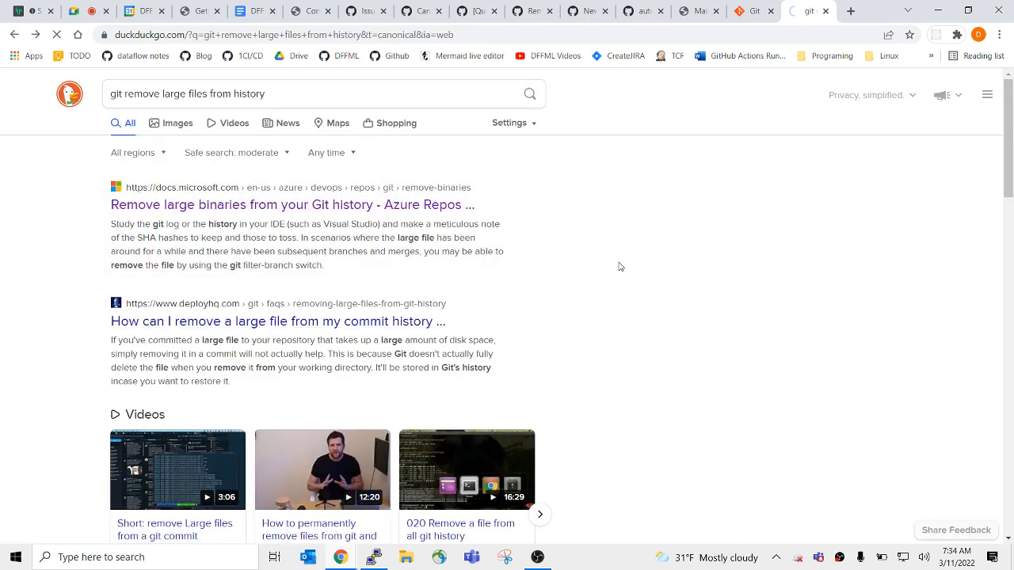
pyautogui.click(278, 321)
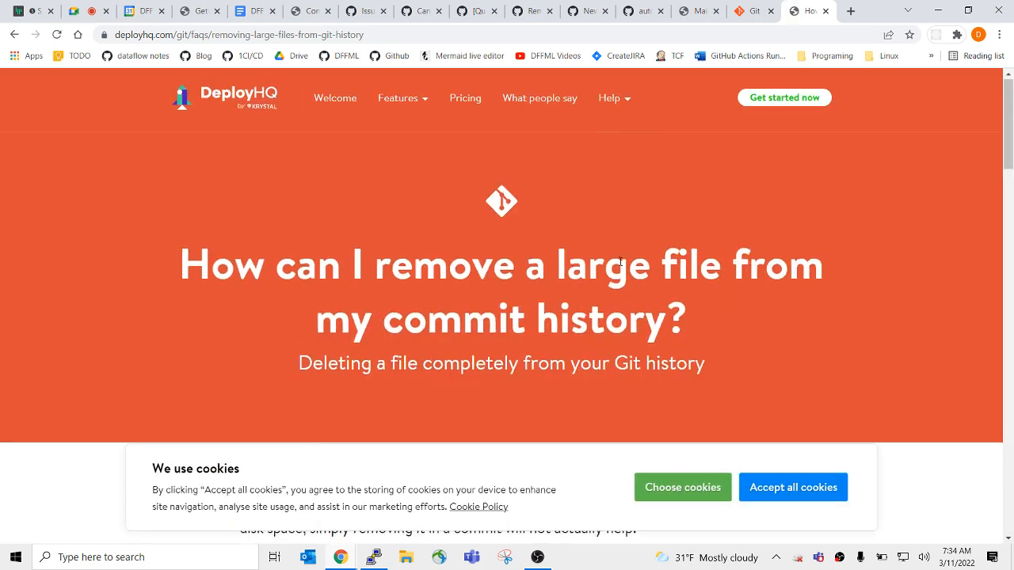
pyautogui.scroll(-3)
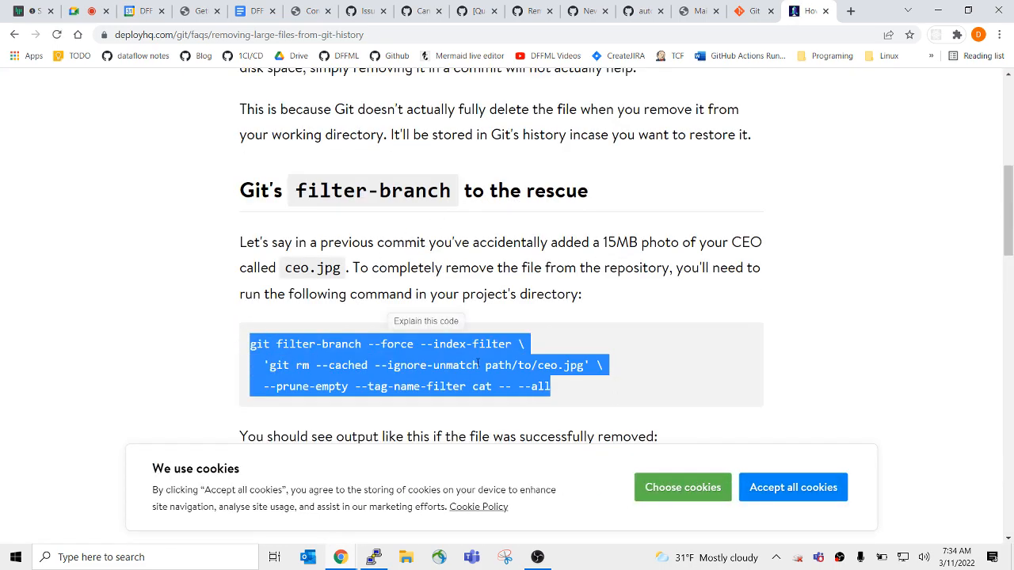
pyautogui.scroll(-3)
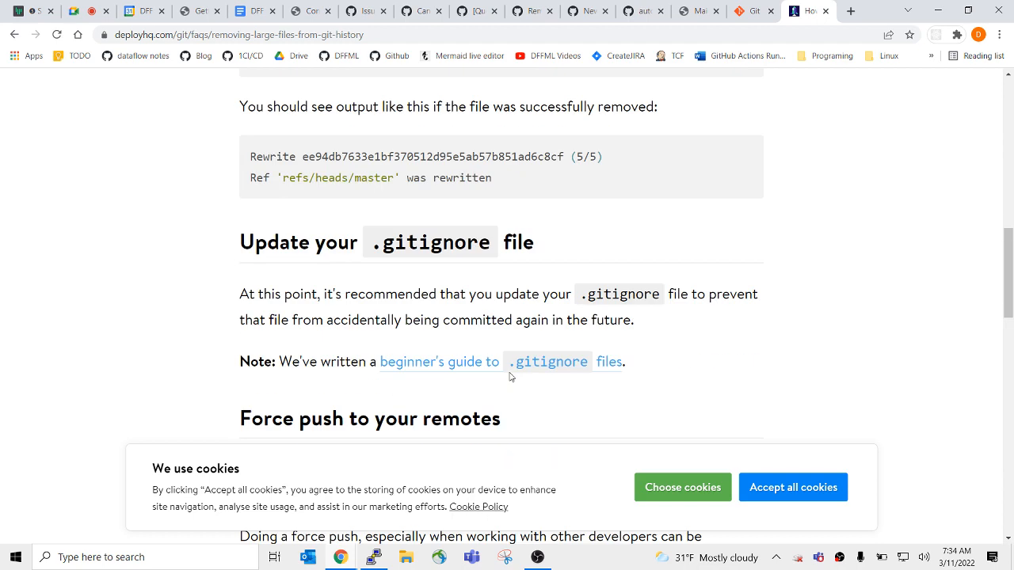
pyautogui.scroll(3)
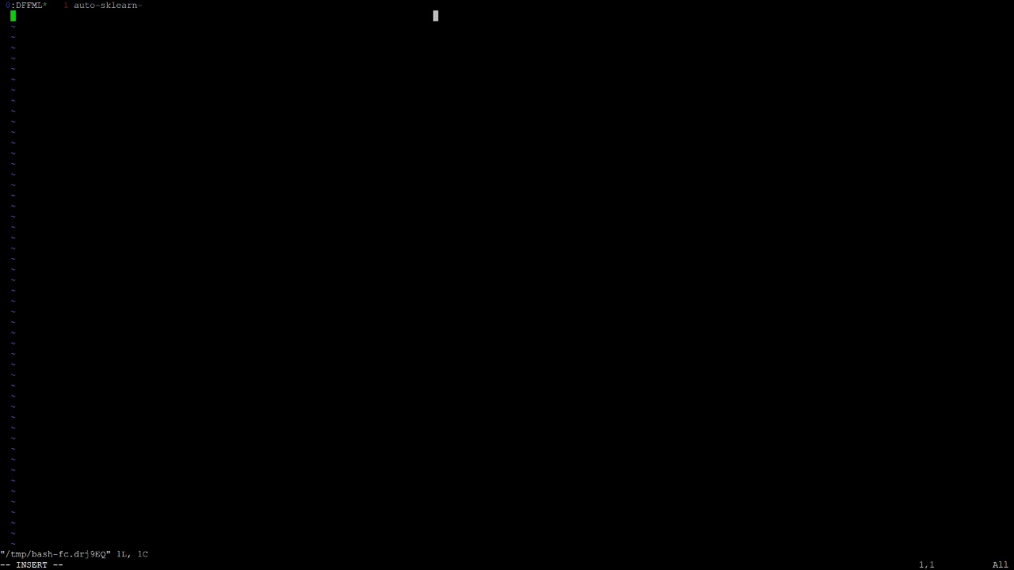
# - Enable :set paste and paste the git filter-branch --force --index-filter command
pyautogui.write(':set paste')
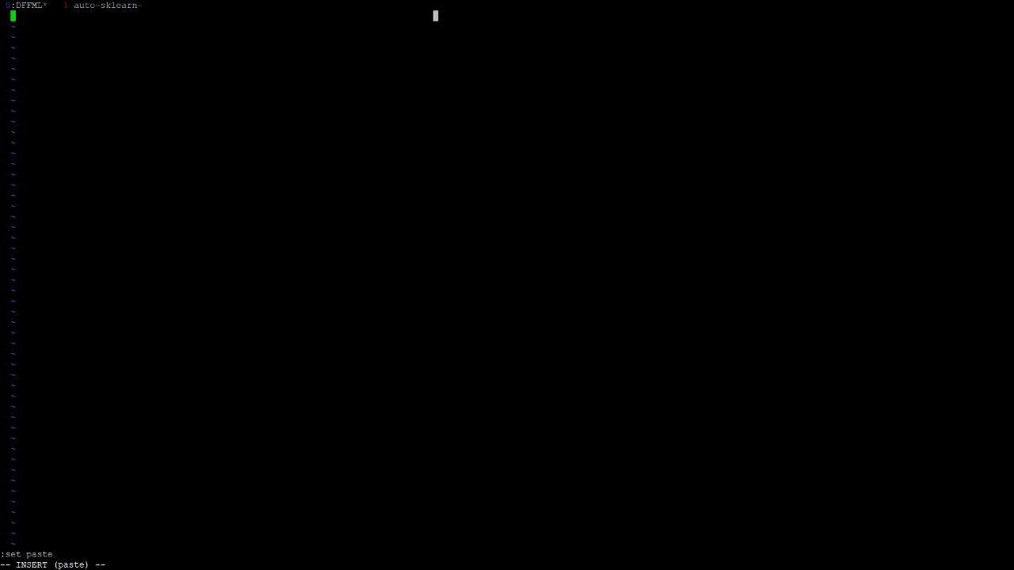
pyautogui.write('git filter-branch --force --index-filter \\')
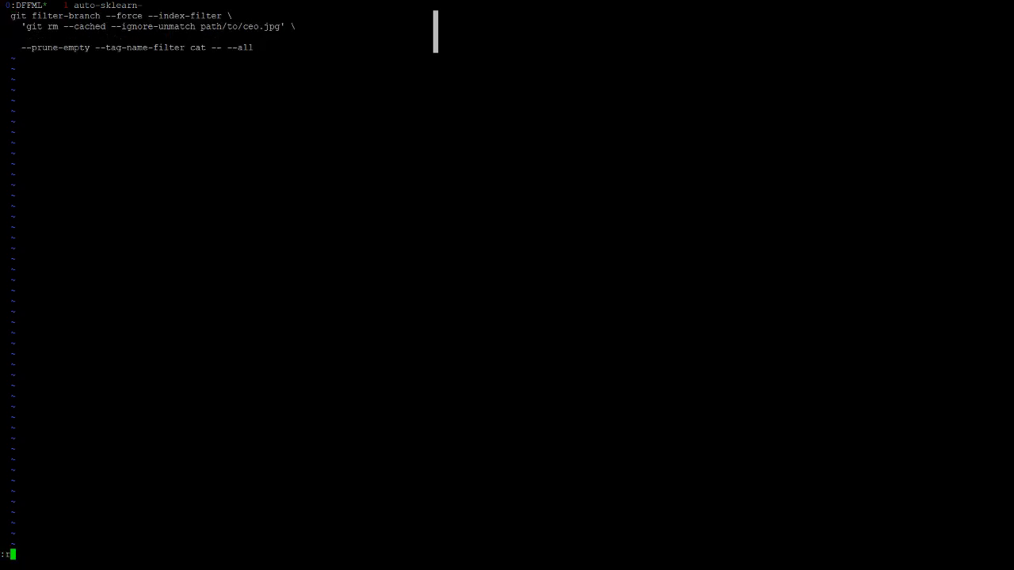
pyautogui.write('find . -name')
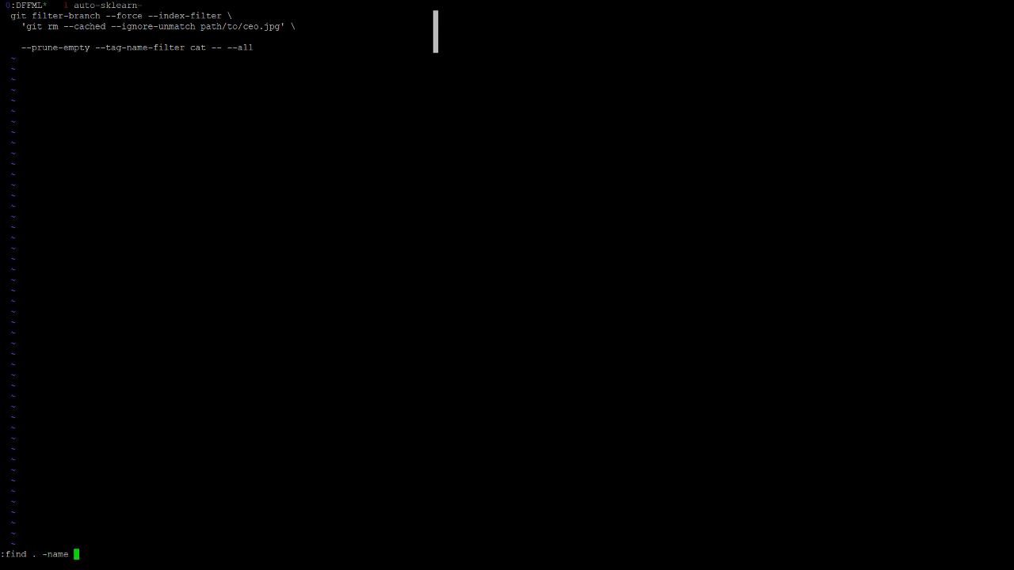
pyautogui.write('\\*.f')
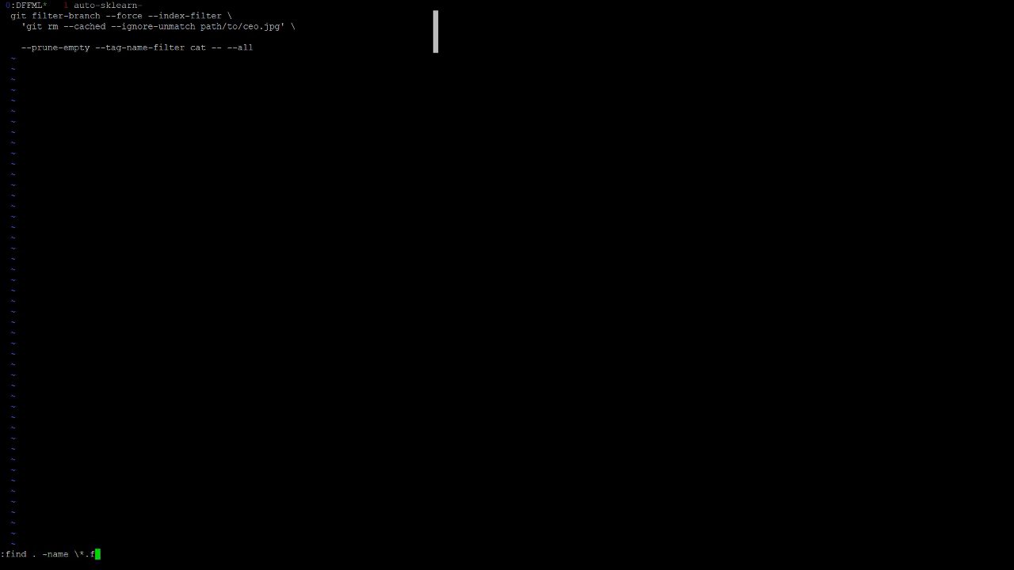
pyautogui.press('Return')
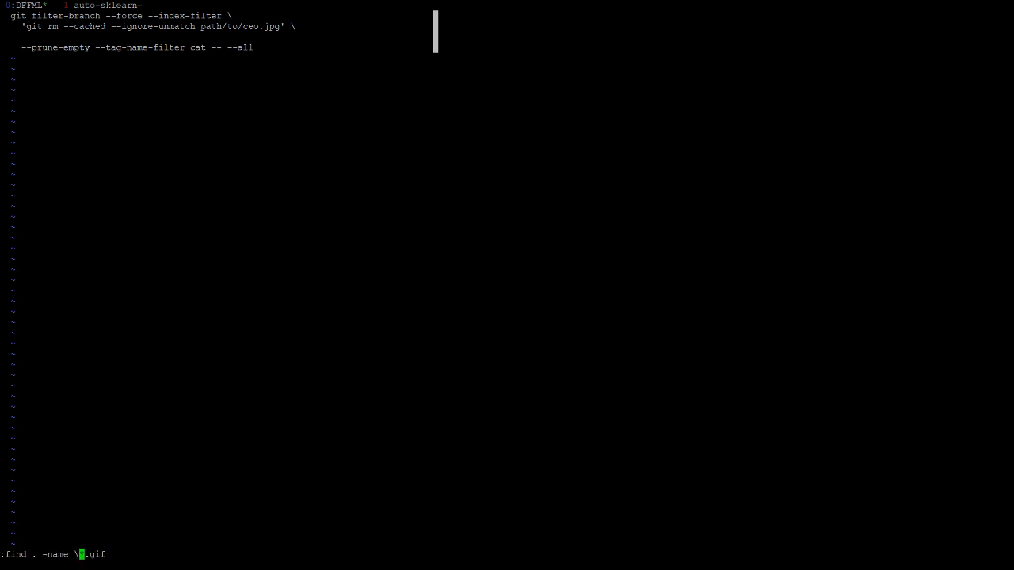
pyautogui.press('Return')
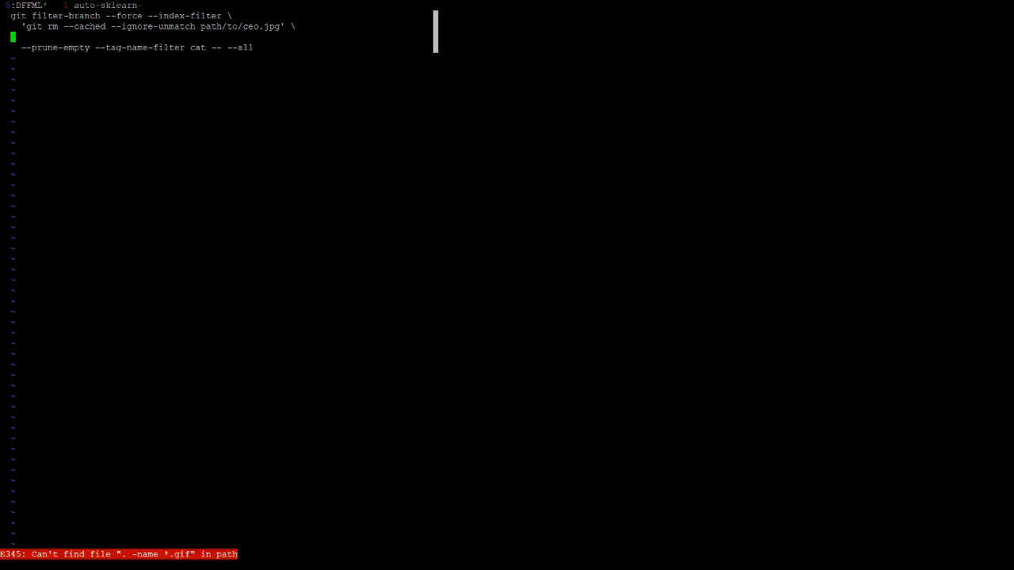
# - Insert the list of .gif files found under docs/ below the command
pyautogui.write(':find . -name *.gif')
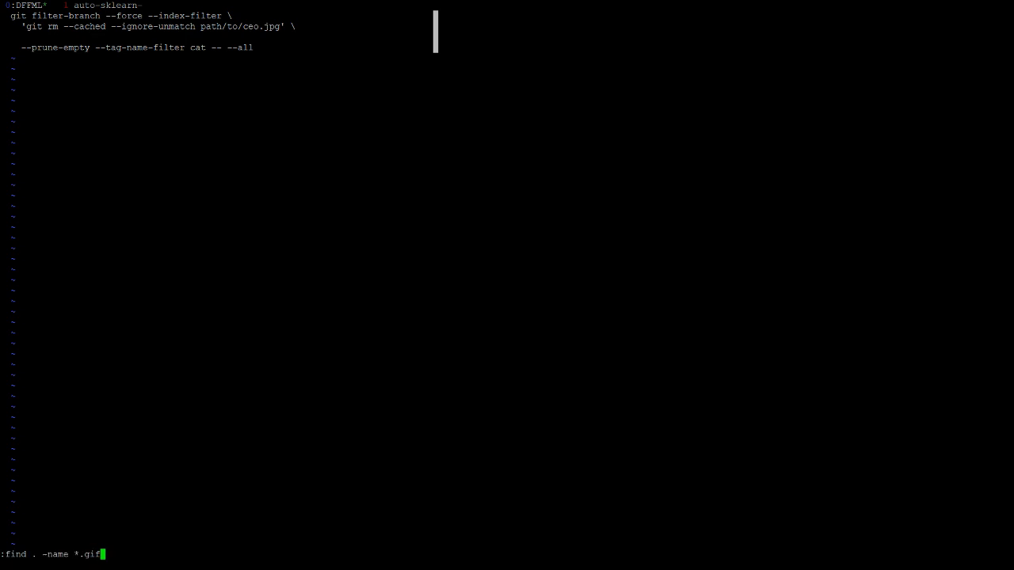
pyautogui.press('Left')
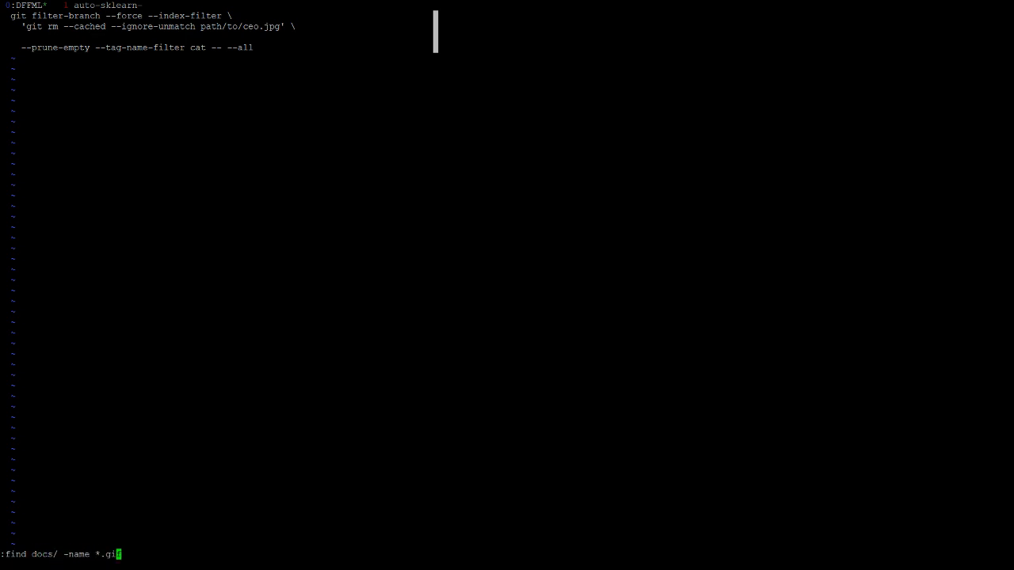
pyautogui.press('Left')
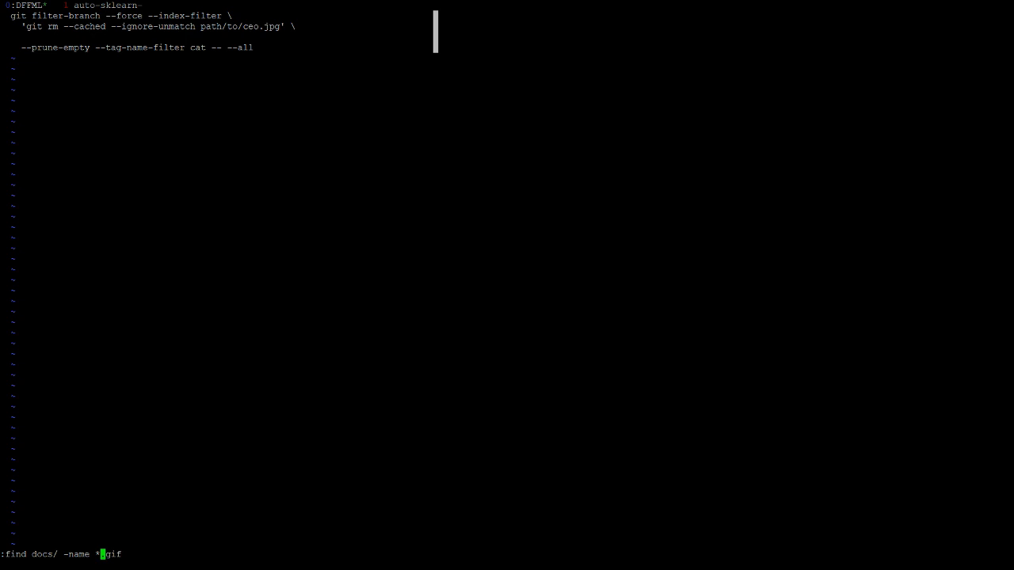
pyautogui.press('Return')
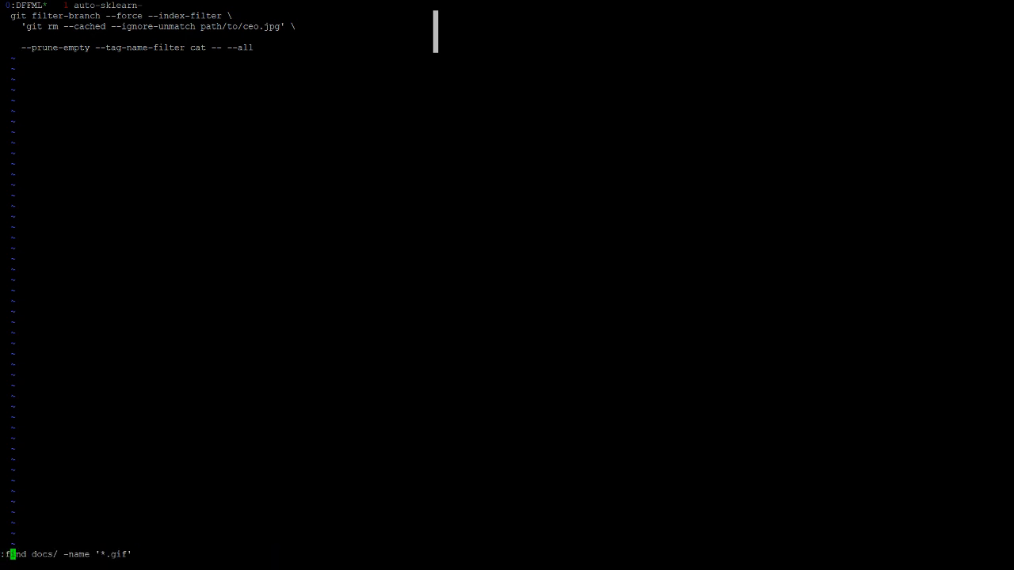
pyautogui.press('Return')
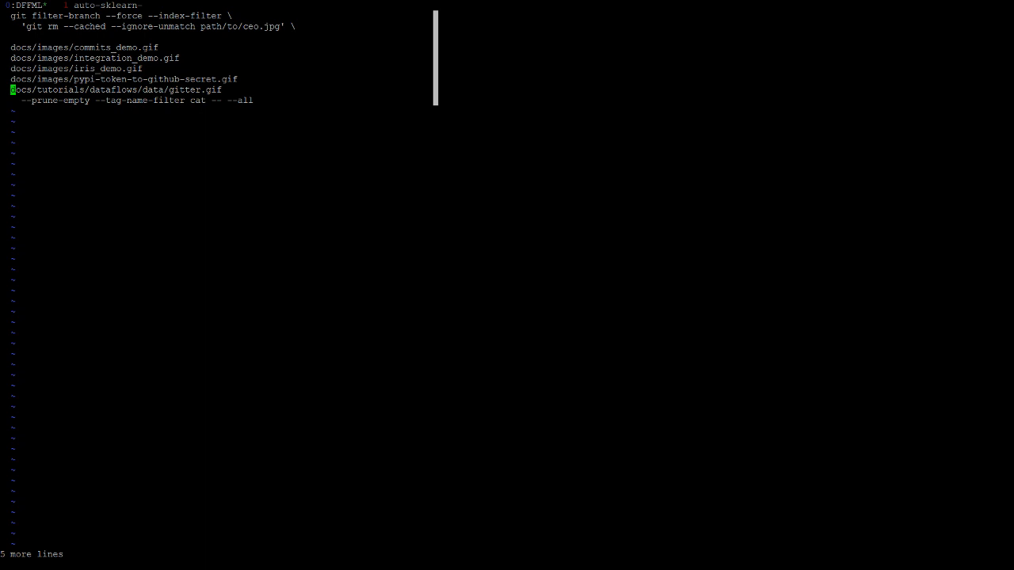
# - Replace the ceo.jpg path with docs/images/commits_demo.gif, then widen it to '**/*.gif'
pyautogui.press('Up')
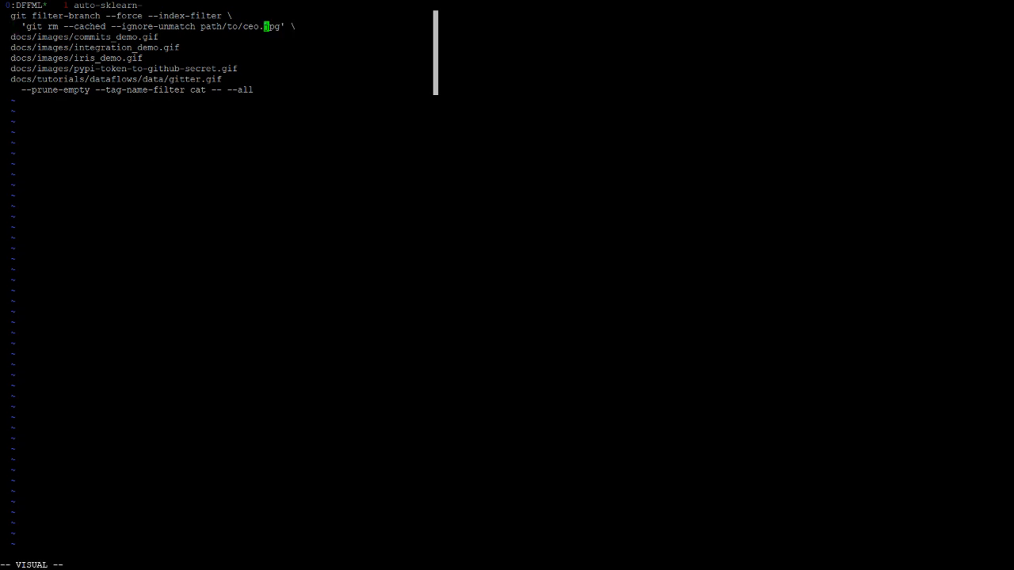
pyautogui.write('docs/images/commits_demo.gif')
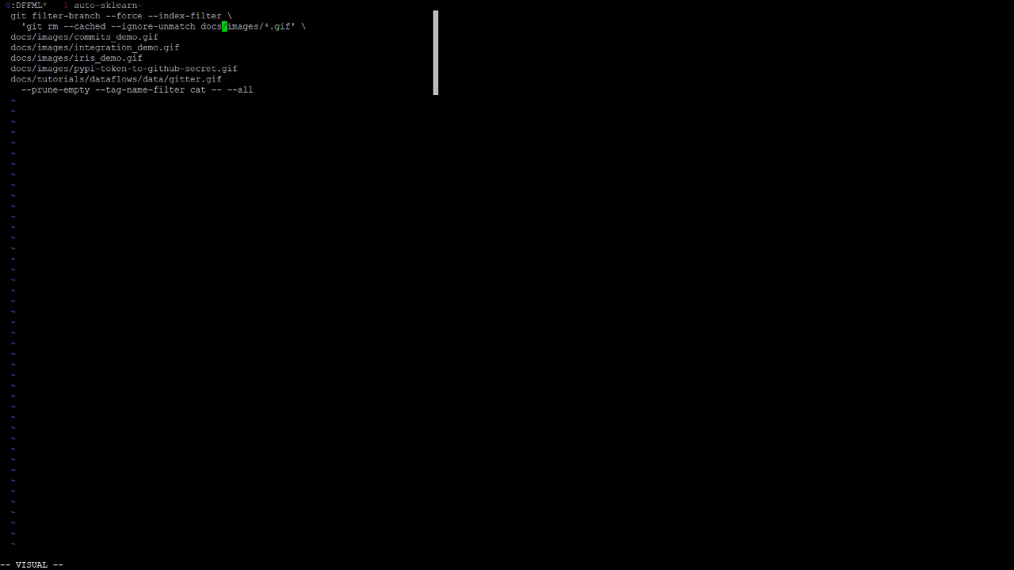
pyautogui.press('V')
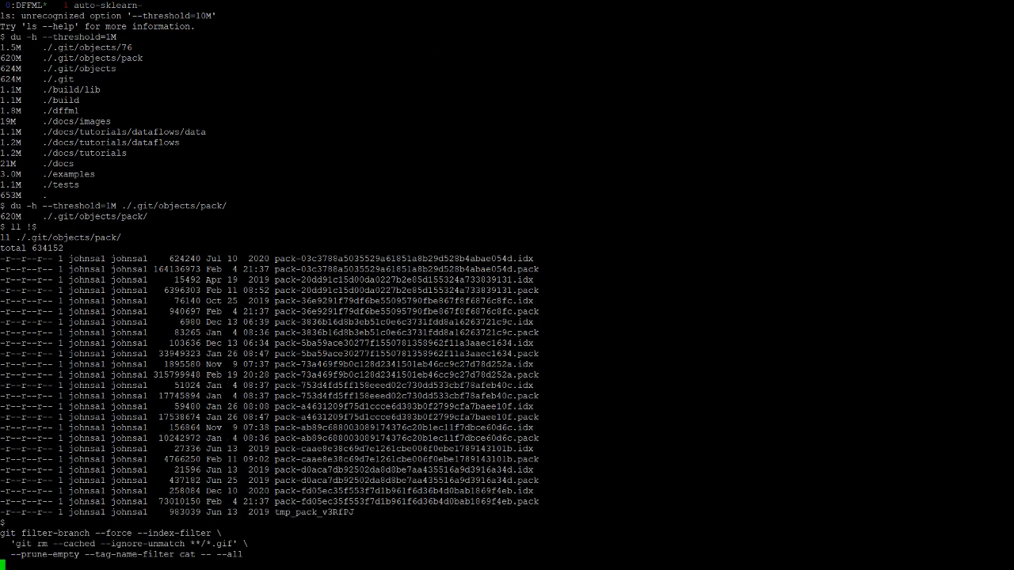
# - Run the edited filter-branch command and follow its Rewrite progress to about 53 of 4281
pyautogui.press('Return')
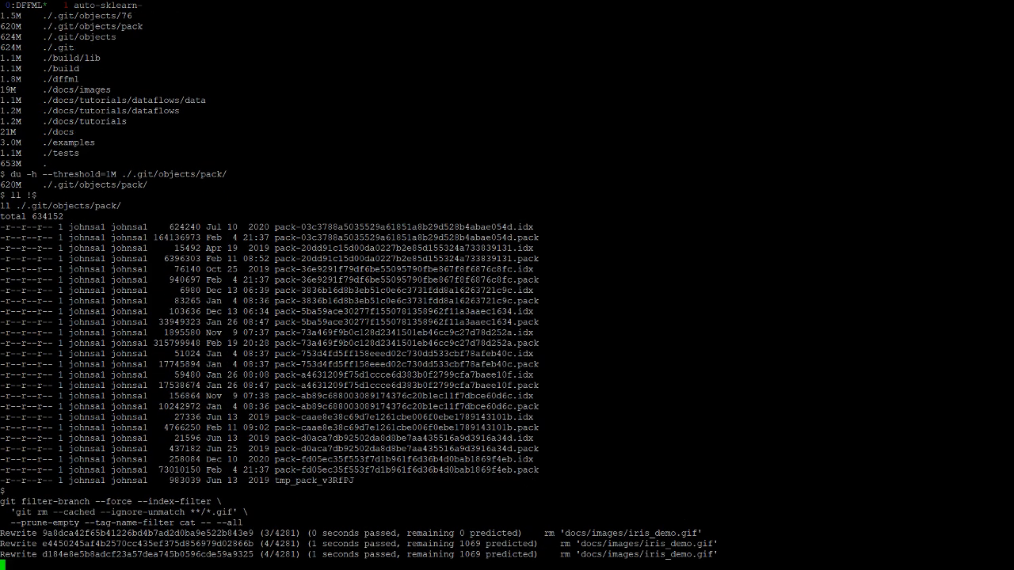
pyautogui.scroll(-3)
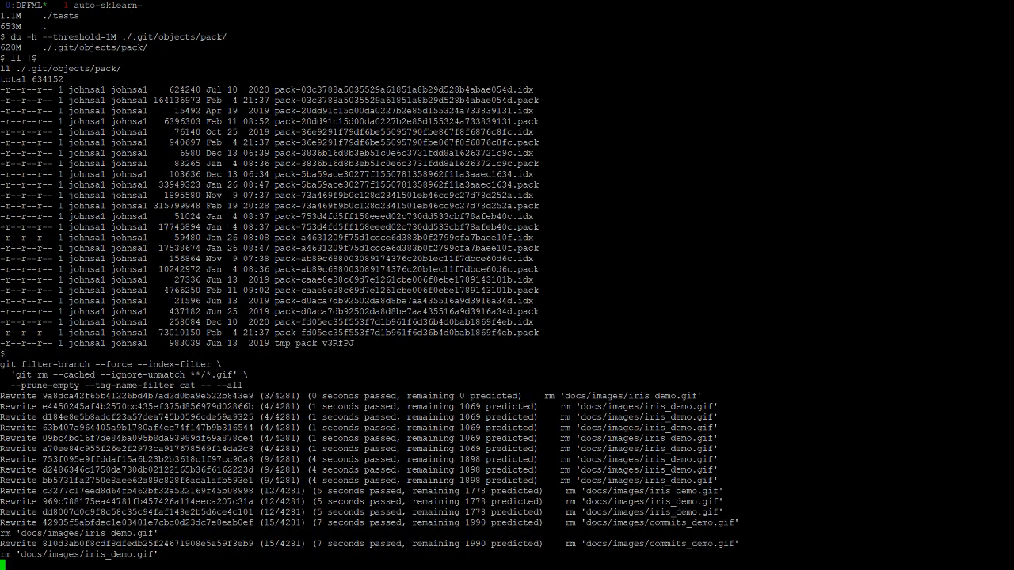
pyautogui.scroll(-3)
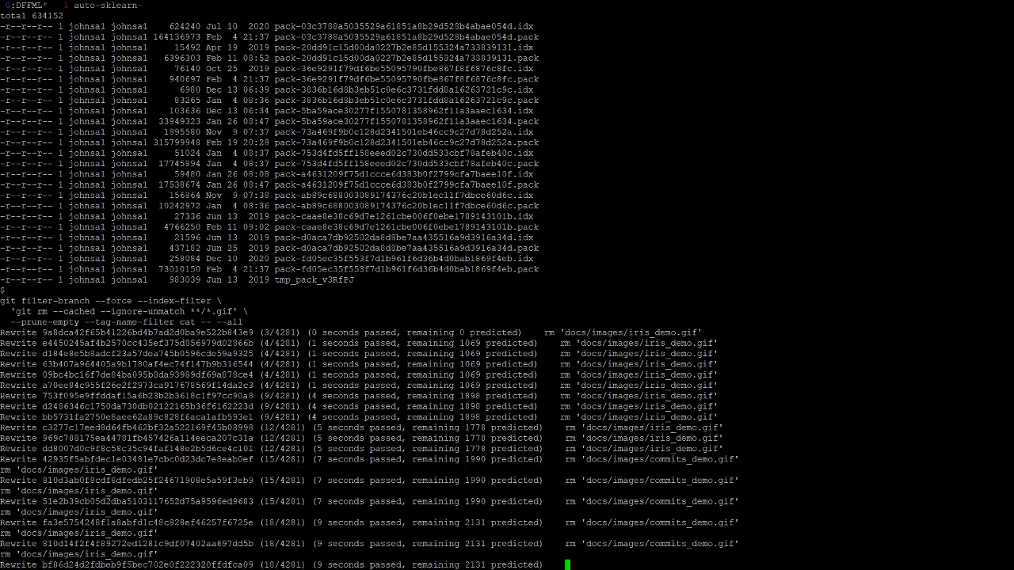
pyautogui.scroll(-3)
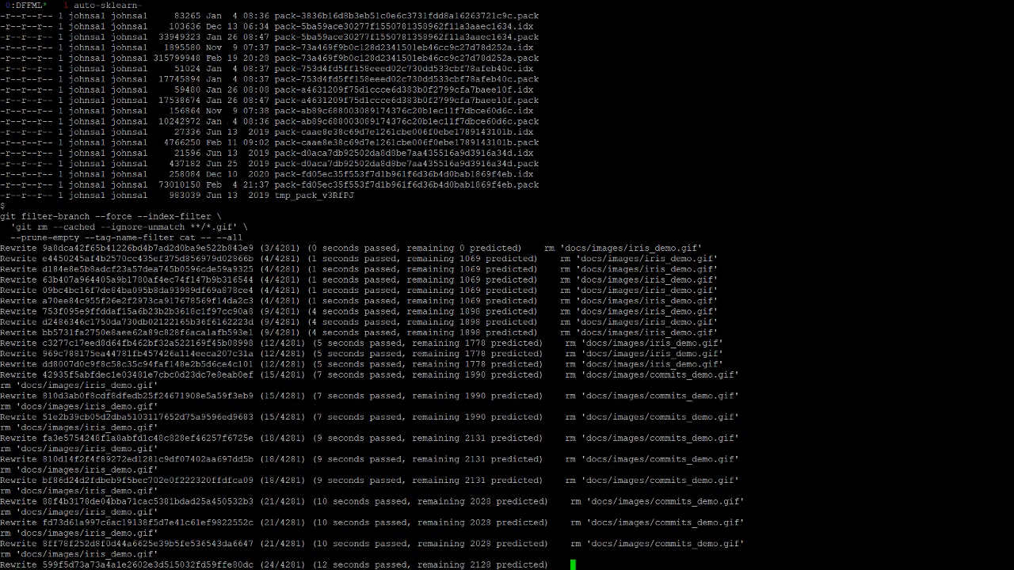
pyautogui.scroll(-3)
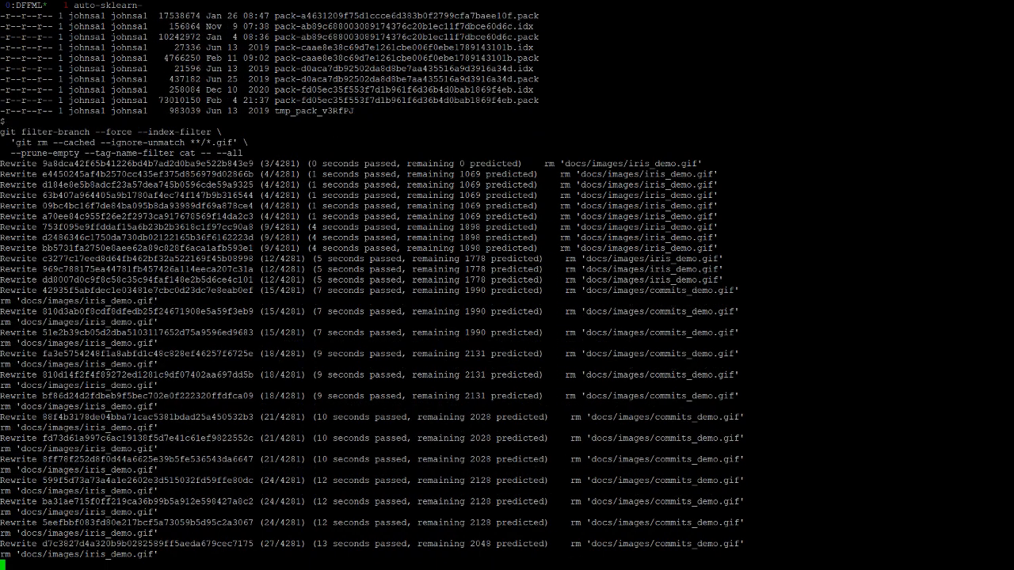
pyautogui.scroll(-3)
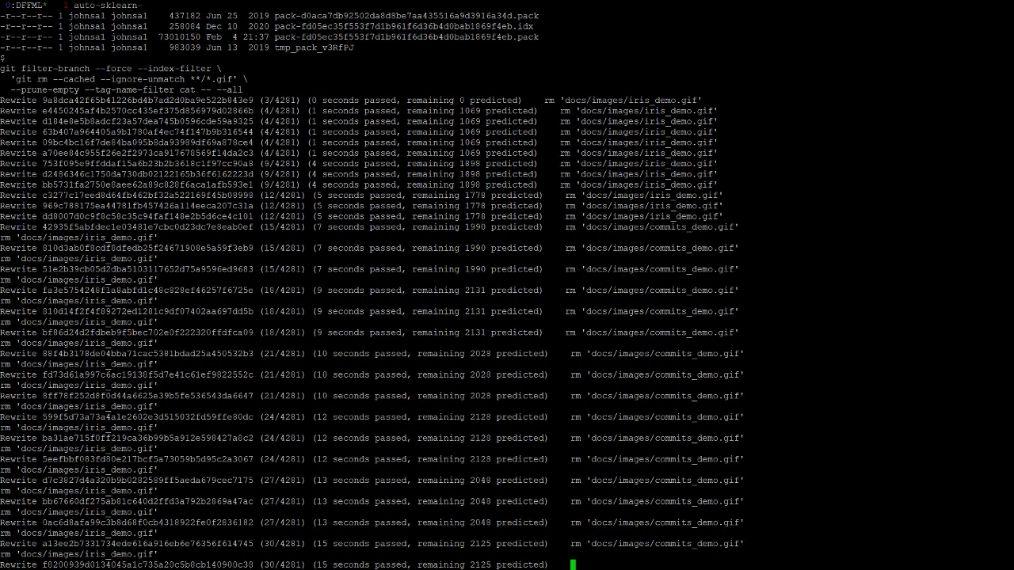
pyautogui.scroll(-3)
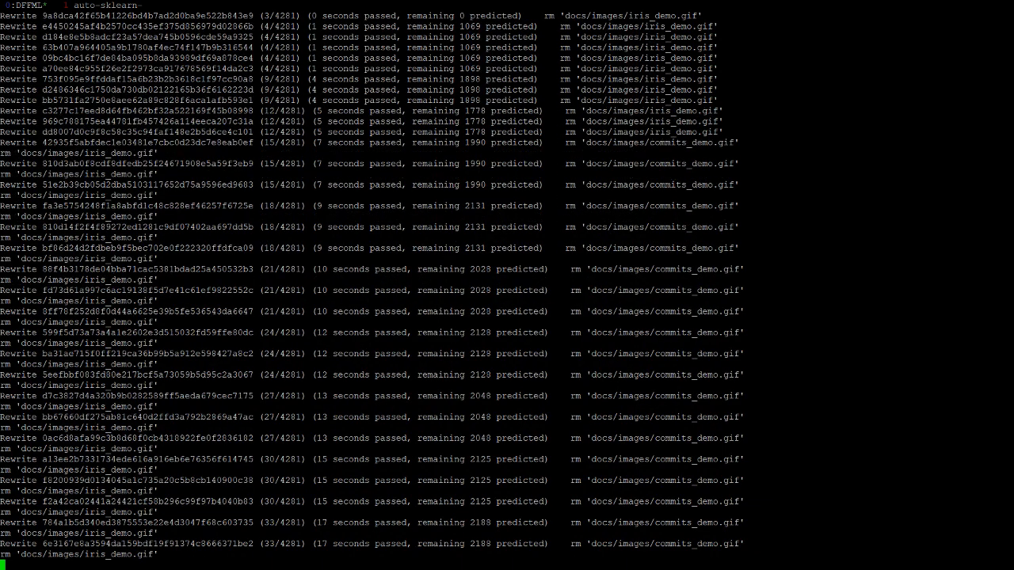
pyautogui.scroll(-3)
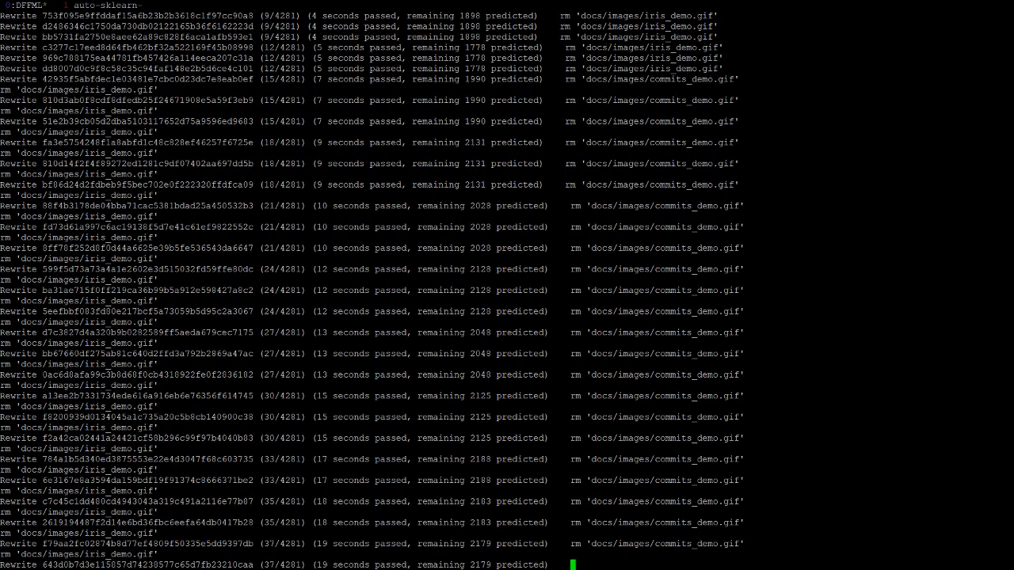
pyautogui.scroll(-3)
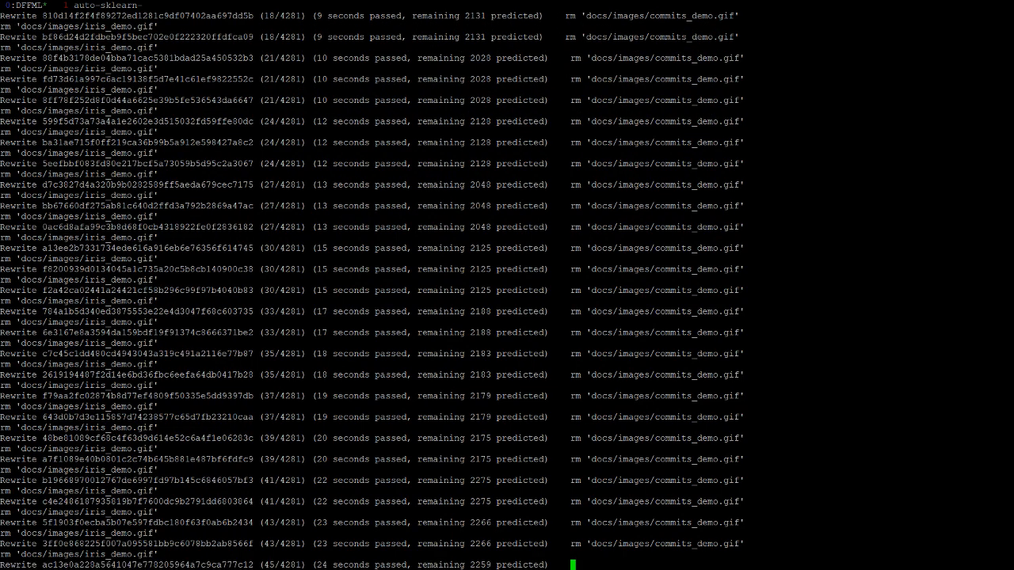
pyautogui.scroll(-3)
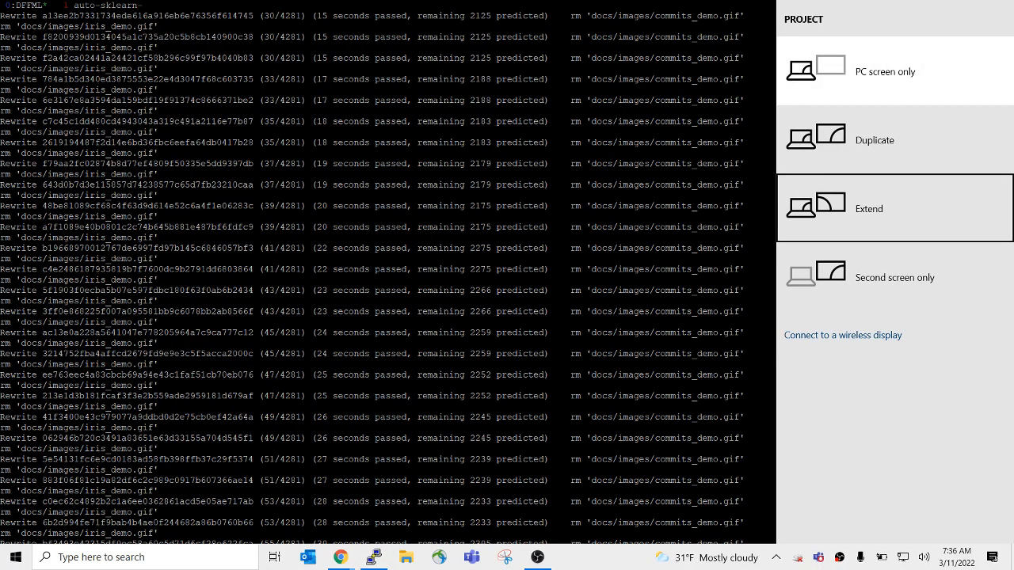
# - Dismiss the Win+P display flyout, keeping Extend, as the rewrite reaches 67 of 4281
pyautogui.scroll(-3)
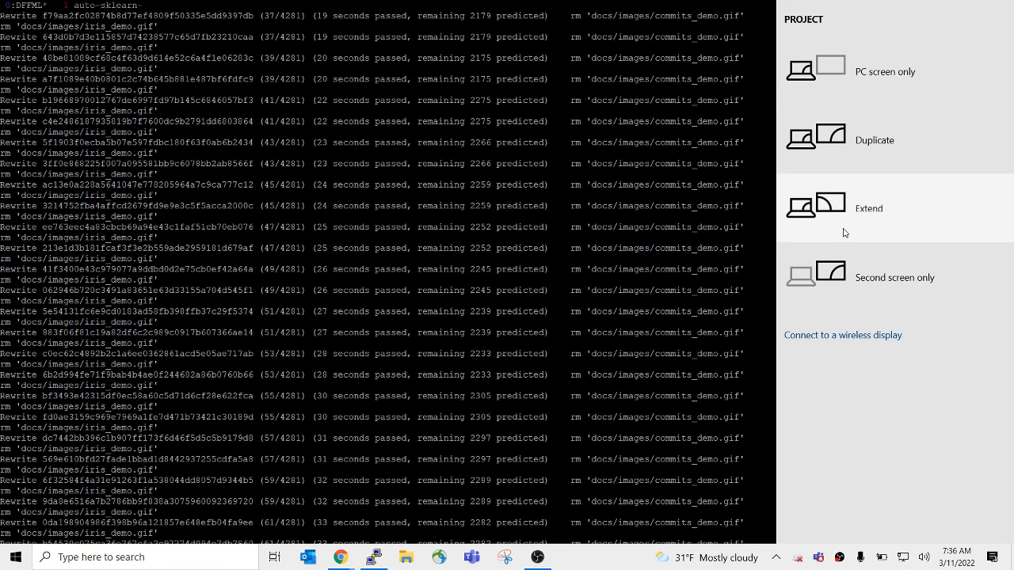
pyautogui.scroll(-3)
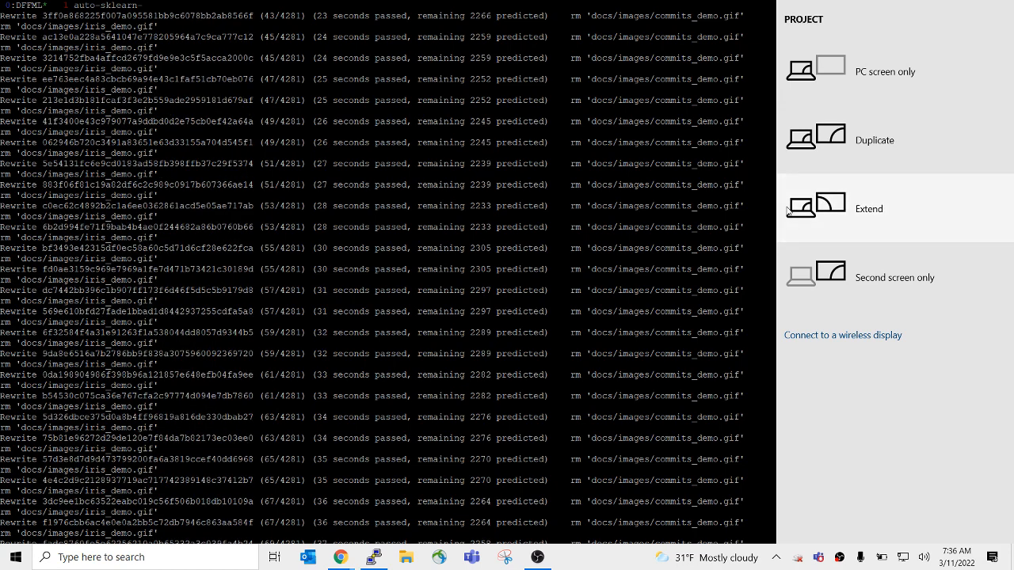
pyautogui.scroll(-3)
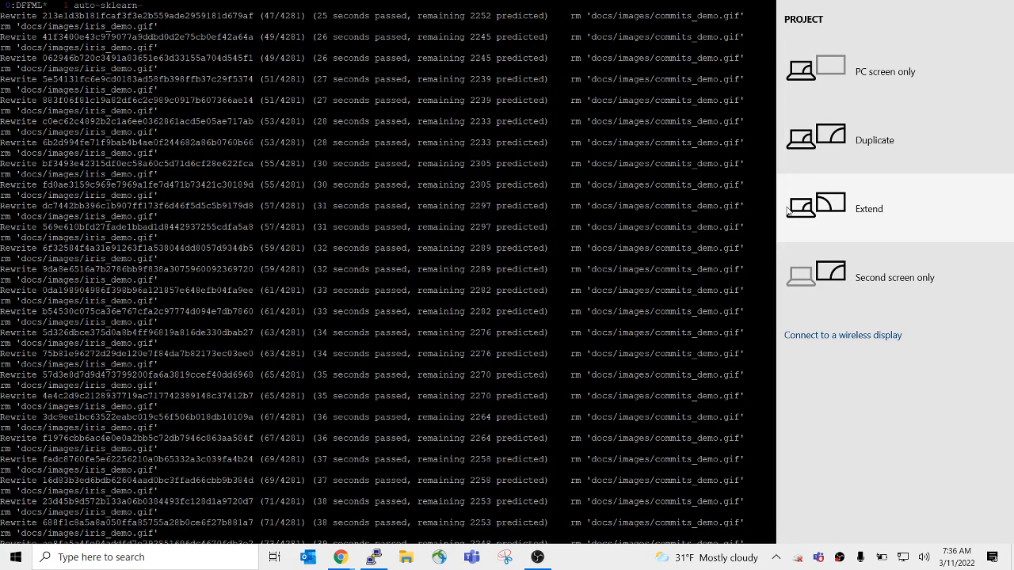
pyautogui.scroll(-3)
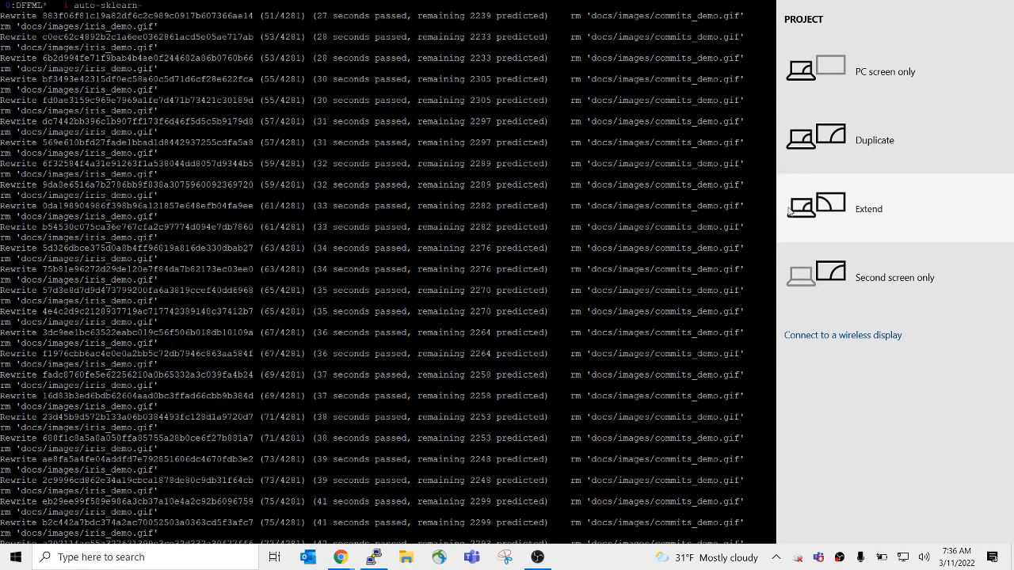
pyautogui.scroll(-3)
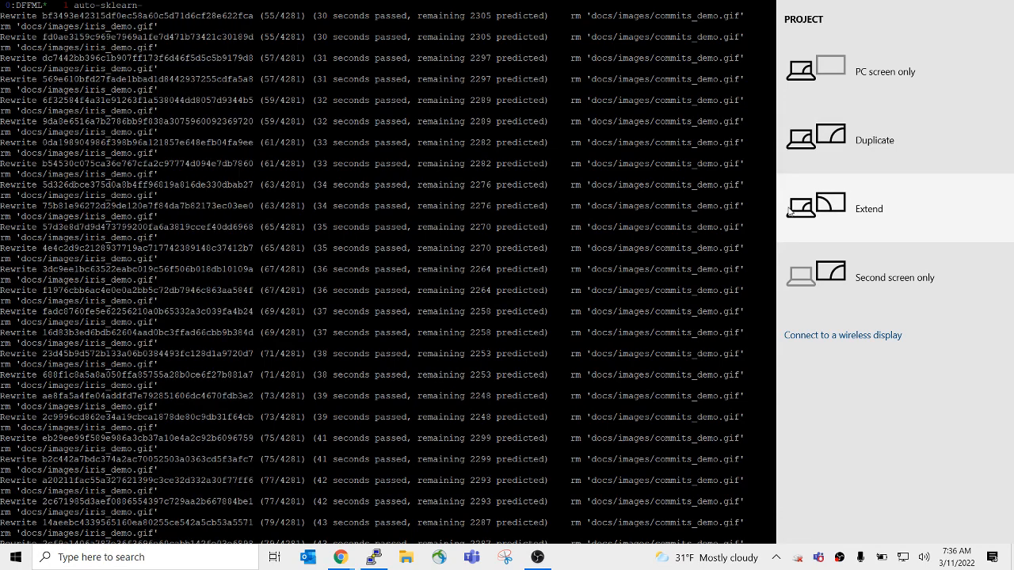
pyautogui.scroll(-3)
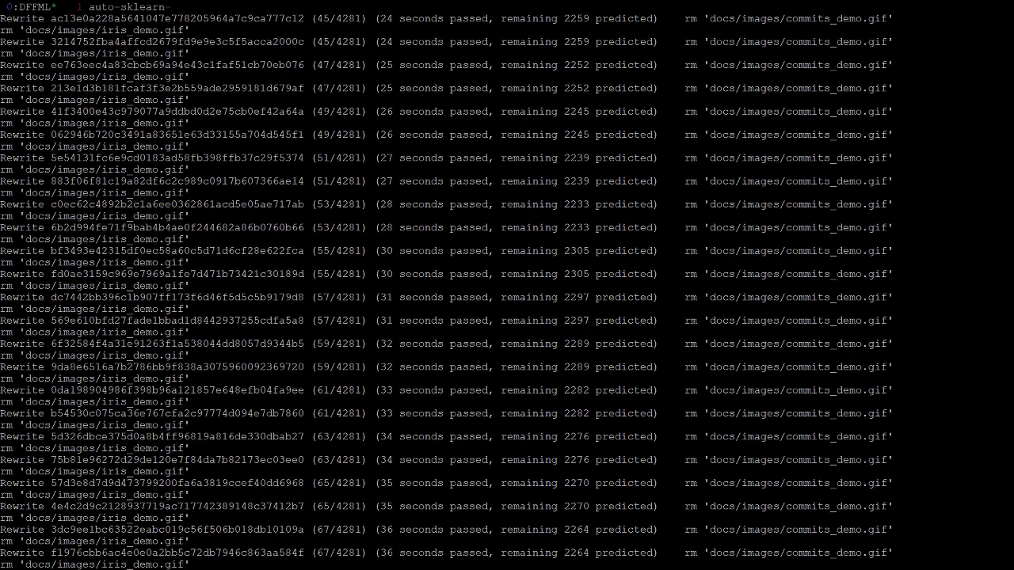
# - Scroll the running rewrite output, then return to DeployHQ's large-files article in Chrome
pyautogui.scroll(-3)
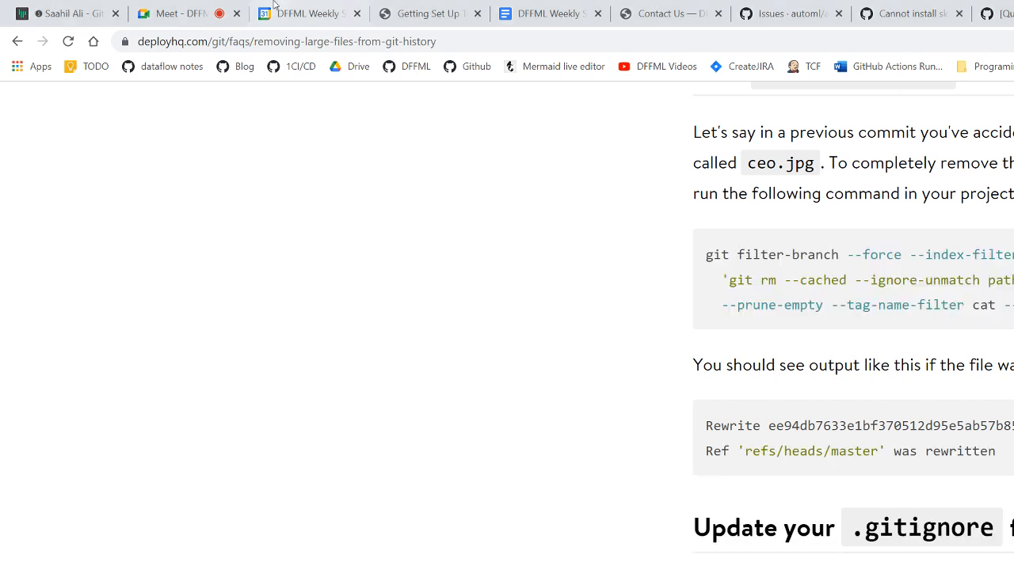
# - Compare DeployHQ's expected filter-branch output, then return to the PuTTY rewrite at 101 of 4281 commits
pyautogui.click(172, 14)
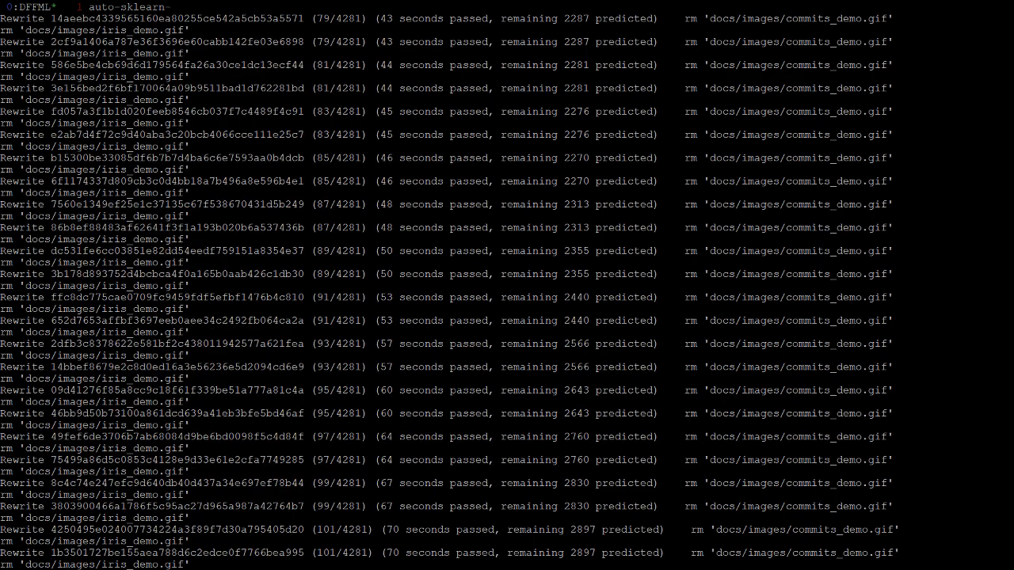
pyautogui.scroll(-3)
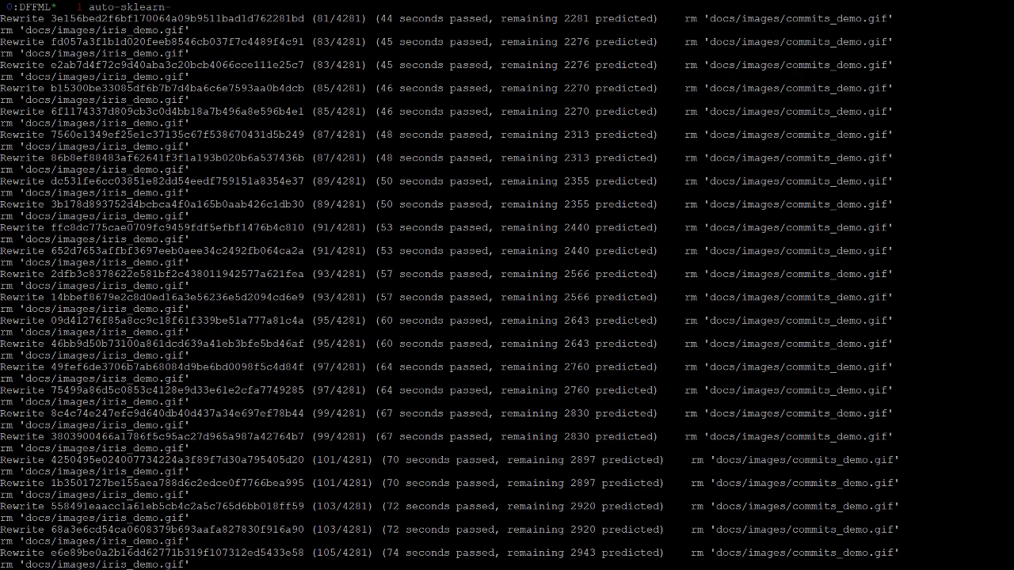
pyautogui.scroll(-3)
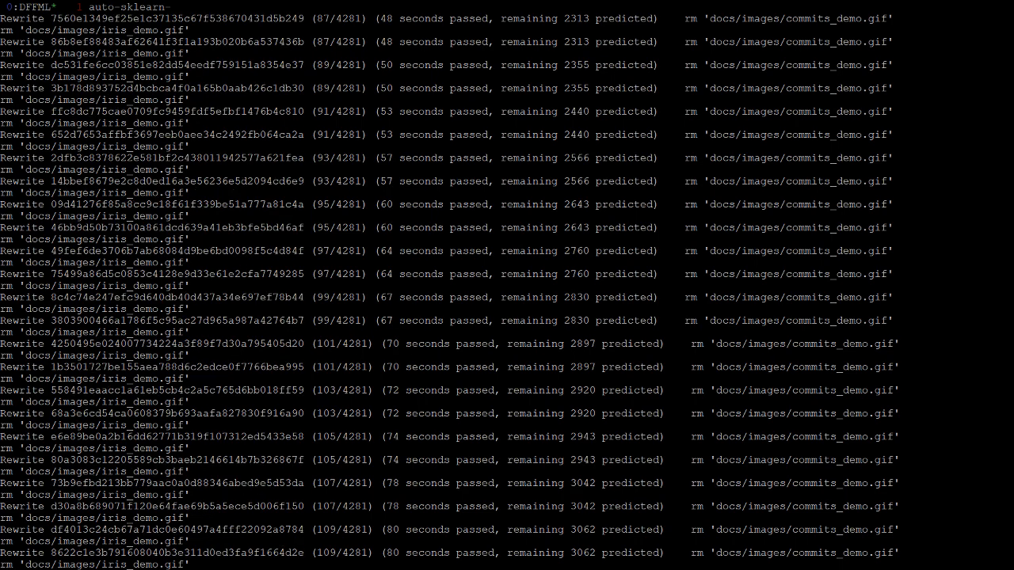
pyautogui.scroll(-3)
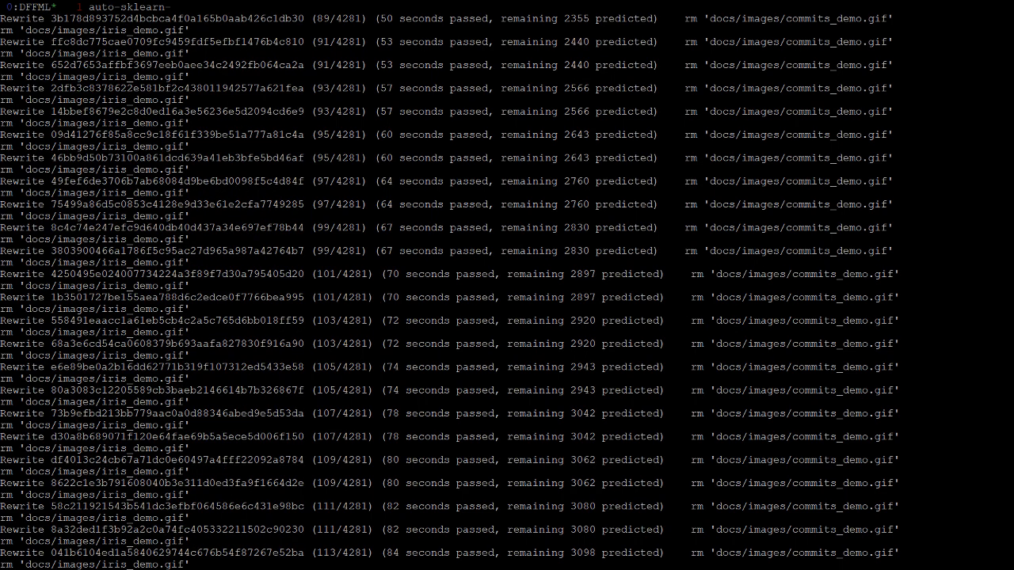
pyautogui.scroll(-3)
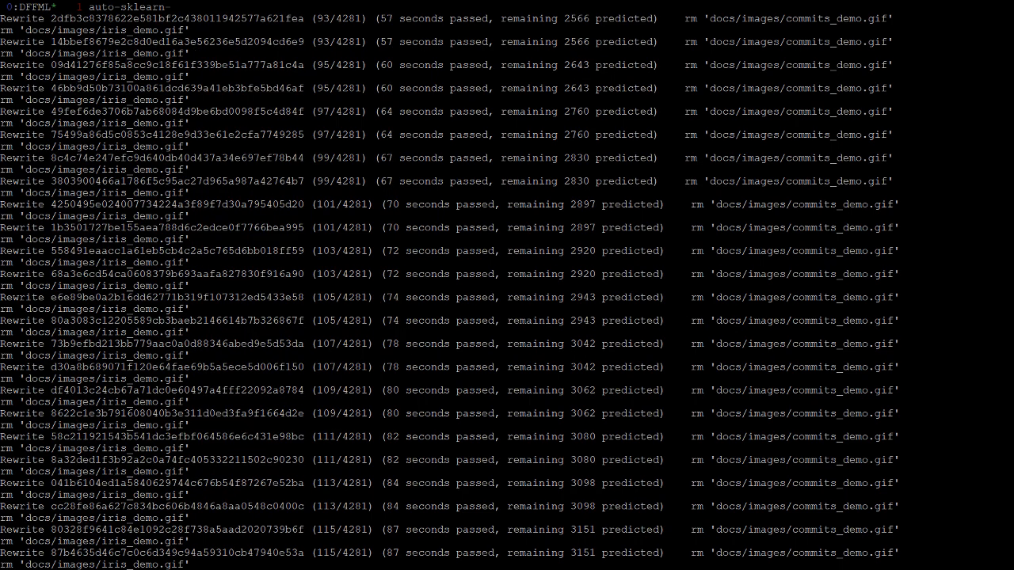
pyautogui.scroll(-3)
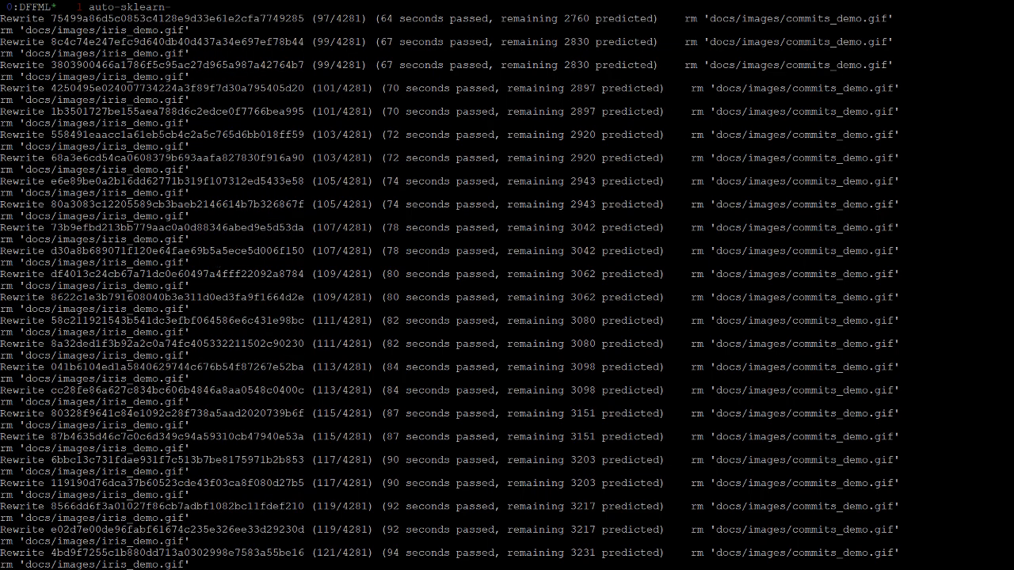
pyautogui.scroll(-3)
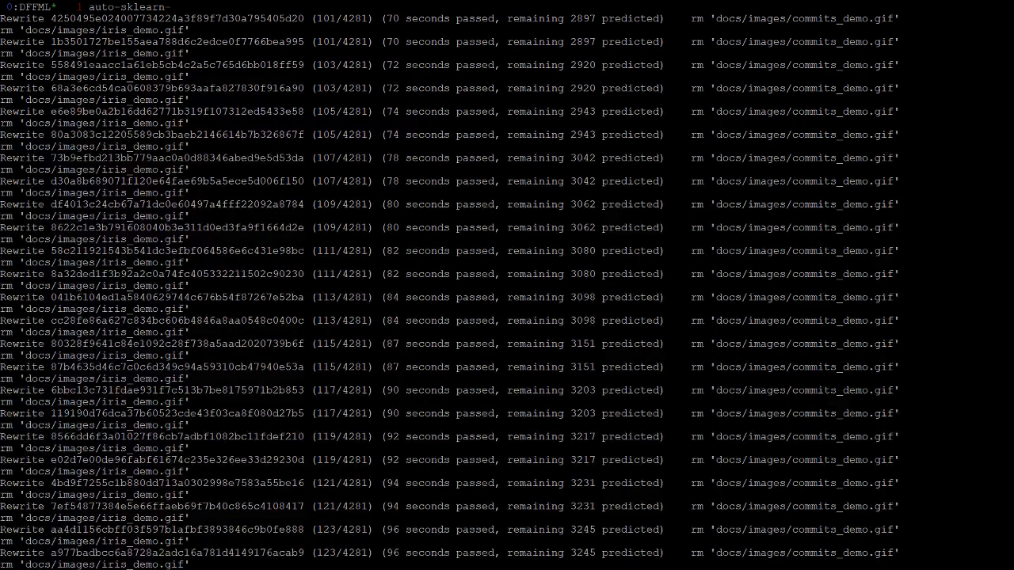
pyautogui.scroll(-3)
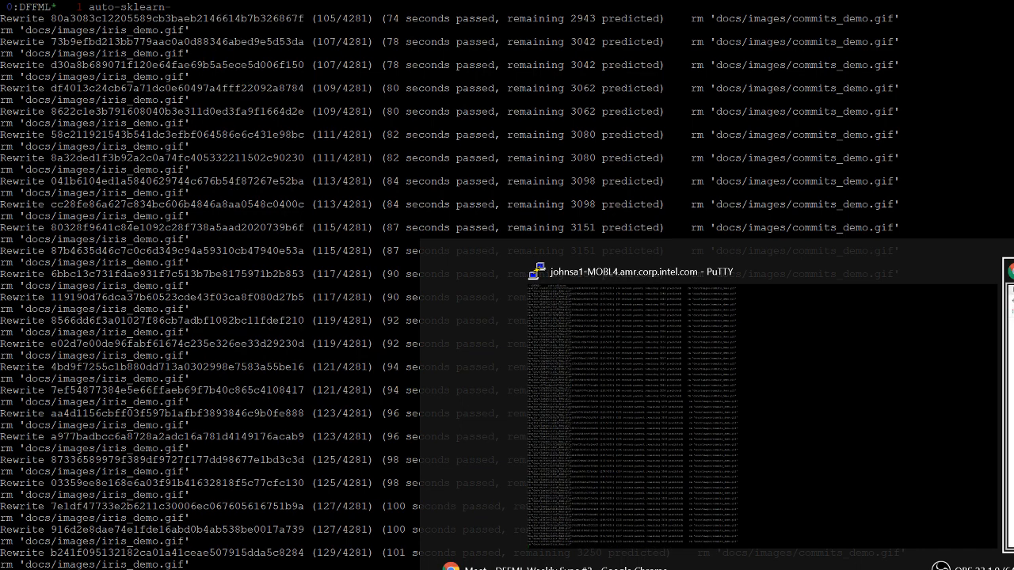
pyautogui.scroll(-3)
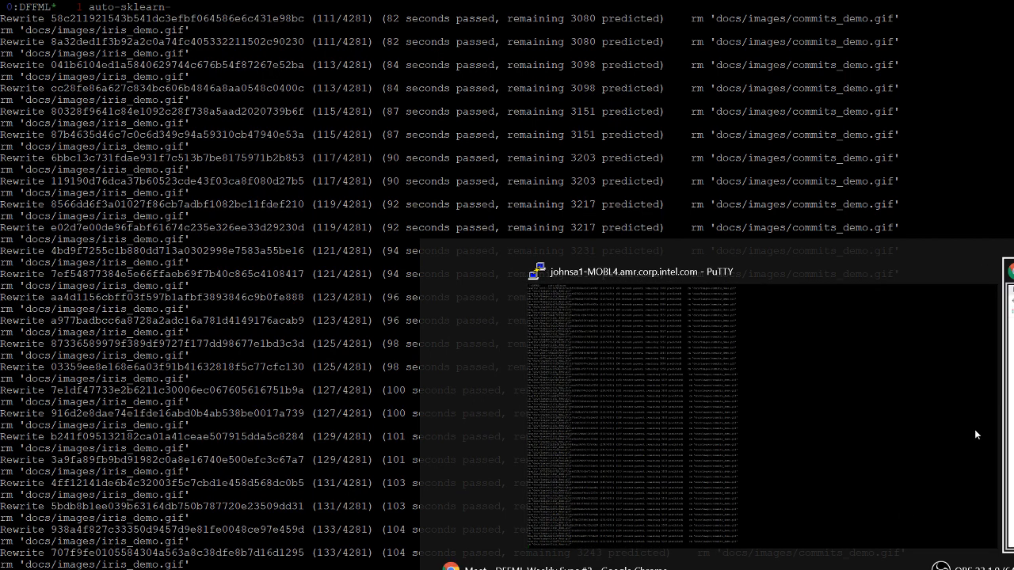
pyautogui.scroll(-3)
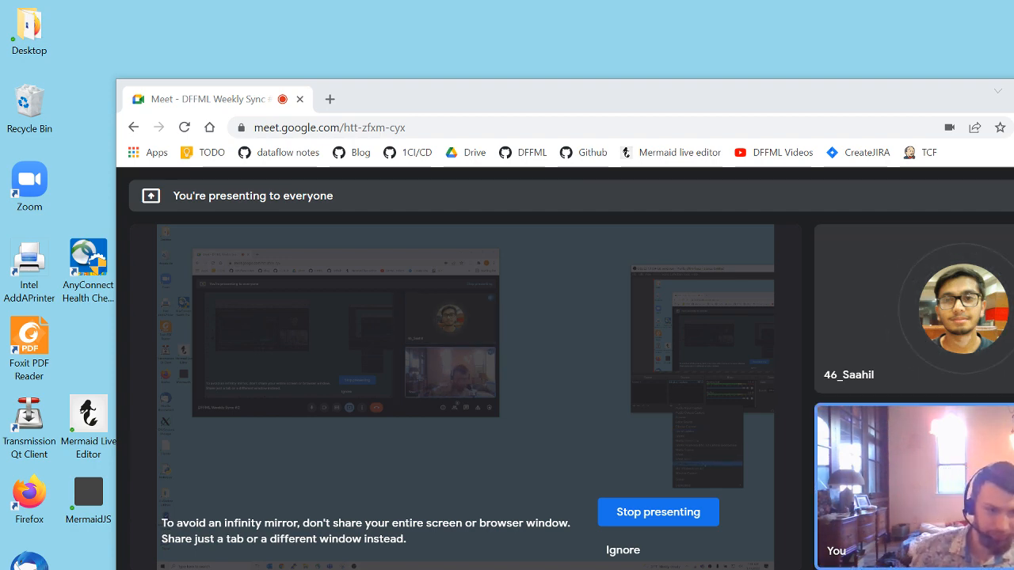
# - Share the screen to everyone in Google Meet with Present now
pyautogui.click(911, 309)
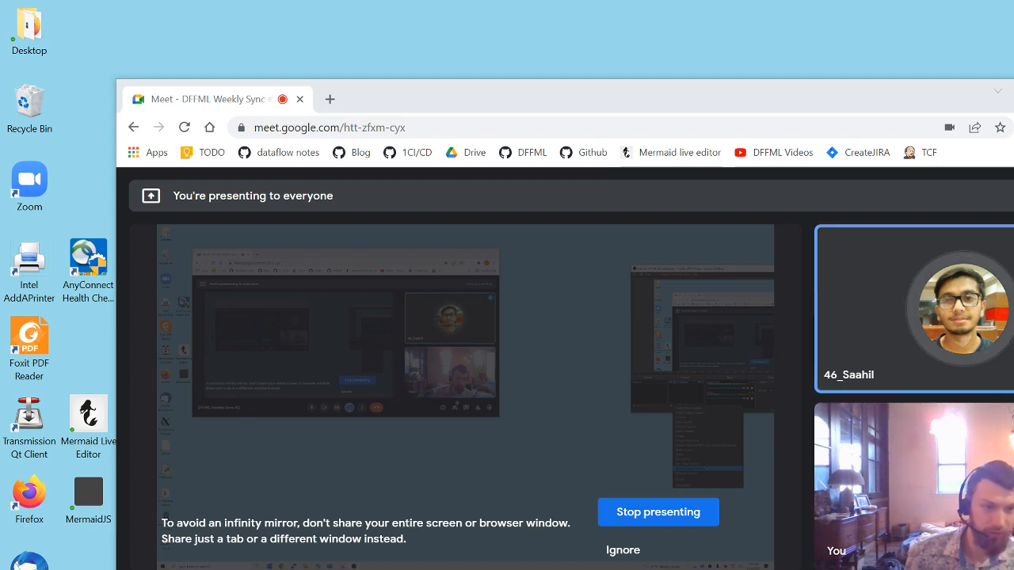